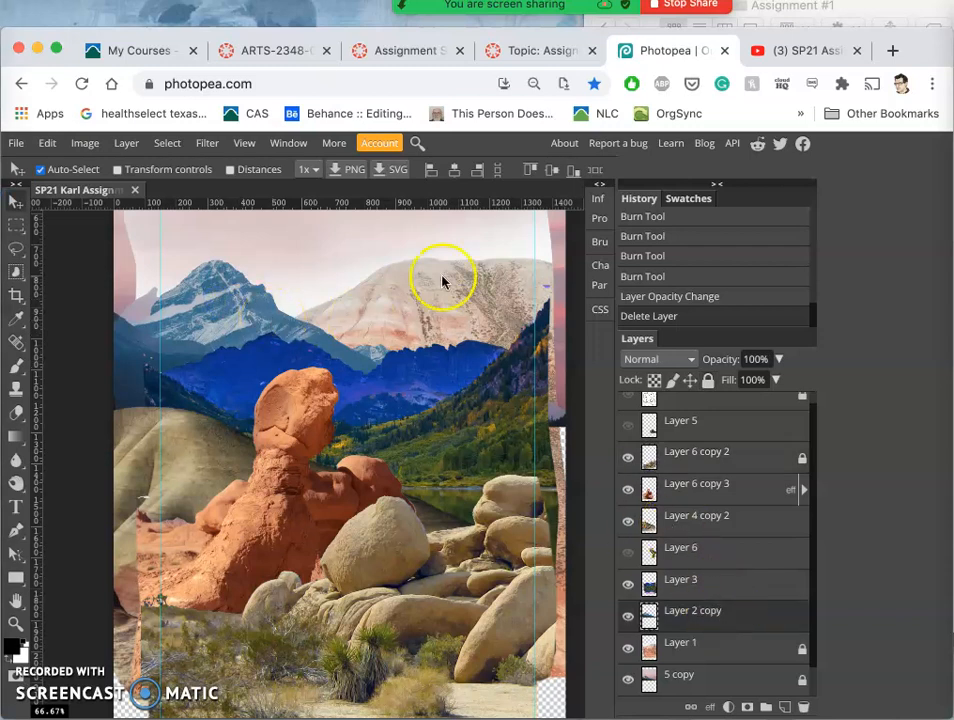
# In Color Balance, choose the Shadows range and set Red to −15
pyautogui.click(84, 144)
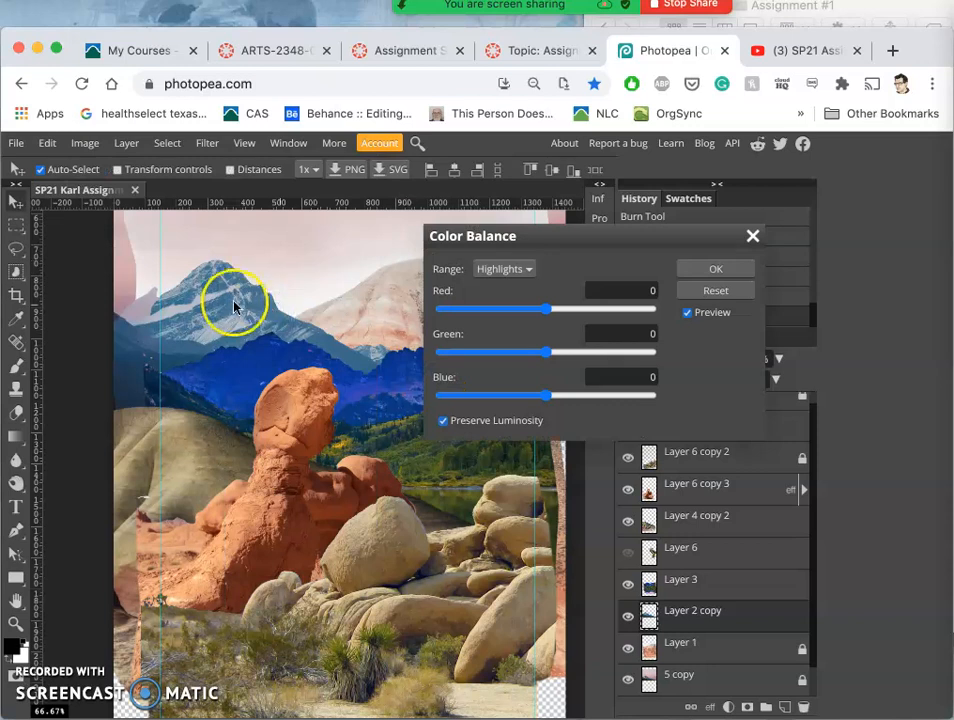
pyautogui.click(504, 268)
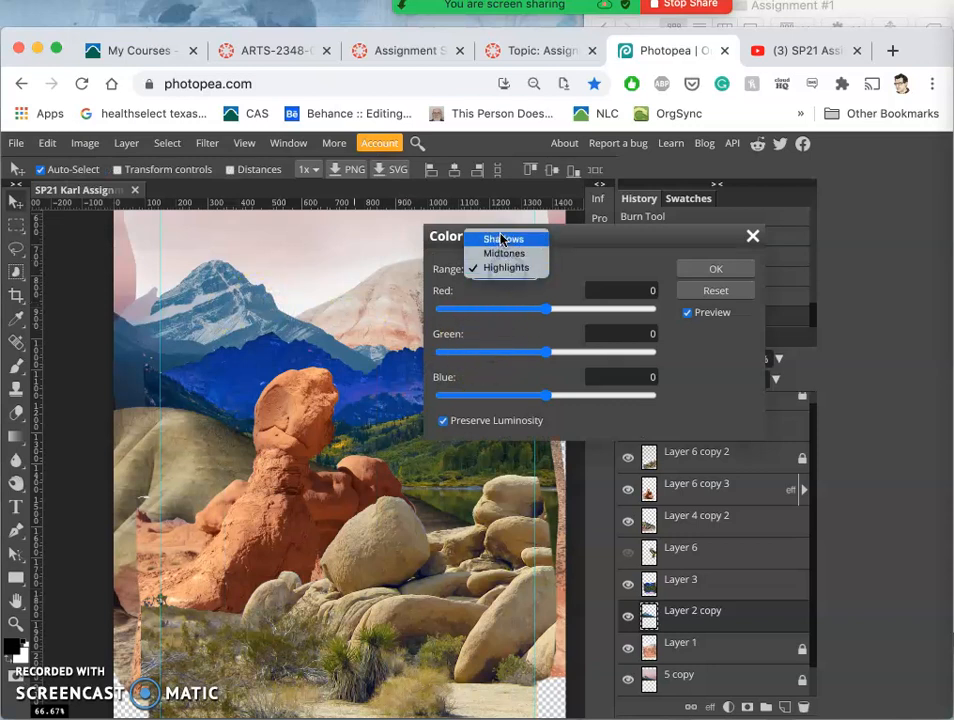
pyautogui.click(504, 238)
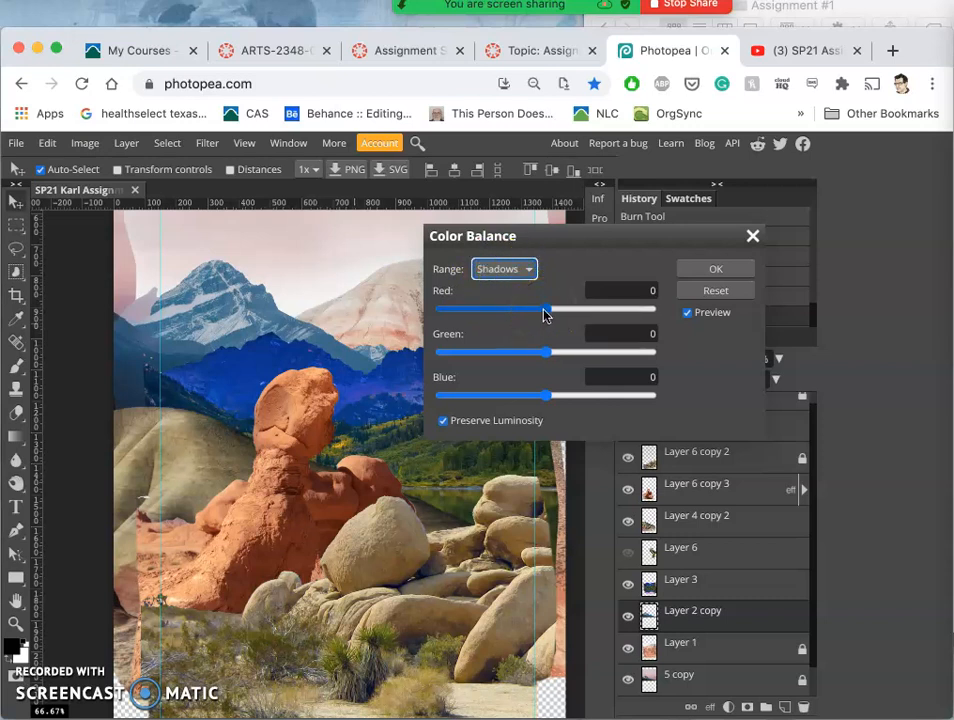
pyautogui.moveTo(548, 310); pyautogui.dragTo(536, 310)
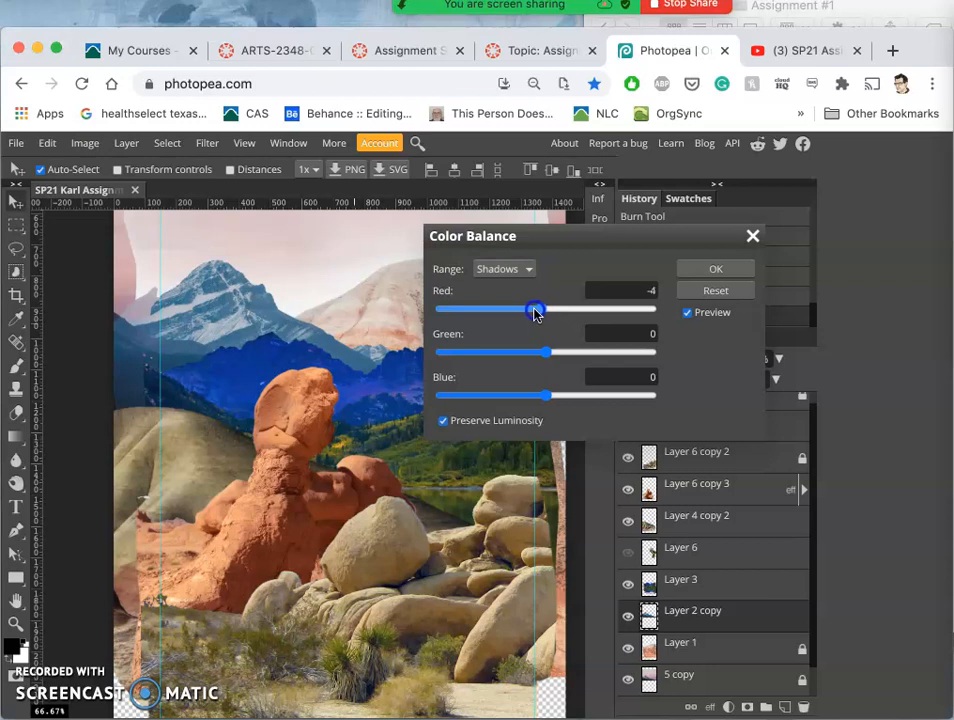
pyautogui.moveTo(536, 308); pyautogui.dragTo(532, 308)
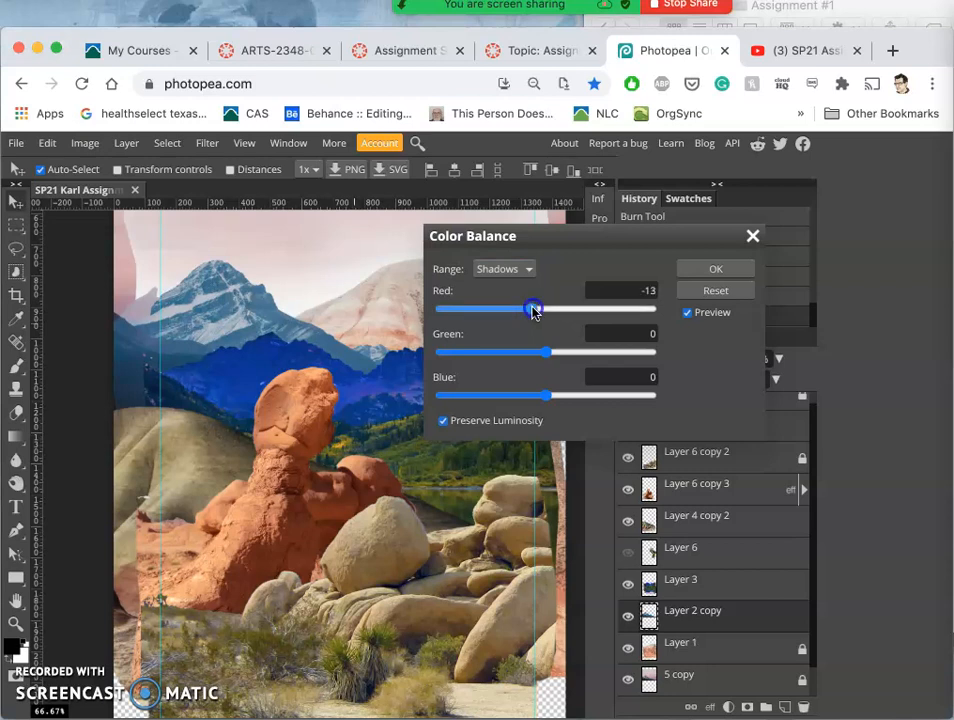
pyautogui.moveTo(532, 308); pyautogui.dragTo(546, 352)
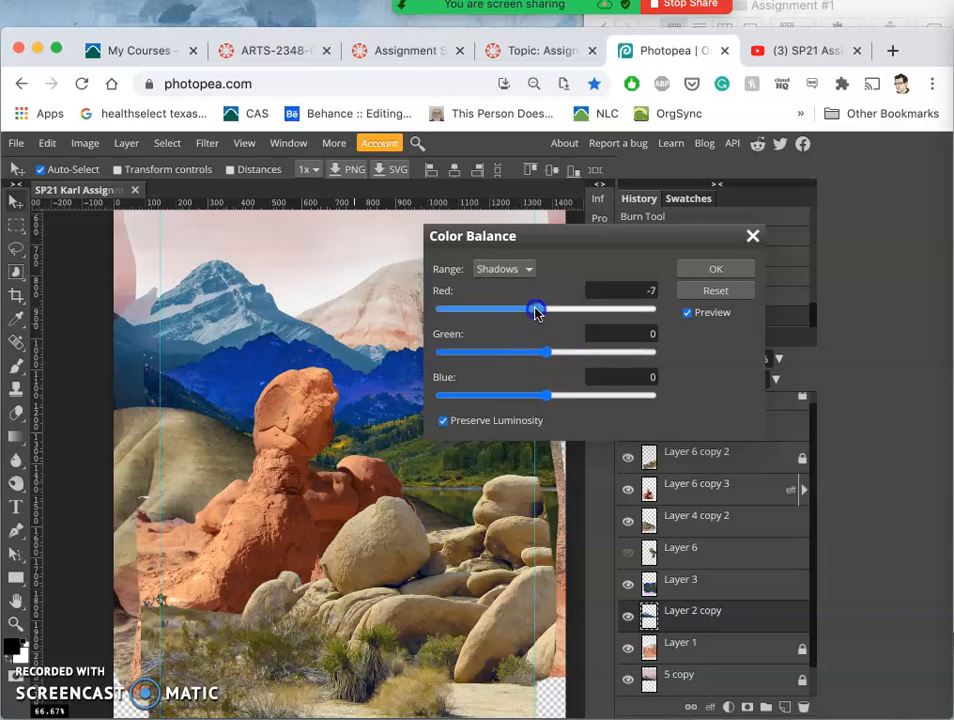
pyautogui.moveTo(536, 308); pyautogui.dragTo(530, 308)
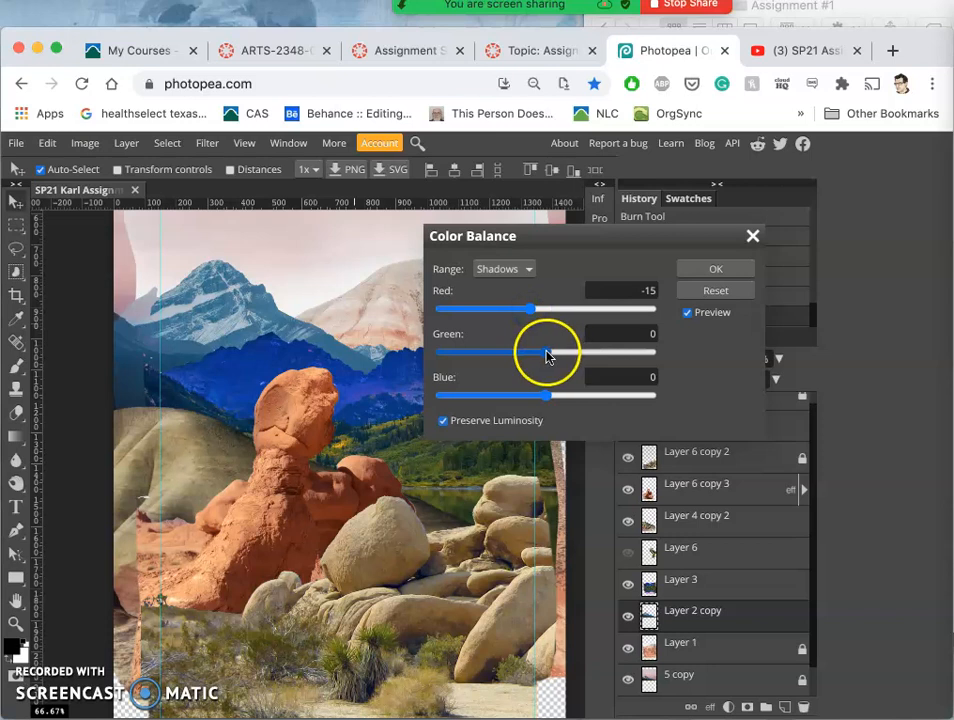
# Set shadow Green to −5 and Blue to +31, then apply the color balance
pyautogui.moveTo(532, 352); pyautogui.dragTo(548, 352)
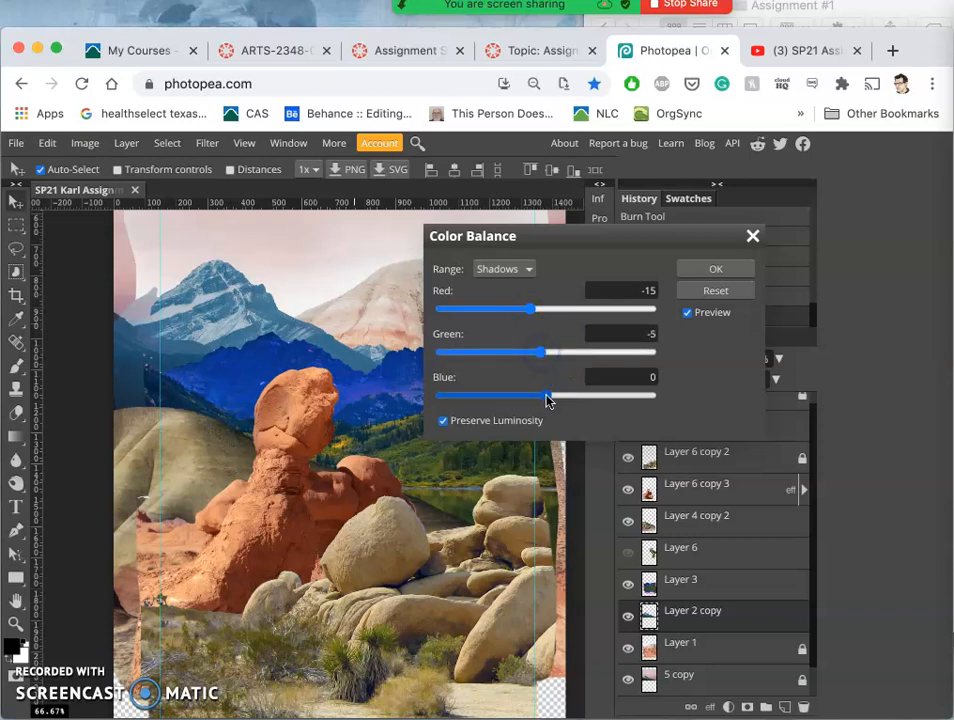
pyautogui.moveTo(546, 396); pyautogui.dragTo(574, 396)
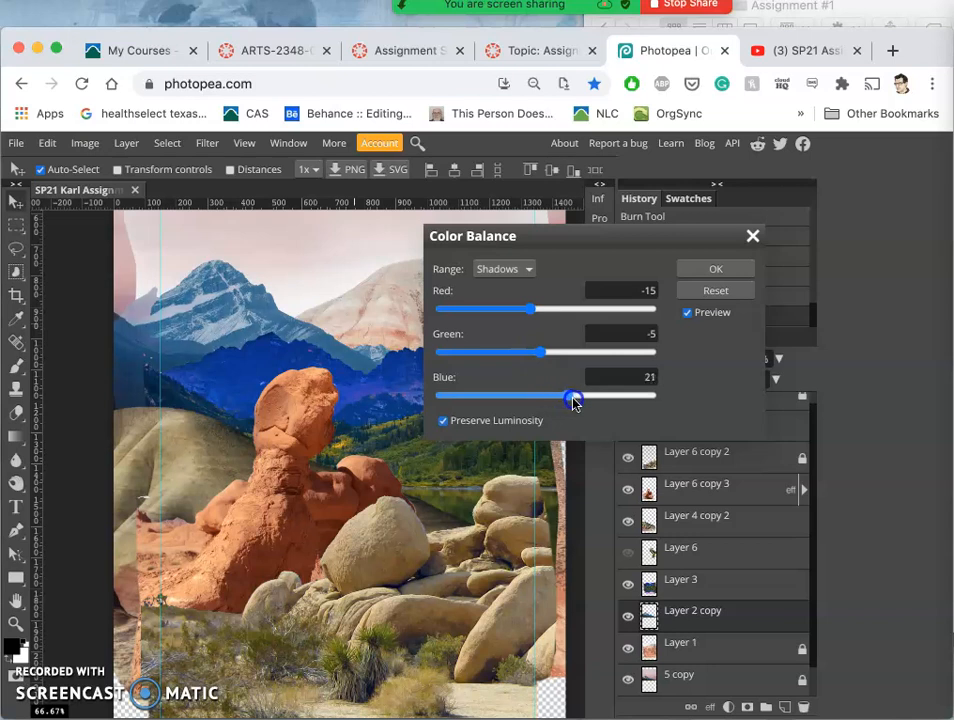
pyautogui.moveTo(572, 396); pyautogui.dragTo(580, 396)
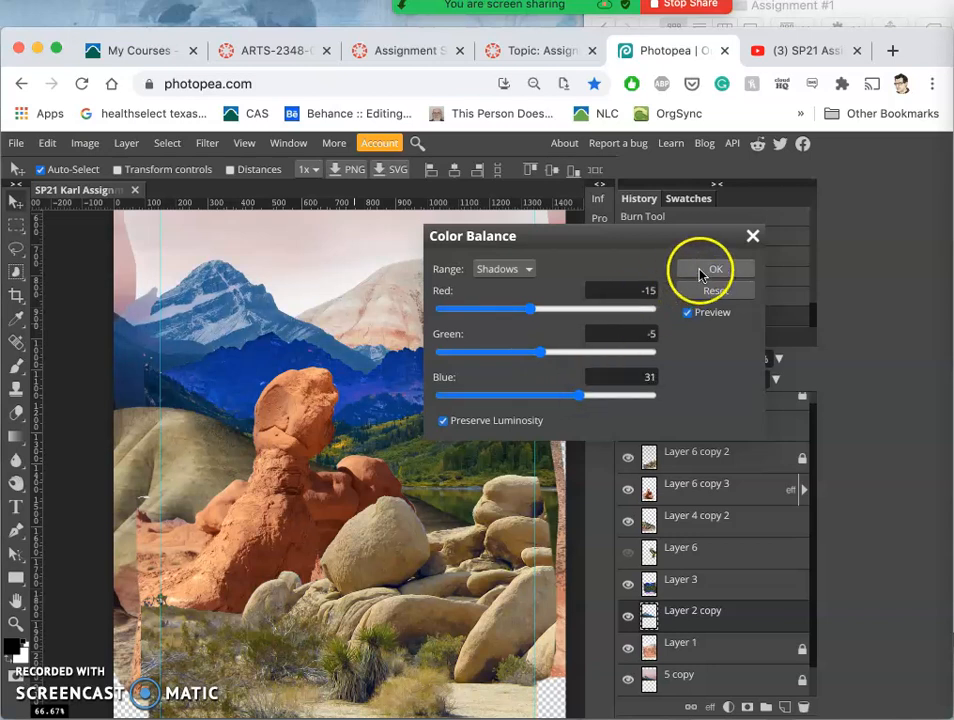
pyautogui.click(716, 268)
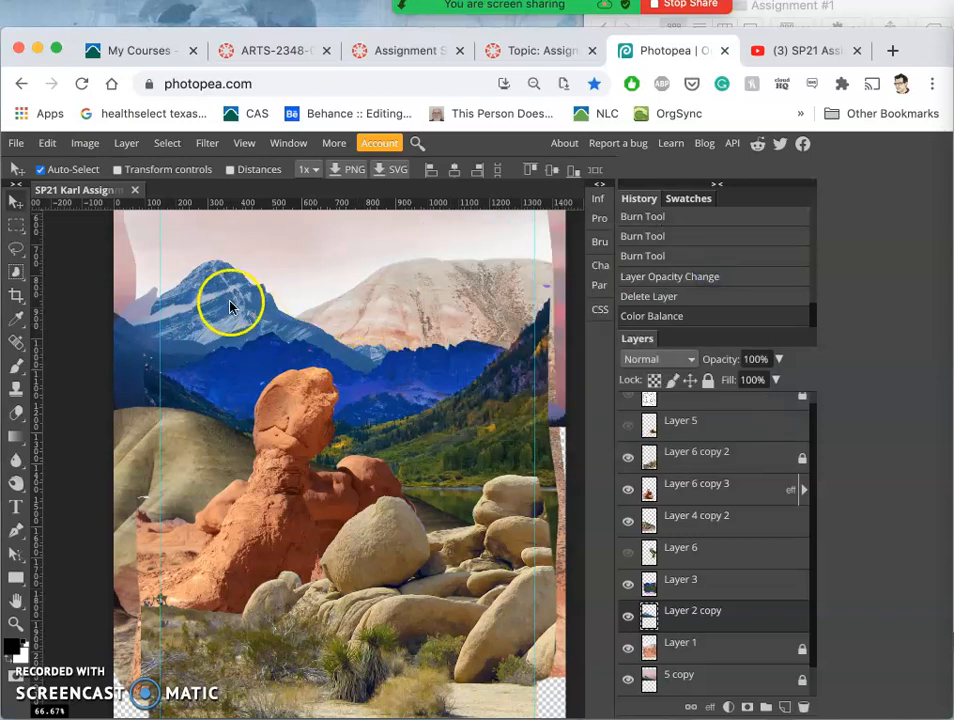
pyautogui.moveTo(248, 328)
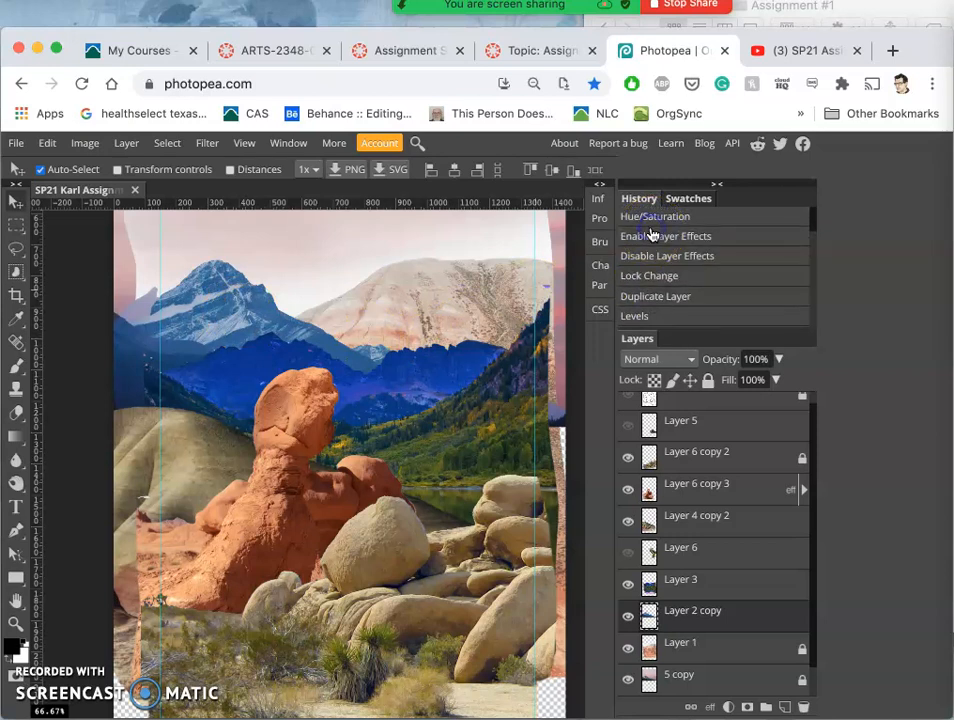
pyautogui.click(656, 216)
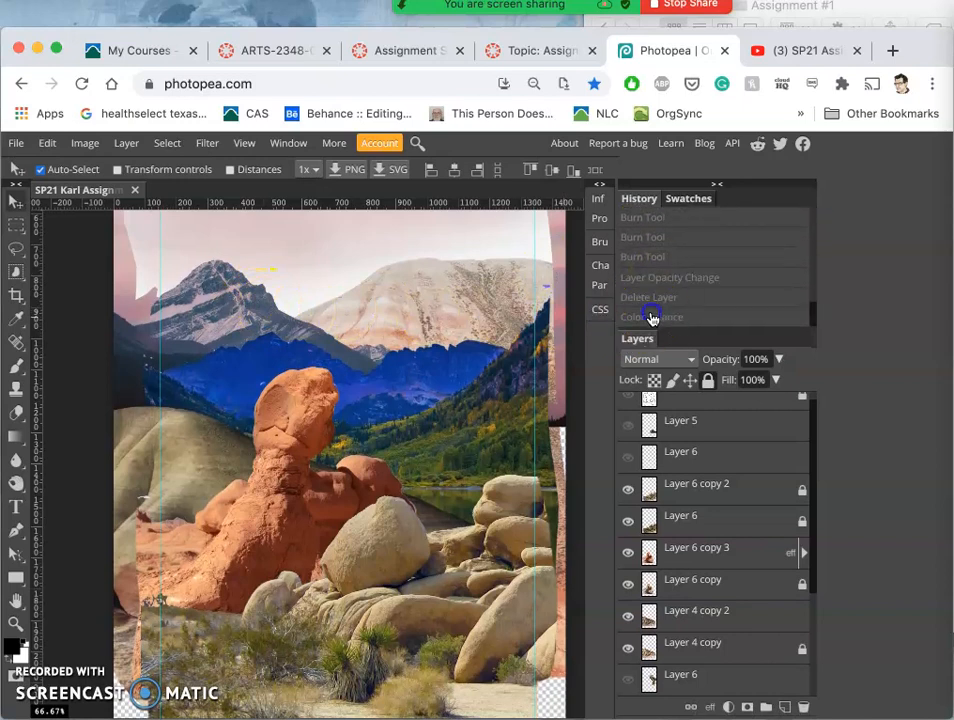
pyautogui.click(652, 316)
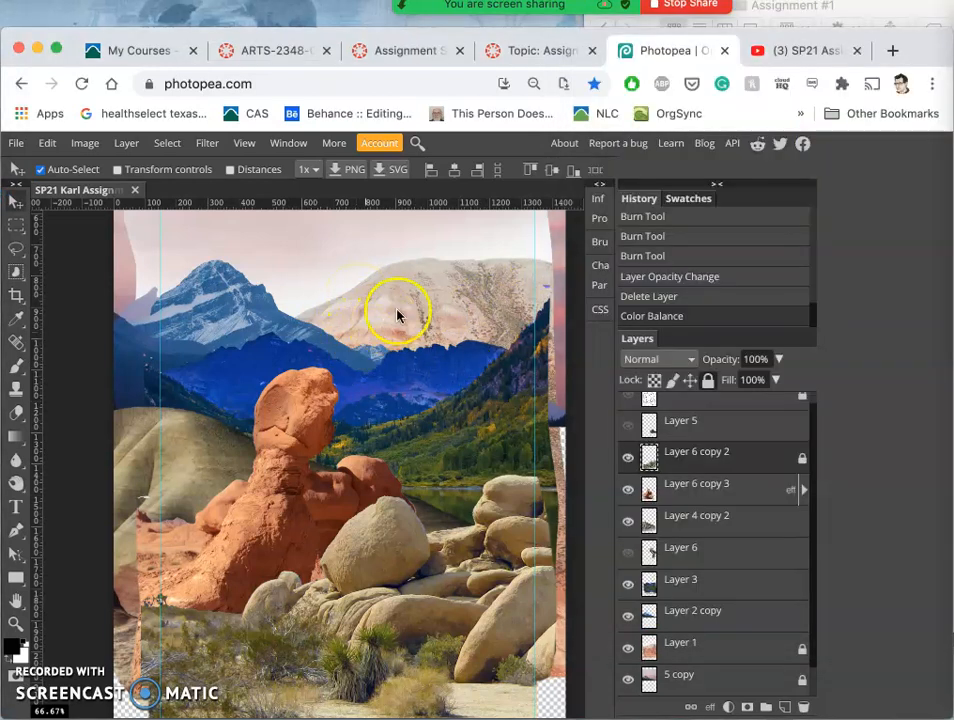
pyautogui.moveTo(540, 404)
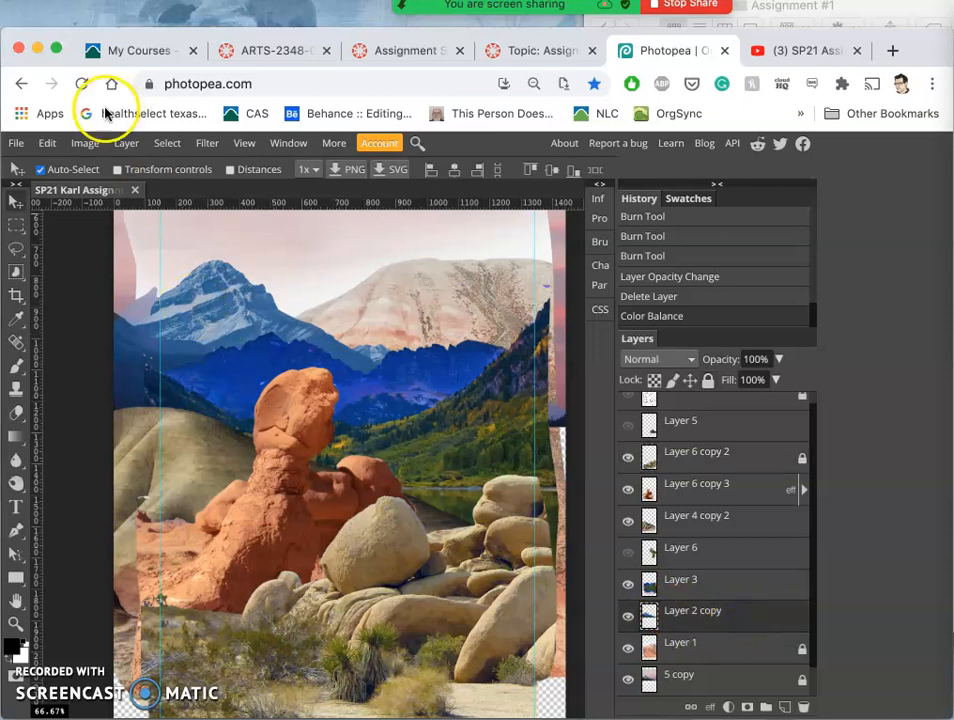
# In Hue/Saturation, settle the layer's hue shift at +9
pyautogui.click(84, 142)
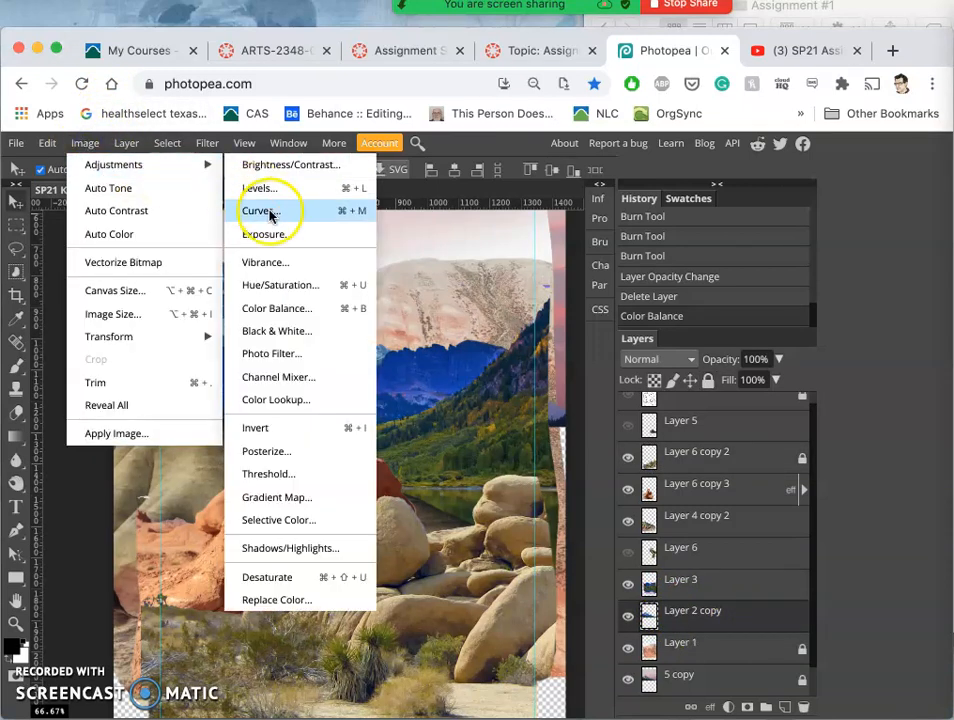
pyautogui.moveTo(280, 284)
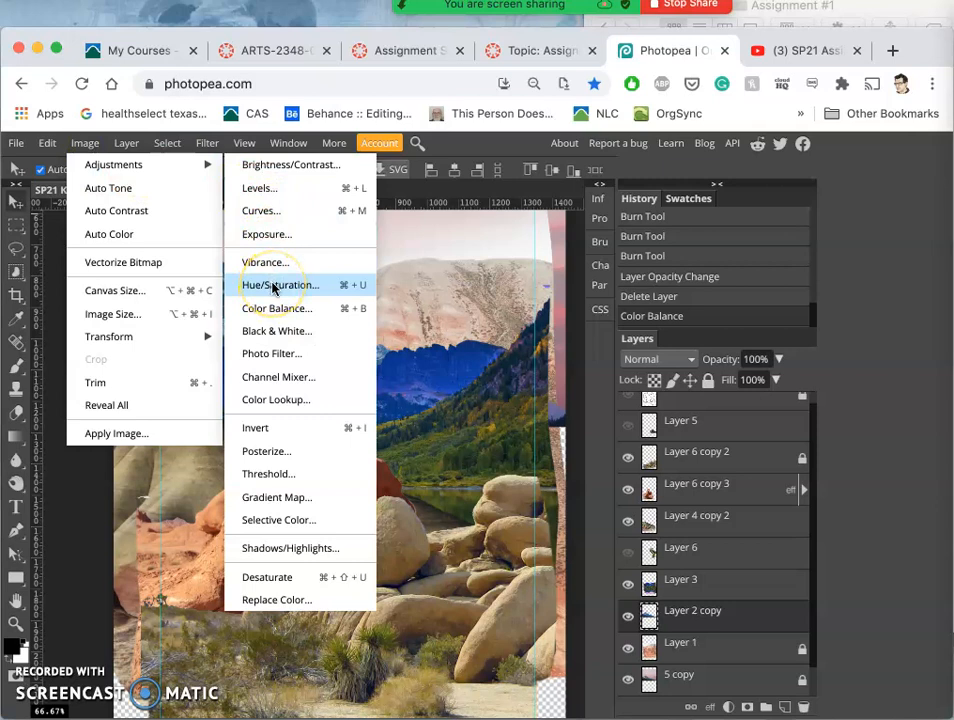
pyautogui.moveTo(260, 210)
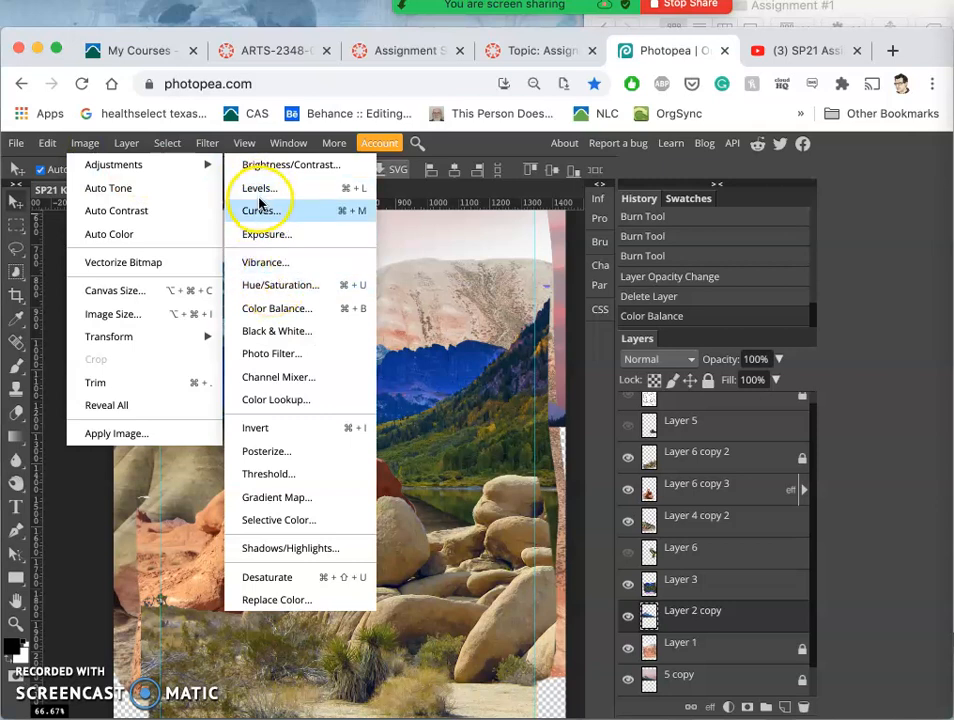
pyautogui.moveTo(260, 188)
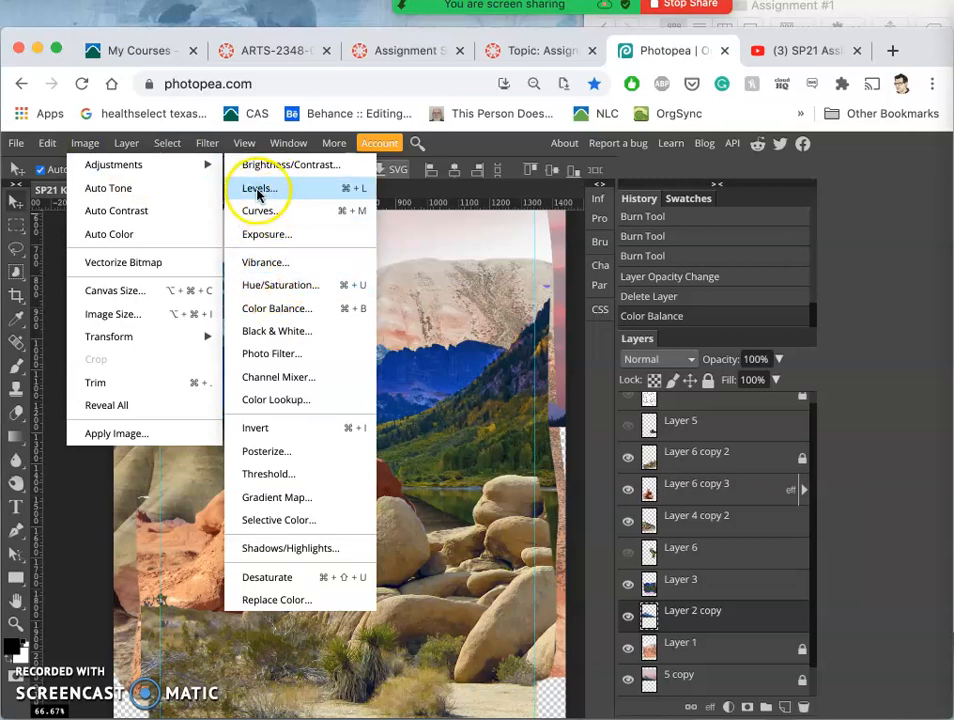
pyautogui.moveTo(258, 188)
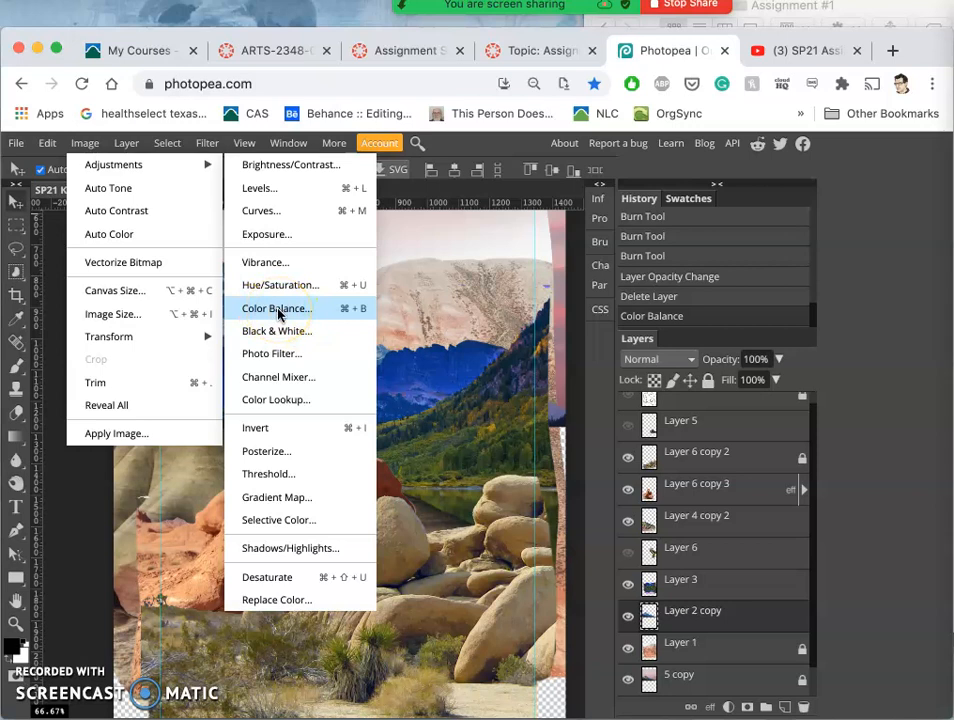
pyautogui.moveTo(280, 284)
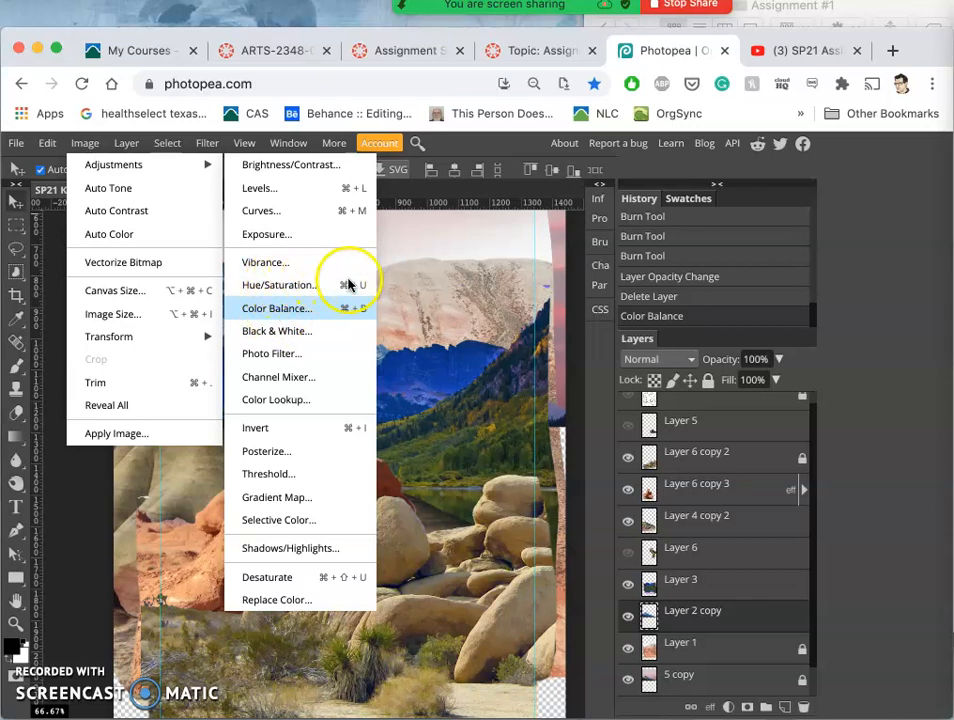
pyautogui.click(280, 284)
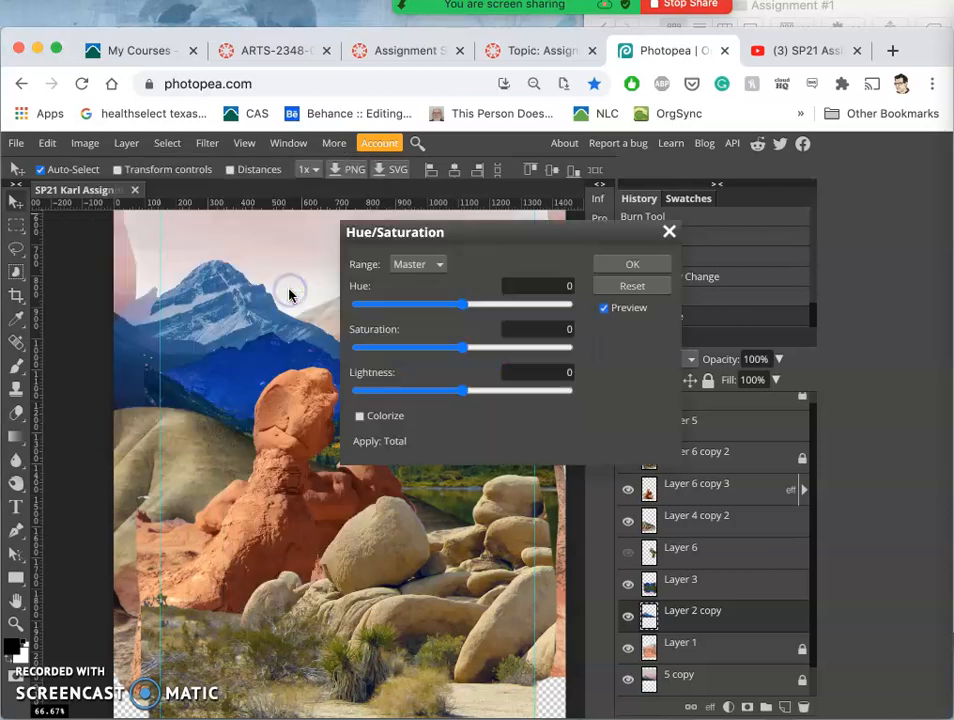
pyautogui.moveTo(452, 232)
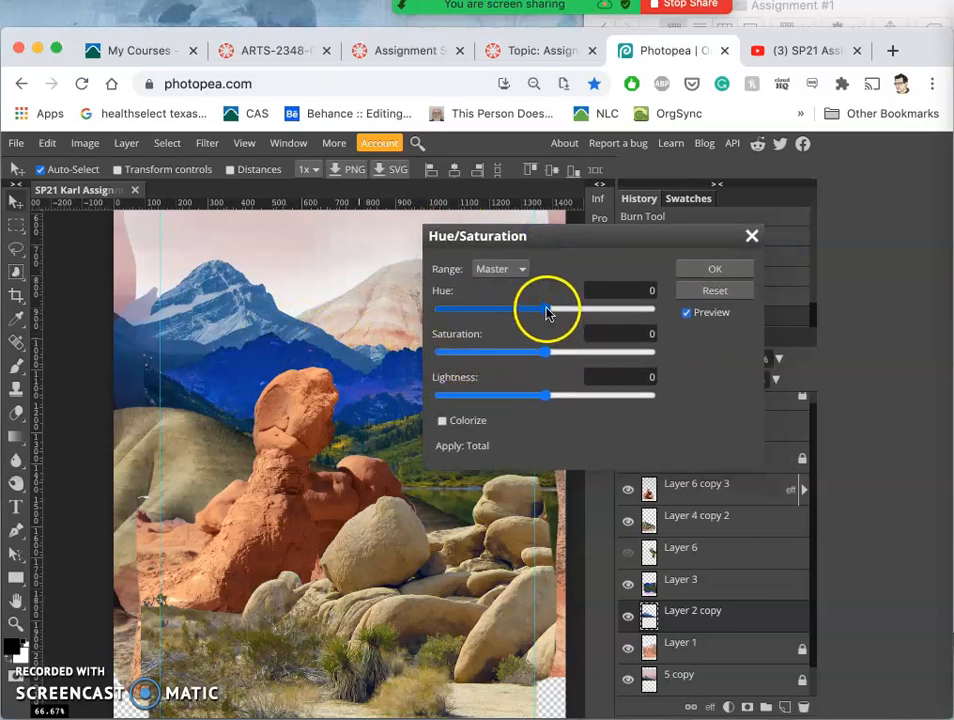
pyautogui.moveTo(544, 312); pyautogui.dragTo(578, 312)
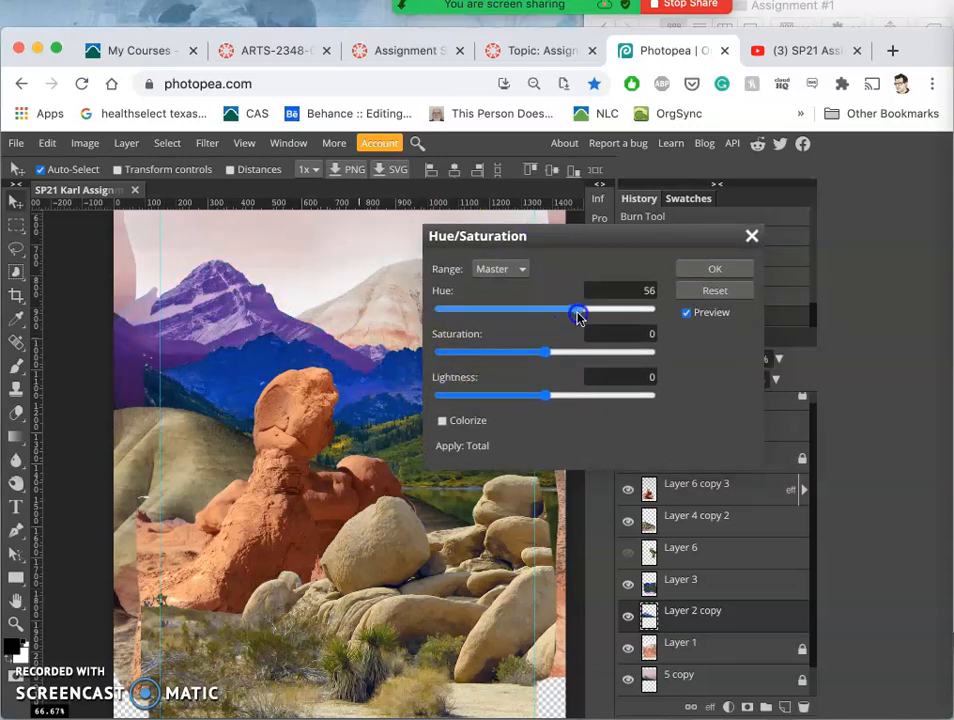
pyautogui.moveTo(578, 310); pyautogui.dragTo(596, 310)
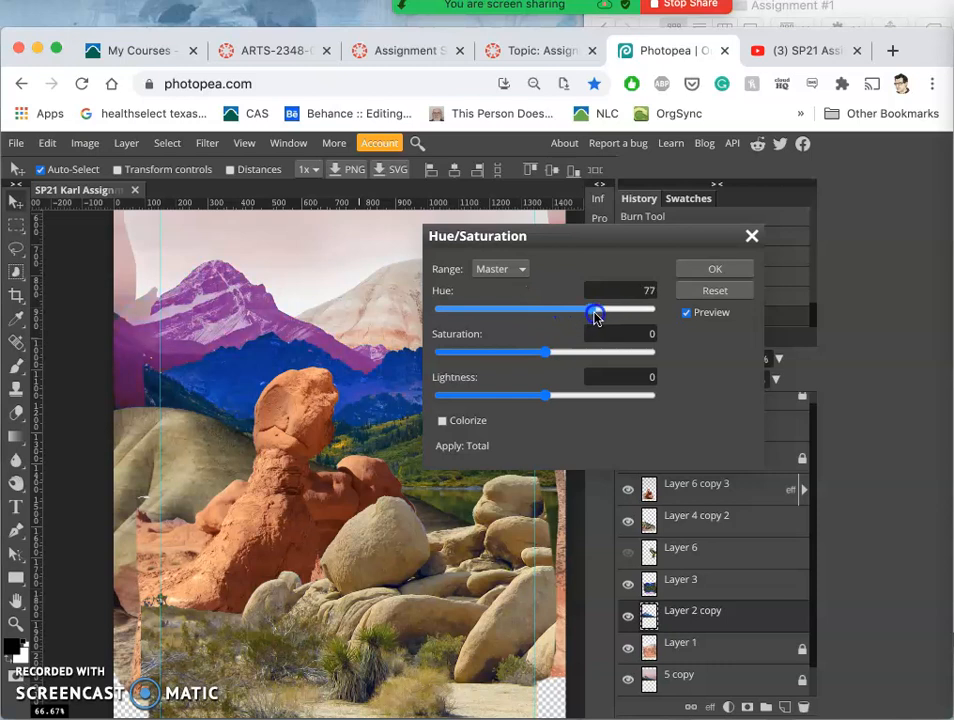
pyautogui.moveTo(596, 312); pyautogui.dragTo(602, 312)
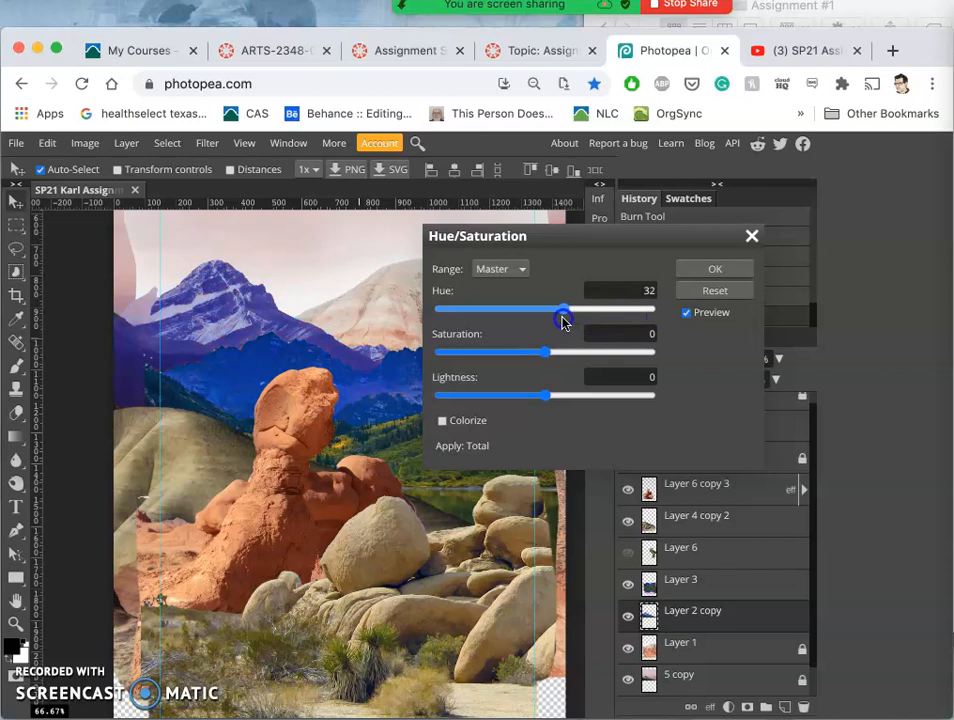
pyautogui.moveTo(568, 312); pyautogui.dragTo(550, 312)
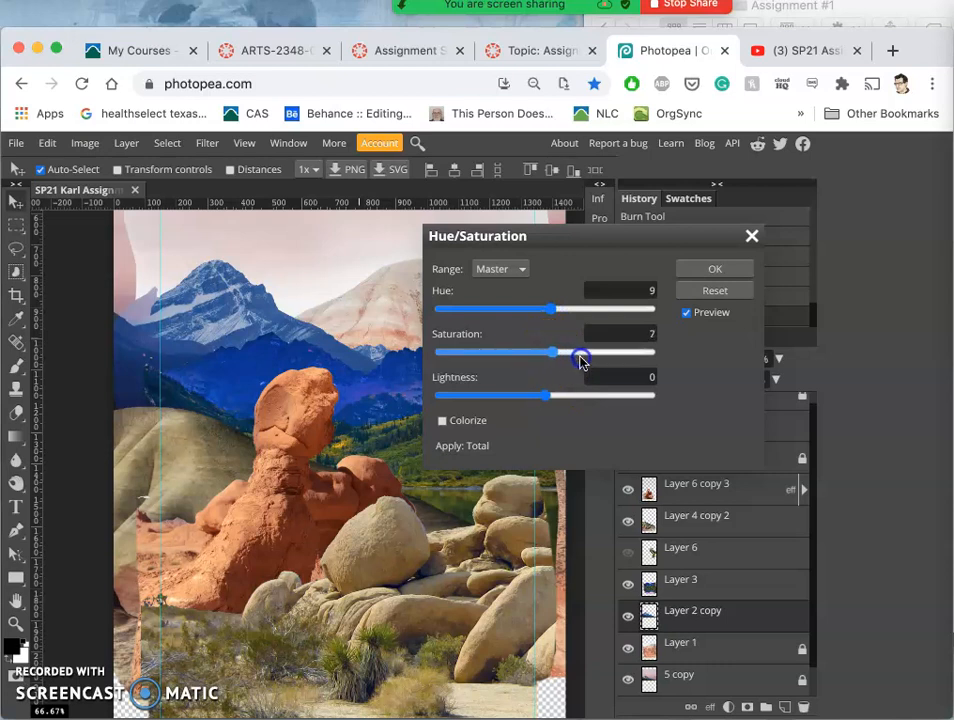
# Lower the saturation to −11 and apply the adjustment
pyautogui.moveTo(552, 352); pyautogui.dragTo(598, 356)
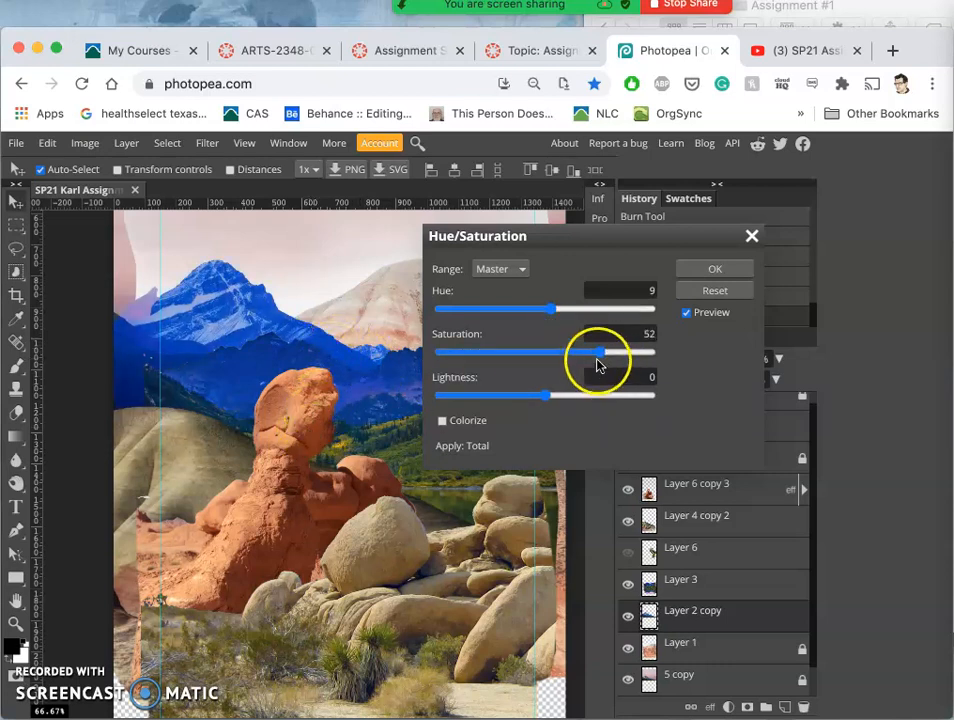
pyautogui.moveTo(598, 352); pyautogui.dragTo(550, 352)
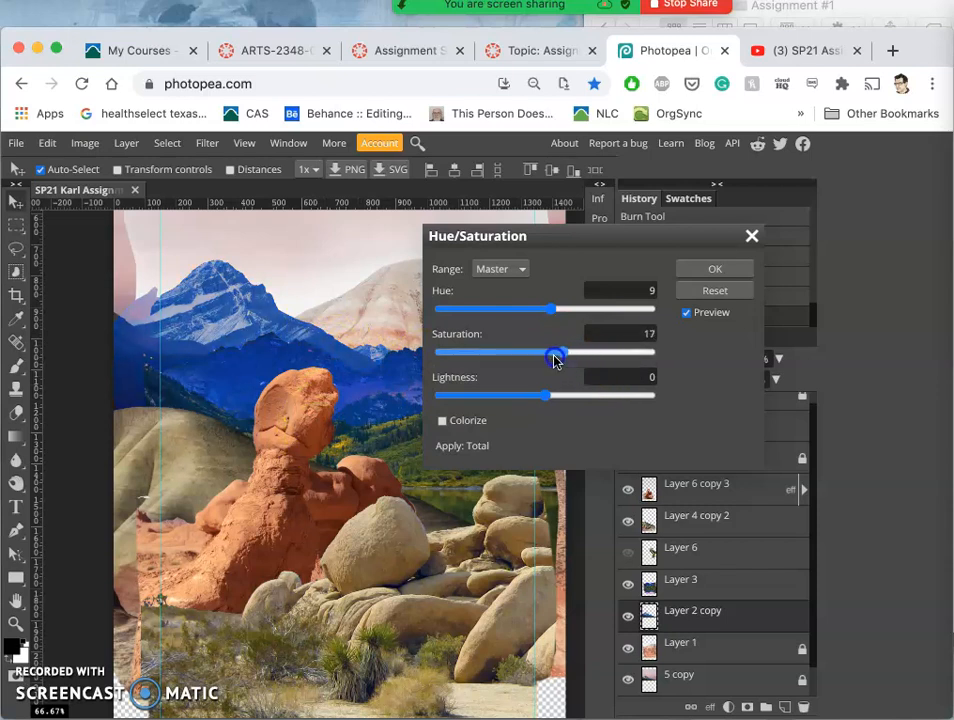
pyautogui.moveTo(556, 352); pyautogui.dragTo(536, 352)
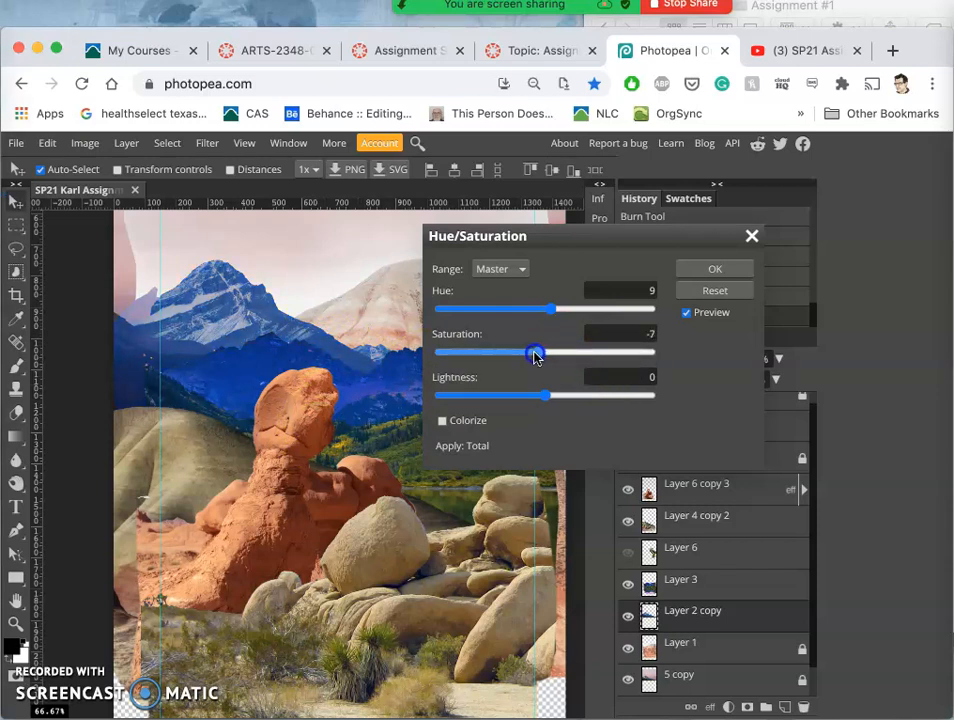
pyautogui.moveTo(536, 352); pyautogui.dragTo(536, 352)
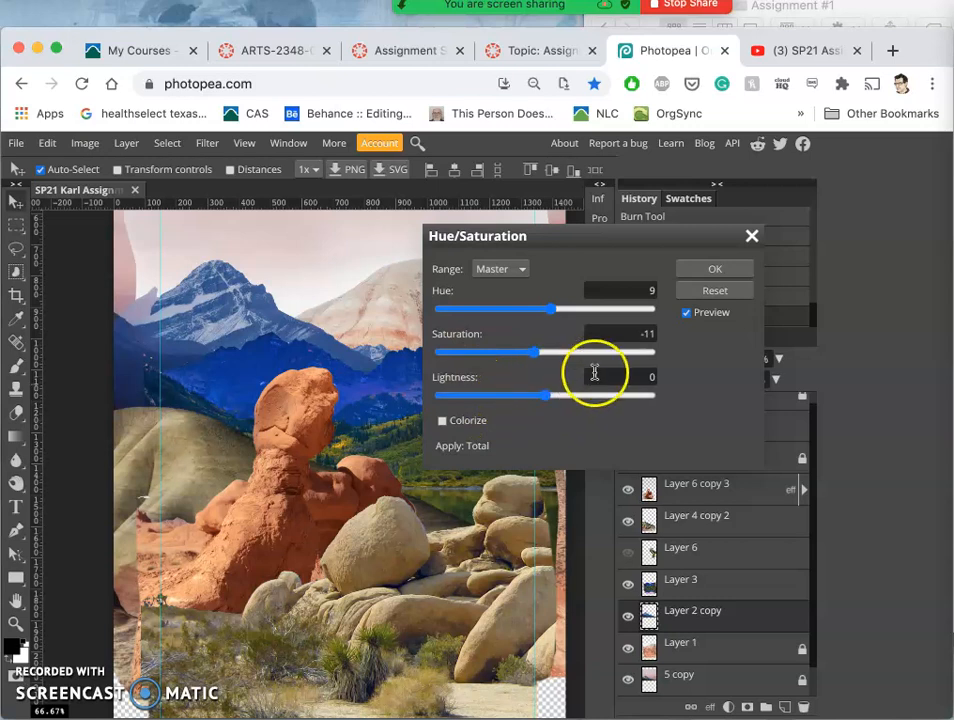
pyautogui.click(714, 268)
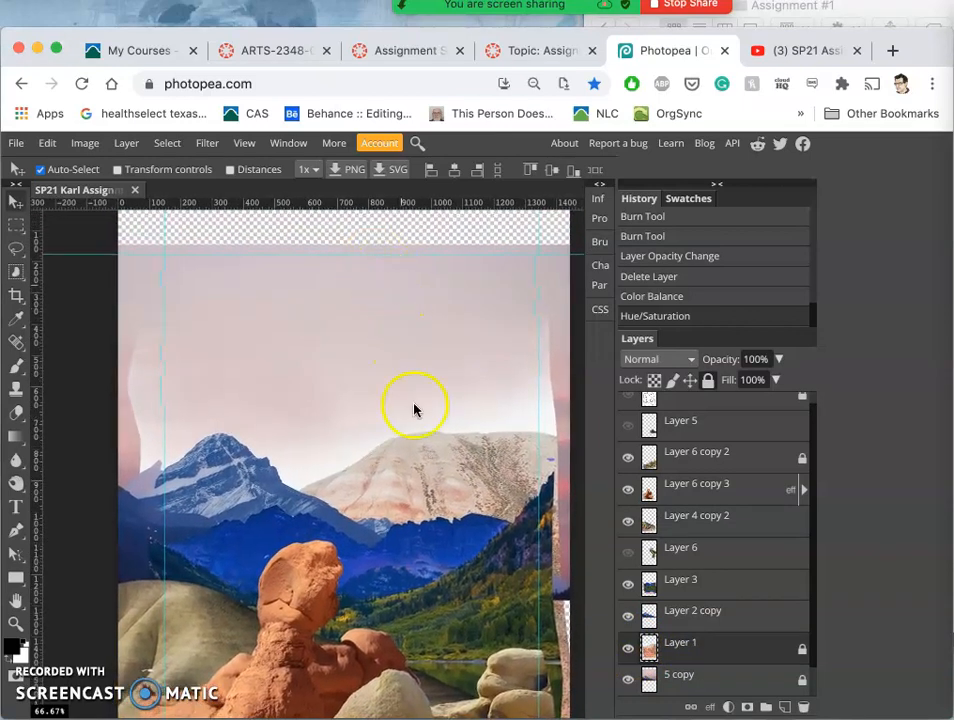
pyautogui.moveTo(400, 312)
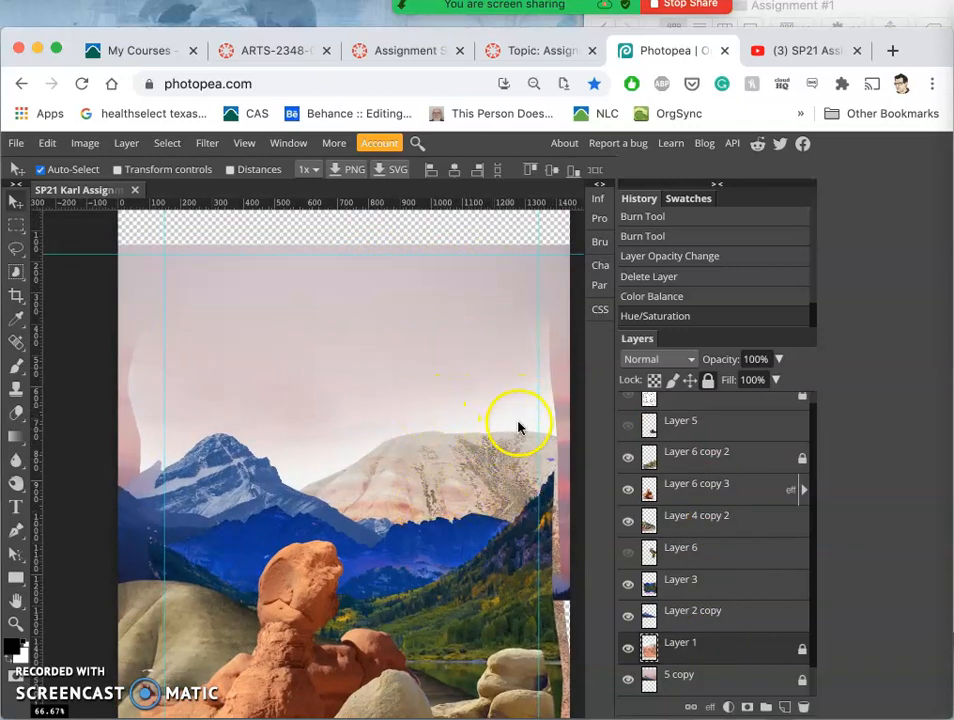
# Lock the current layer in the Layers panel
pyautogui.click(708, 380)
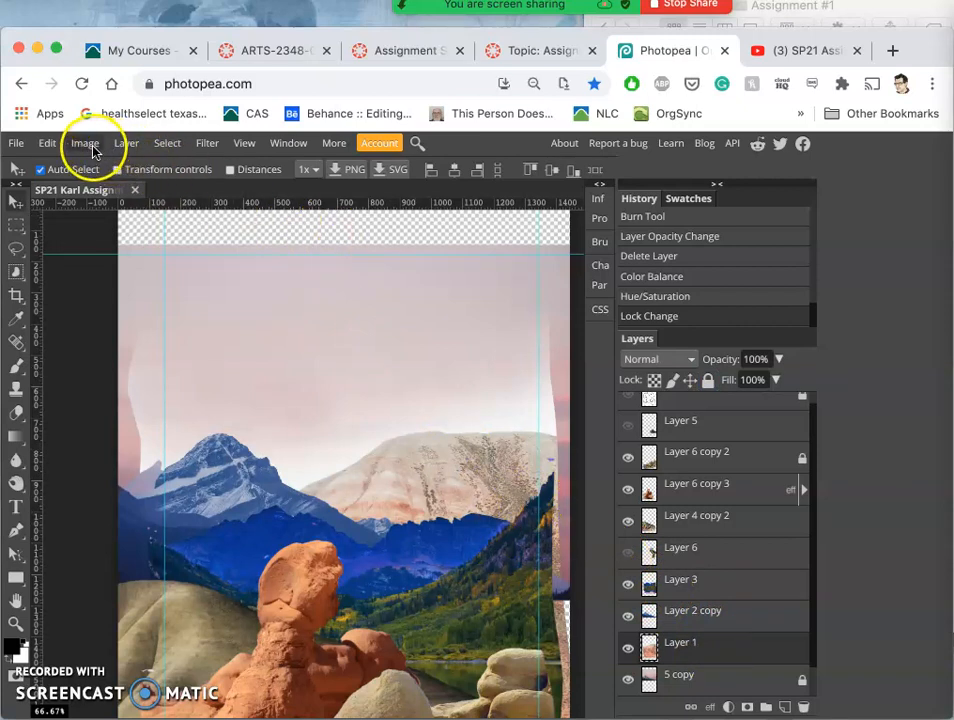
# In Color Balance, set midtones to Red −30, Green −34, Blue 64
pyautogui.click(86, 144)
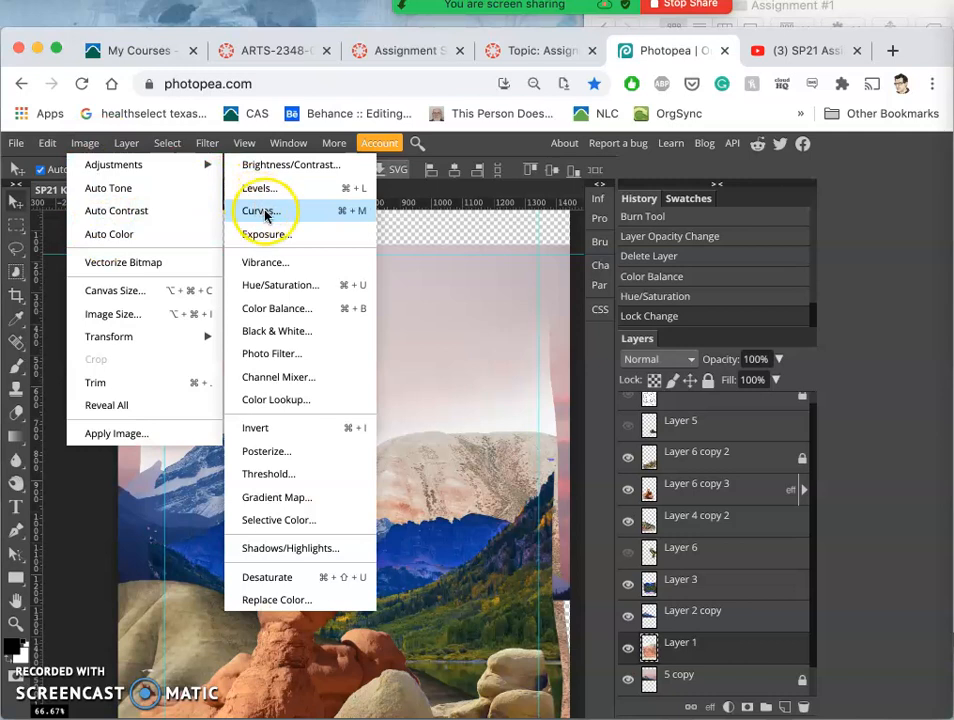
pyautogui.moveTo(276, 280)
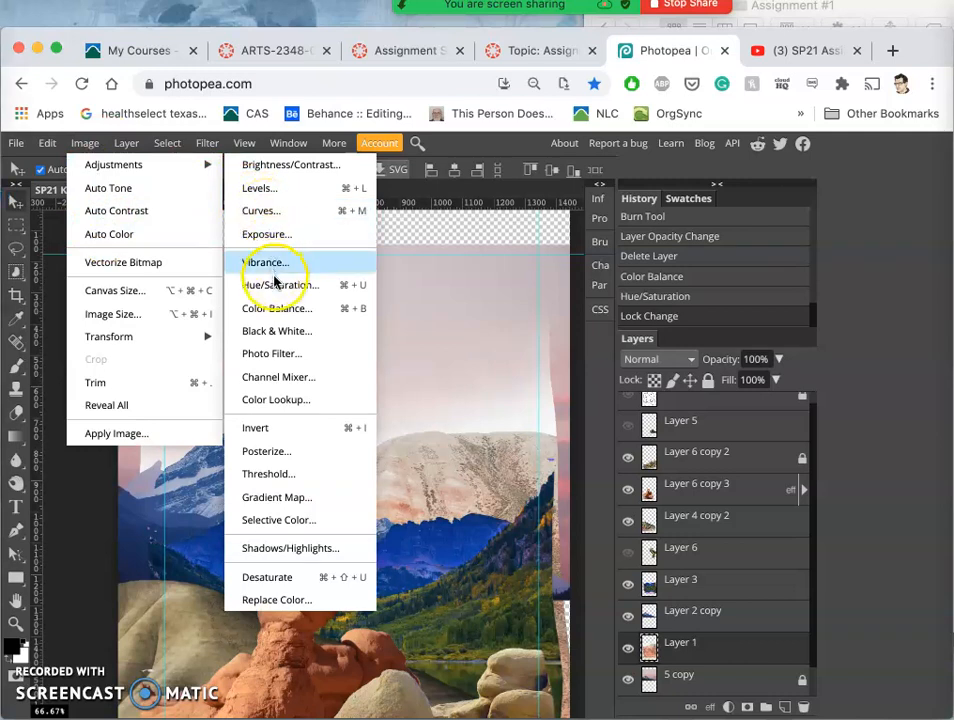
pyautogui.moveTo(278, 284)
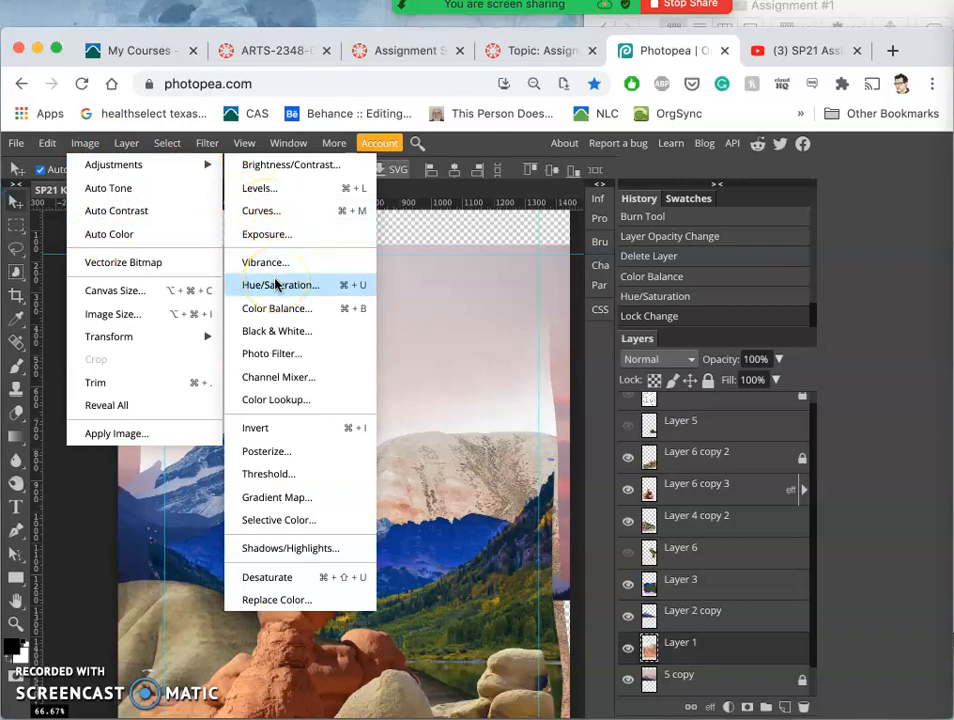
pyautogui.click(278, 308)
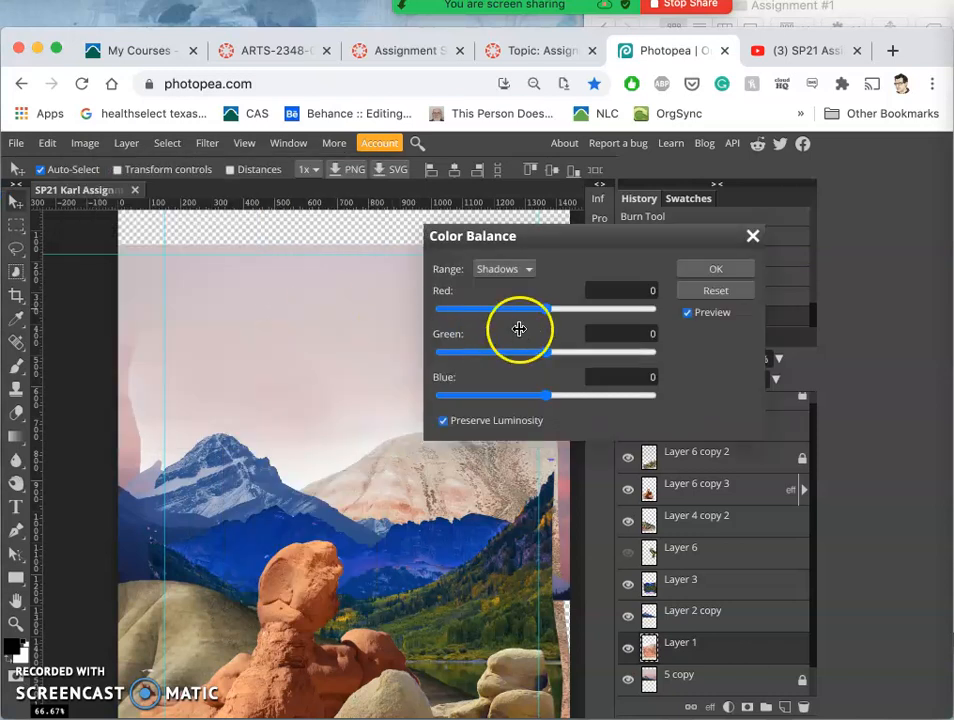
pyautogui.click(504, 268)
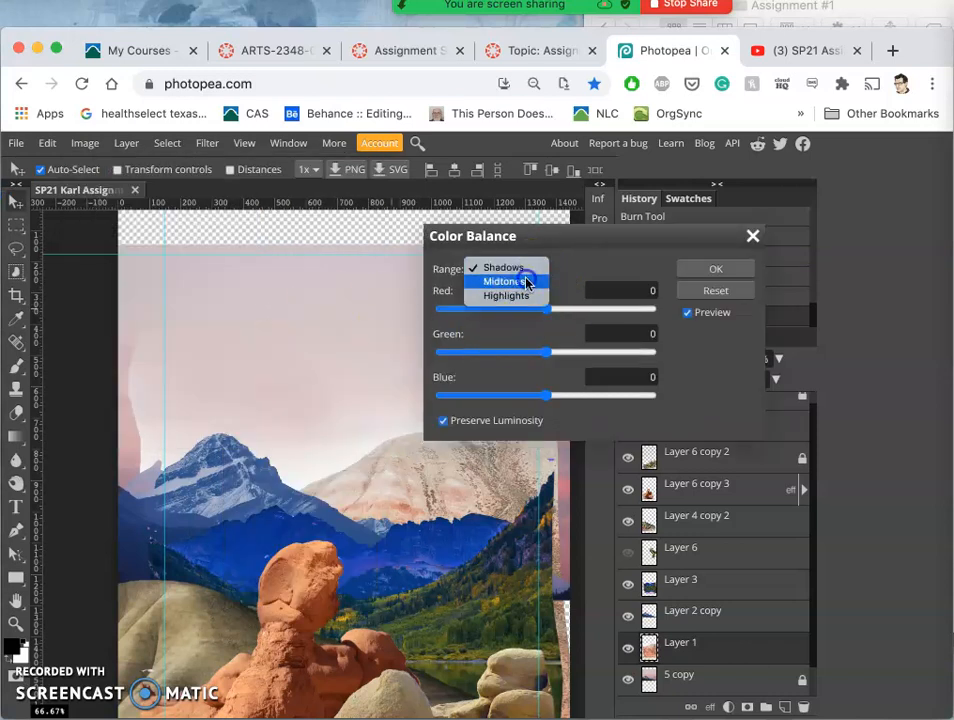
pyautogui.click(504, 280)
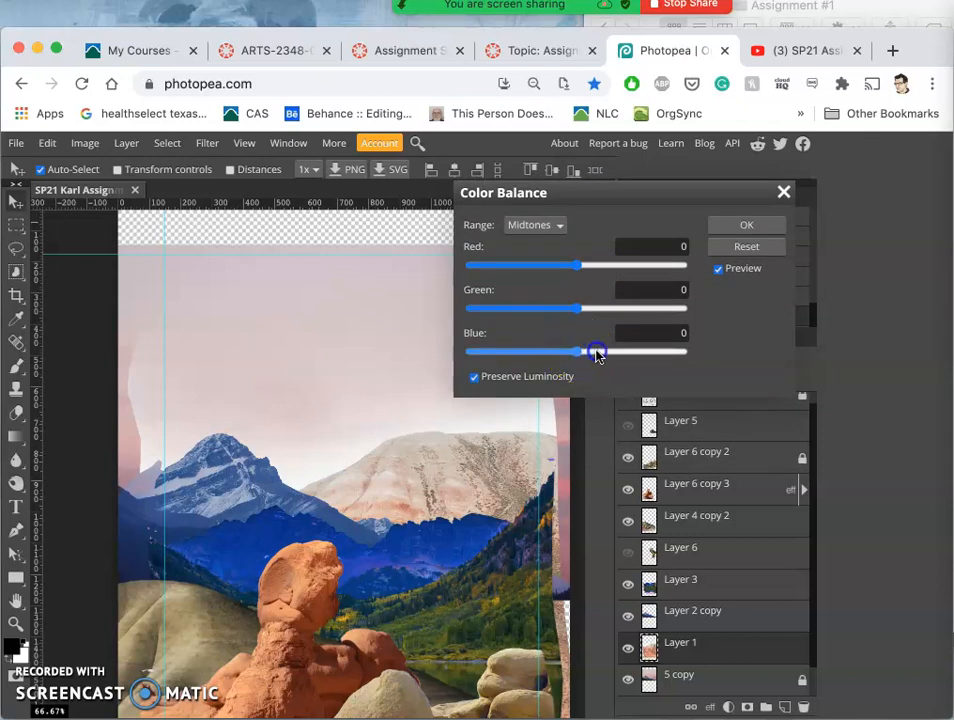
pyautogui.moveTo(596, 352); pyautogui.dragTo(640, 352)
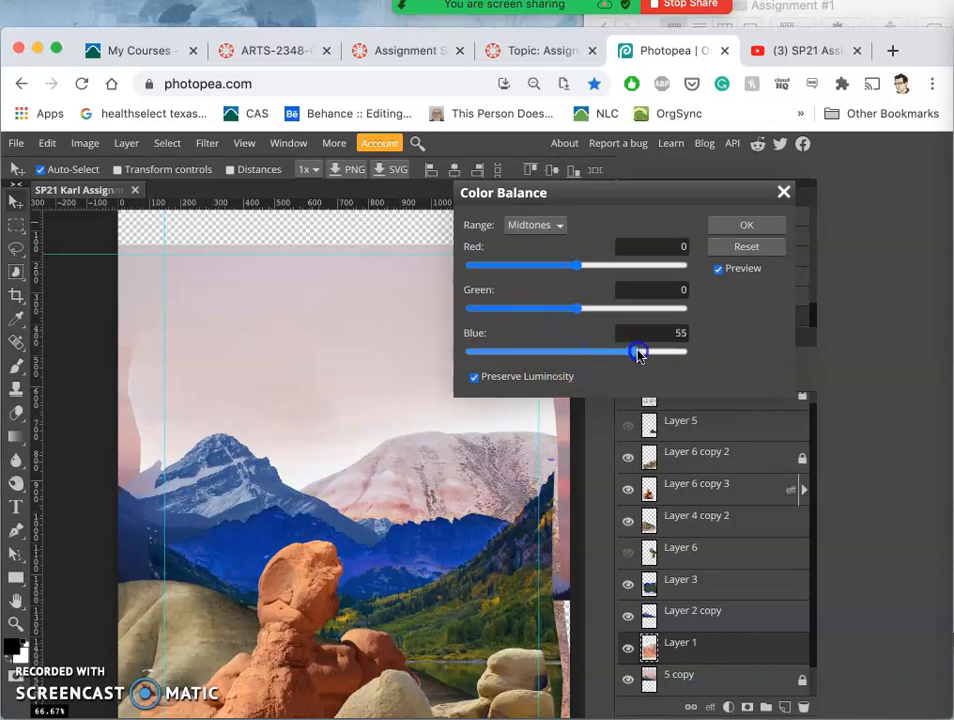
pyautogui.moveTo(638, 352); pyautogui.dragTo(644, 352)
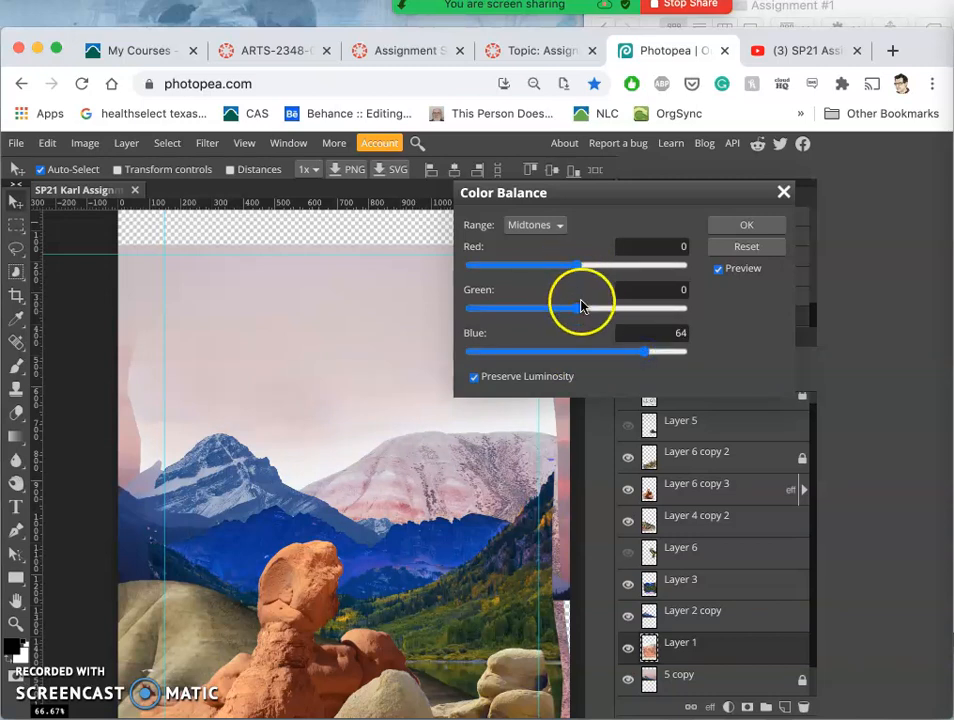
pyautogui.moveTo(582, 308); pyautogui.dragTo(564, 308)
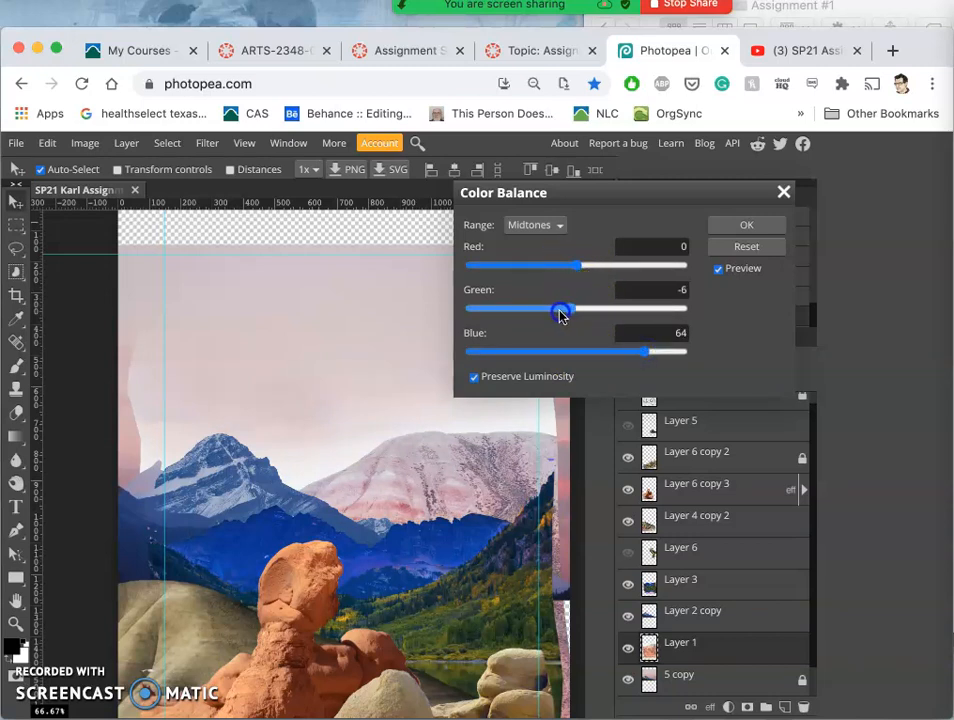
pyautogui.moveTo(562, 308); pyautogui.dragTo(536, 308)
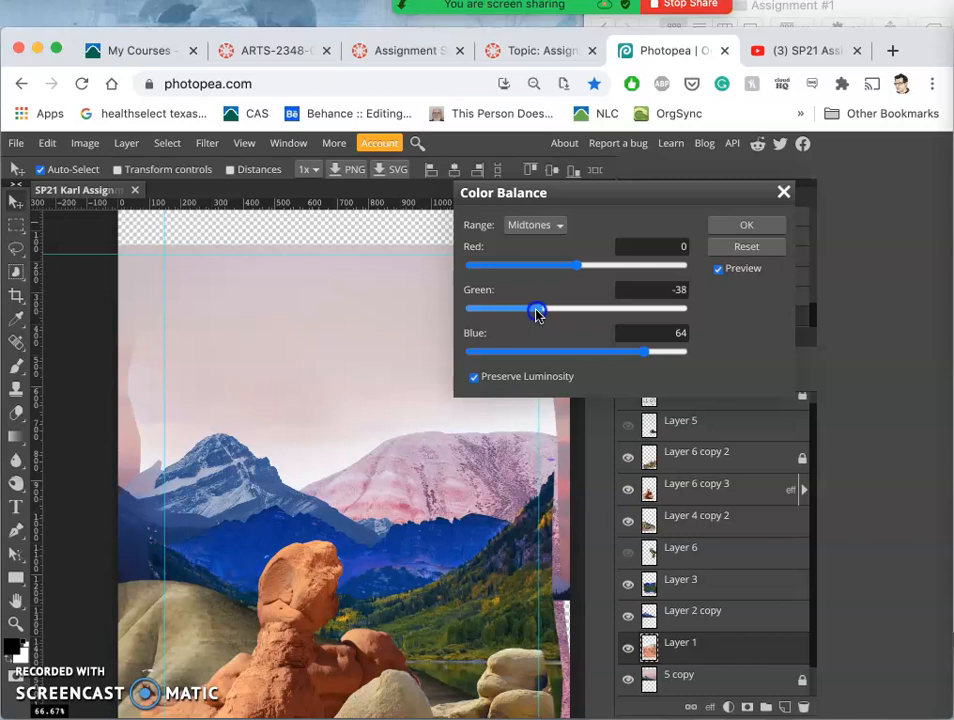
pyautogui.moveTo(538, 310); pyautogui.dragTo(542, 310)
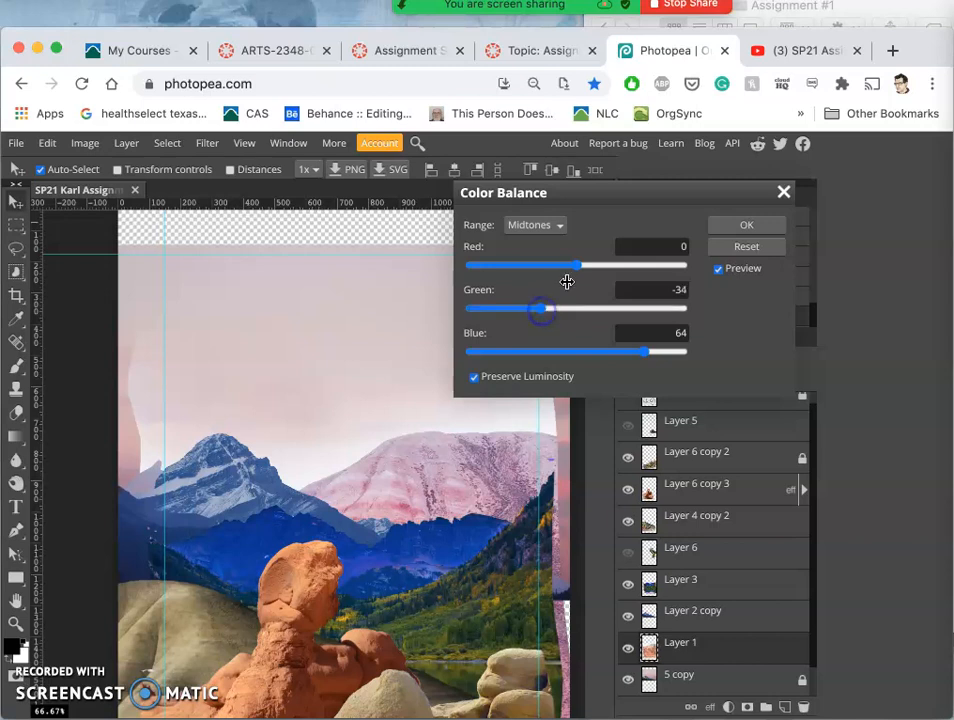
pyautogui.moveTo(568, 264); pyautogui.dragTo(544, 264)
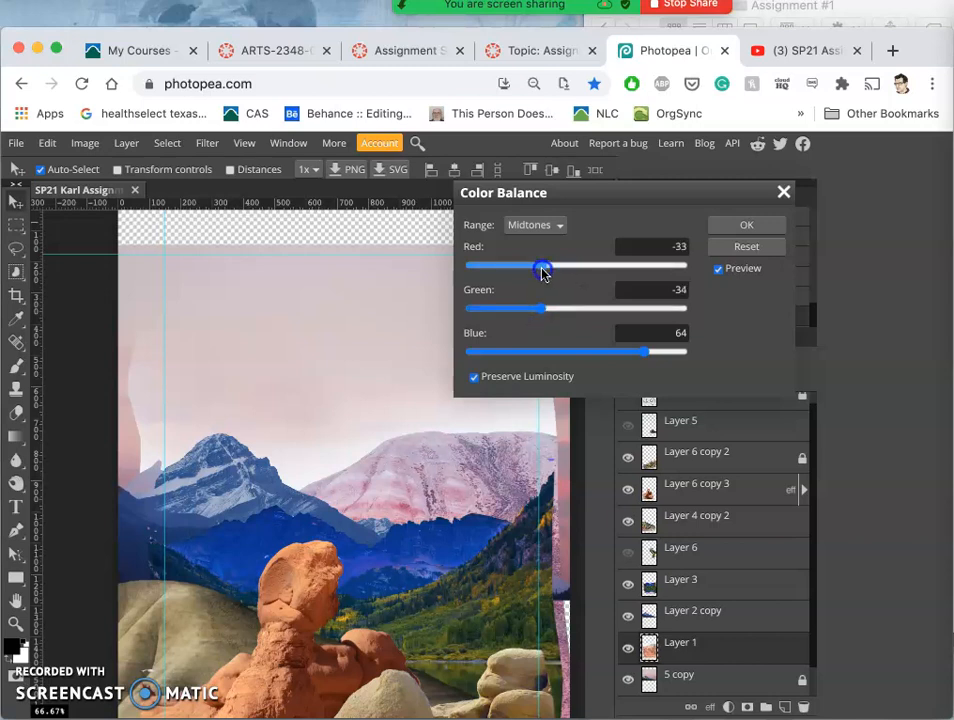
pyautogui.moveTo(544, 268); pyautogui.dragTo(546, 268)
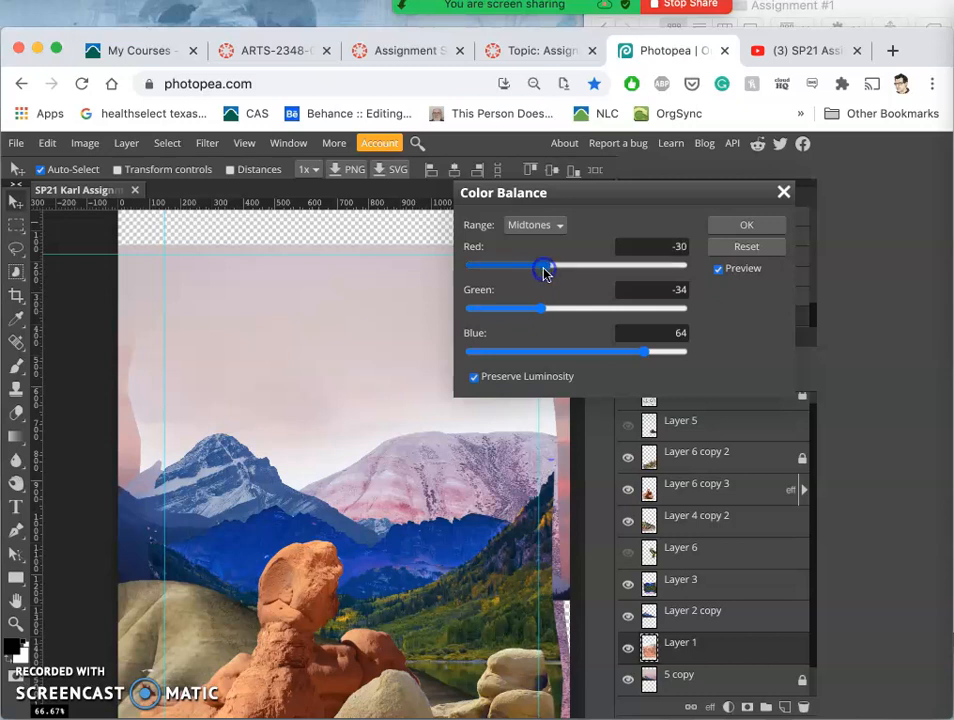
# Set highlights to Red 19, Green 31, Blue 39
pyautogui.click(536, 224)
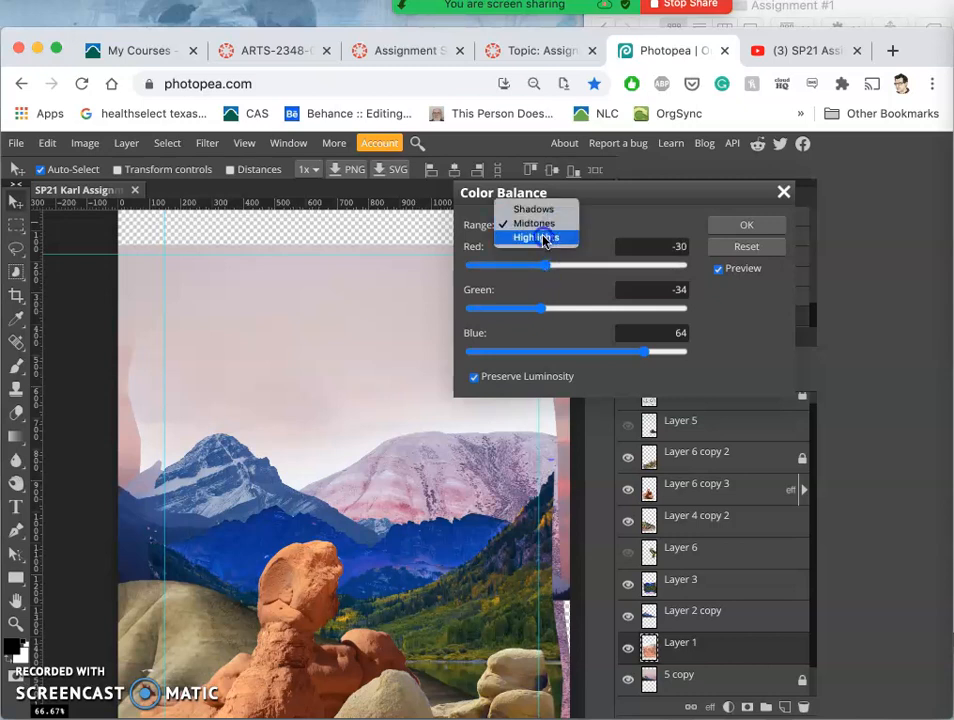
pyautogui.click(532, 236)
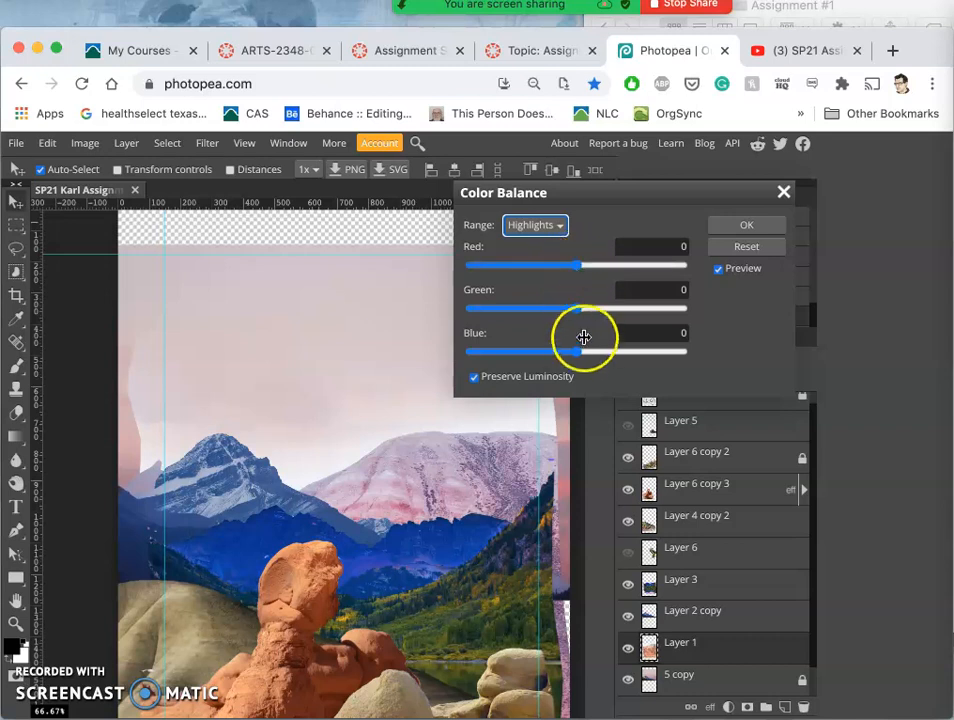
pyautogui.moveTo(576, 352); pyautogui.dragTo(608, 352)
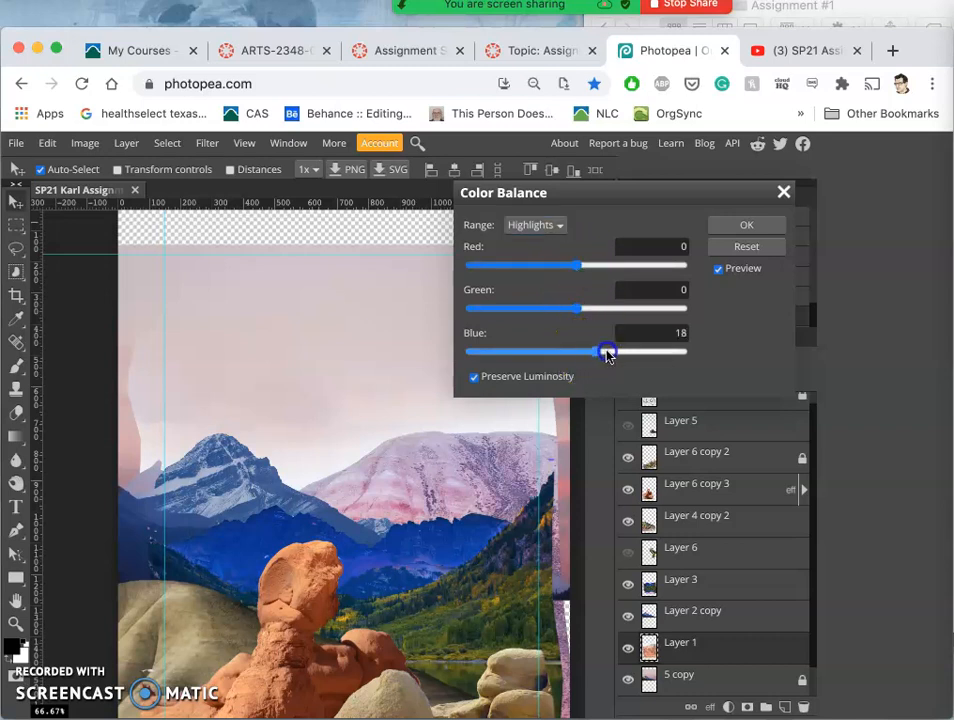
pyautogui.moveTo(608, 352); pyautogui.dragTo(624, 352)
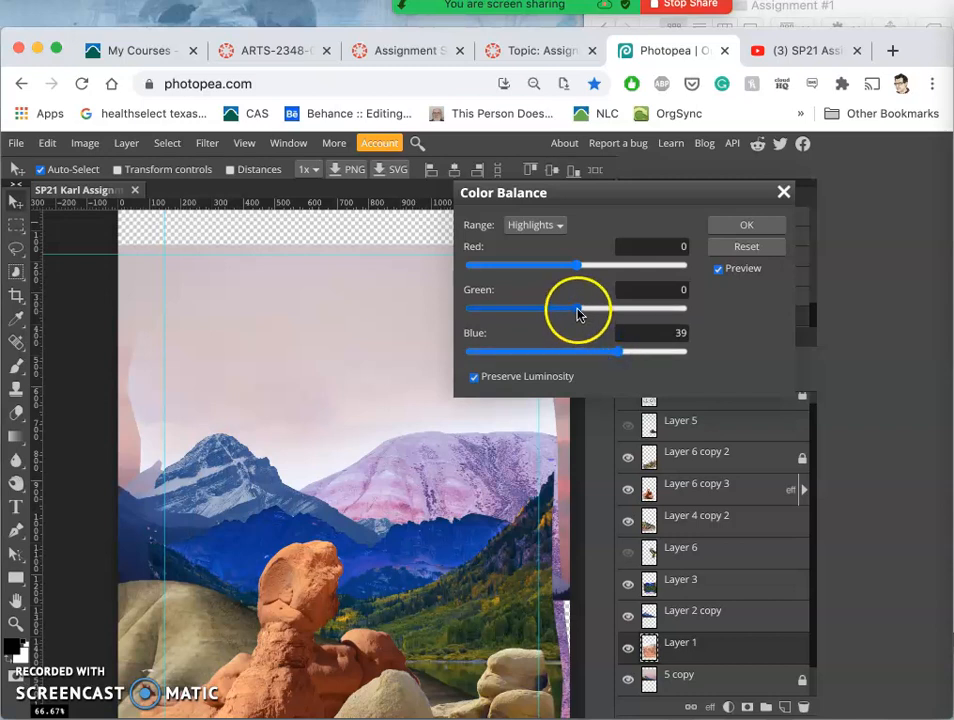
pyautogui.moveTo(578, 308); pyautogui.dragTo(612, 308)
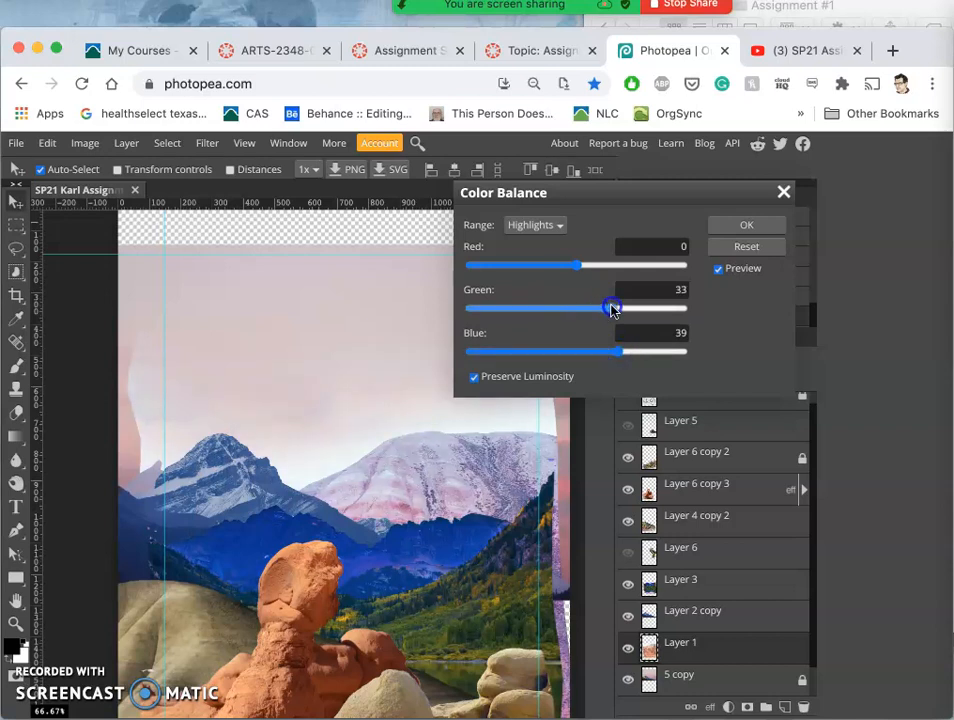
pyautogui.moveTo(614, 308); pyautogui.dragTo(612, 308)
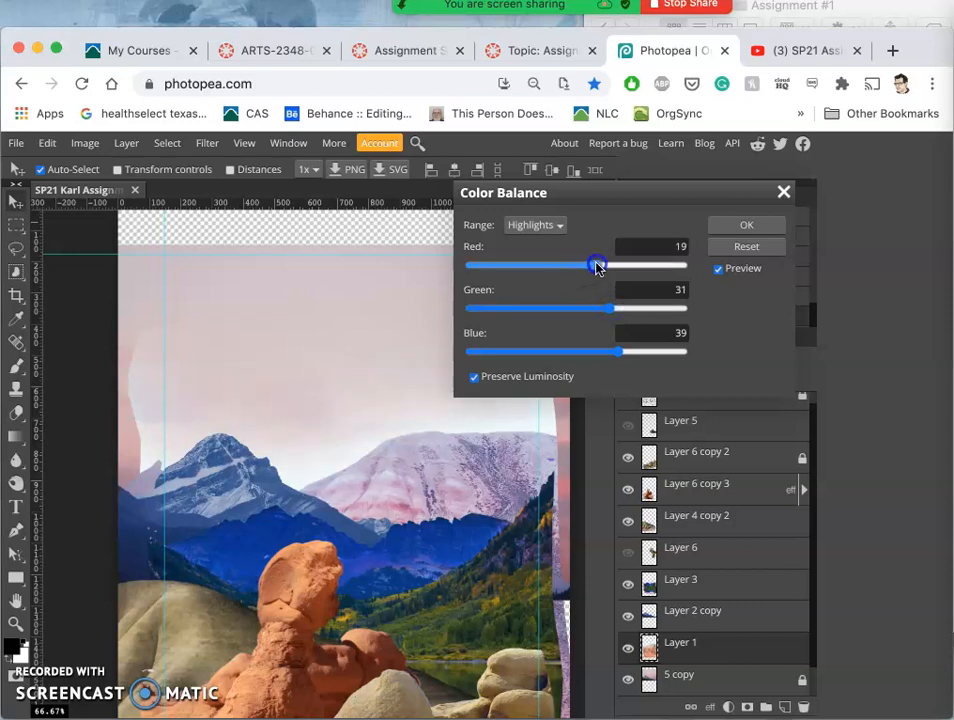
pyautogui.moveTo(598, 264); pyautogui.dragTo(588, 264)
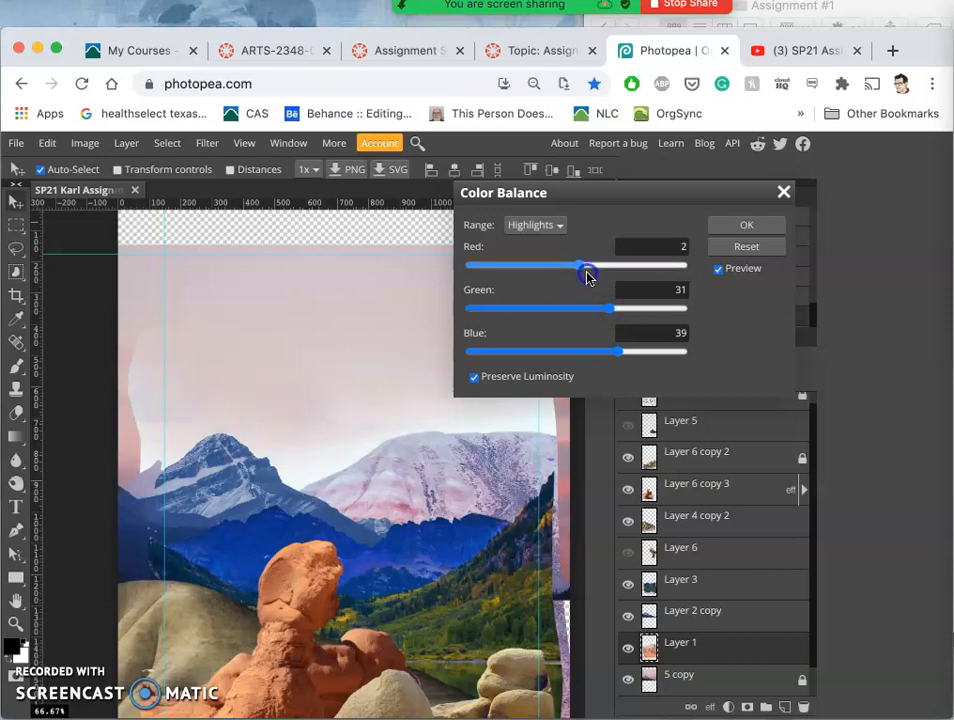
pyautogui.moveTo(572, 264); pyautogui.dragTo(596, 264)
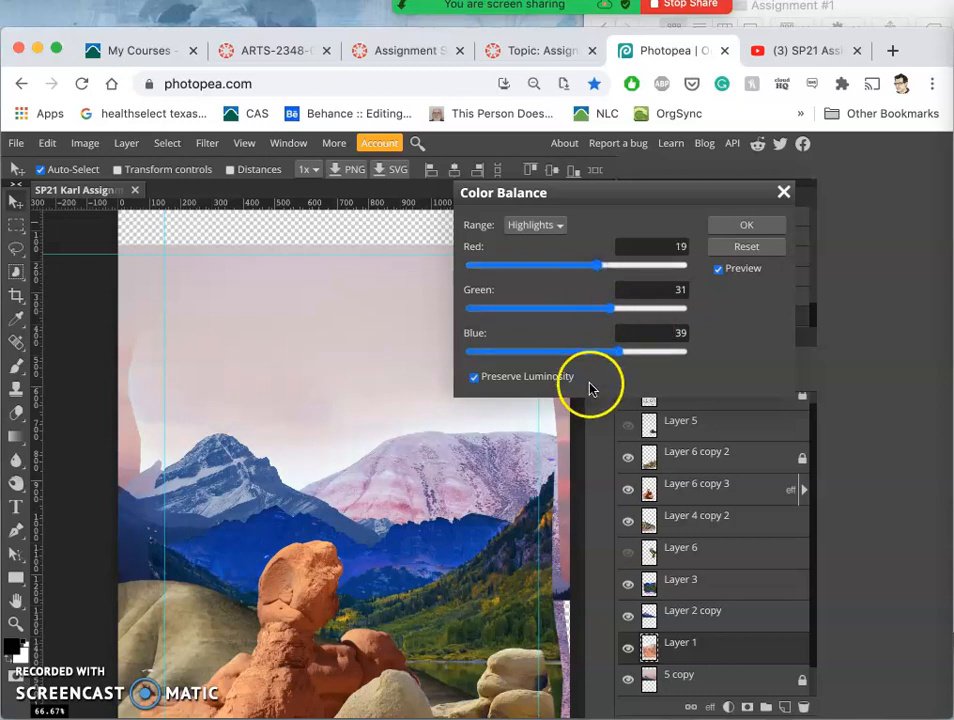
pyautogui.click(534, 224)
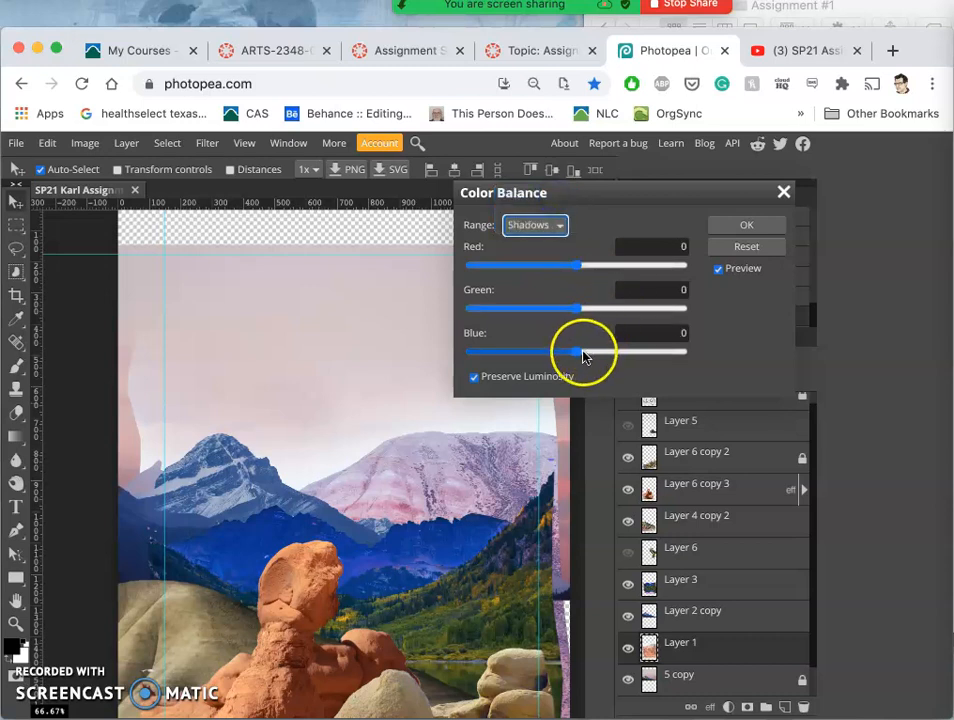
# Push shadow Blue up and set shadow Red to −25
pyautogui.moveTo(572, 352); pyautogui.dragTo(624, 352)
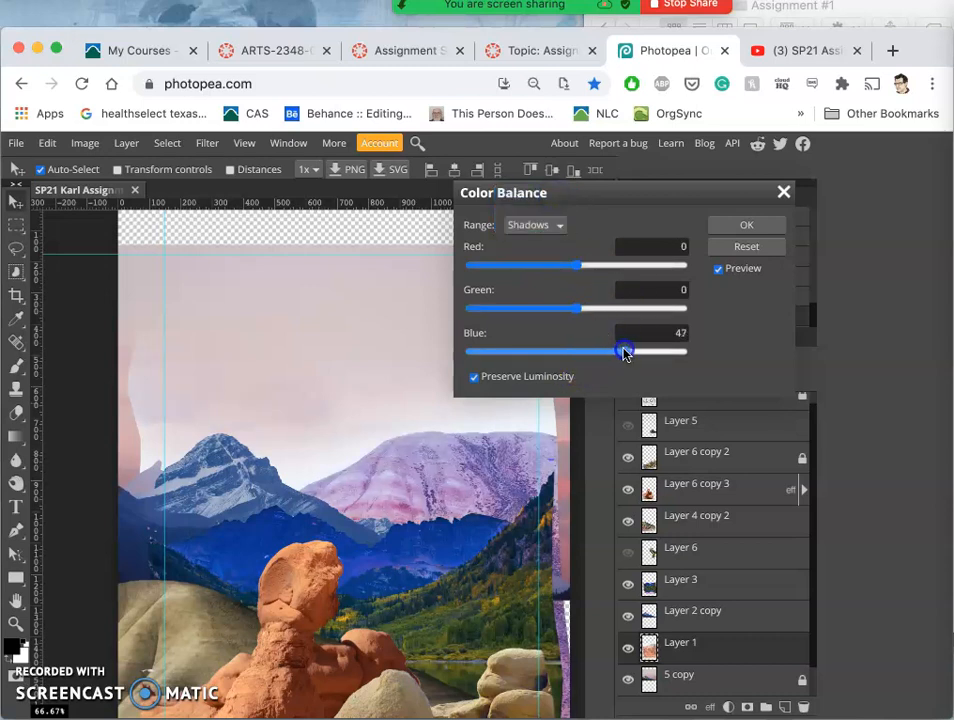
pyautogui.moveTo(624, 352); pyautogui.dragTo(664, 352)
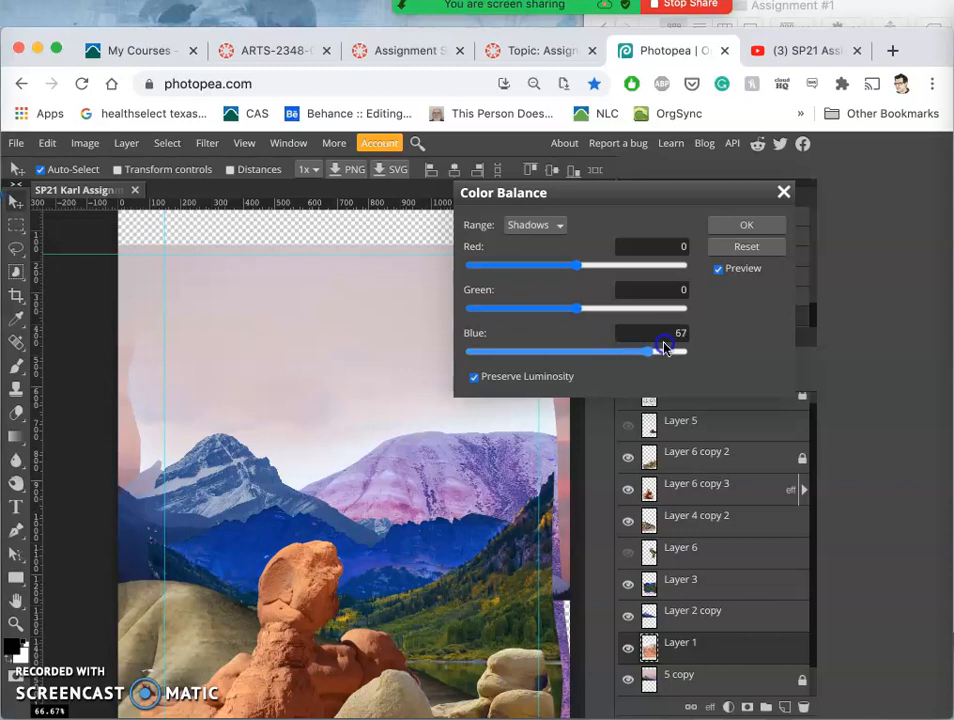
pyautogui.moveTo(664, 348); pyautogui.dragTo(688, 348)
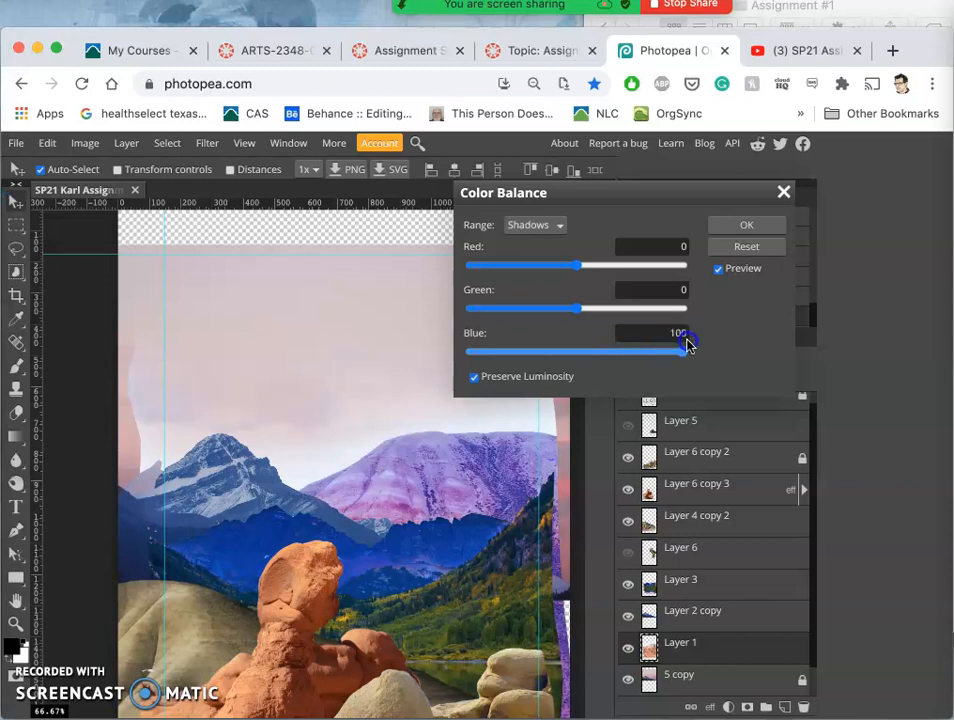
pyautogui.moveTo(684, 352); pyautogui.dragTo(650, 352)
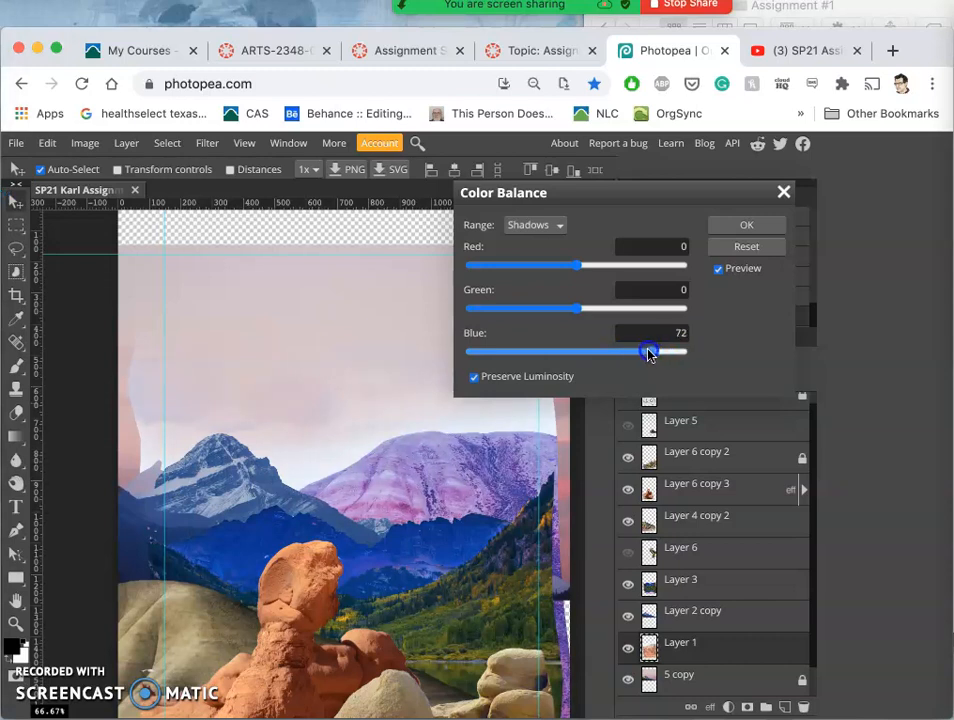
pyautogui.moveTo(648, 352); pyautogui.dragTo(636, 352)
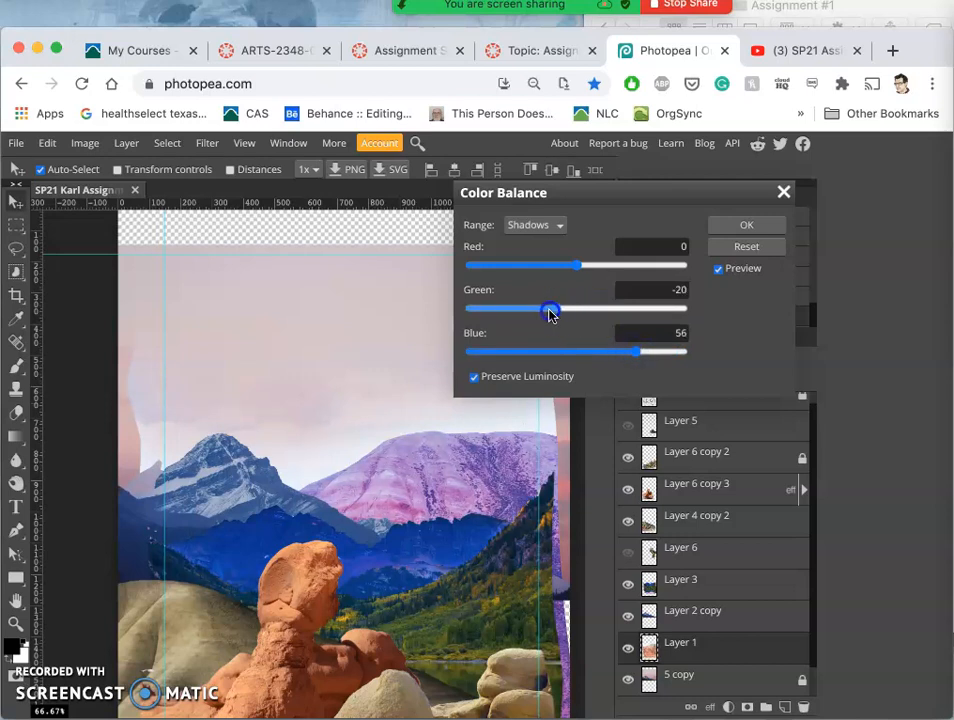
pyautogui.moveTo(552, 308); pyautogui.dragTo(564, 308)
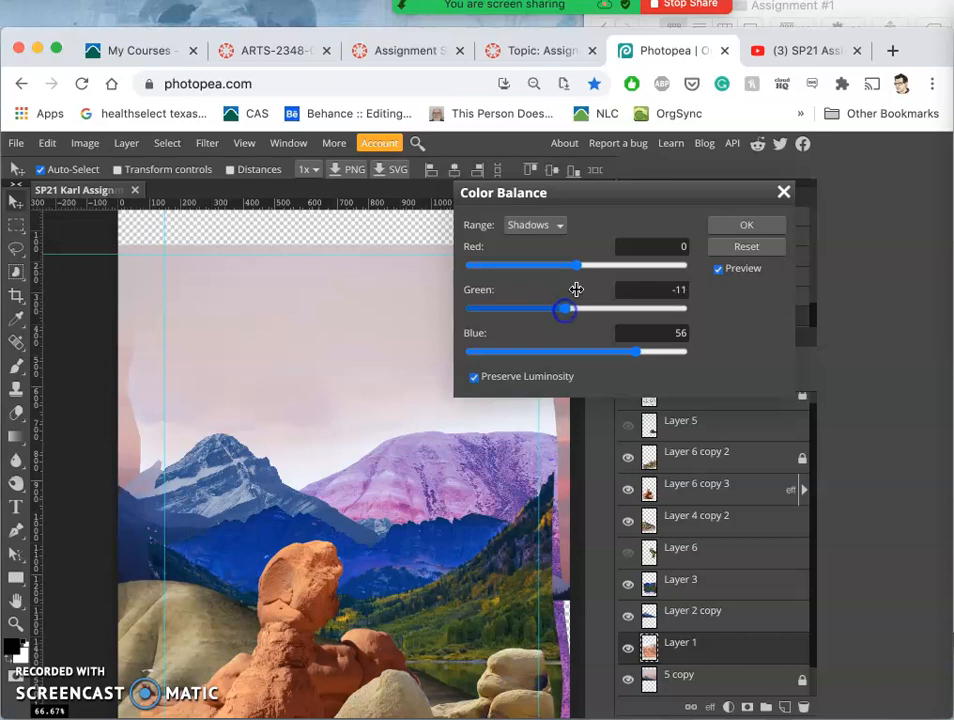
pyautogui.moveTo(564, 264); pyautogui.dragTo(598, 264)
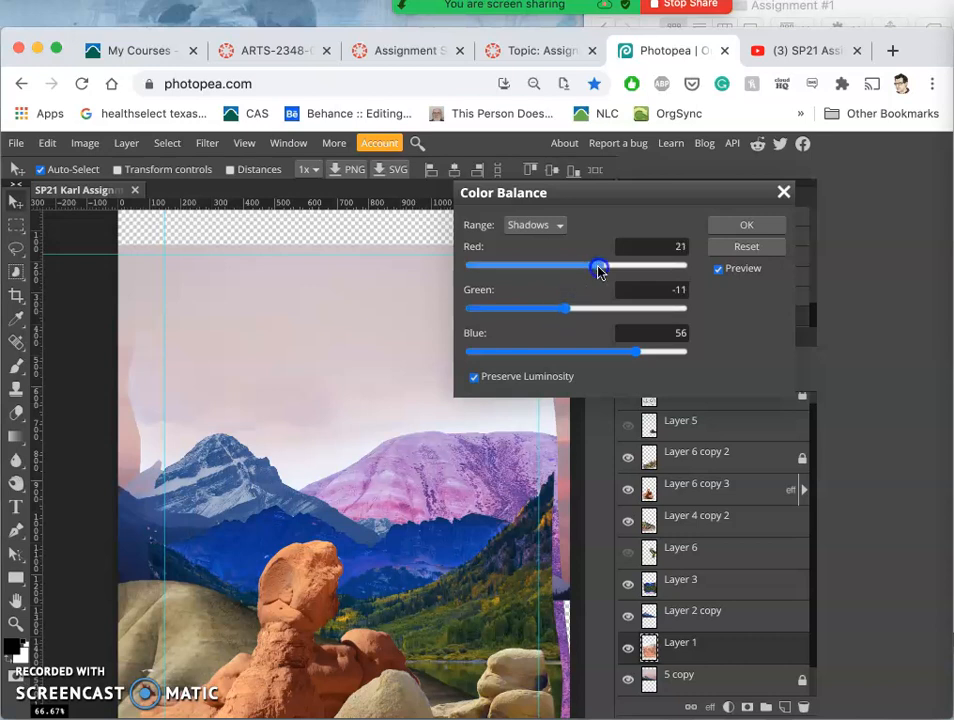
pyautogui.moveTo(598, 266); pyautogui.dragTo(544, 266)
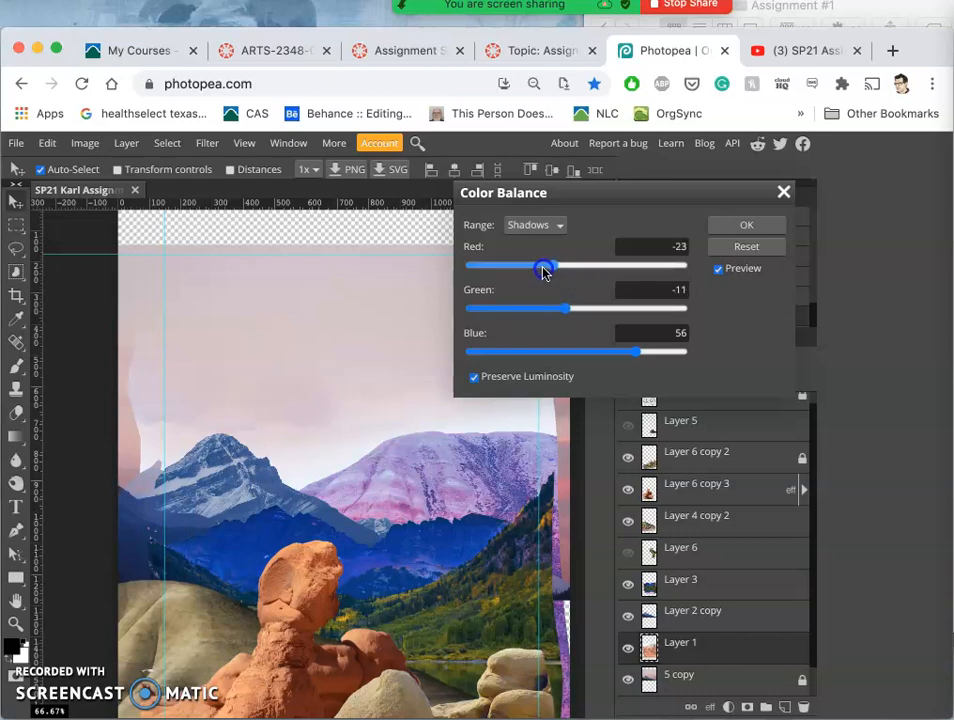
pyautogui.moveTo(544, 268); pyautogui.dragTo(552, 268)
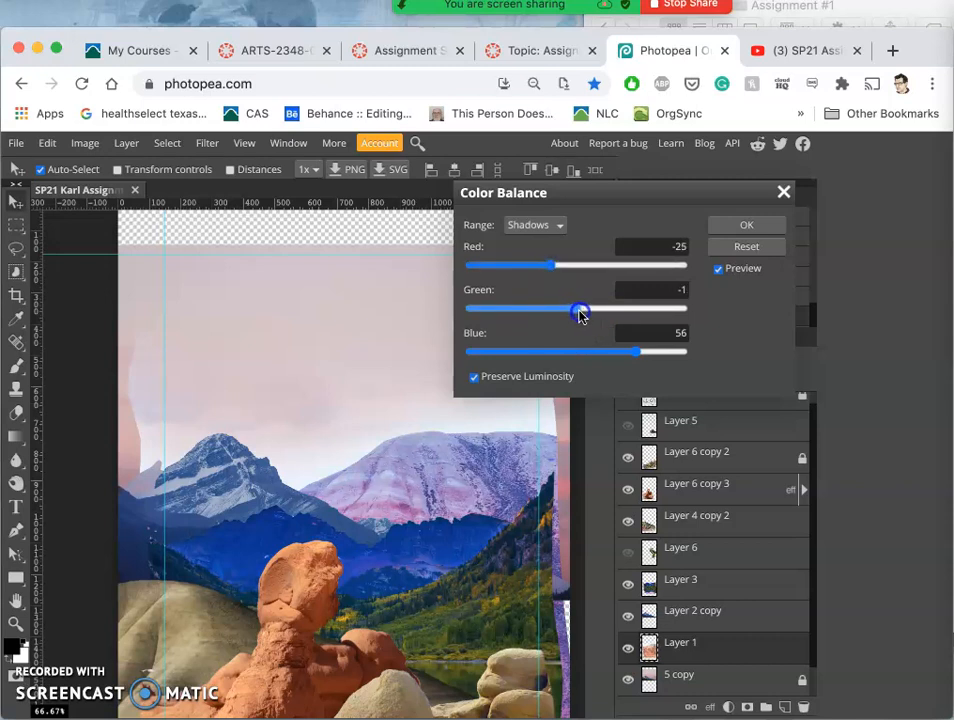
# Set shadow Green to 9 and Blue to 37, then apply the color balance
pyautogui.moveTo(580, 312); pyautogui.dragTo(584, 312)
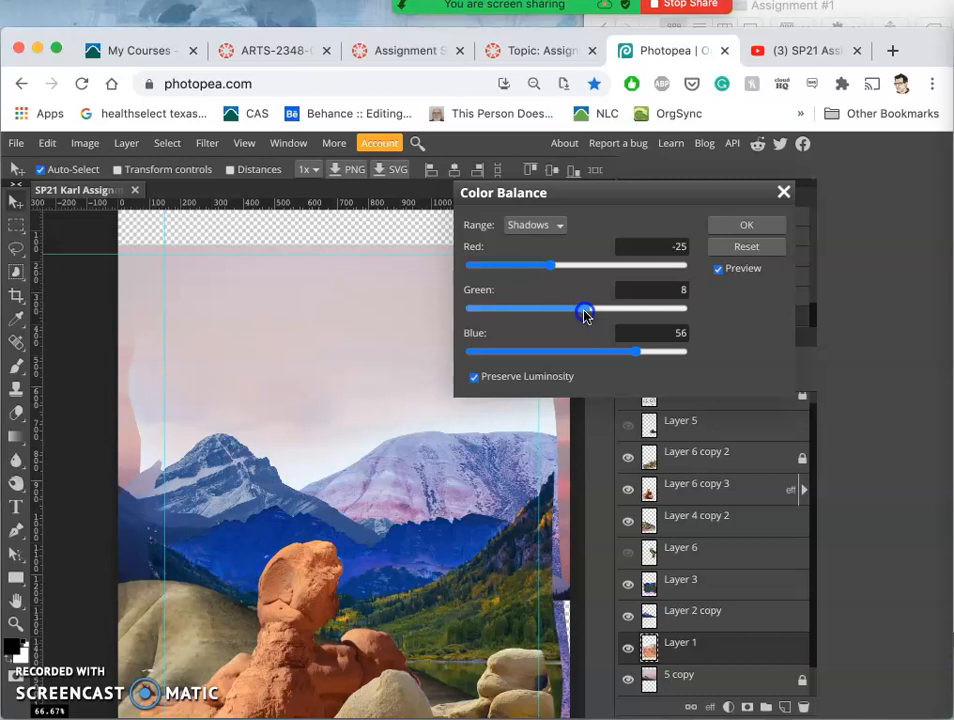
pyautogui.moveTo(584, 310); pyautogui.dragTo(588, 310)
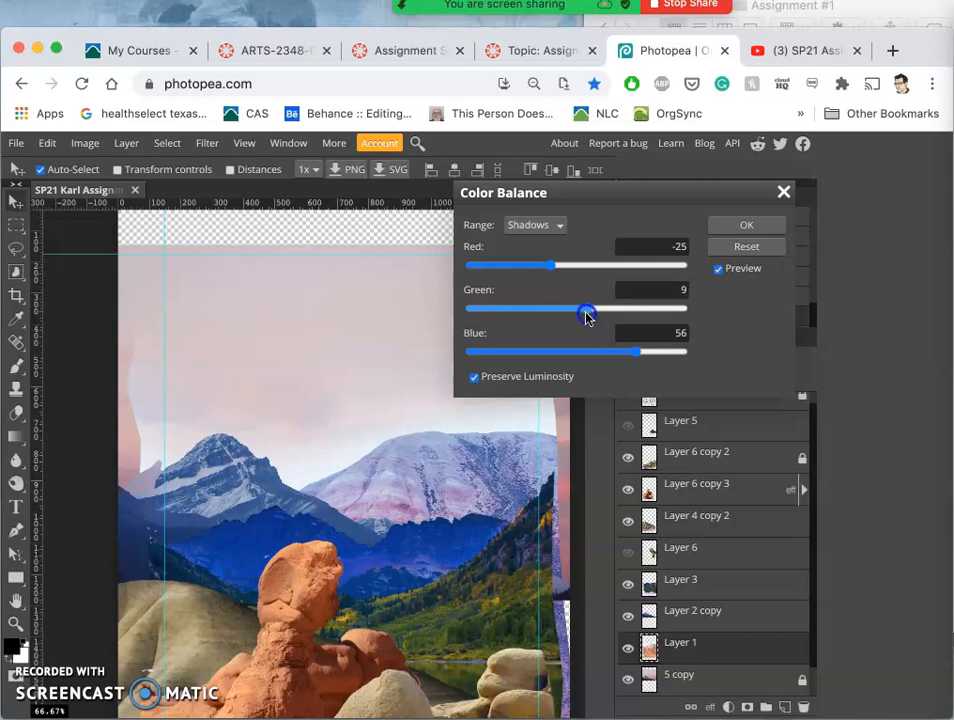
pyautogui.moveTo(632, 352); pyautogui.dragTo(620, 352)
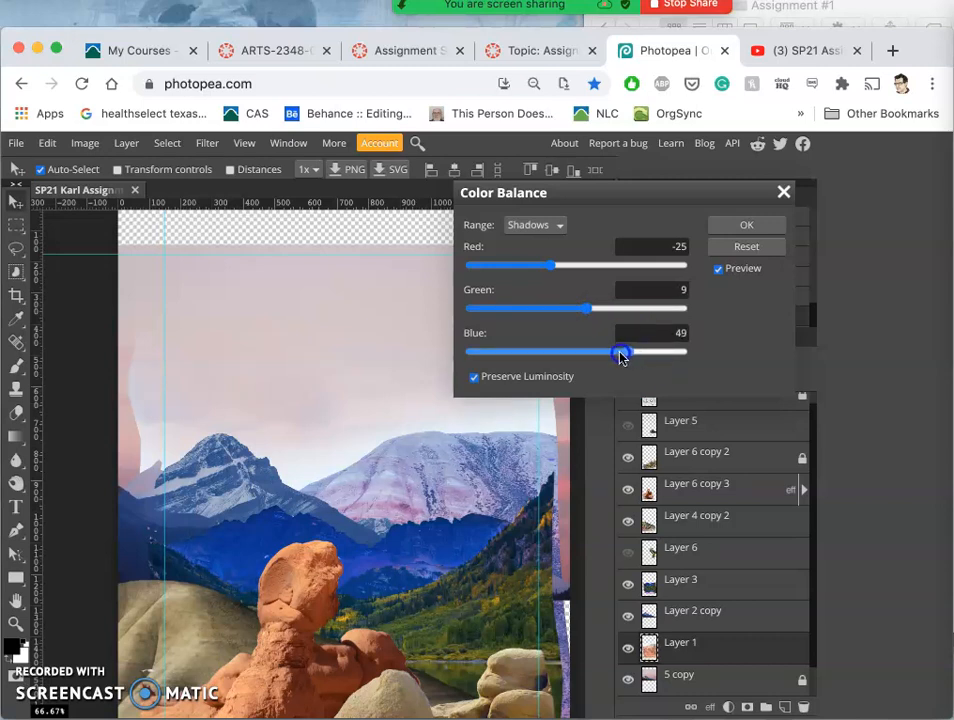
pyautogui.moveTo(620, 352); pyautogui.dragTo(616, 352)
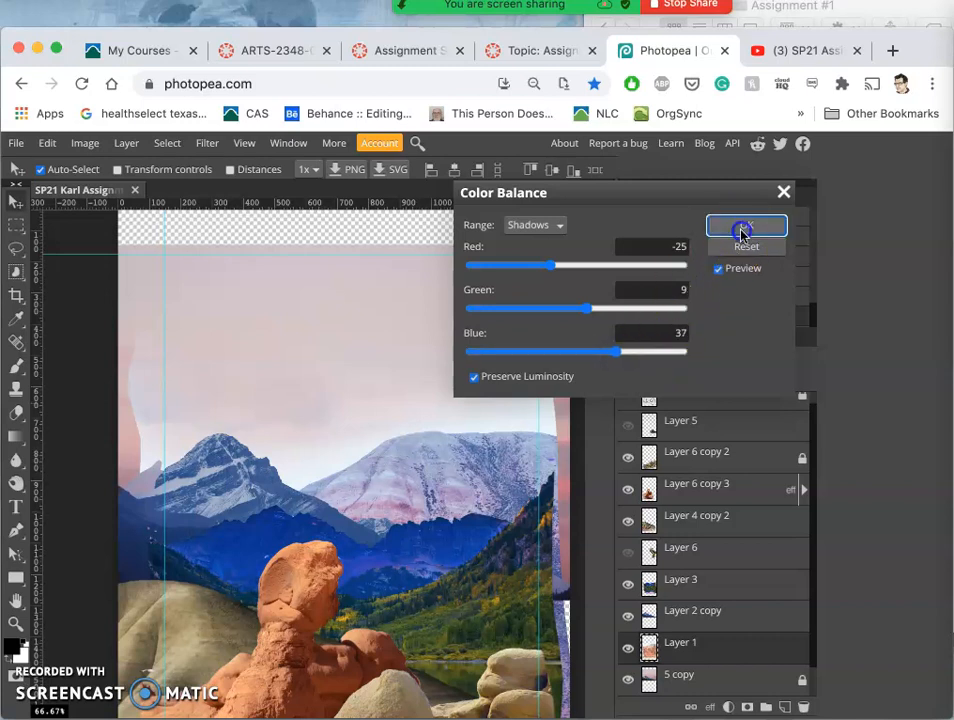
pyautogui.click(744, 232)
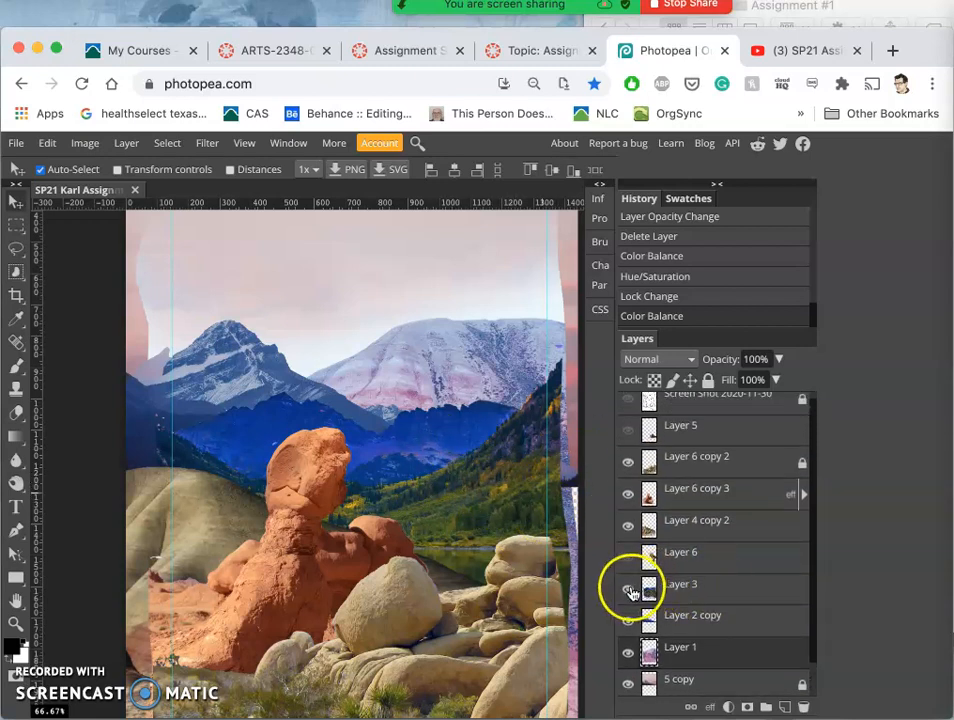
# Select Layer 3 and bring up the Image adjustments menu
pyautogui.click(628, 584)
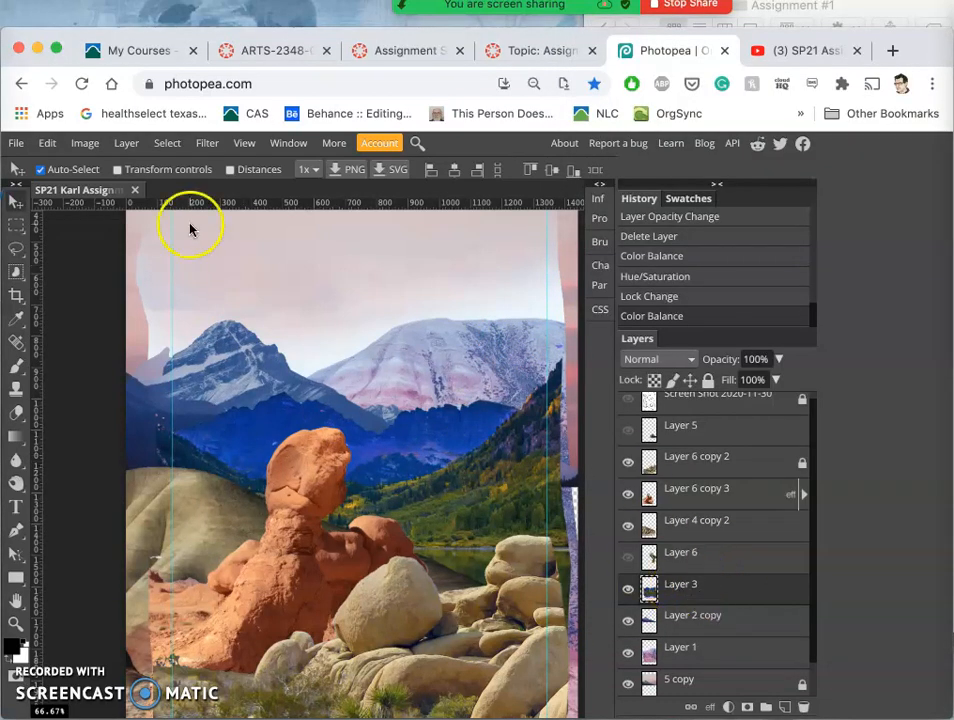
pyautogui.click(84, 144)
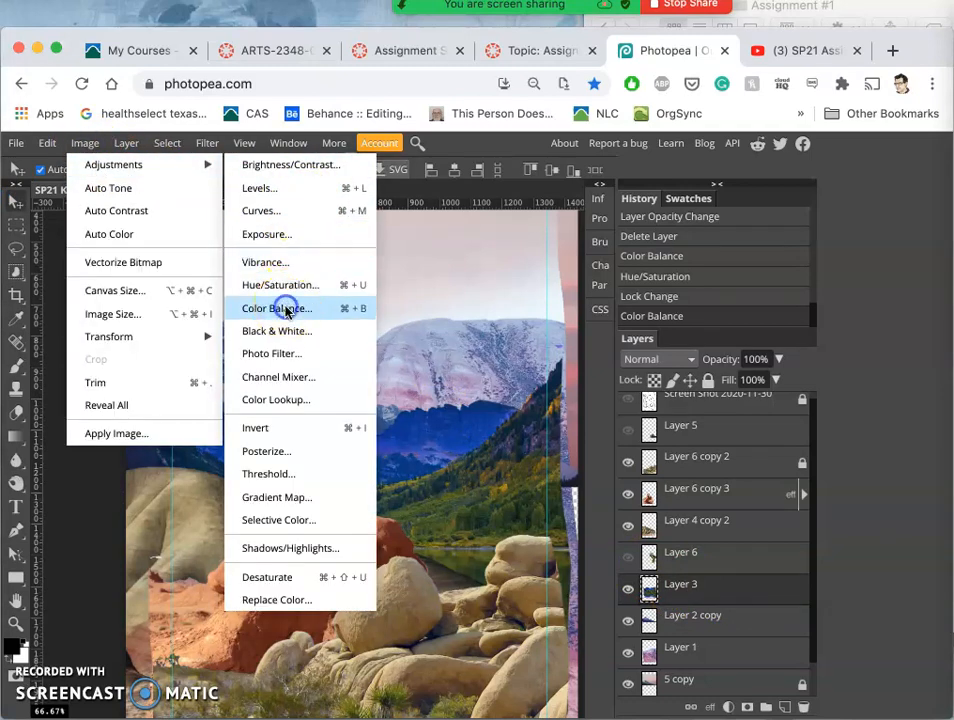
# In Color Balance, set Layer 3's midtones to Red 48, Green 25, Blue −35
pyautogui.click(276, 308)
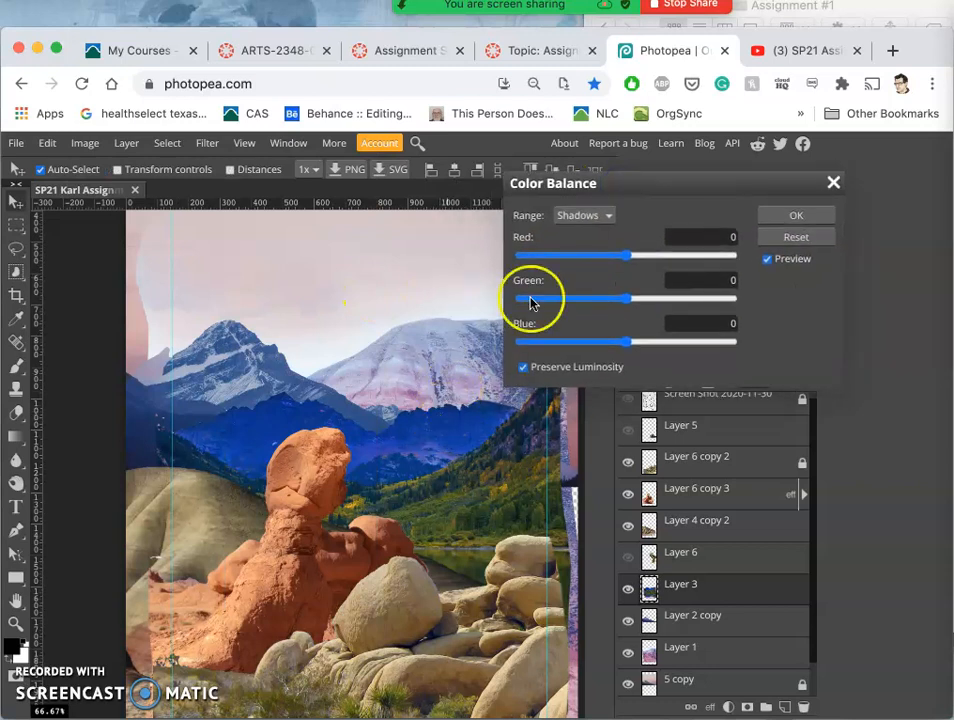
pyautogui.click(584, 216)
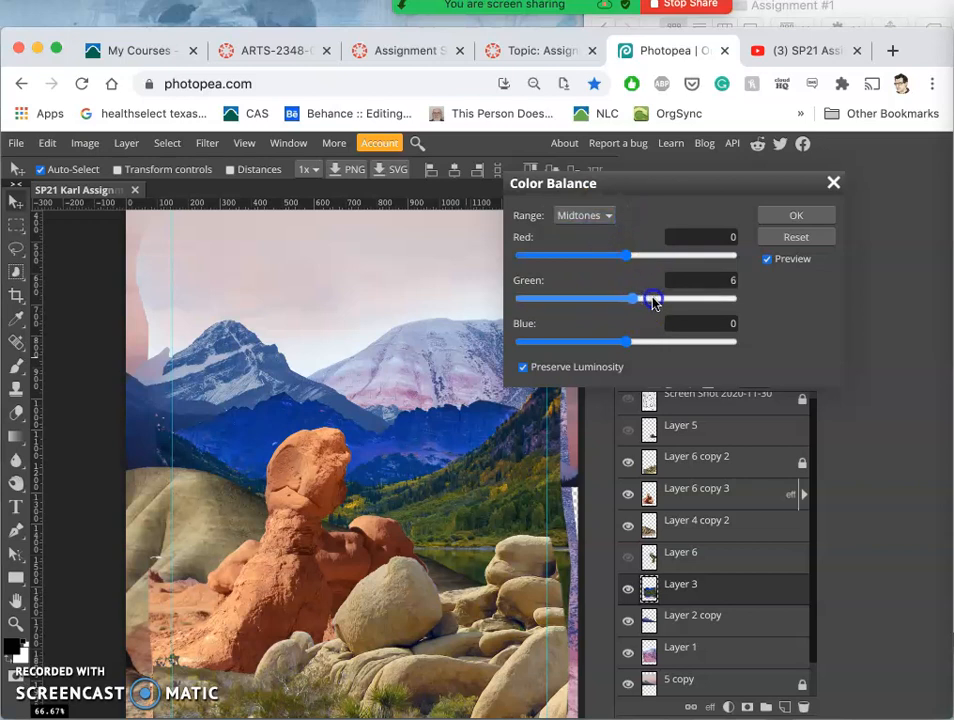
pyautogui.moveTo(630, 298); pyautogui.dragTo(652, 298)
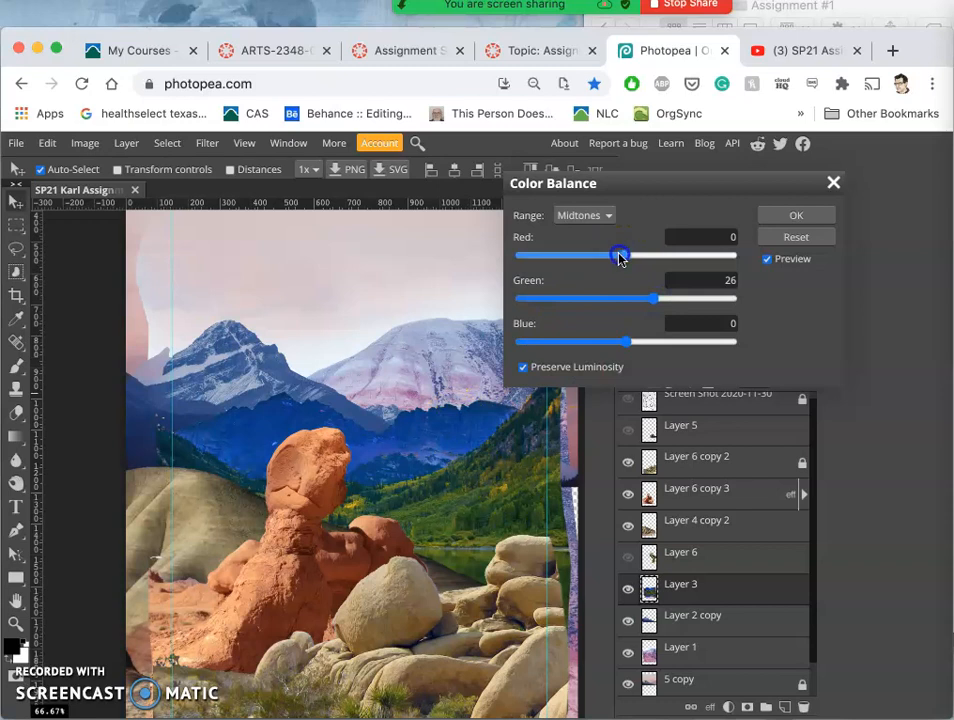
pyautogui.moveTo(620, 256); pyautogui.dragTo(606, 256)
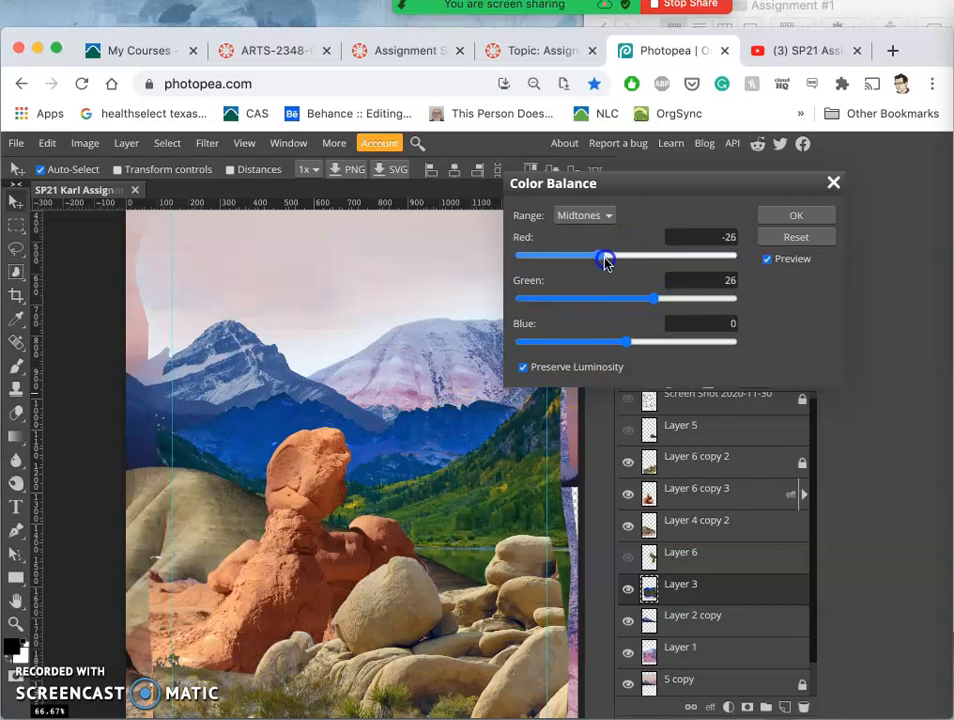
pyautogui.moveTo(606, 256); pyautogui.dragTo(676, 256)
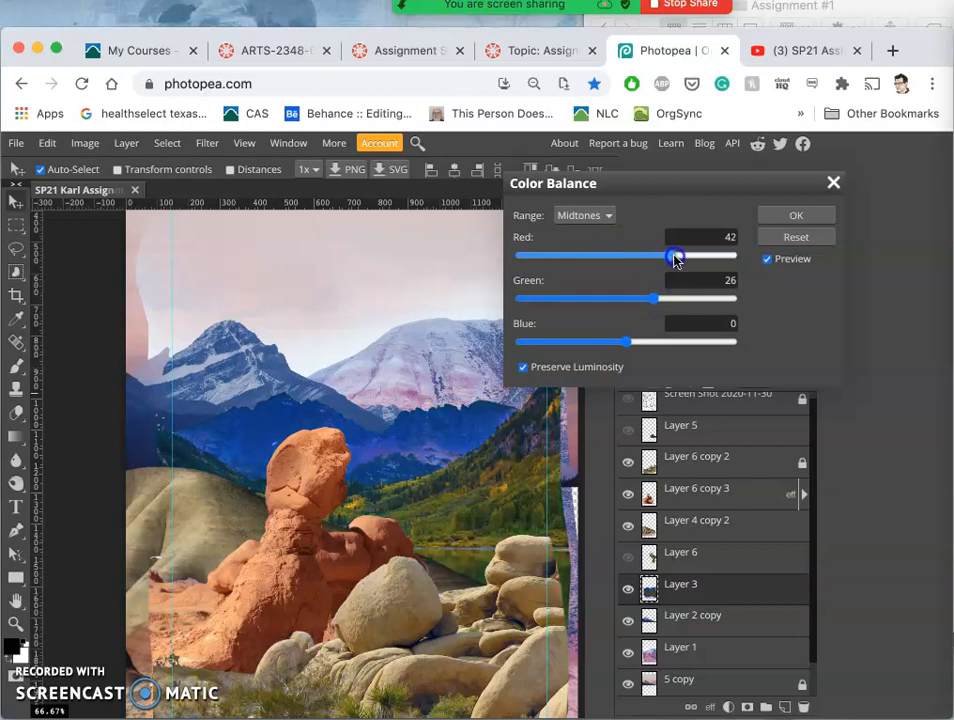
pyautogui.moveTo(676, 256); pyautogui.dragTo(684, 256)
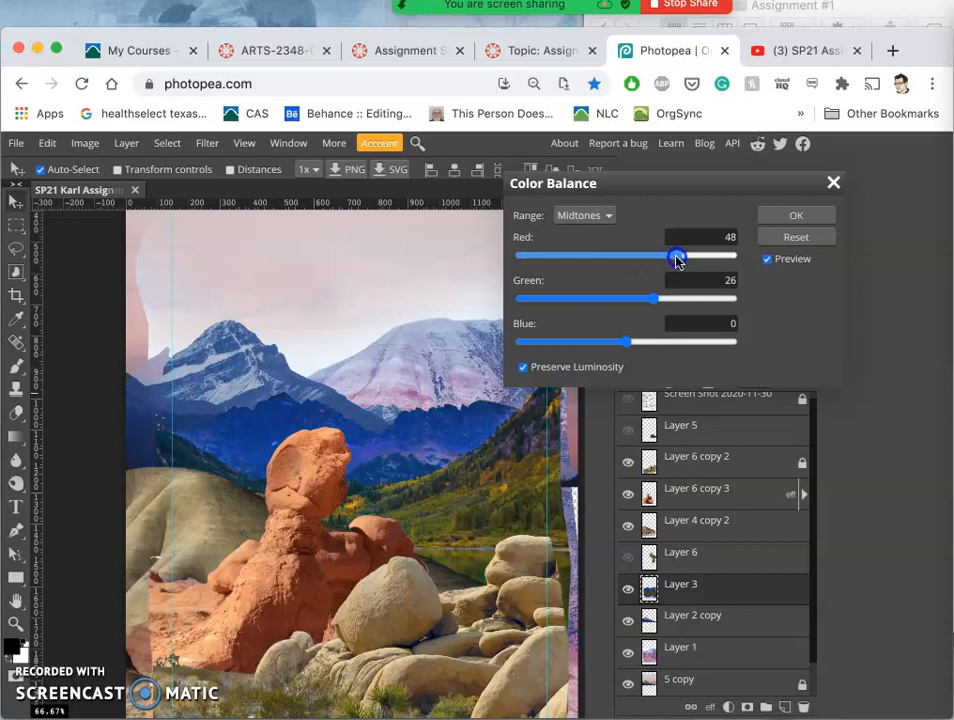
pyautogui.moveTo(636, 340); pyautogui.dragTo(602, 340)
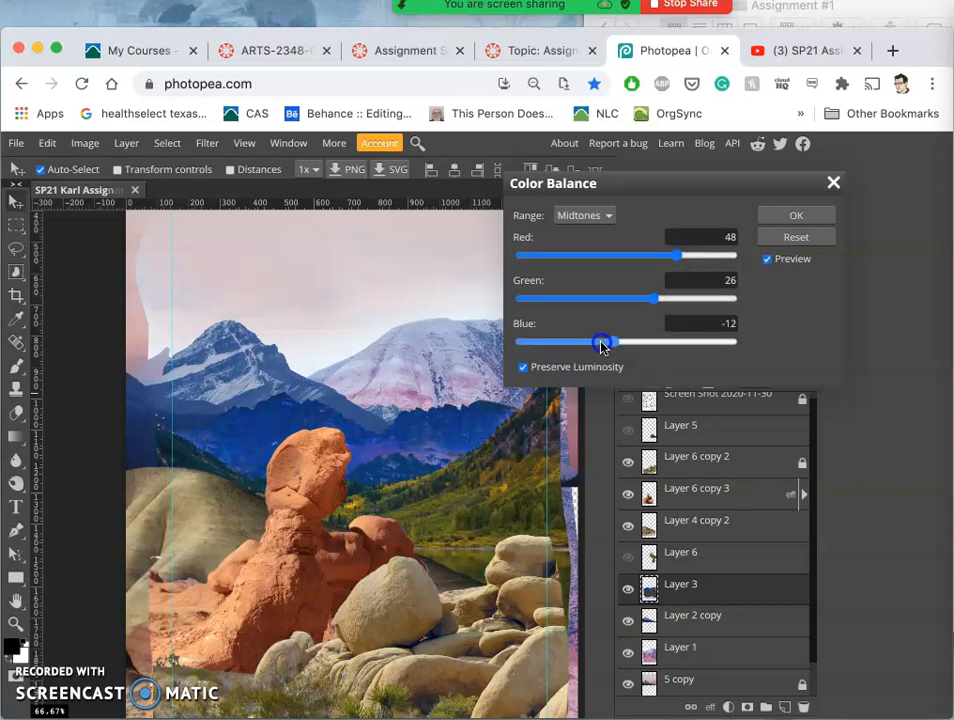
pyautogui.moveTo(604, 342); pyautogui.dragTo(590, 342)
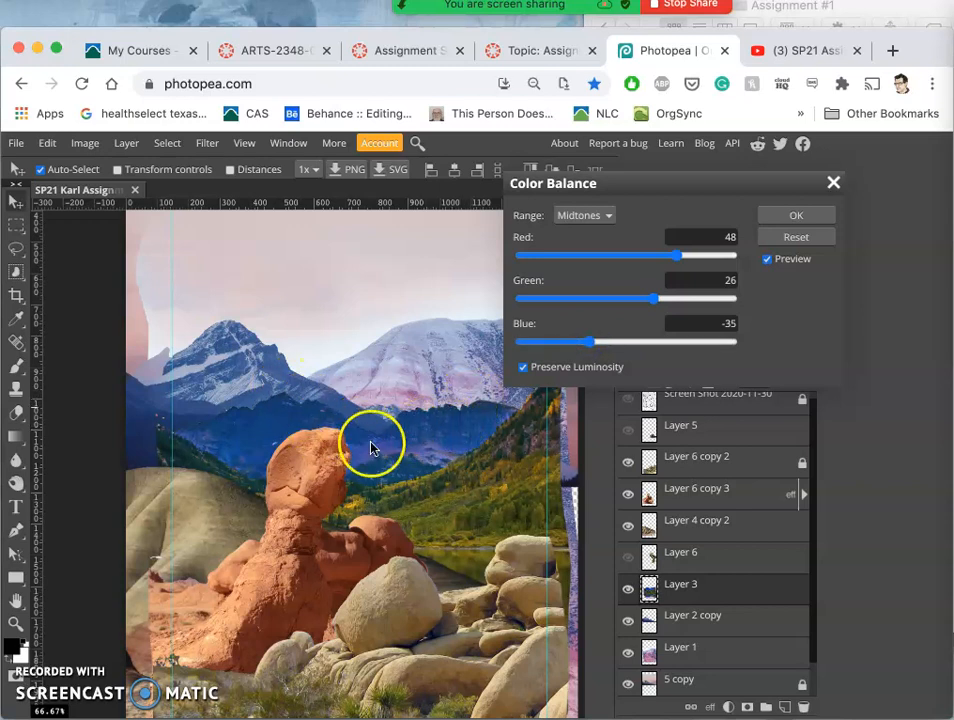
pyautogui.click(584, 216)
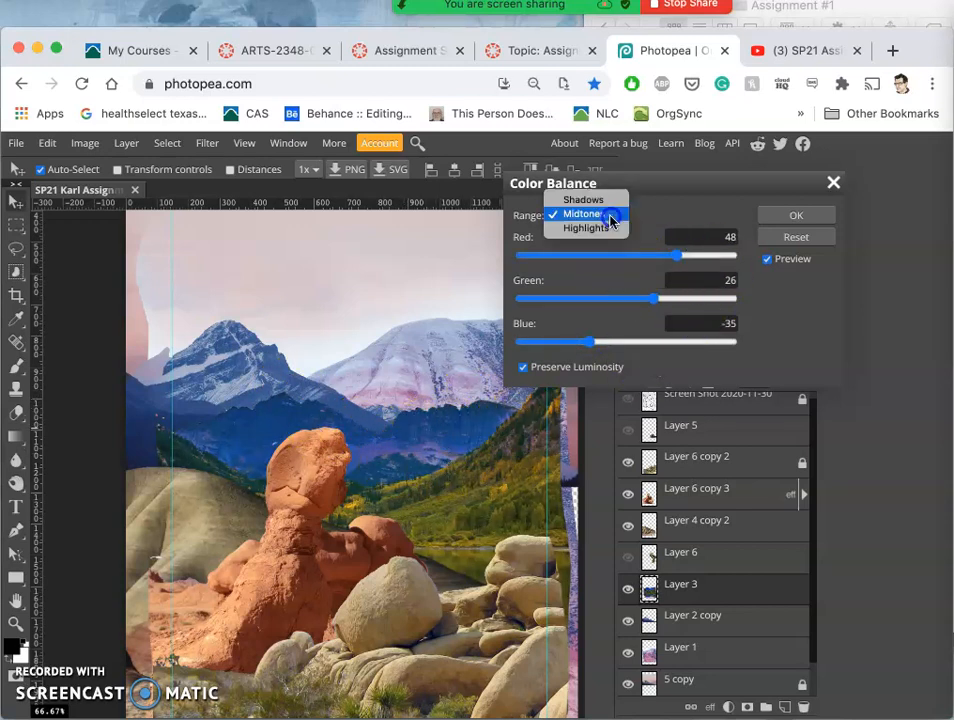
# Set Layer 3's shadows to Red 21 and Blue −9
pyautogui.click(584, 200)
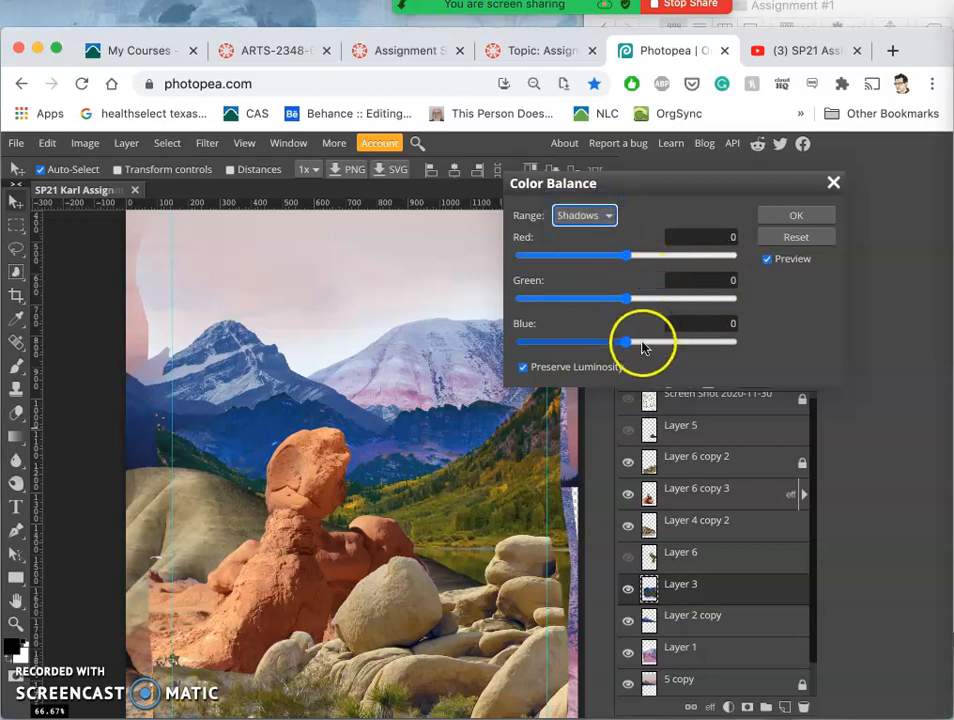
pyautogui.moveTo(628, 340); pyautogui.dragTo(662, 340)
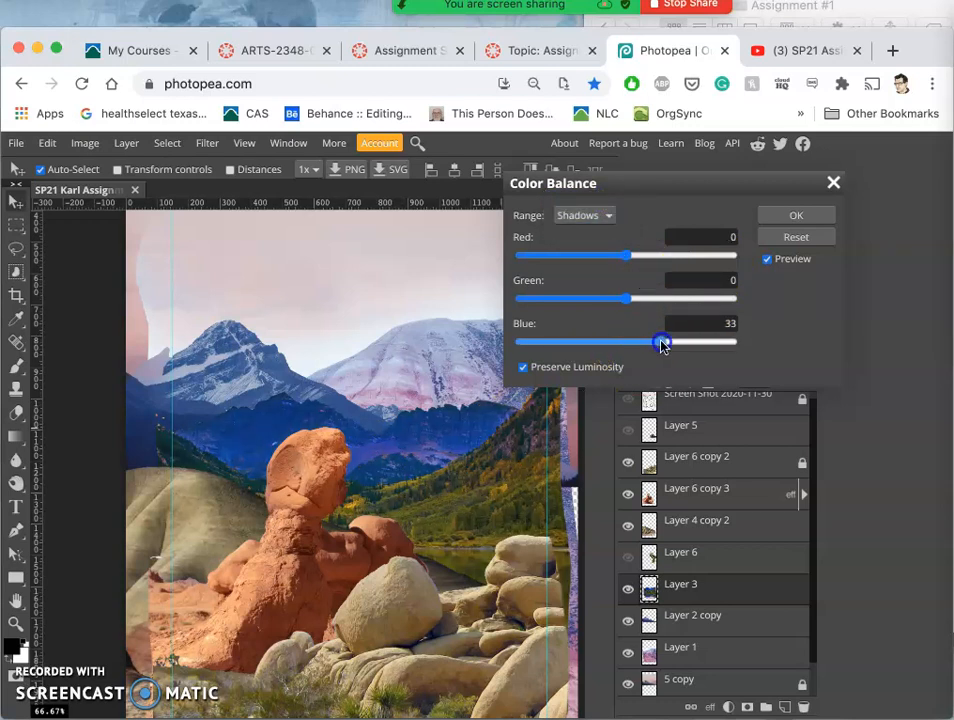
pyautogui.moveTo(662, 340); pyautogui.dragTo(610, 340)
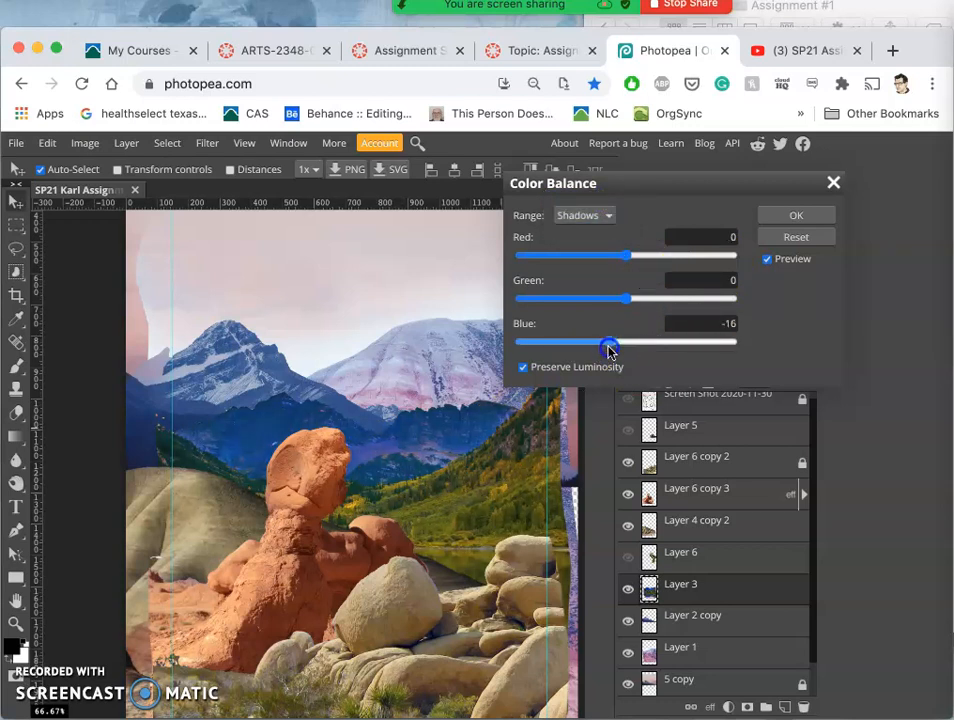
pyautogui.moveTo(604, 340); pyautogui.dragTo(616, 340)
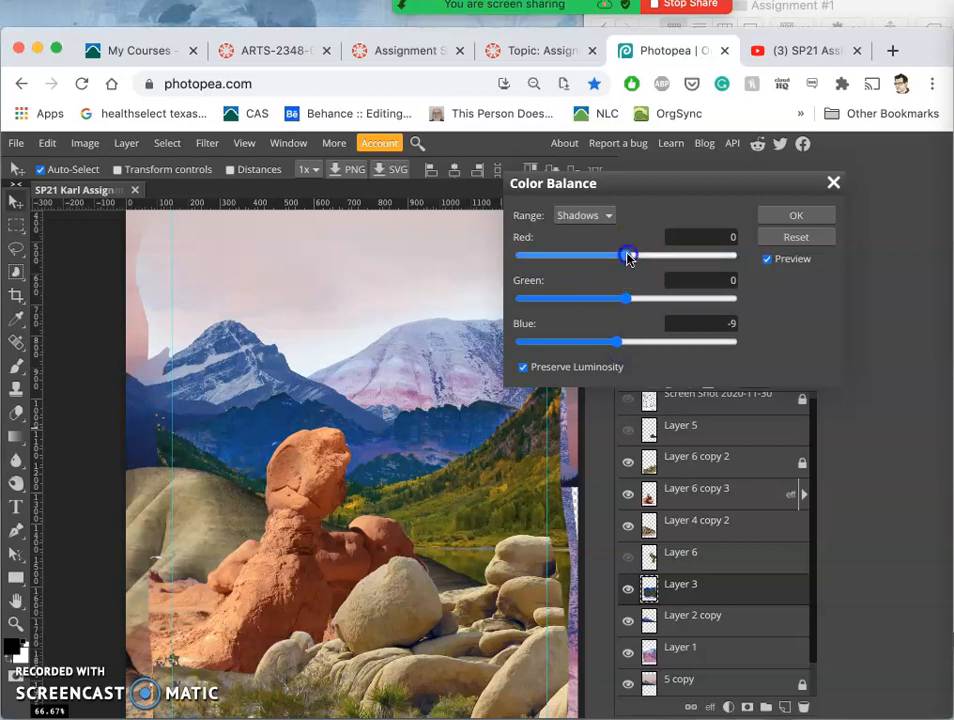
pyautogui.moveTo(628, 256); pyautogui.dragTo(650, 256)
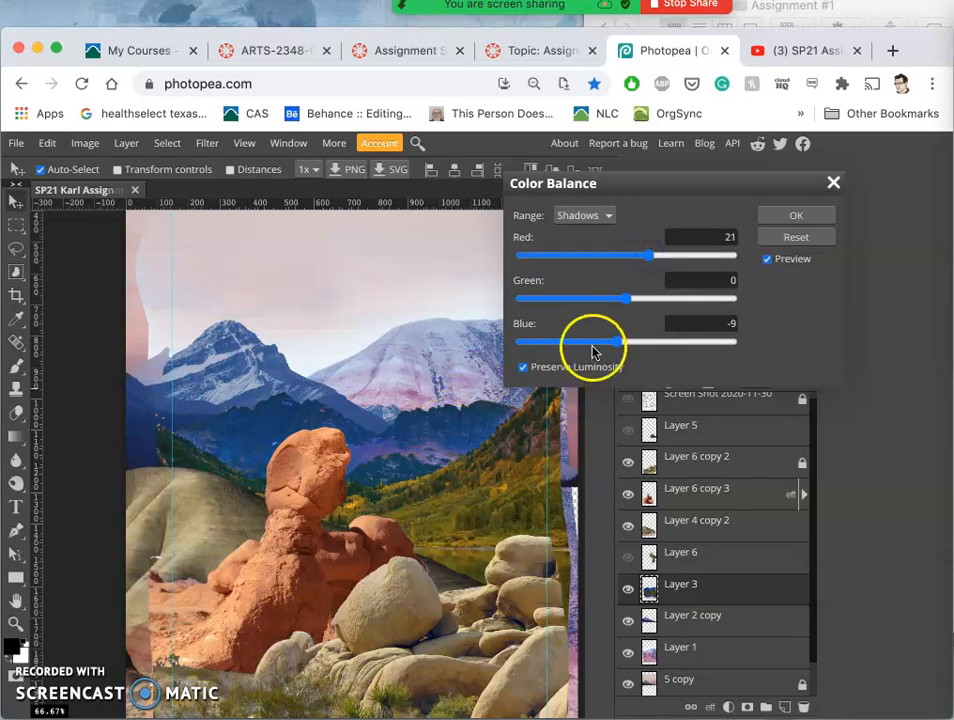
pyautogui.click(584, 216)
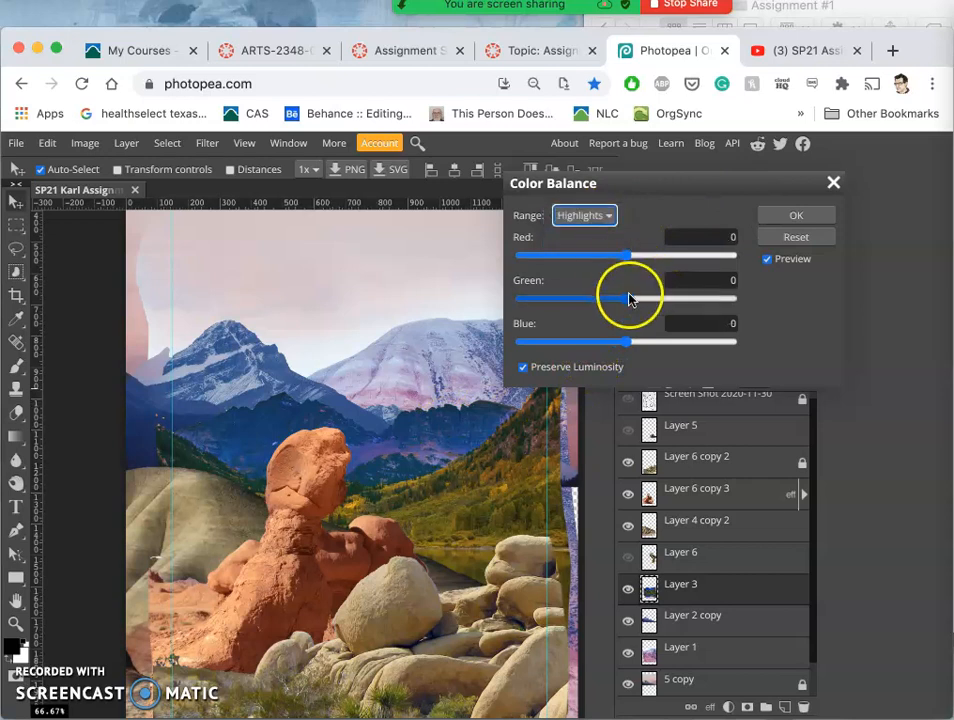
# Set highlights to Green 10 and Blue 19, then apply the color balance
pyautogui.moveTo(624, 296); pyautogui.dragTo(658, 296)
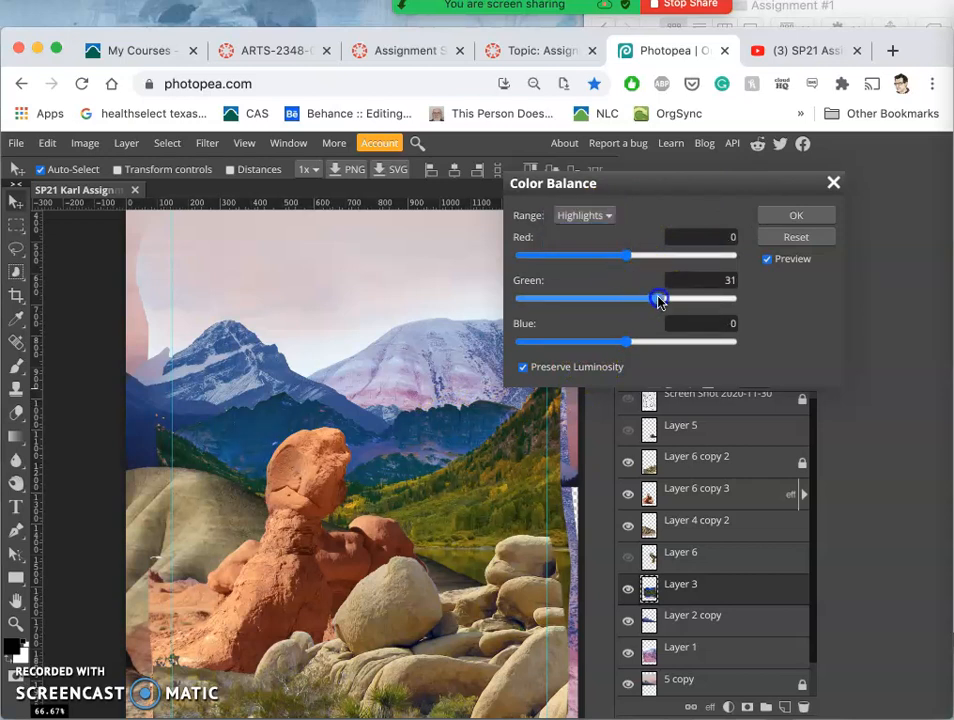
pyautogui.moveTo(658, 298); pyautogui.dragTo(640, 298)
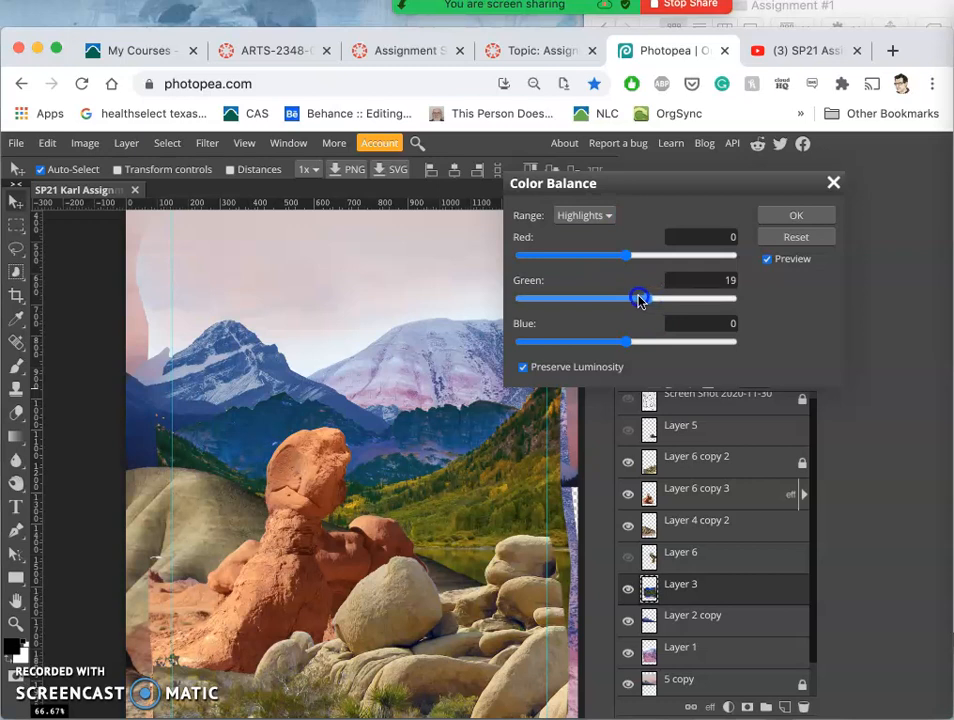
pyautogui.moveTo(640, 298); pyautogui.dragTo(630, 298)
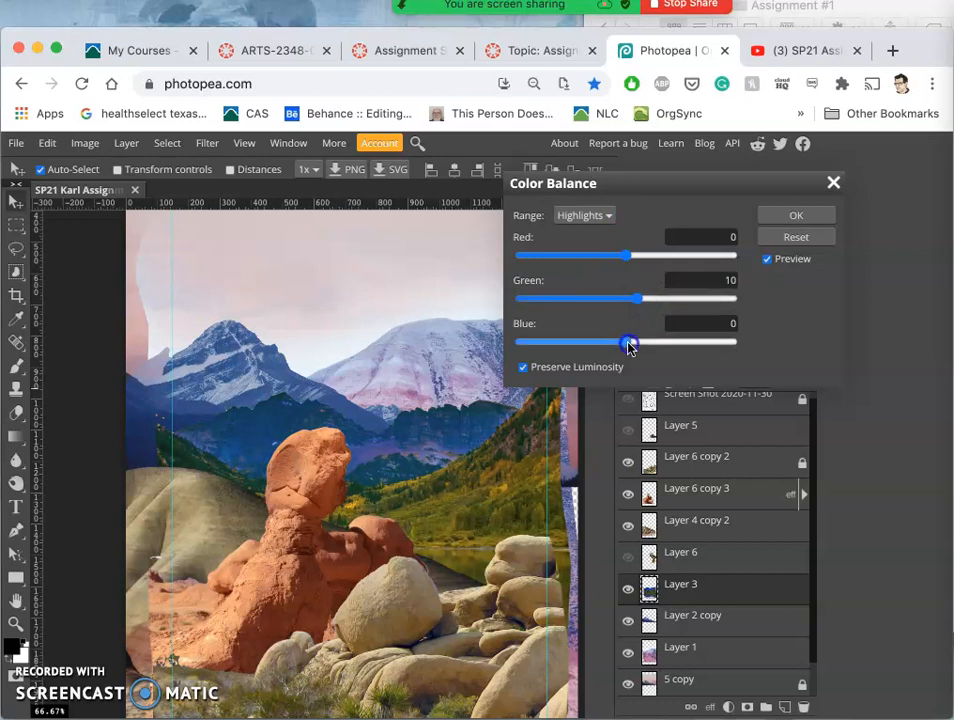
pyautogui.moveTo(628, 342); pyautogui.dragTo(648, 342)
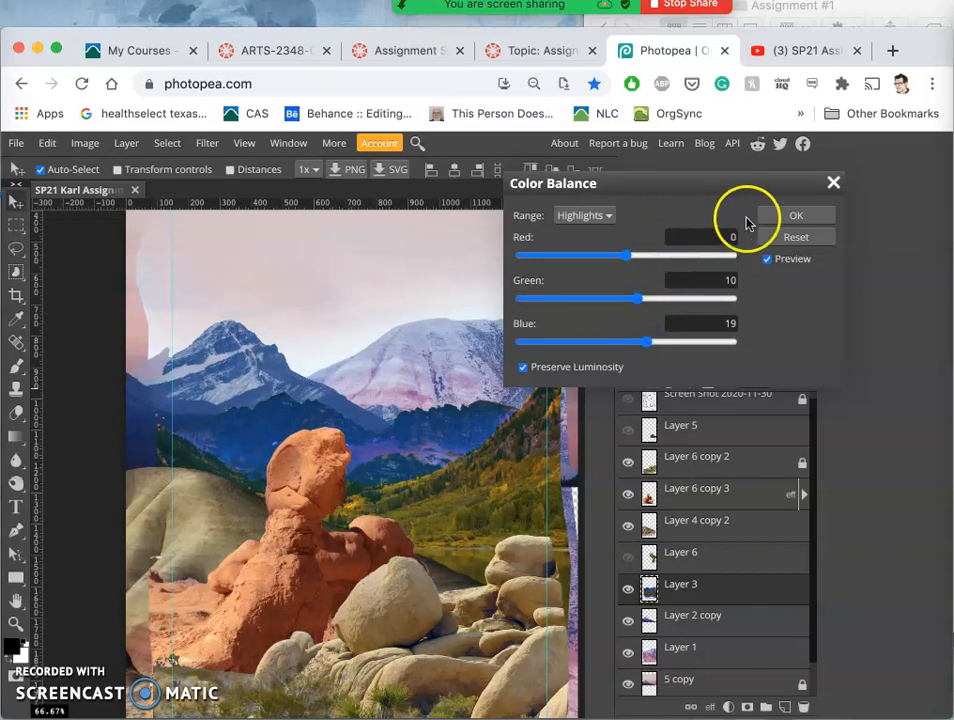
pyautogui.click(796, 216)
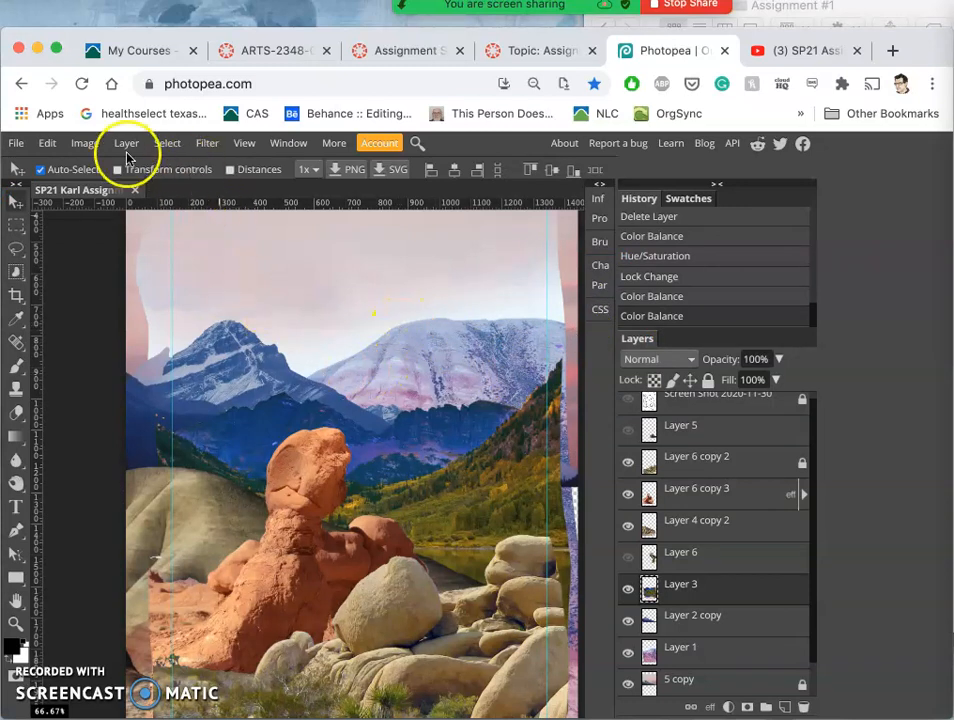
# Bring up Hue/Saturation for Layer 3, try the Hue slider and return it to 0
pyautogui.click(84, 144)
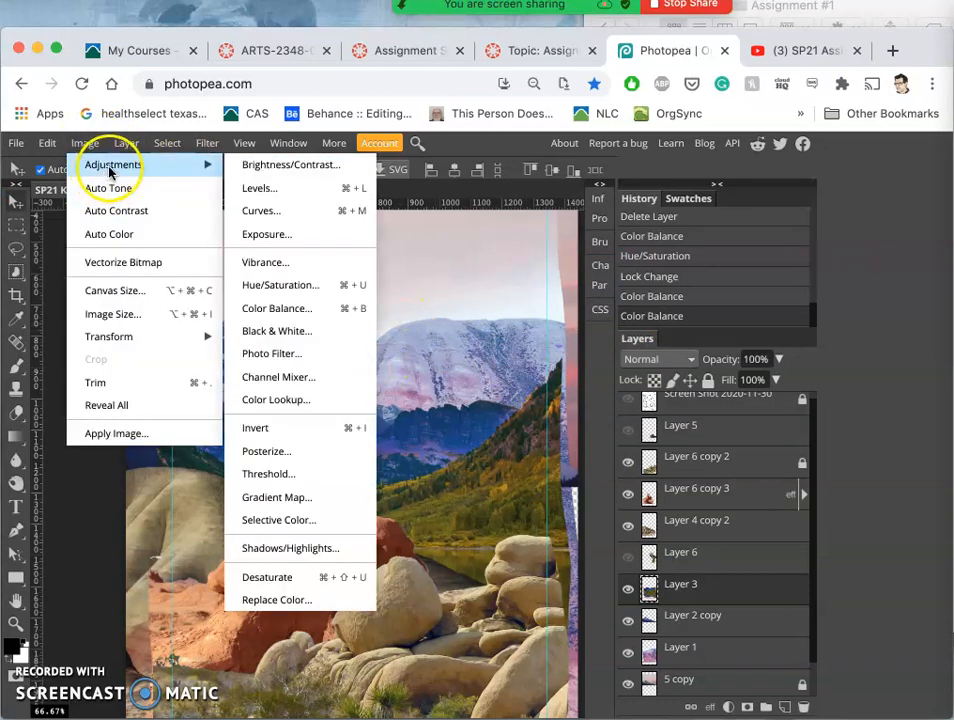
pyautogui.click(280, 284)
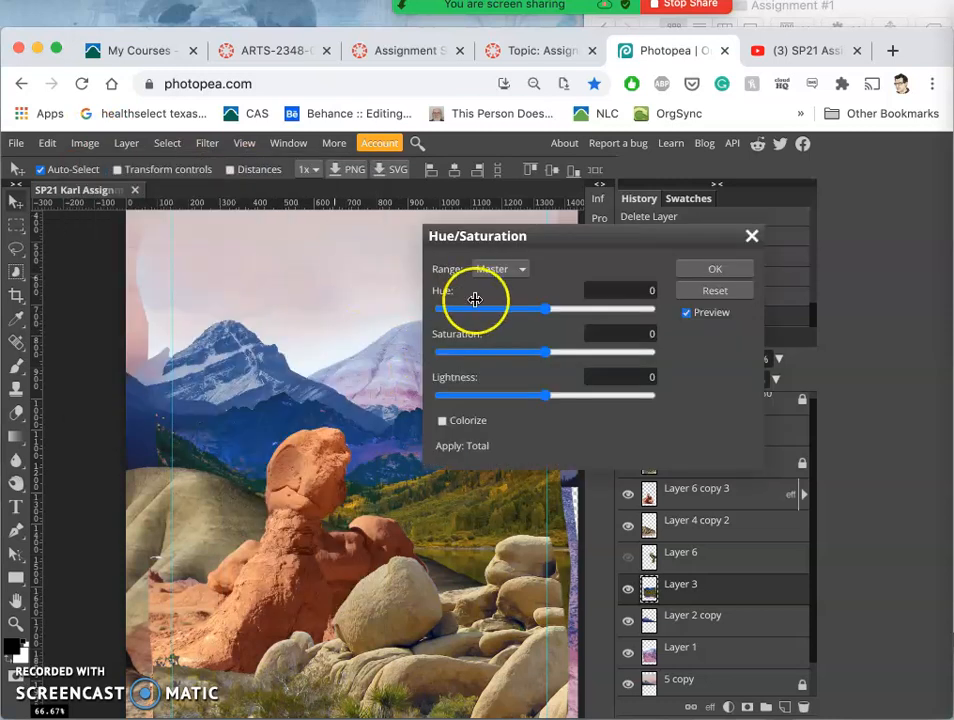
pyautogui.moveTo(476, 236); pyautogui.dragTo(568, 228)
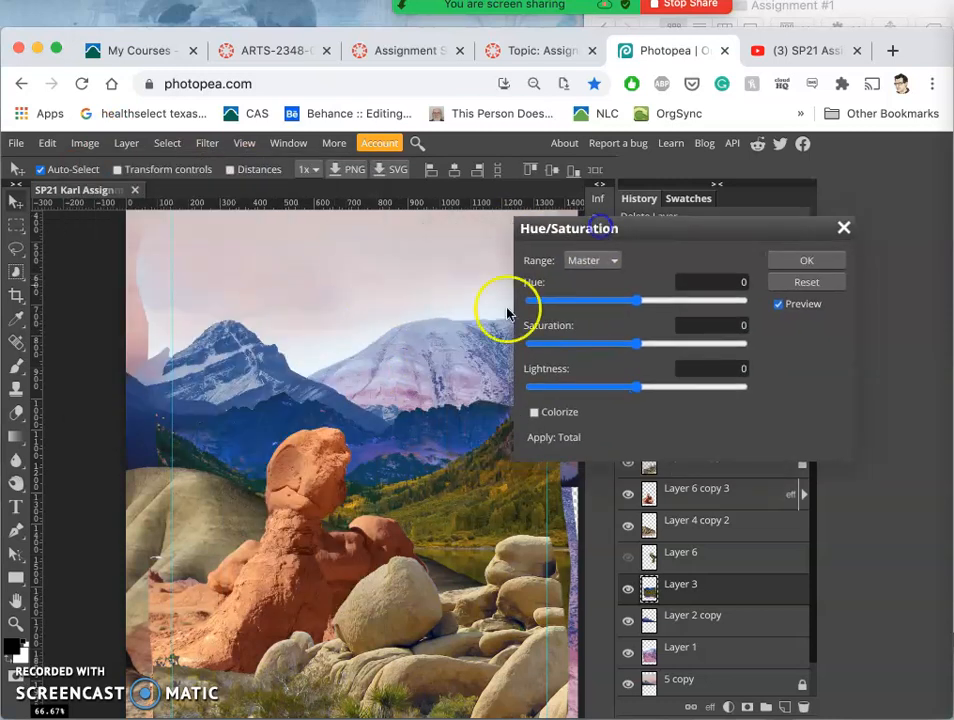
pyautogui.moveTo(530, 300); pyautogui.dragTo(644, 300)
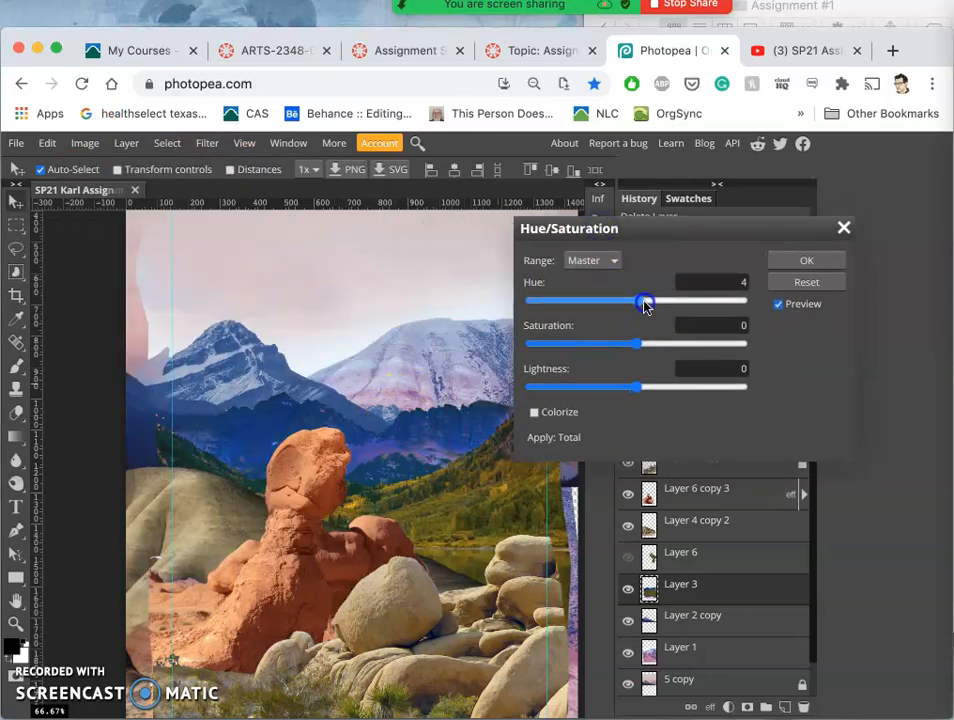
pyautogui.moveTo(644, 300); pyautogui.dragTo(630, 300)
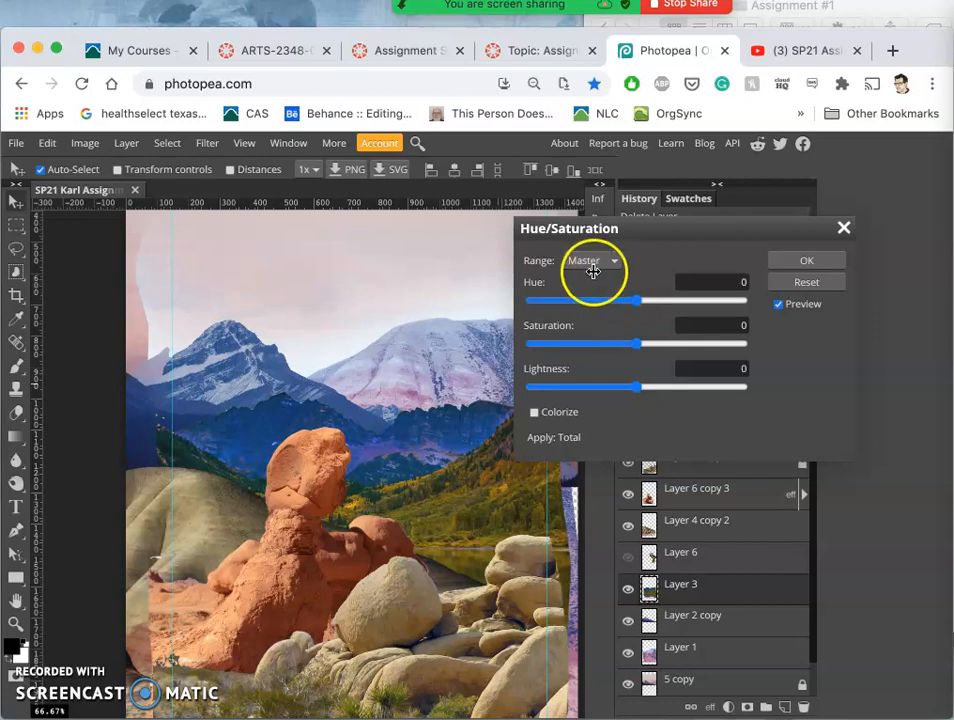
pyautogui.moveTo(570, 260)
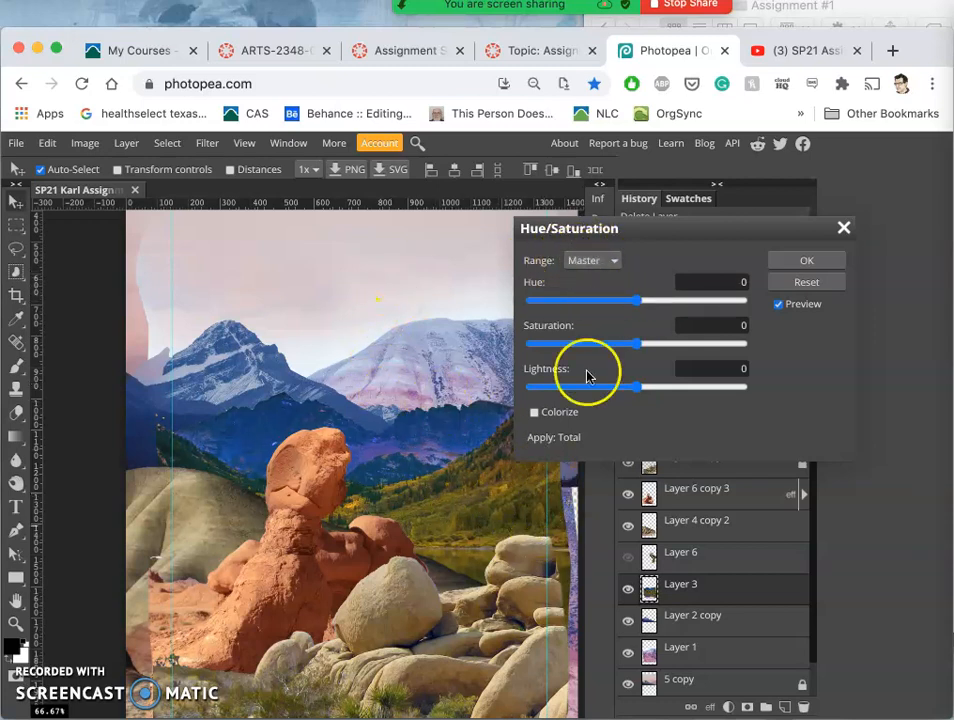
# Restrict Hue/Saturation to the Green range and settle its hue shift at +31
pyautogui.click(590, 260)
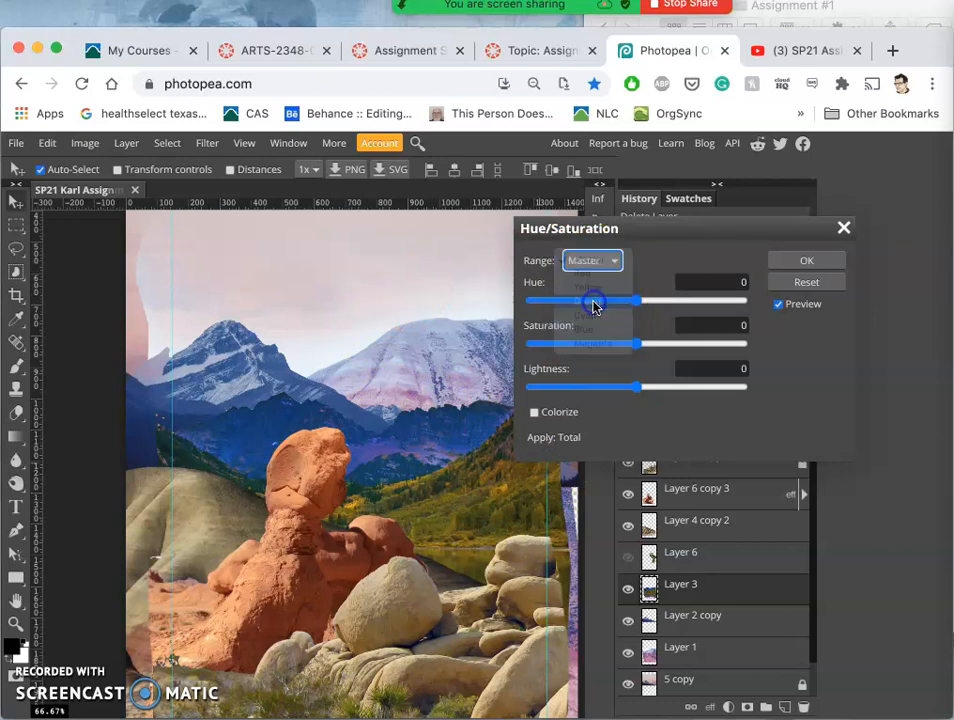
pyautogui.click(592, 260)
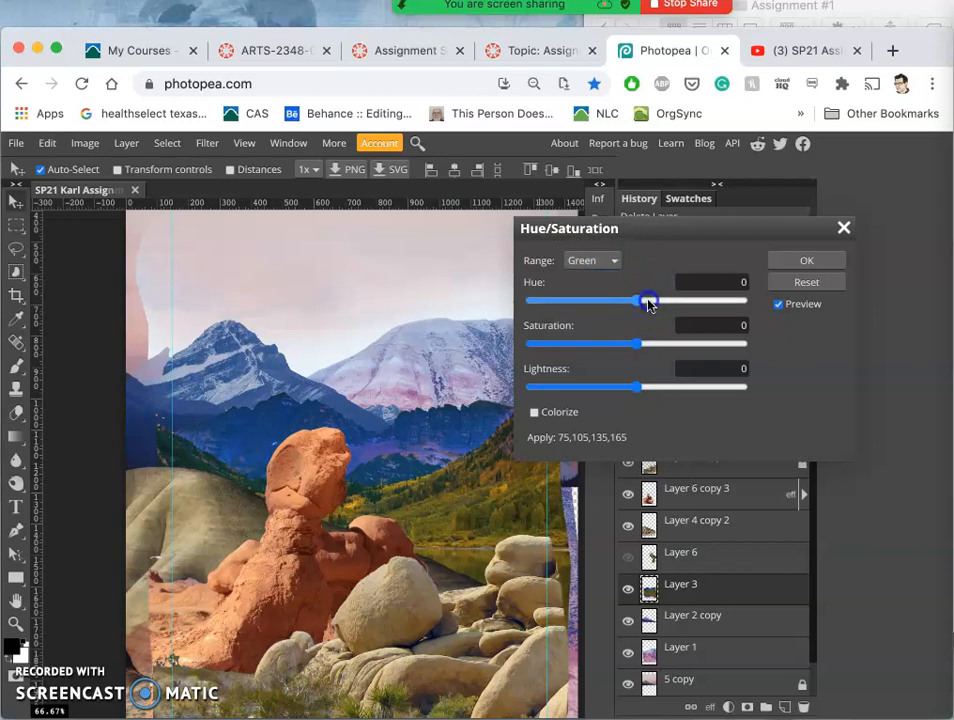
pyautogui.moveTo(648, 300); pyautogui.dragTo(722, 300)
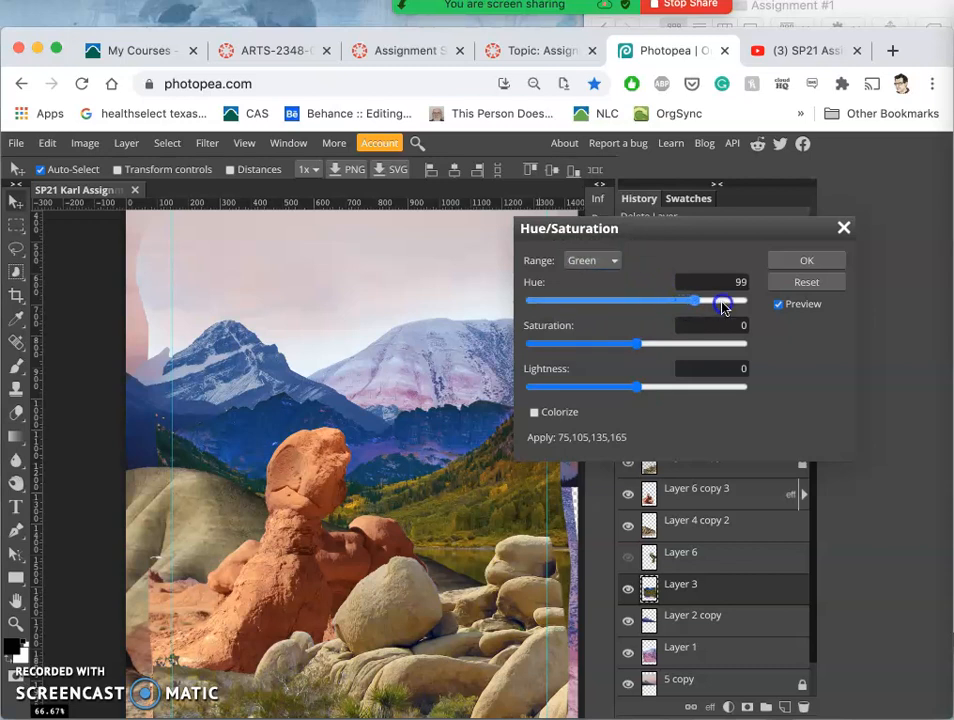
pyautogui.moveTo(724, 300); pyautogui.dragTo(548, 300)
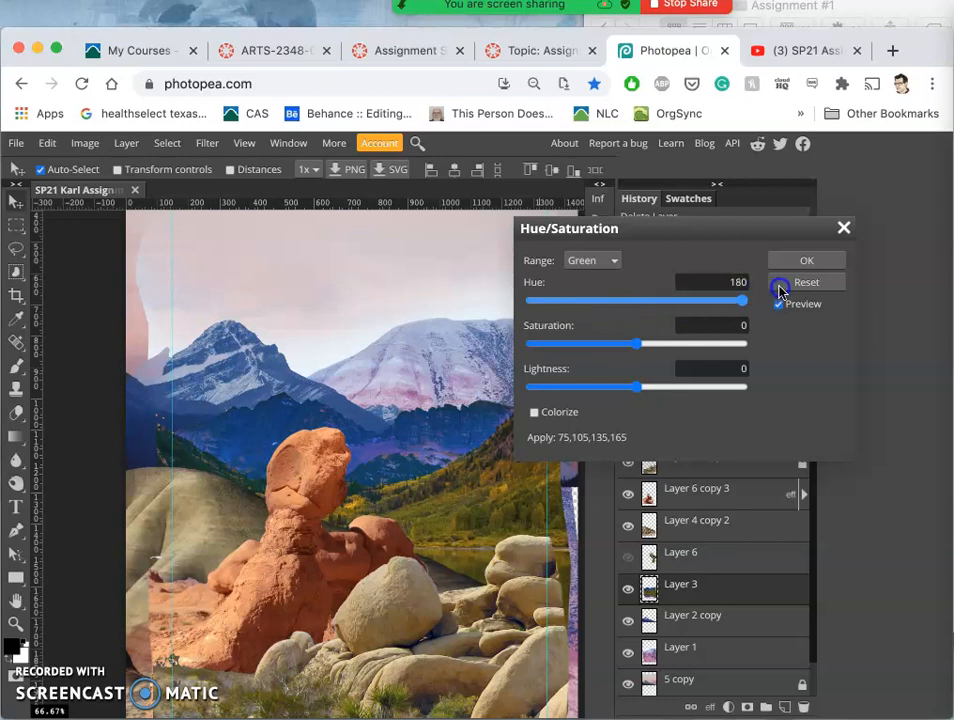
pyautogui.moveTo(742, 300); pyautogui.dragTo(656, 300)
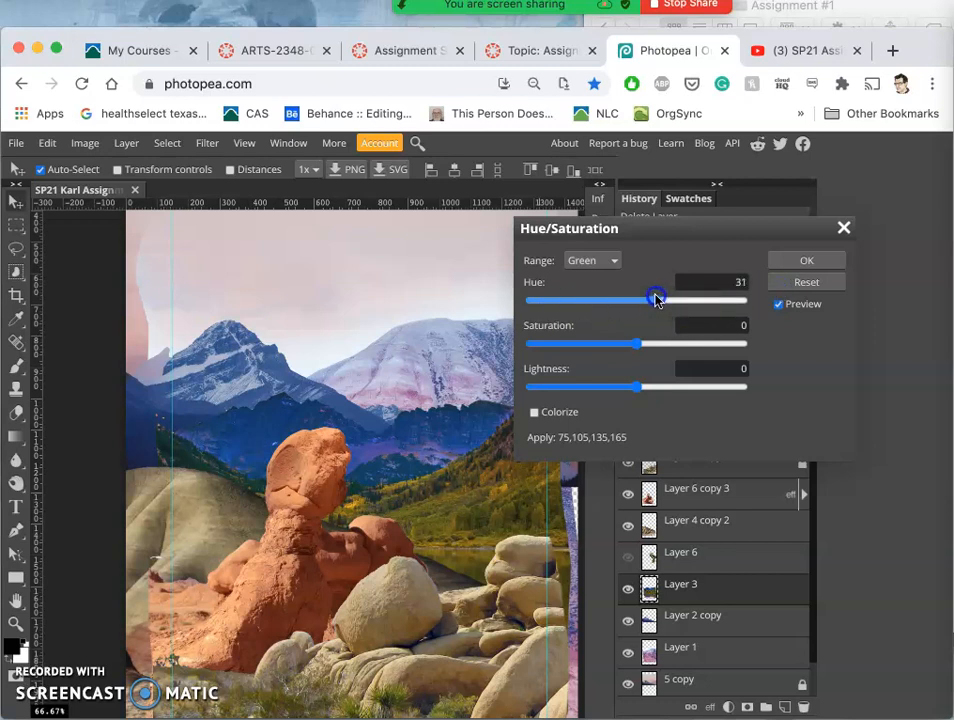
# Switch to the Yellow range and experiment with its hue, ending slightly negative
pyautogui.click(592, 260)
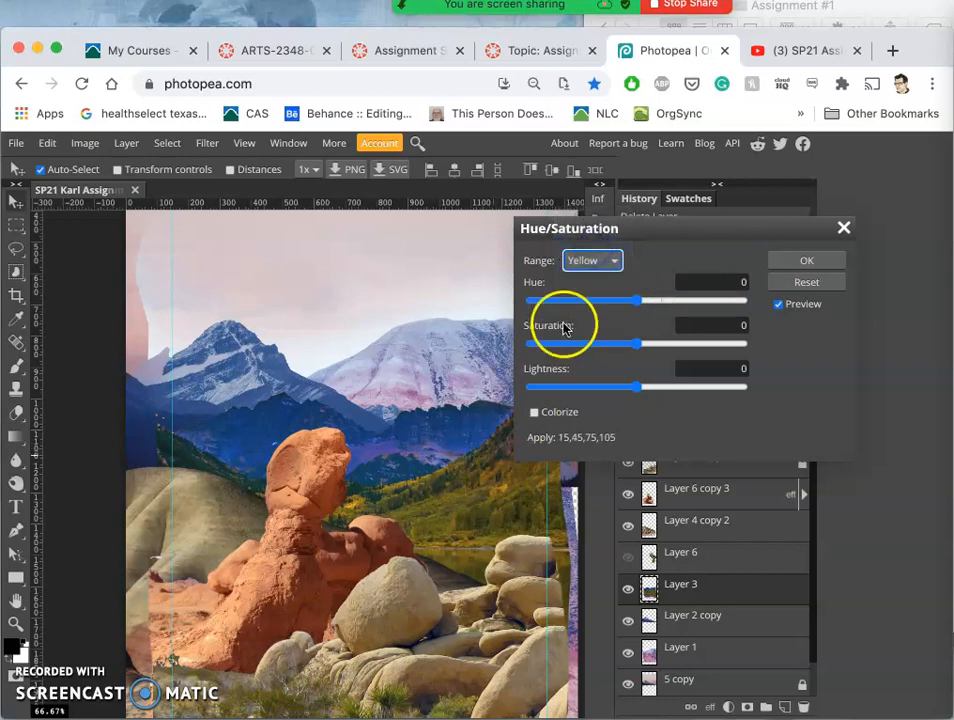
pyautogui.moveTo(636, 300); pyautogui.dragTo(692, 300)
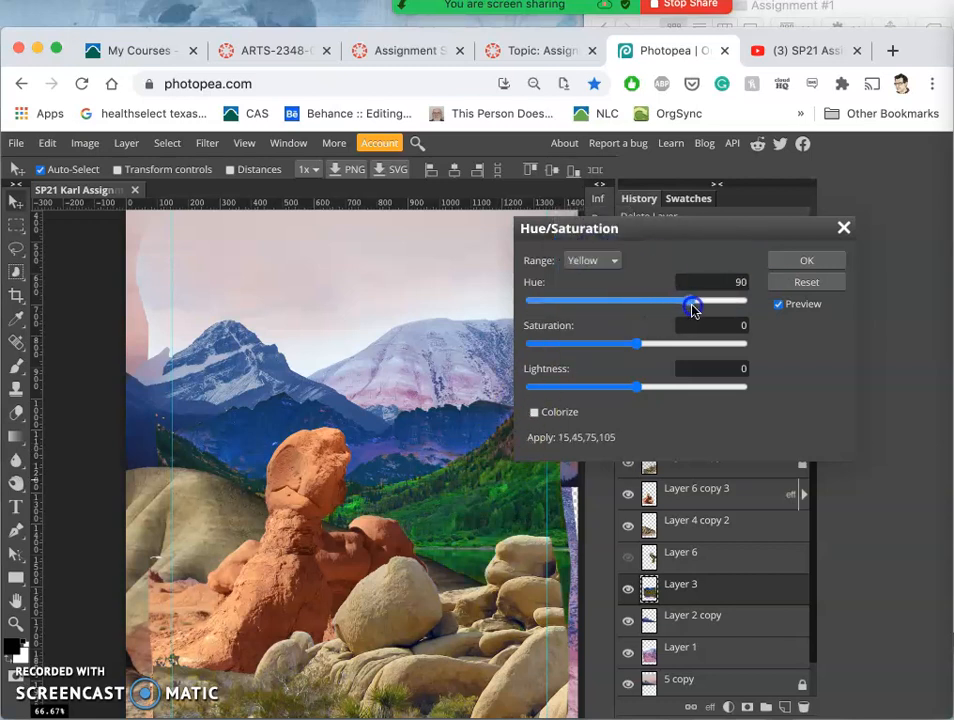
pyautogui.moveTo(692, 300); pyautogui.dragTo(644, 300)
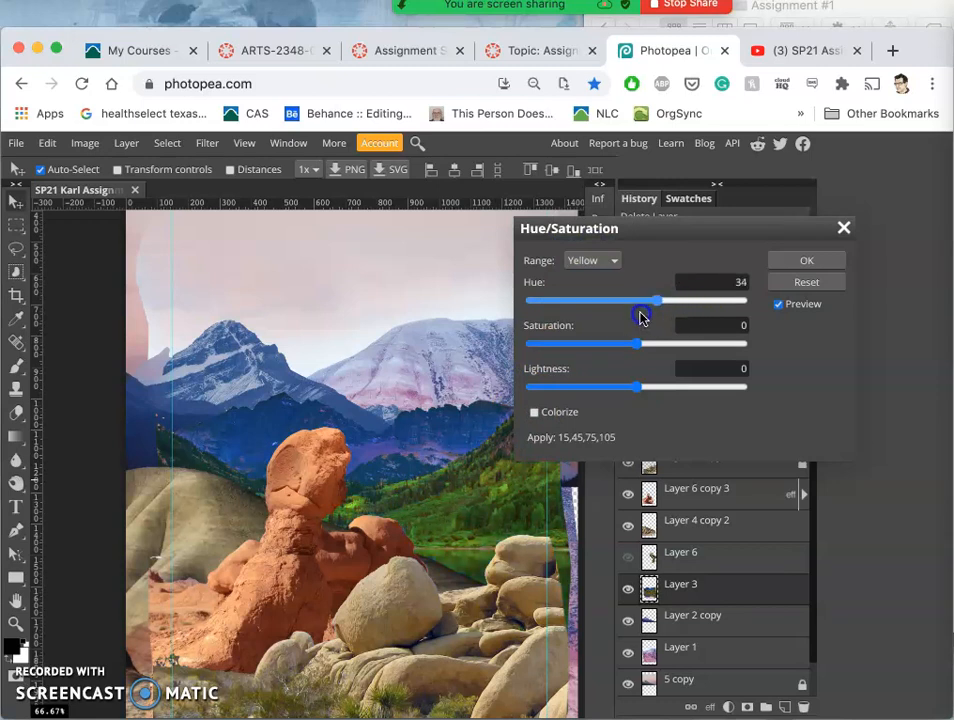
pyautogui.moveTo(644, 300); pyautogui.dragTo(632, 300)
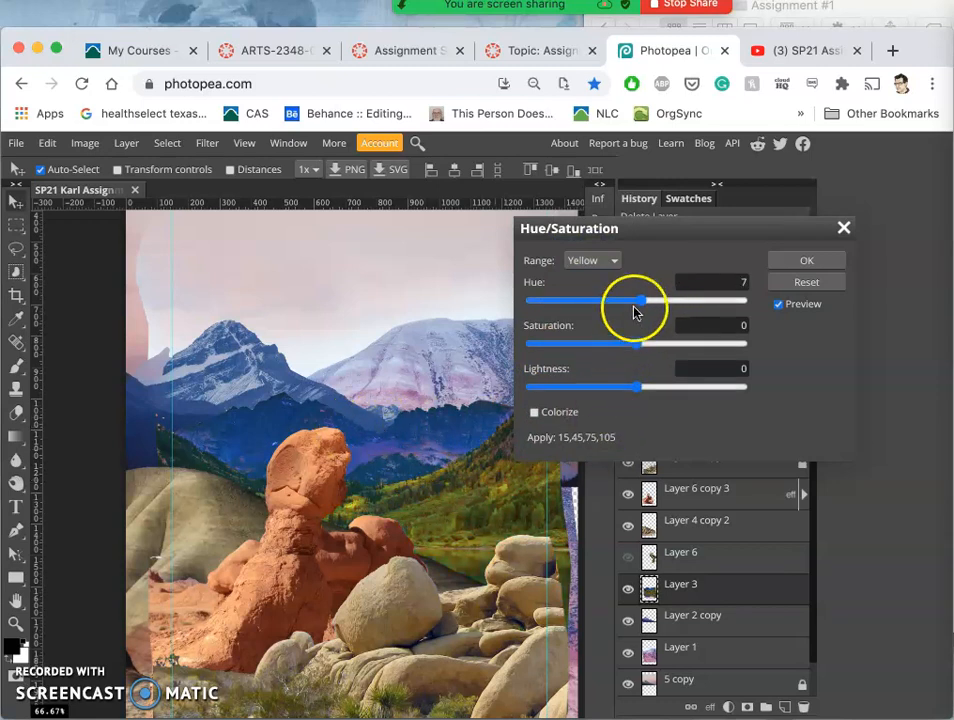
pyautogui.moveTo(636, 300); pyautogui.dragTo(650, 300)
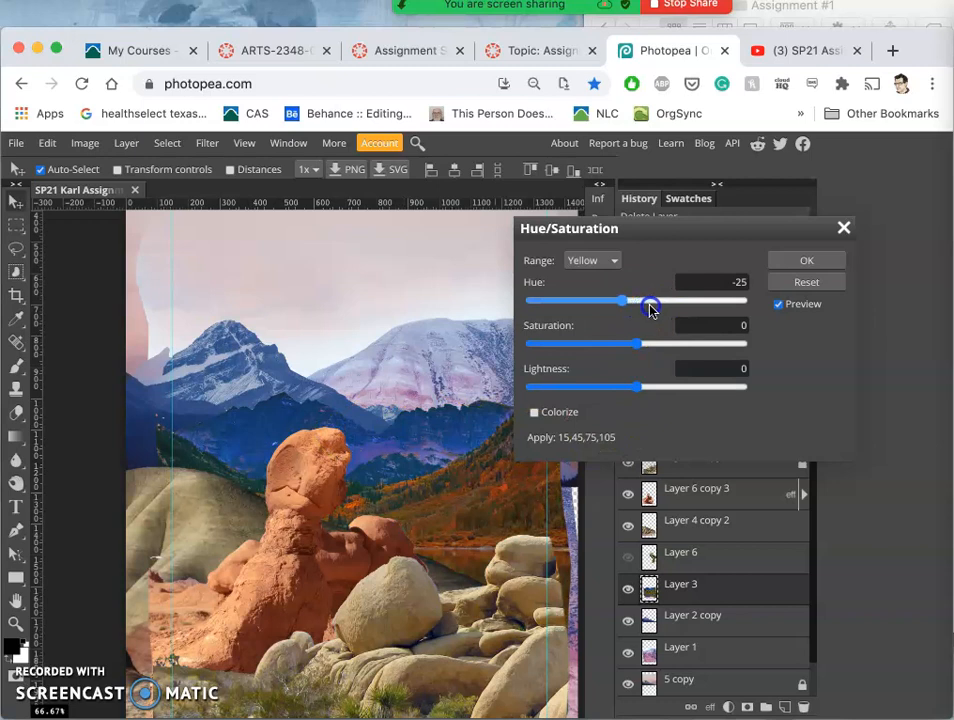
pyautogui.moveTo(650, 300); pyautogui.dragTo(700, 300)
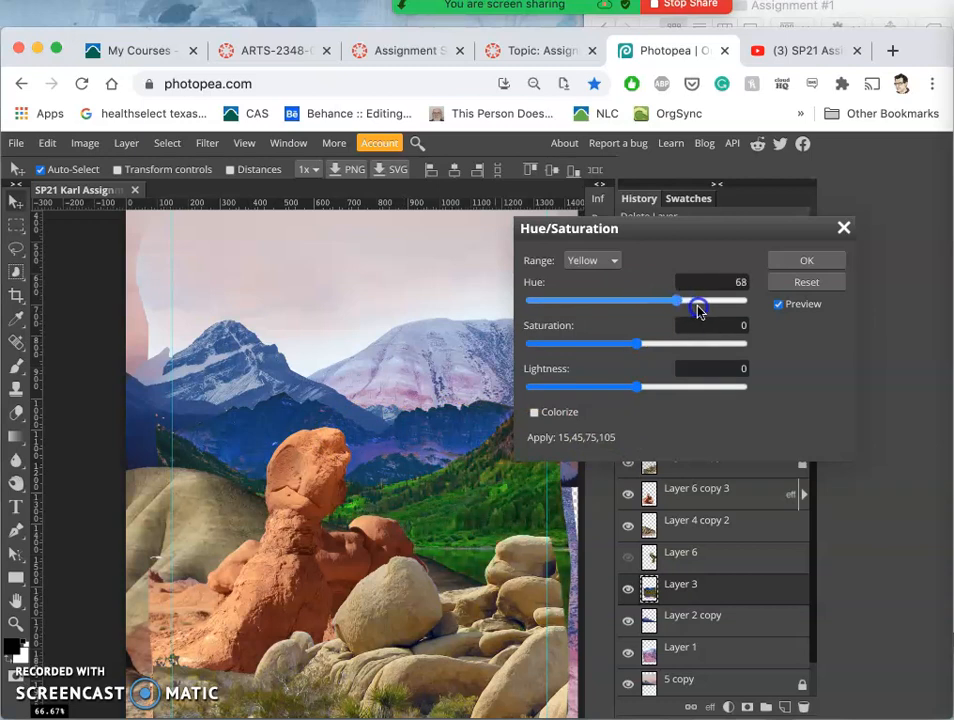
pyautogui.moveTo(678, 300); pyautogui.dragTo(684, 300)
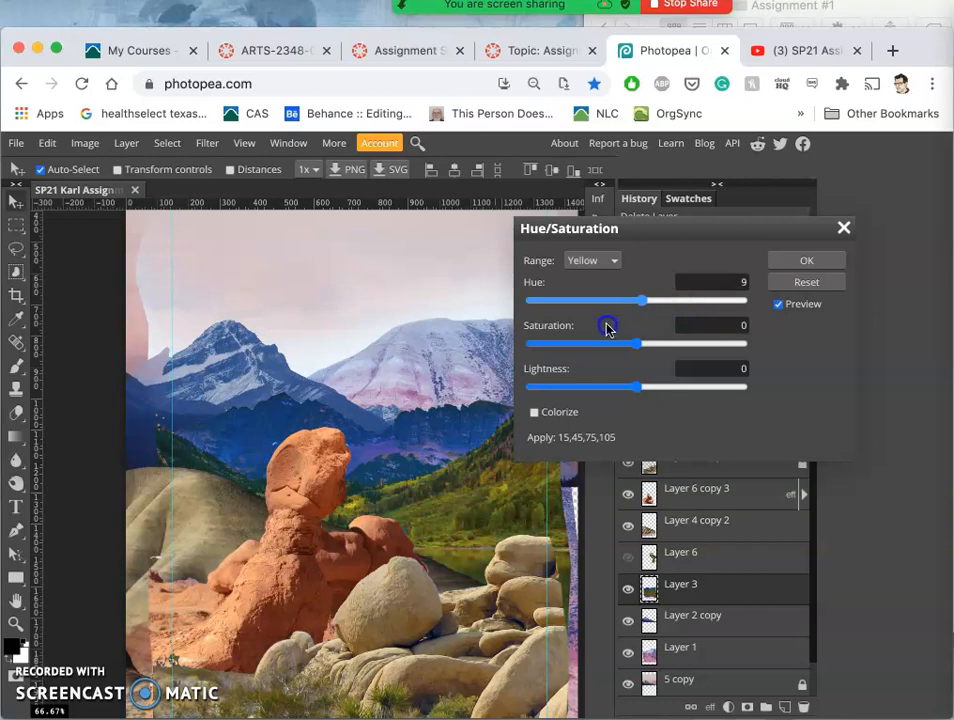
pyautogui.moveTo(644, 300); pyautogui.dragTo(612, 300)
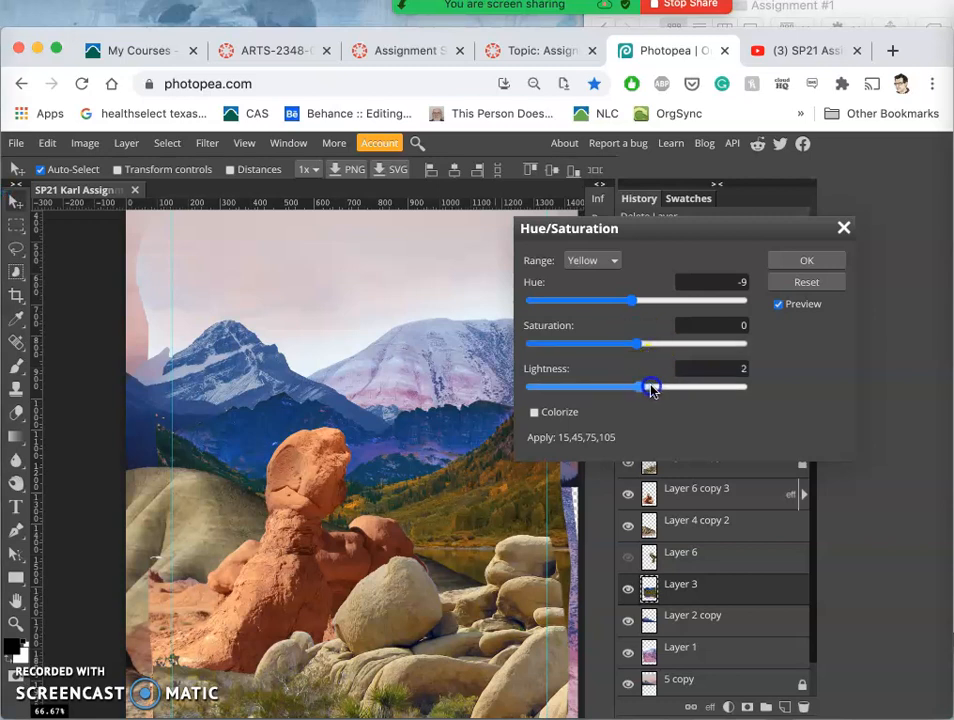
# Set the yellows to lightness −6, saturation −19 and hue +5
pyautogui.moveTo(648, 388); pyautogui.dragTo(656, 388)
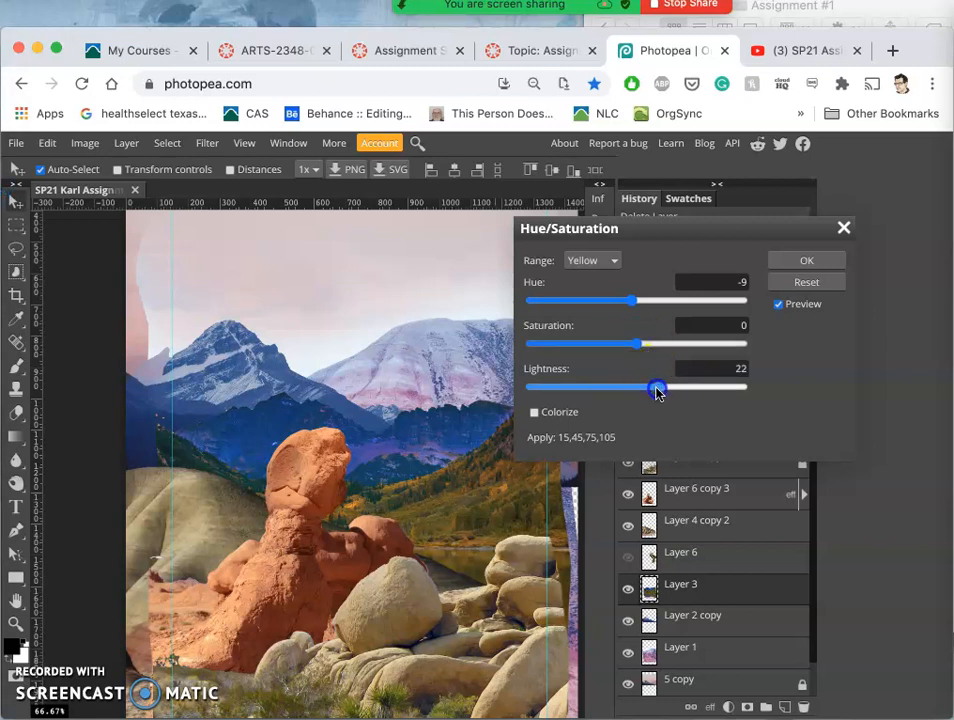
pyautogui.moveTo(656, 388); pyautogui.dragTo(622, 388)
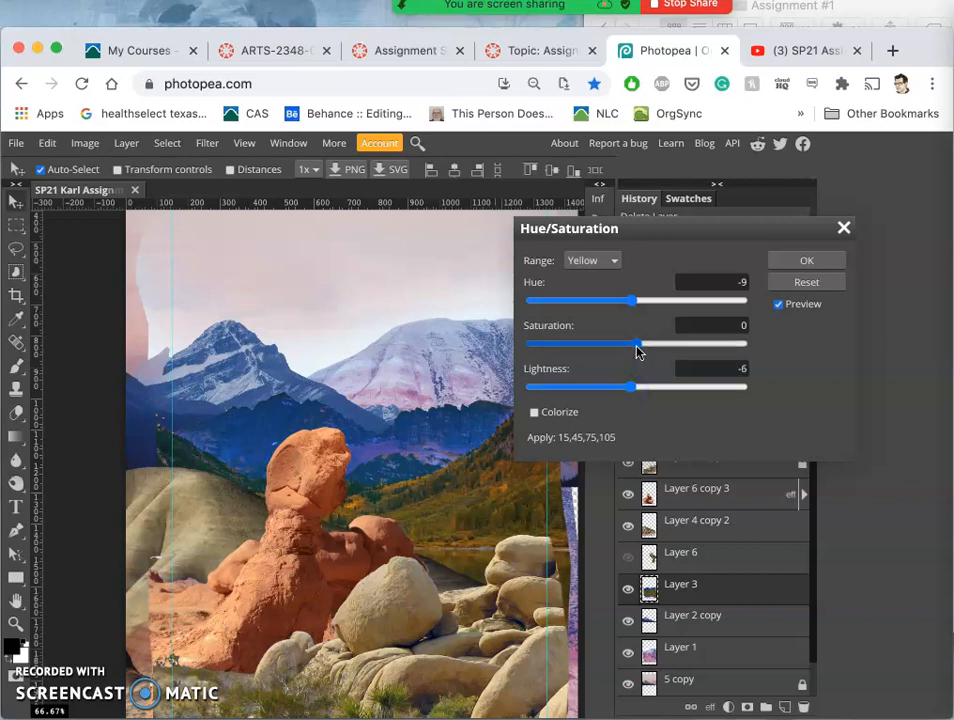
pyautogui.moveTo(616, 344); pyautogui.dragTo(618, 344)
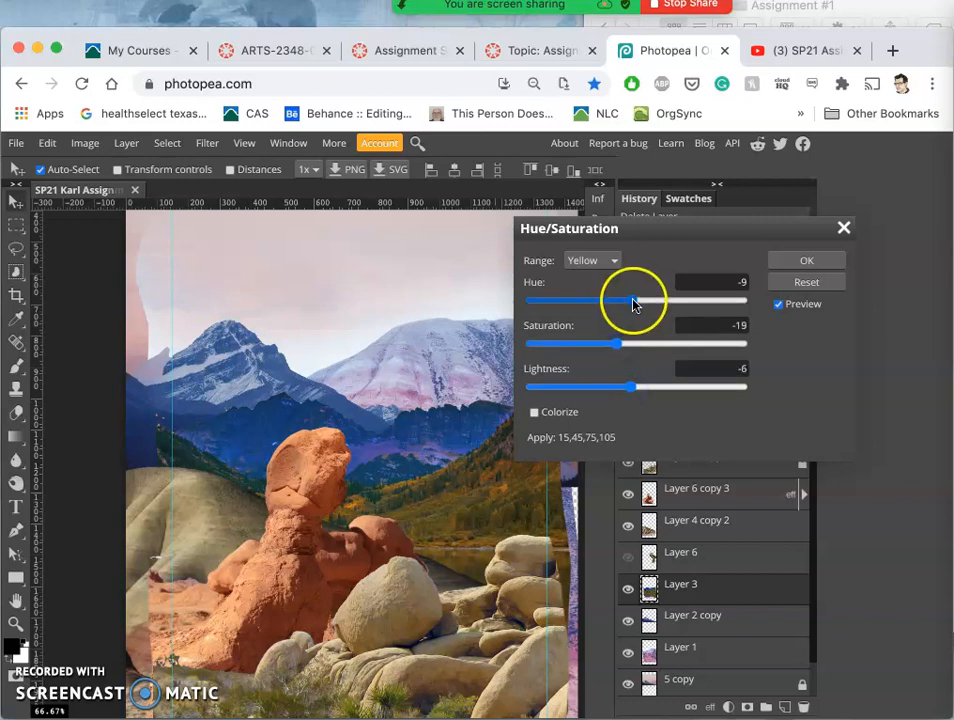
pyautogui.moveTo(630, 300); pyautogui.dragTo(642, 300)
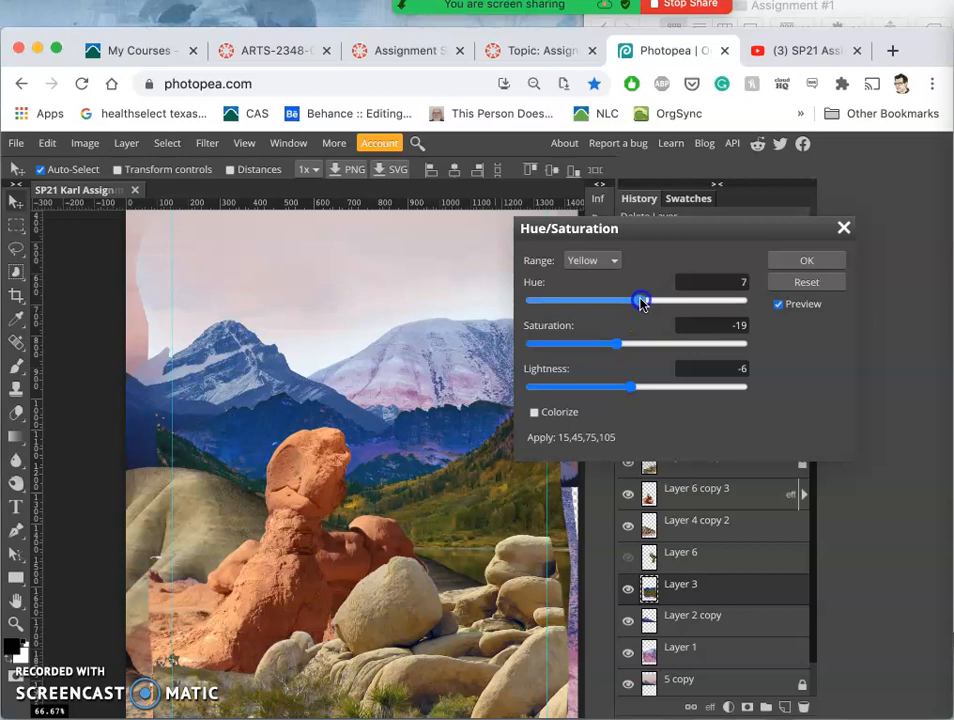
pyautogui.moveTo(640, 300); pyautogui.dragTo(650, 300)
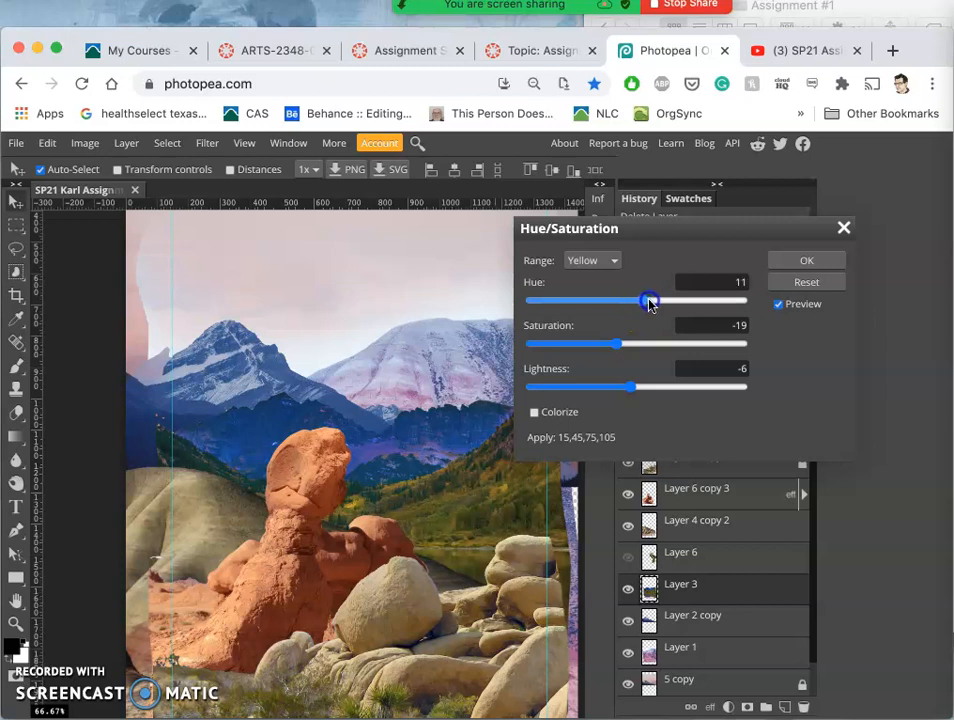
pyautogui.moveTo(650, 300); pyautogui.dragTo(640, 300)
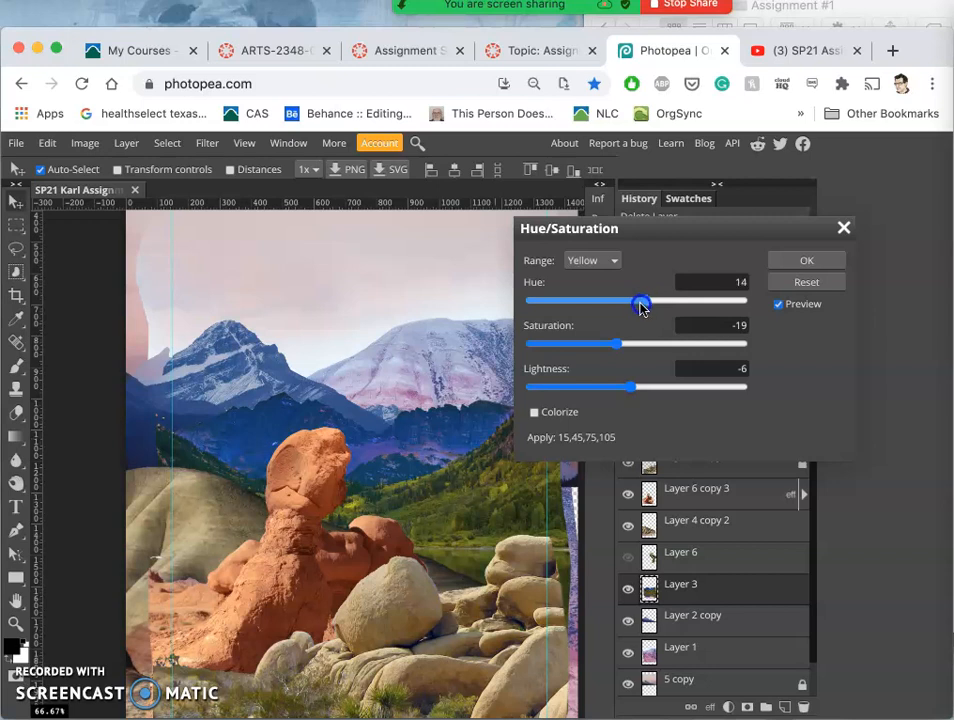
pyautogui.moveTo(644, 300); pyautogui.dragTo(640, 300)
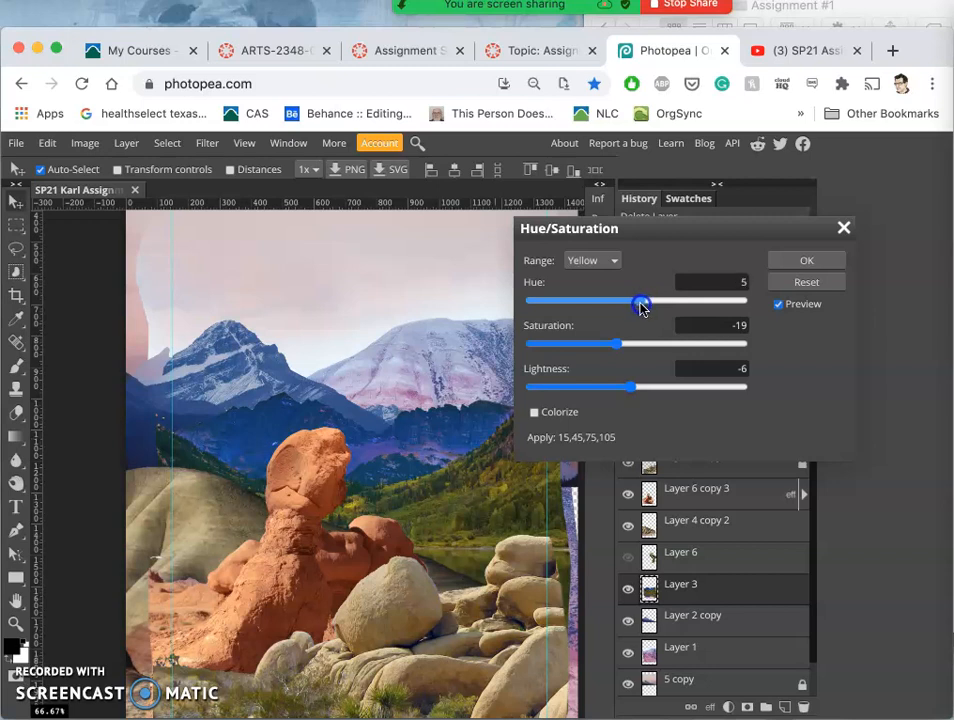
# Pick the Cyan range and nudge its hue to about −2
pyautogui.click(590, 260)
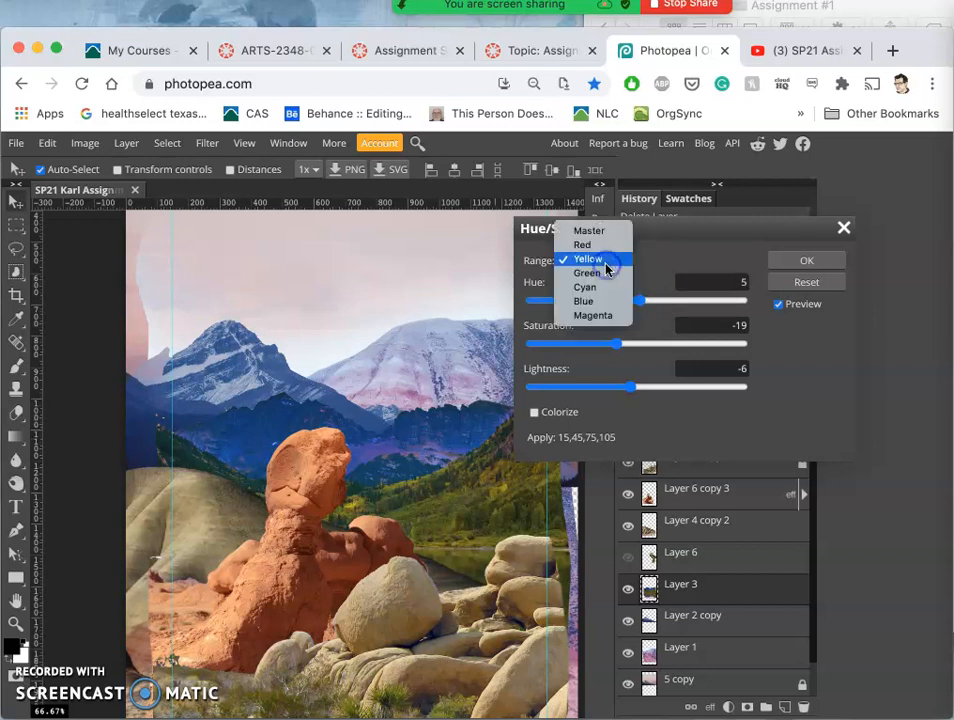
pyautogui.click(584, 288)
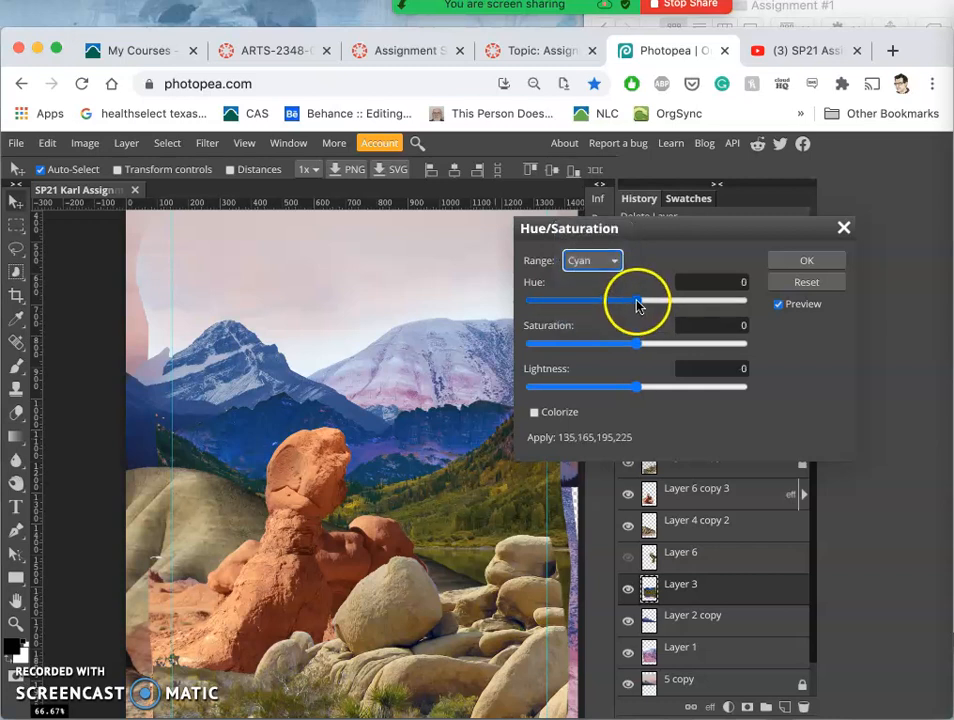
pyautogui.moveTo(616, 300); pyautogui.dragTo(648, 300)
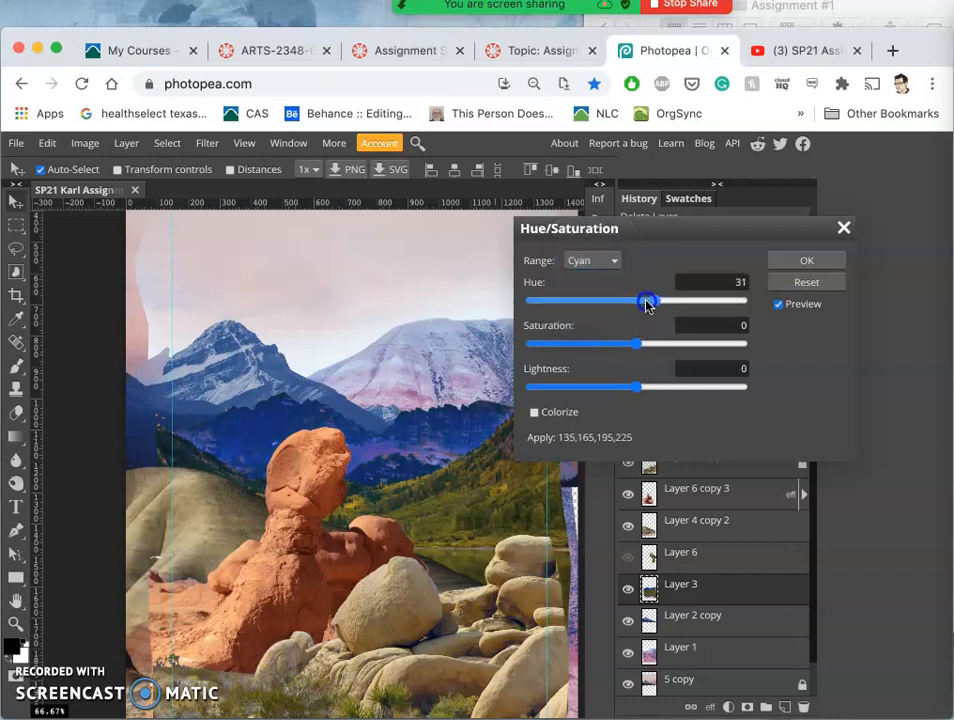
pyautogui.moveTo(648, 300); pyautogui.dragTo(640, 300)
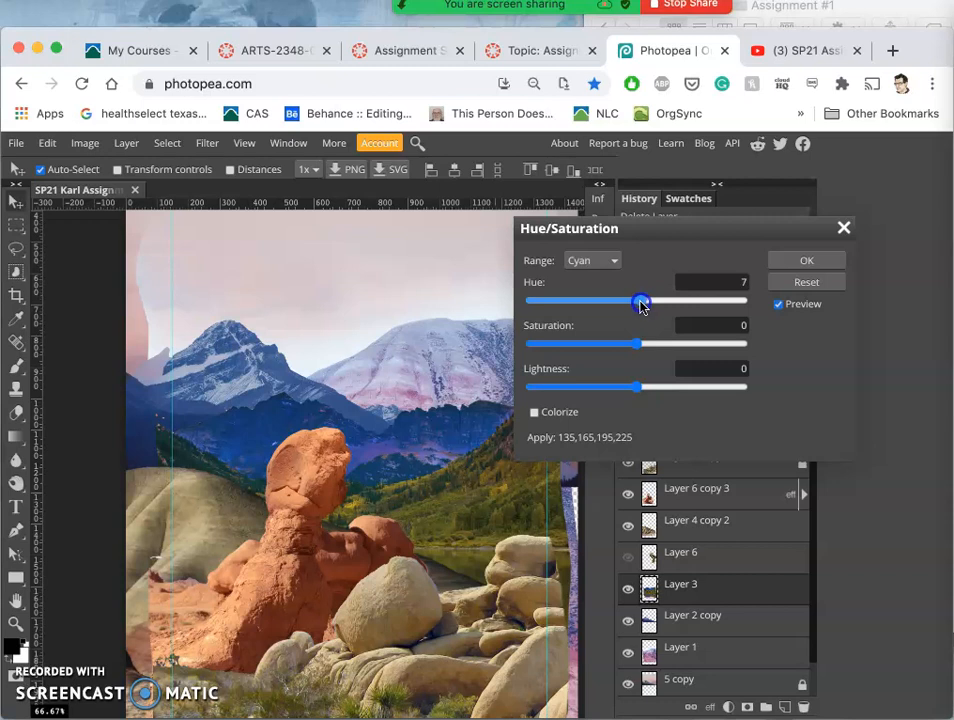
pyautogui.moveTo(640, 300); pyautogui.dragTo(638, 300)
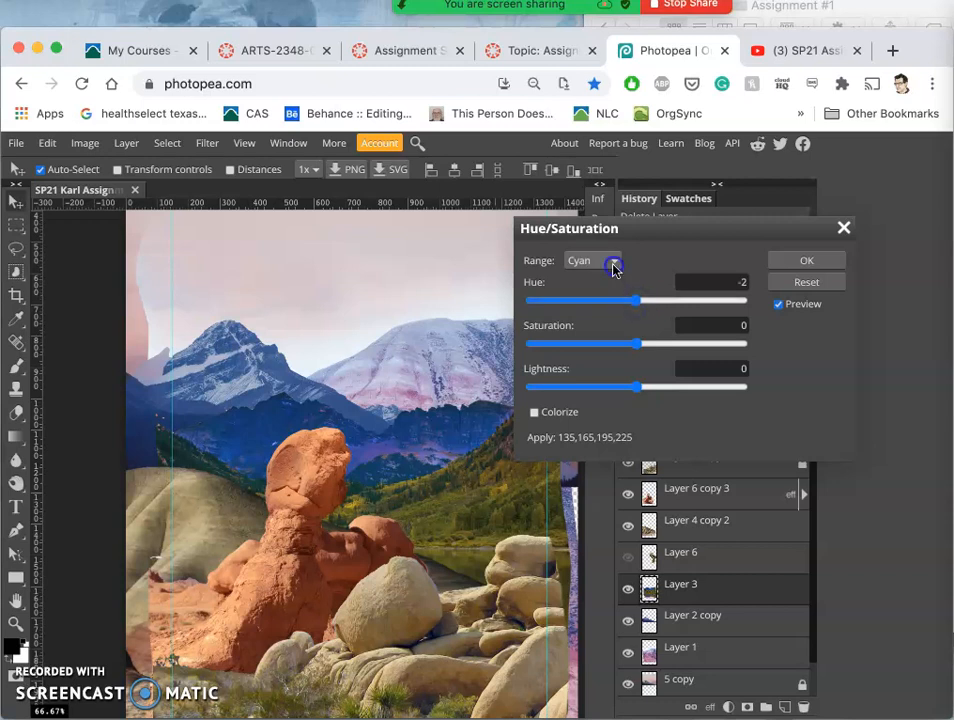
# Set the Red range to hue +81, saturation −14 and lightness −23
pyautogui.click(592, 260)
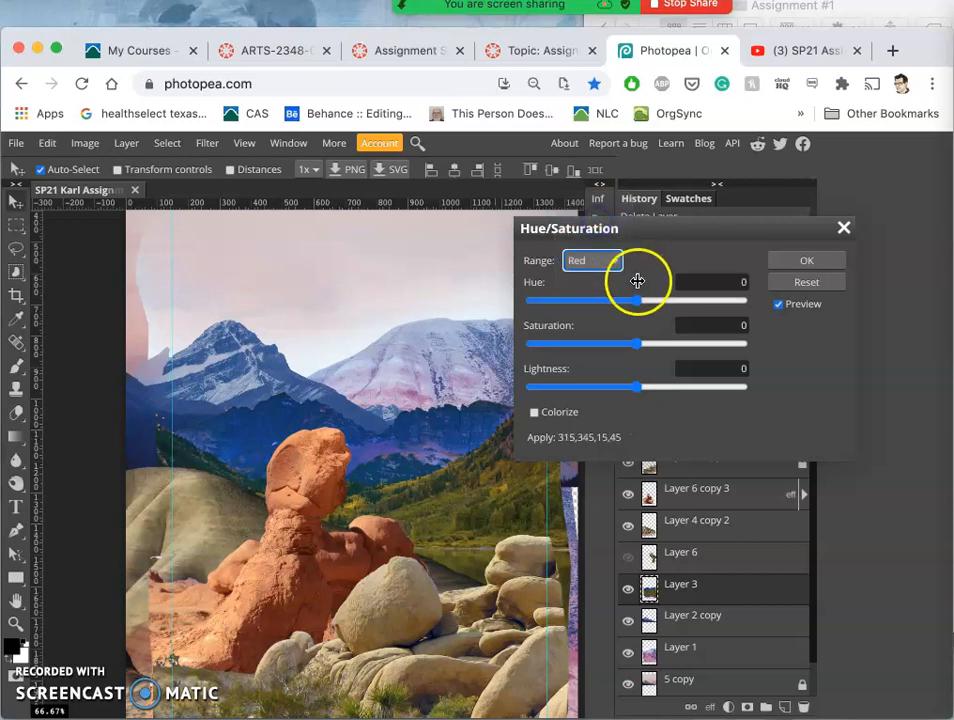
pyautogui.moveTo(636, 300); pyautogui.dragTo(668, 300)
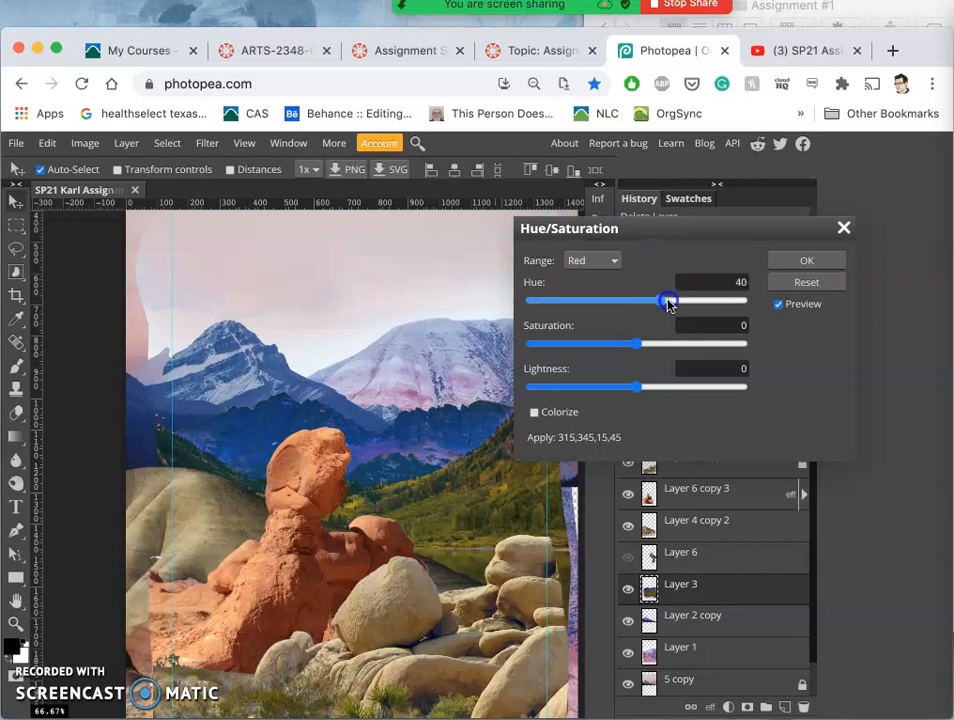
pyautogui.moveTo(668, 300); pyautogui.dragTo(686, 300)
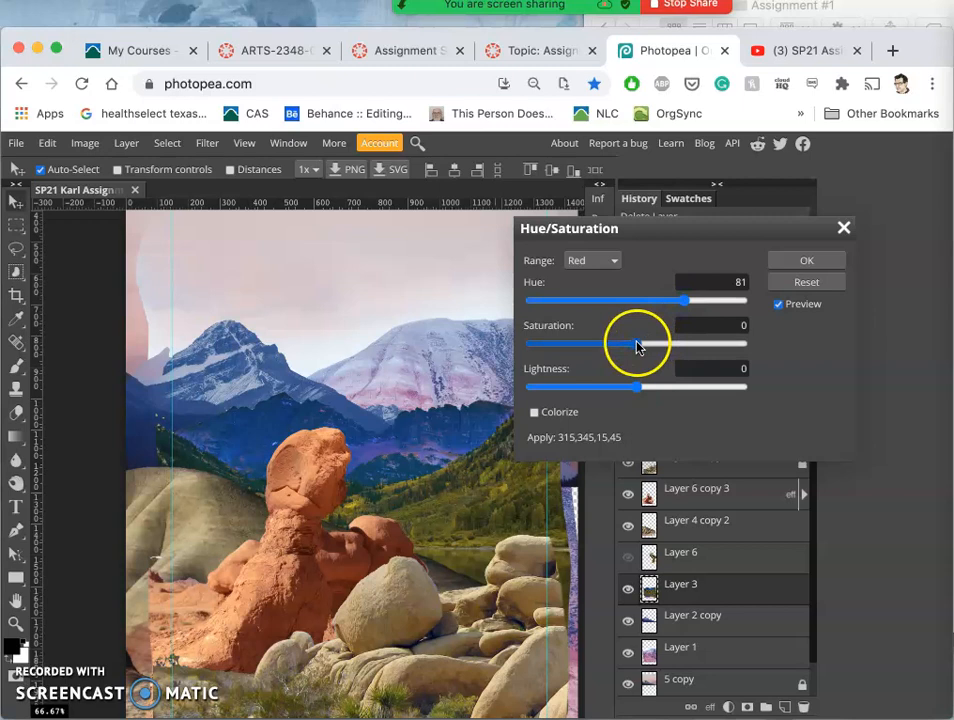
pyautogui.moveTo(636, 344); pyautogui.dragTo(620, 344)
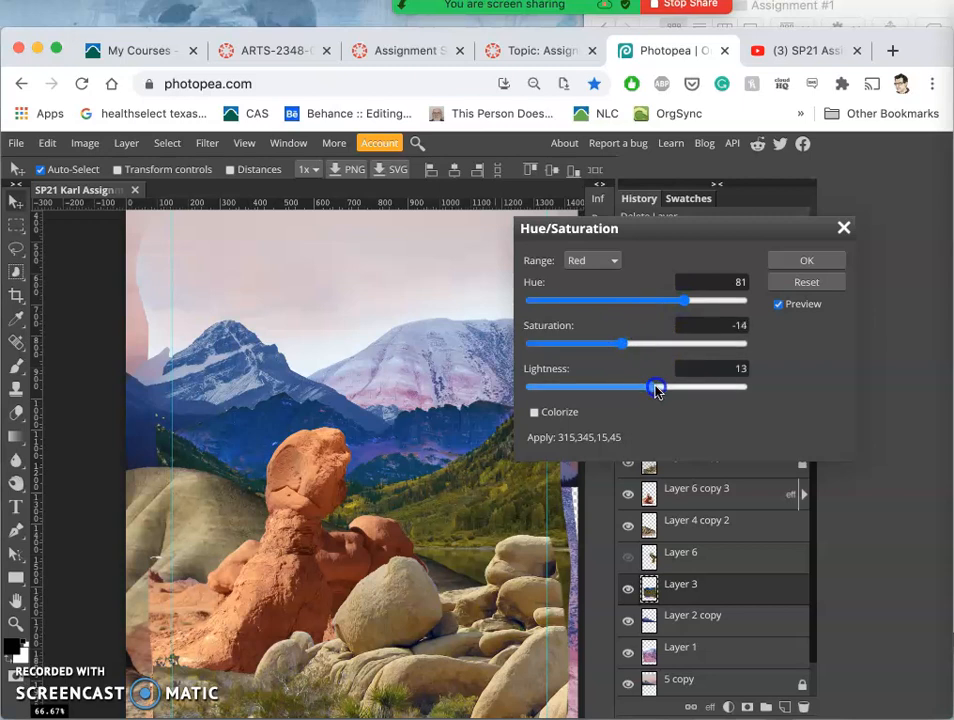
pyautogui.moveTo(656, 388); pyautogui.dragTo(664, 388)
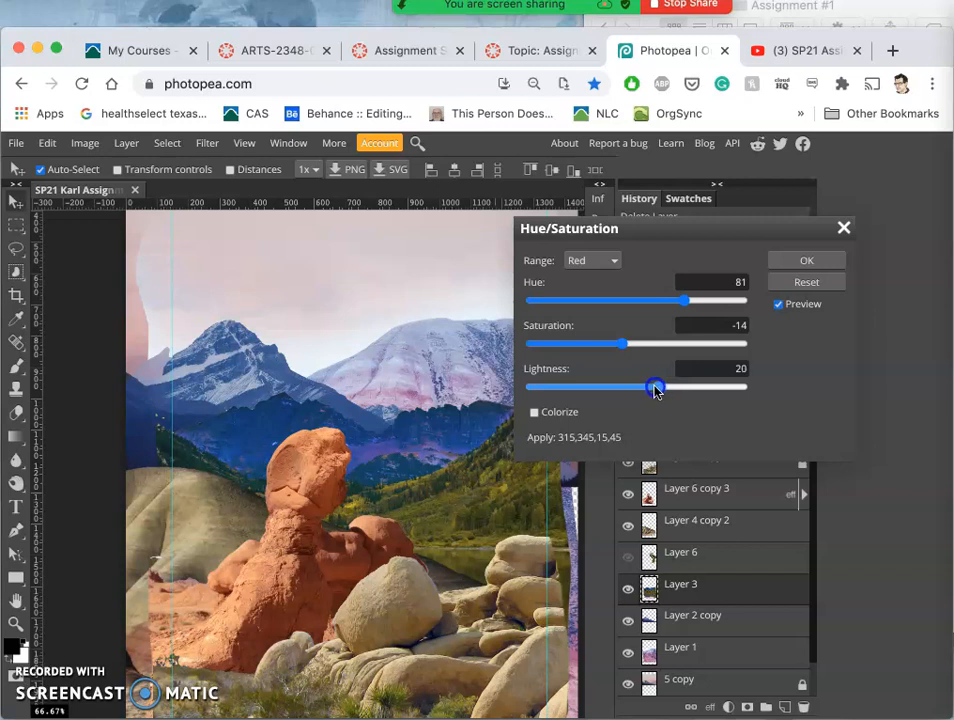
pyautogui.moveTo(656, 388); pyautogui.dragTo(650, 388)
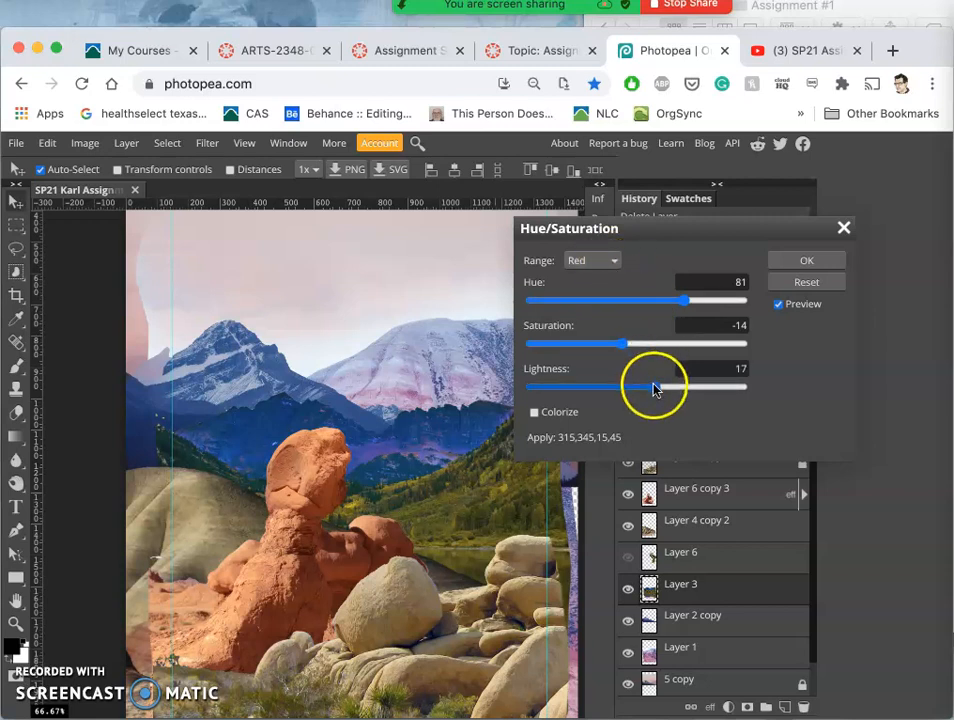
pyautogui.moveTo(656, 388); pyautogui.dragTo(620, 388)
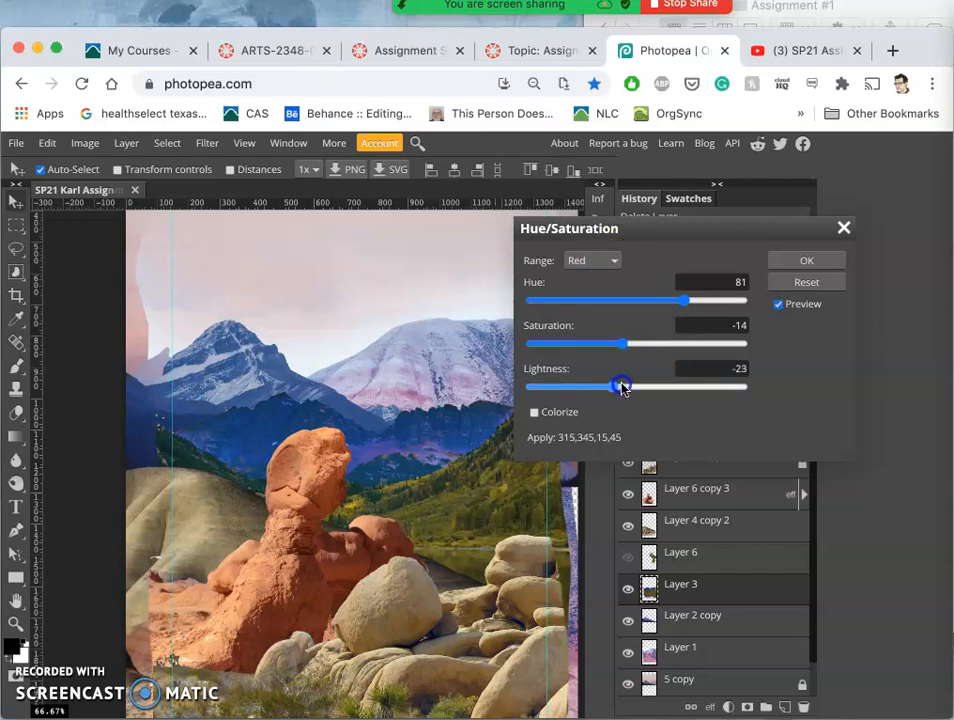
# Set the Magenta range to hue 40, saturation −12 and lightness −12
pyautogui.click(590, 260)
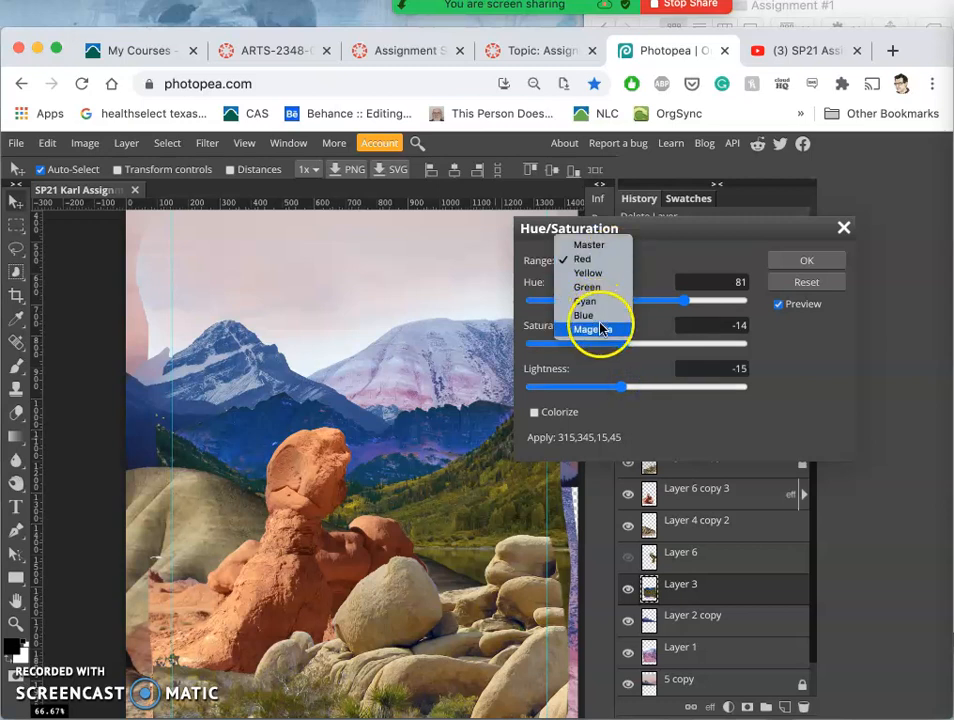
pyautogui.click(588, 328)
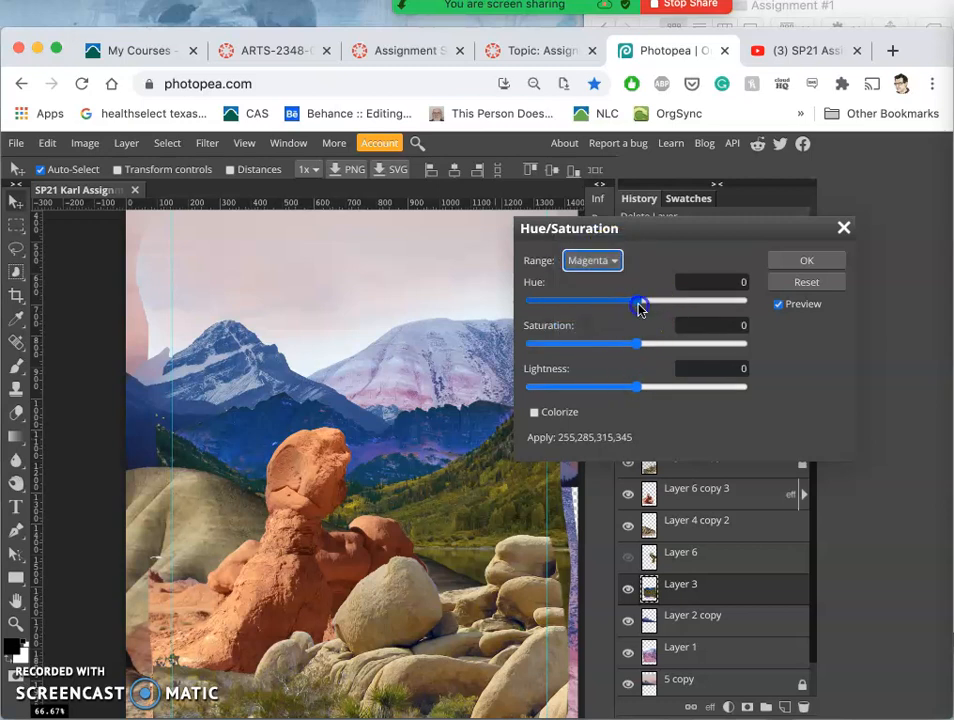
pyautogui.moveTo(640, 302); pyautogui.dragTo(676, 302)
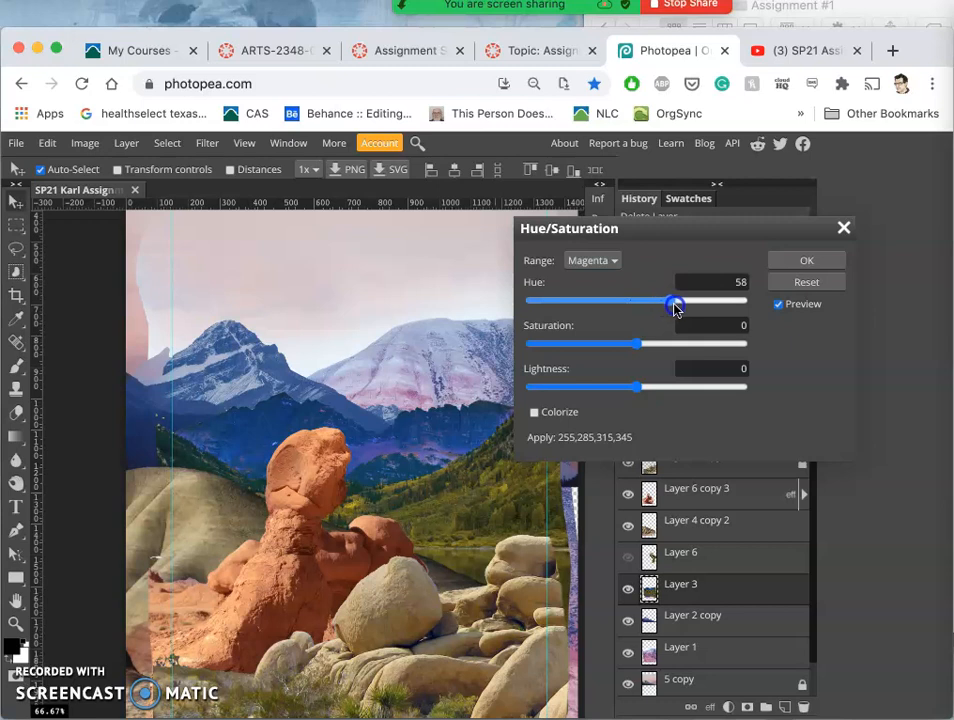
pyautogui.moveTo(676, 302); pyautogui.dragTo(658, 302)
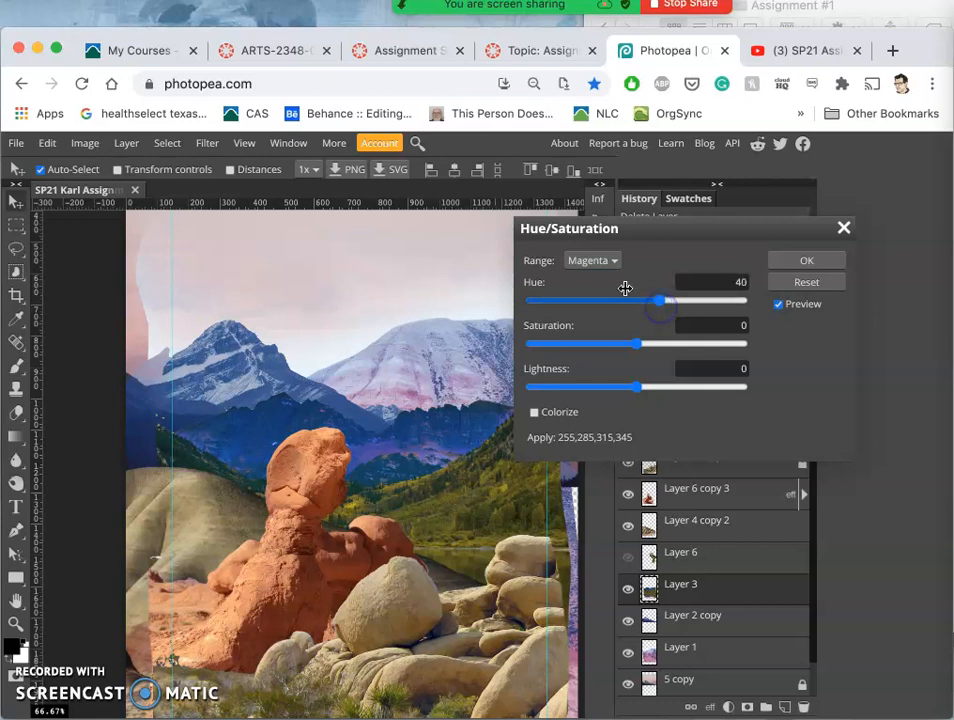
pyautogui.moveTo(660, 344); pyautogui.dragTo(652, 344)
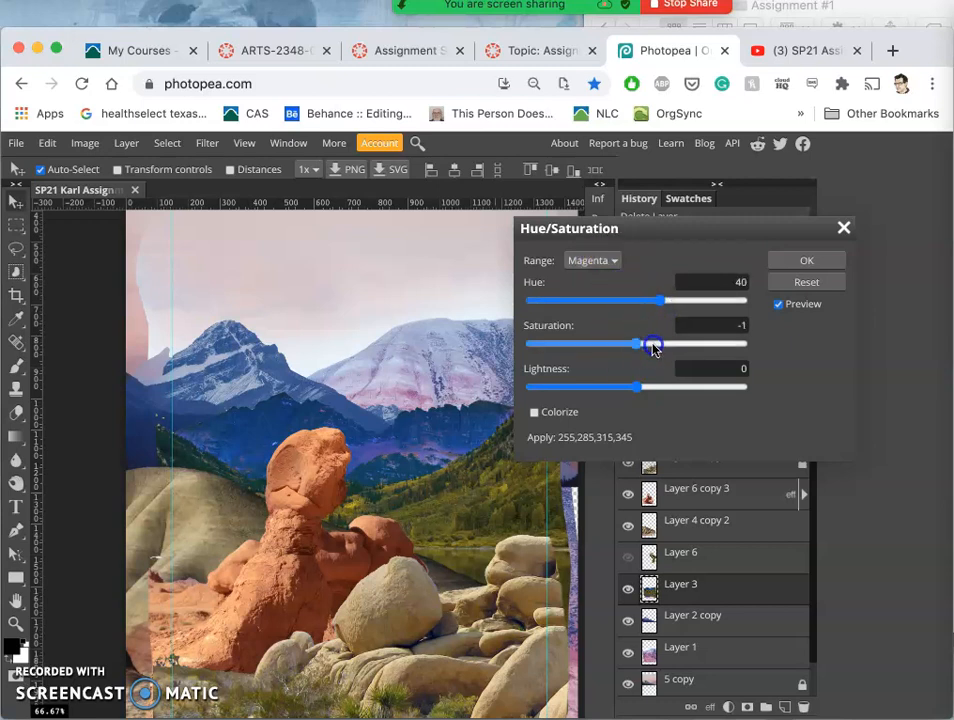
pyautogui.moveTo(652, 344); pyautogui.dragTo(596, 352)
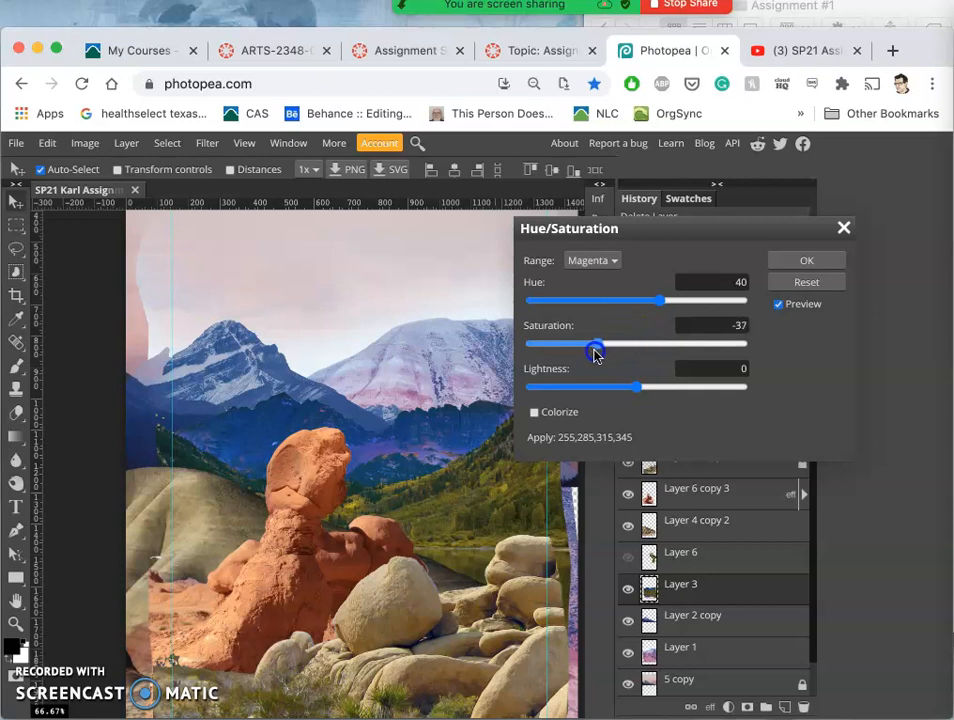
pyautogui.moveTo(594, 344); pyautogui.dragTo(656, 344)
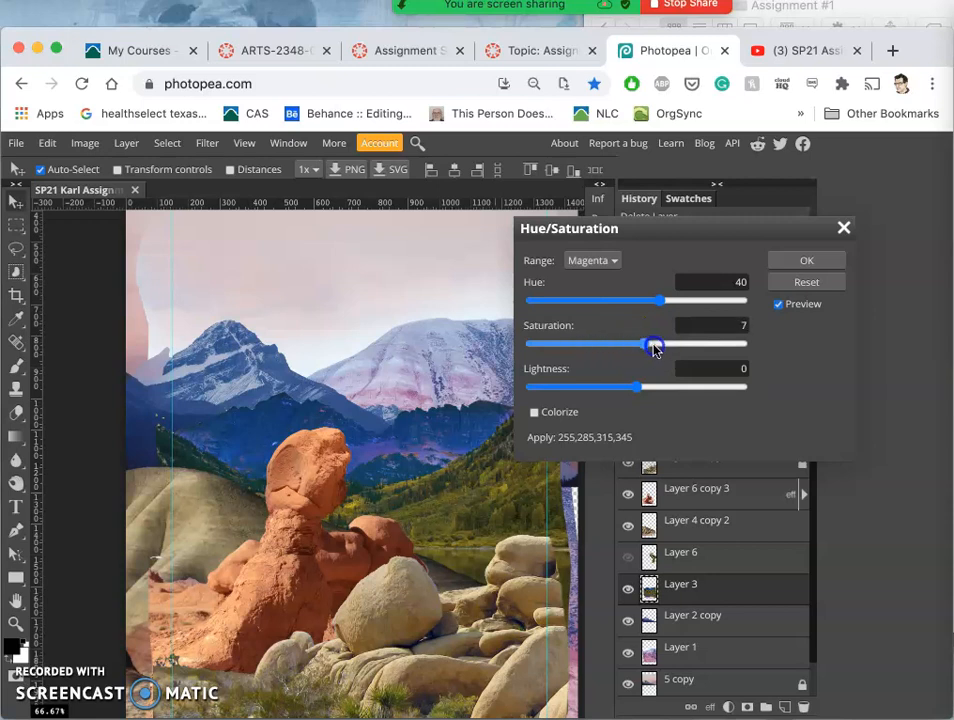
pyautogui.moveTo(656, 344); pyautogui.dragTo(628, 344)
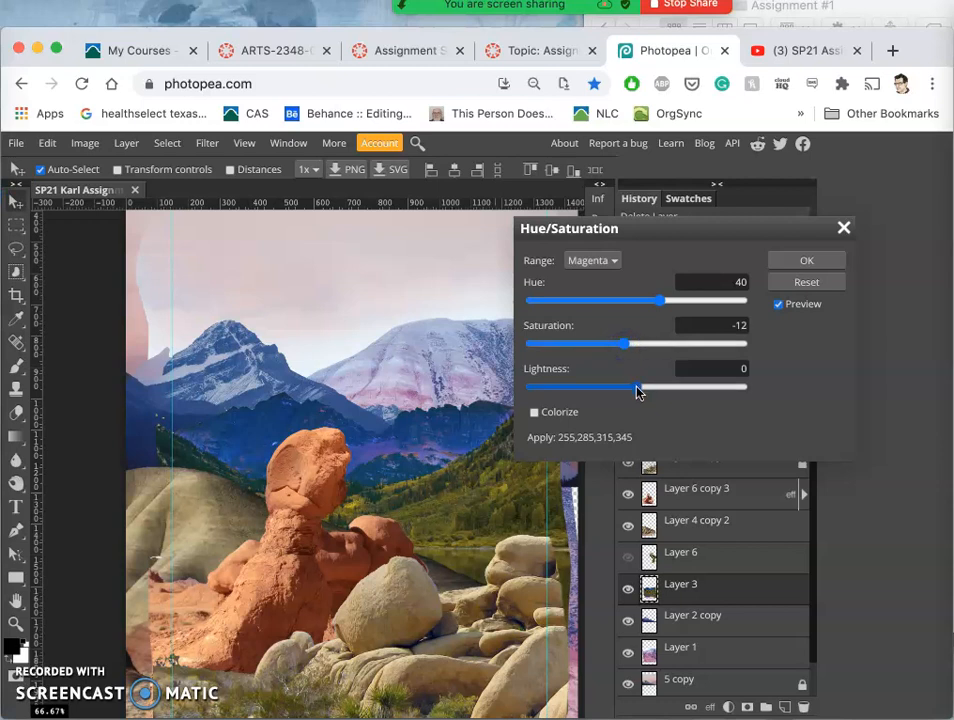
pyautogui.moveTo(640, 388); pyautogui.dragTo(598, 388)
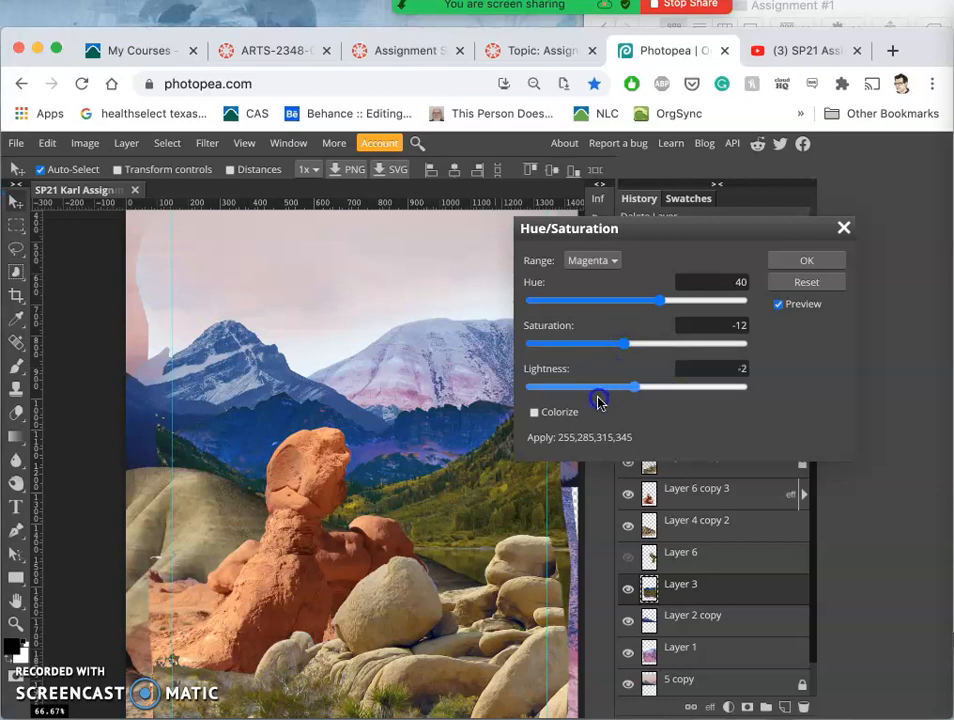
pyautogui.moveTo(598, 388); pyautogui.dragTo(624, 388)
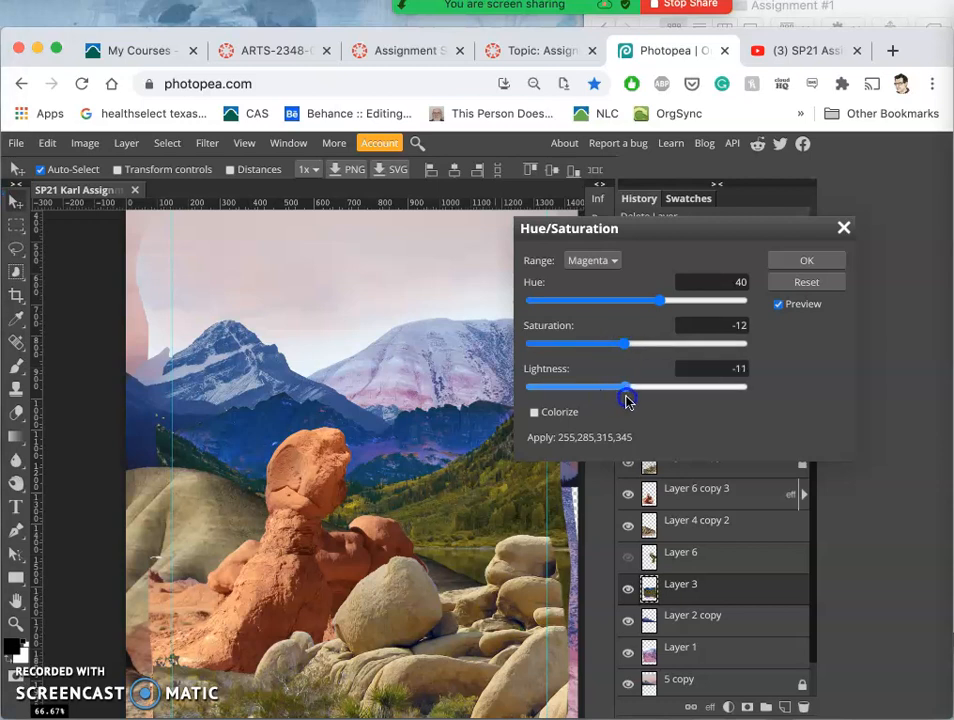
pyautogui.moveTo(628, 388); pyautogui.dragTo(628, 388)
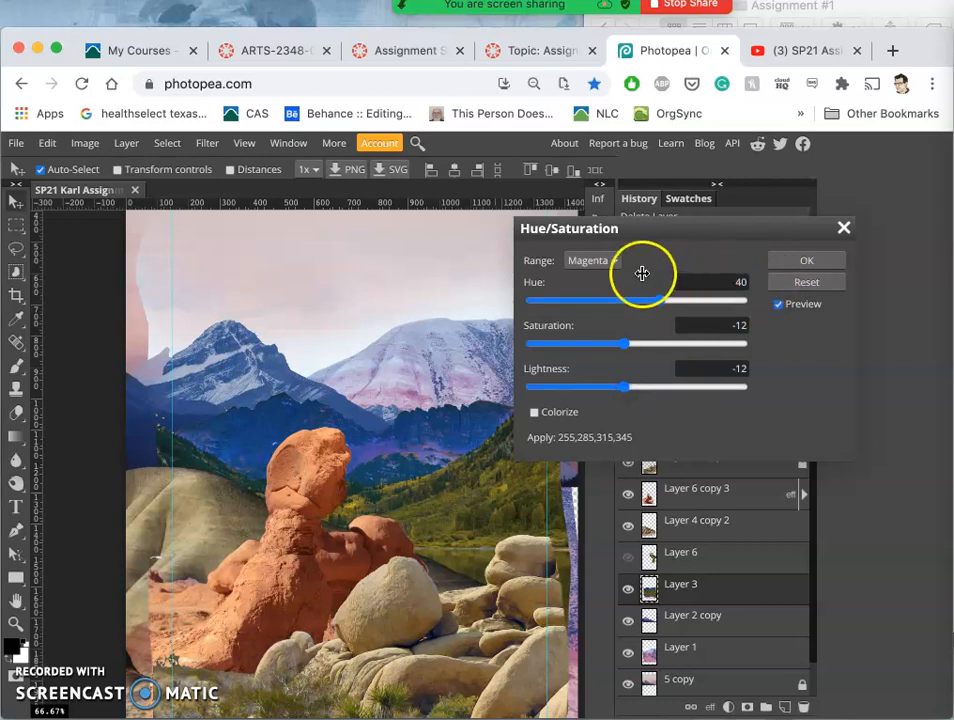
# Retune the yellows (hue 20, lightness back to 0), then close the dialog without applying
pyautogui.click(590, 260)
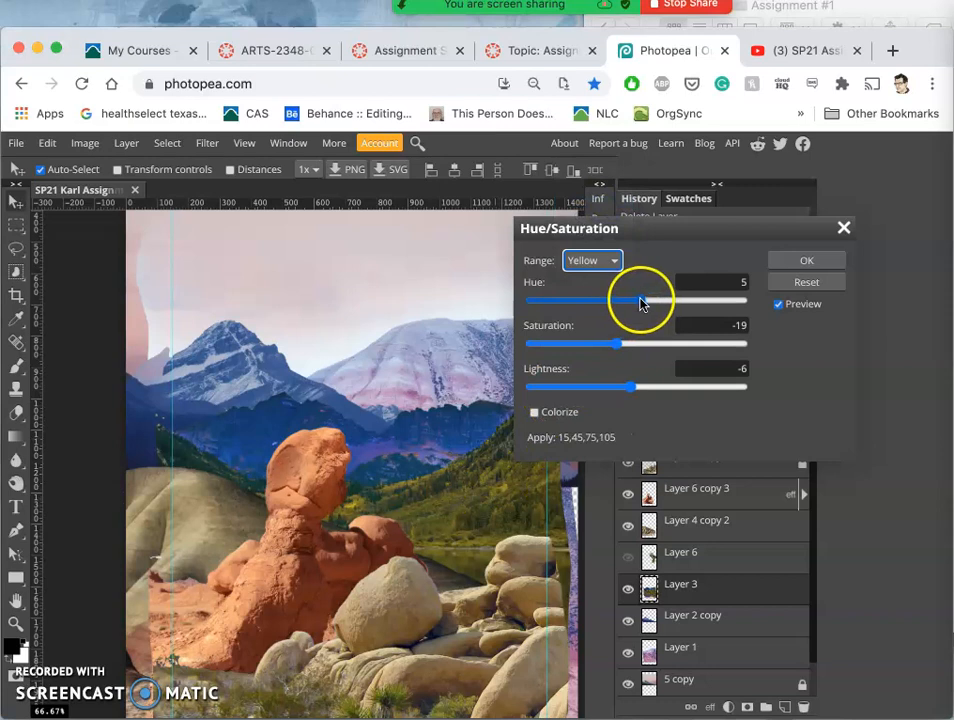
pyautogui.moveTo(640, 300); pyautogui.dragTo(648, 300)
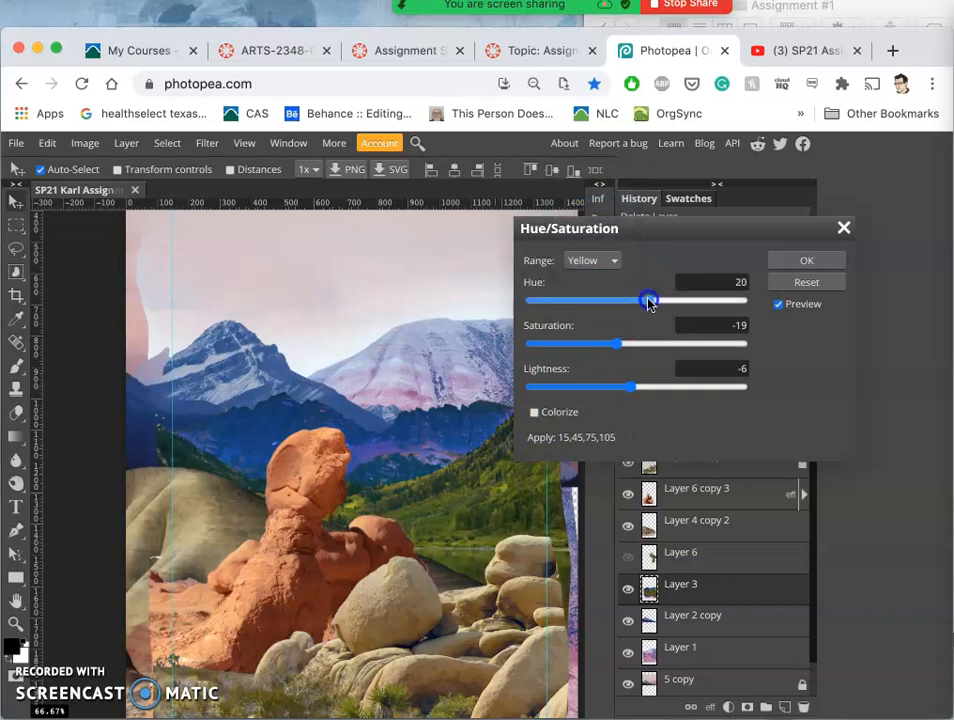
pyautogui.moveTo(608, 344); pyautogui.dragTo(630, 344)
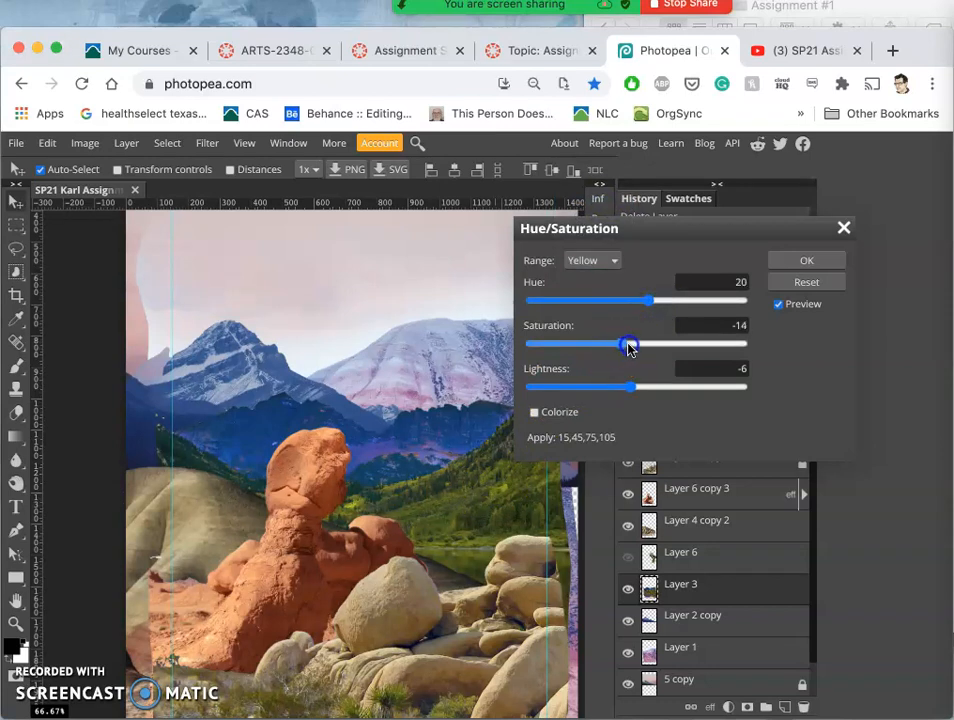
pyautogui.moveTo(630, 344); pyautogui.dragTo(610, 344)
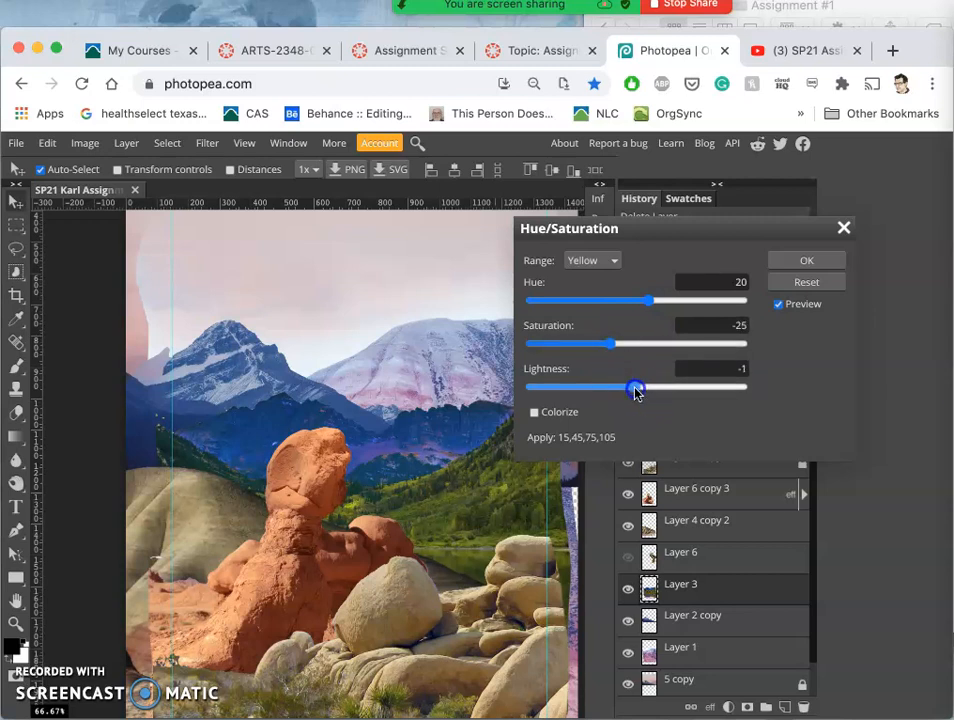
pyautogui.moveTo(632, 388); pyautogui.dragTo(636, 388)
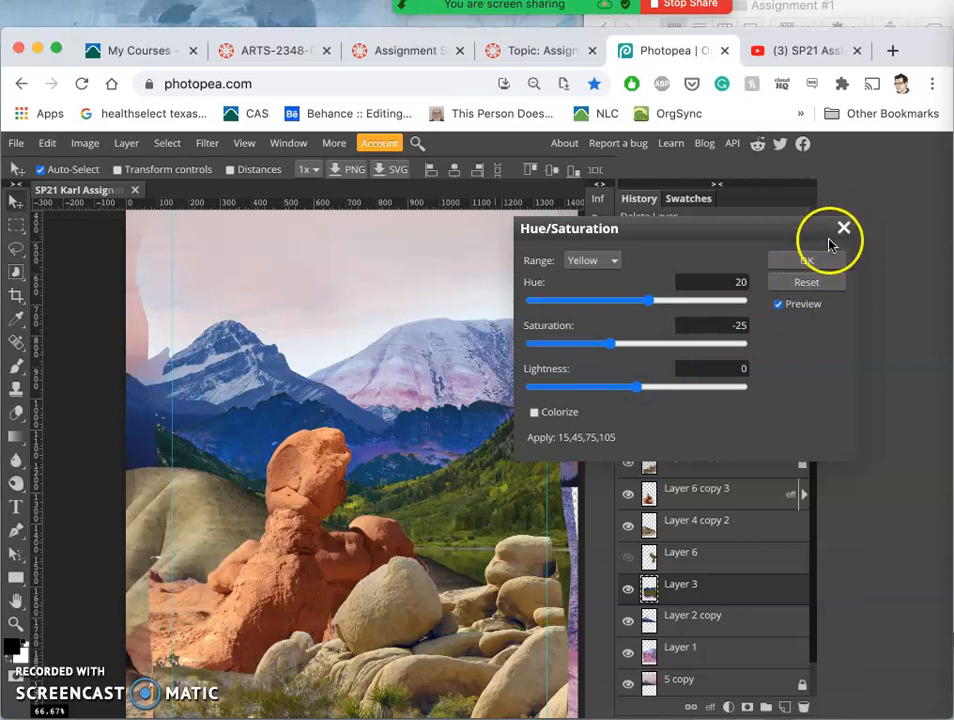
pyautogui.click(844, 228)
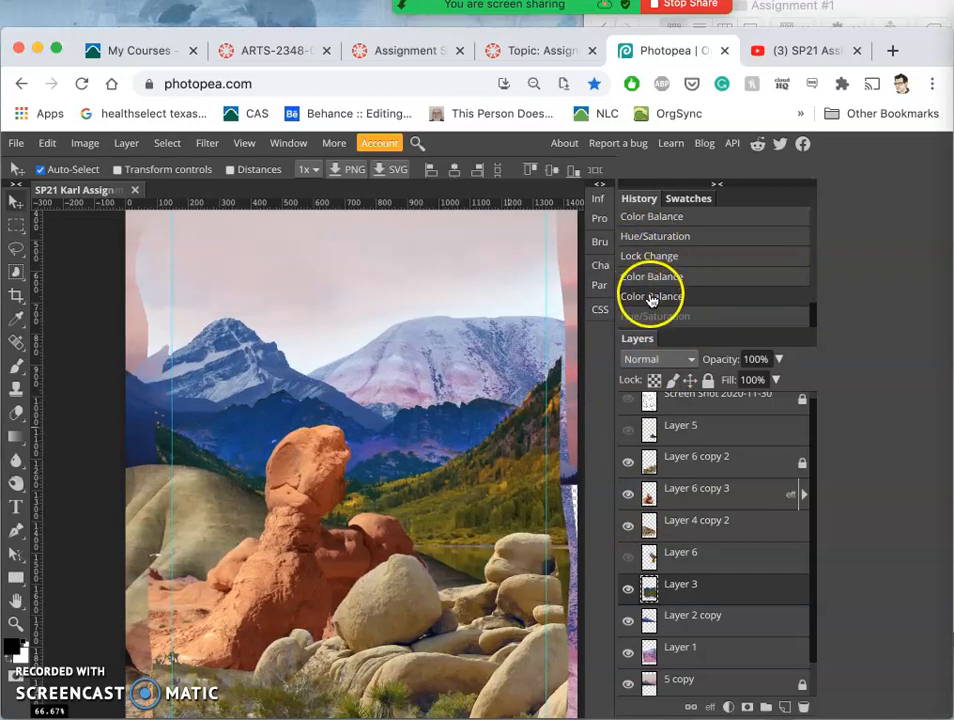
# Revisit the history, return to the latest step, and start Hue/Saturation on Layer 3 copy
pyautogui.click(656, 316)
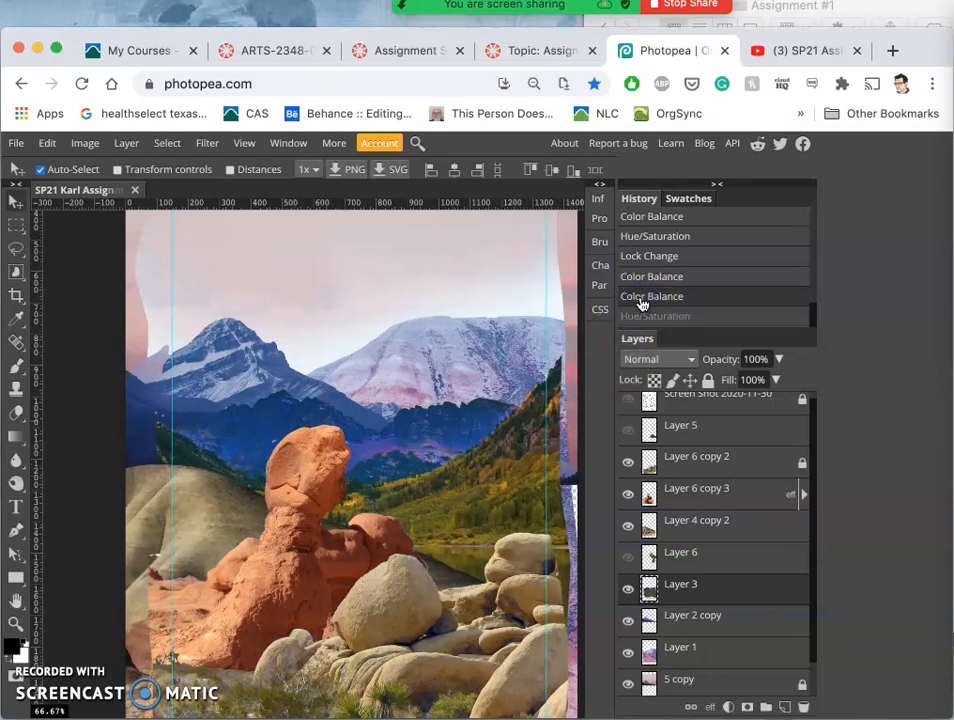
pyautogui.click(698, 430)
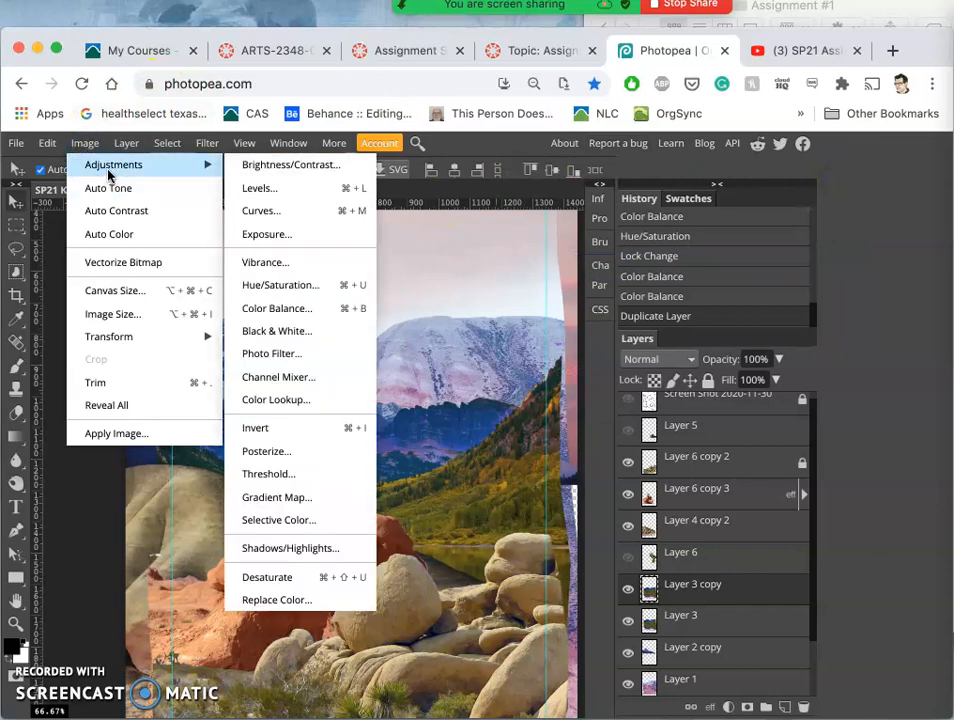
pyautogui.moveTo(280, 284)
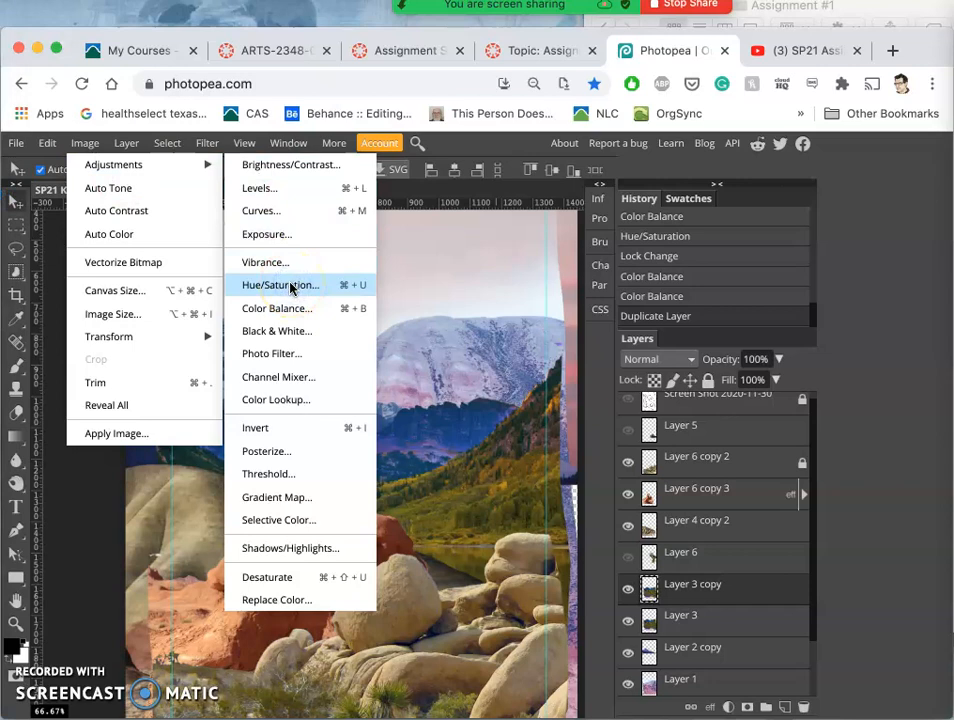
pyautogui.click(280, 284)
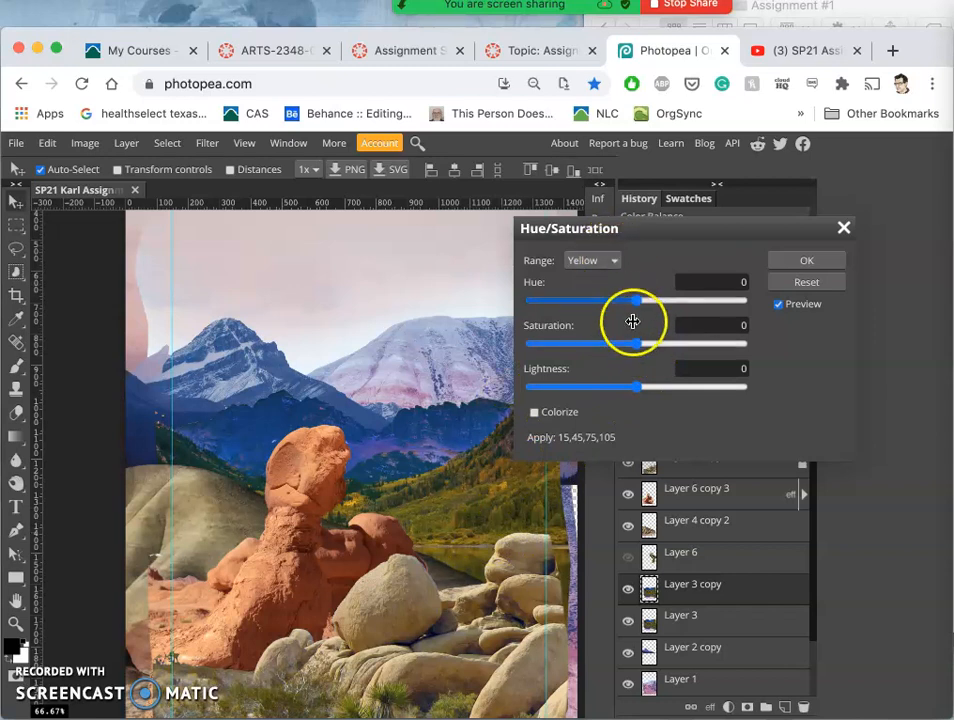
# Apply hue −15, saturation −21 and lightness +34 to Layer 3 copy
pyautogui.moveTo(636, 300); pyautogui.dragTo(644, 300)
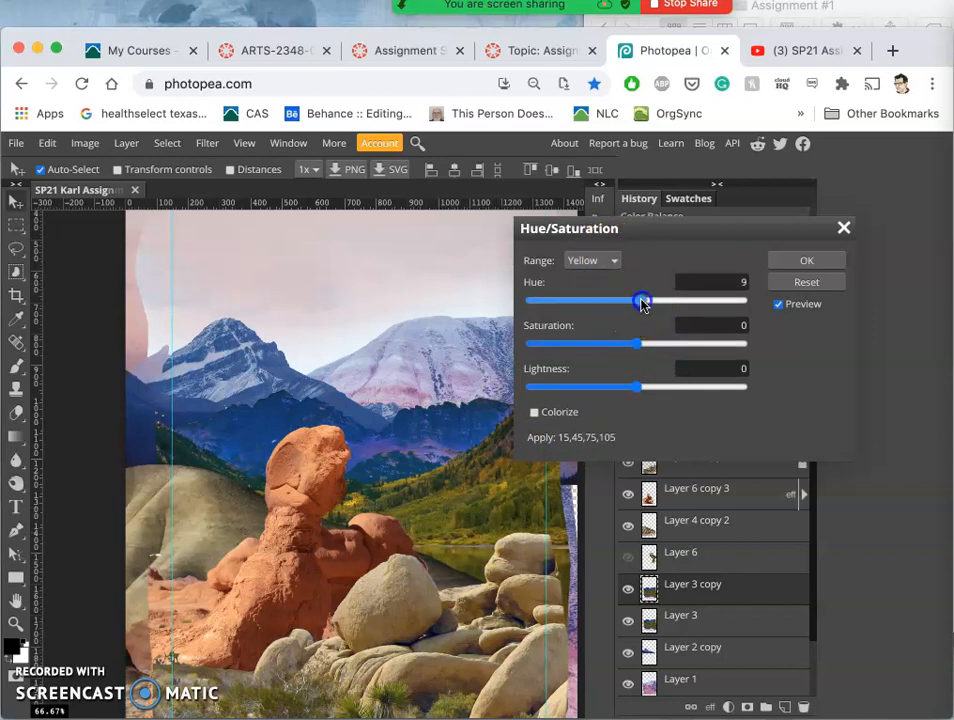
pyautogui.moveTo(642, 300); pyautogui.dragTo(624, 300)
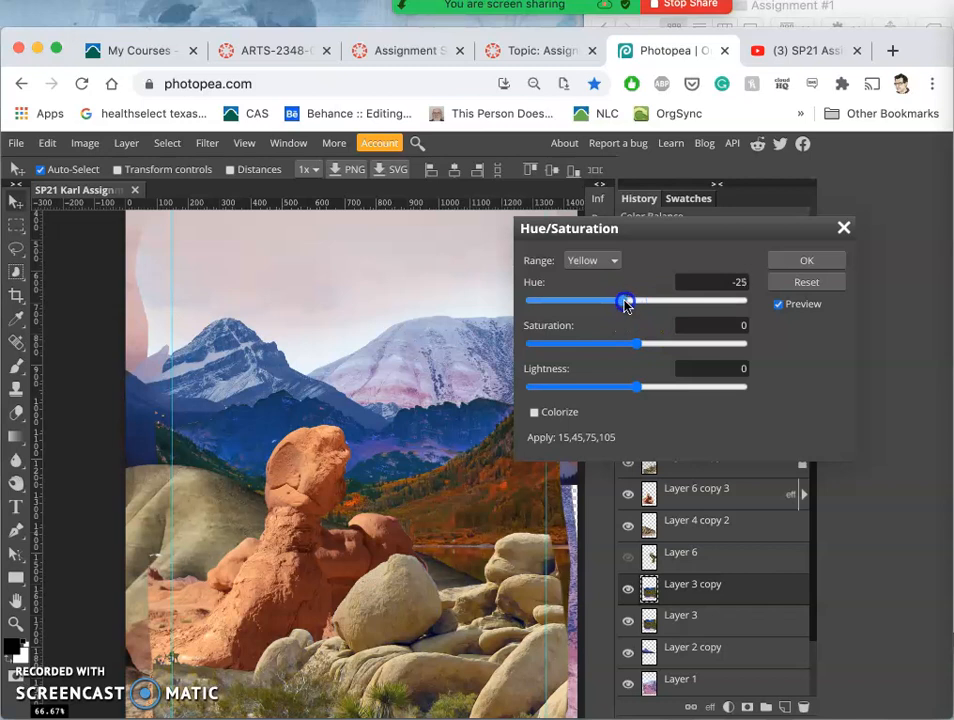
pyautogui.moveTo(624, 300); pyautogui.dragTo(628, 300)
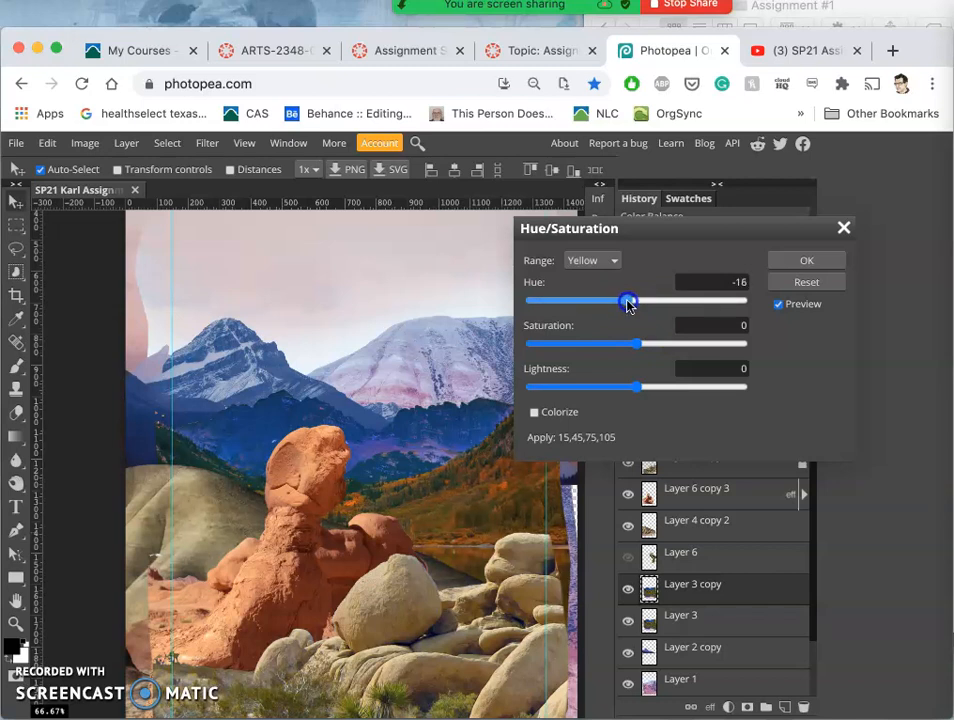
pyautogui.moveTo(628, 344); pyautogui.dragTo(614, 344)
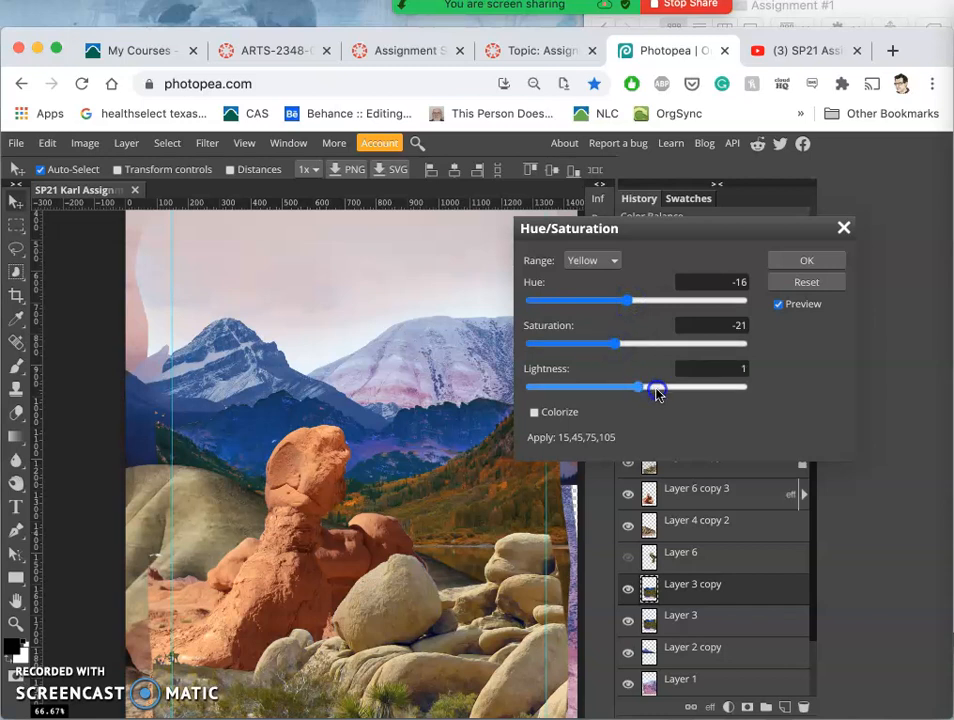
pyautogui.moveTo(656, 388); pyautogui.dragTo(676, 388)
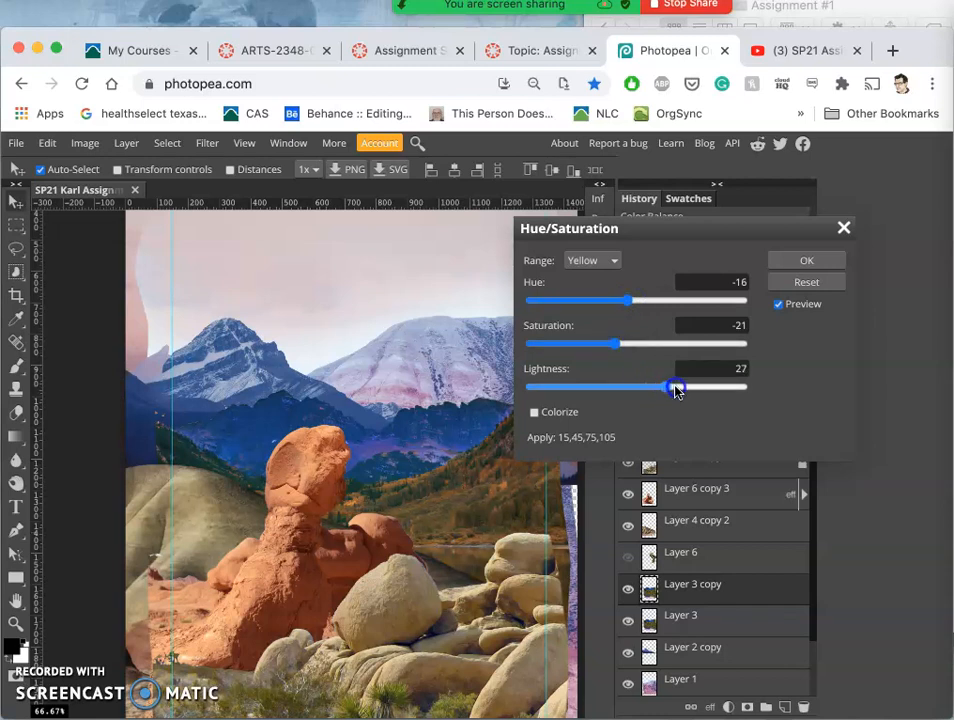
pyautogui.moveTo(664, 388); pyautogui.dragTo(676, 388)
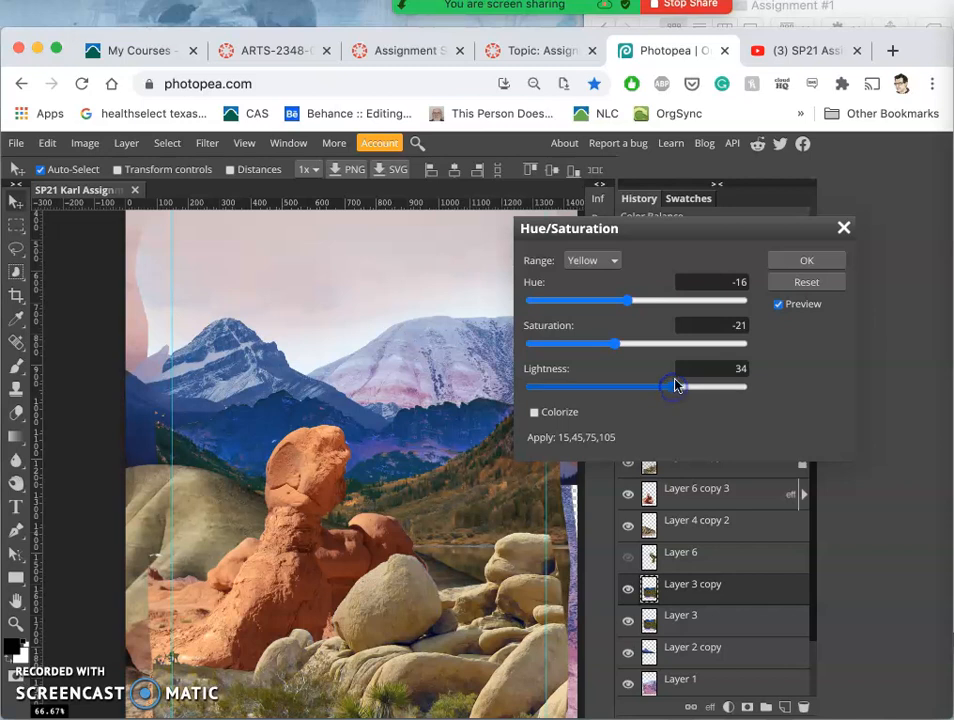
pyautogui.click(806, 260)
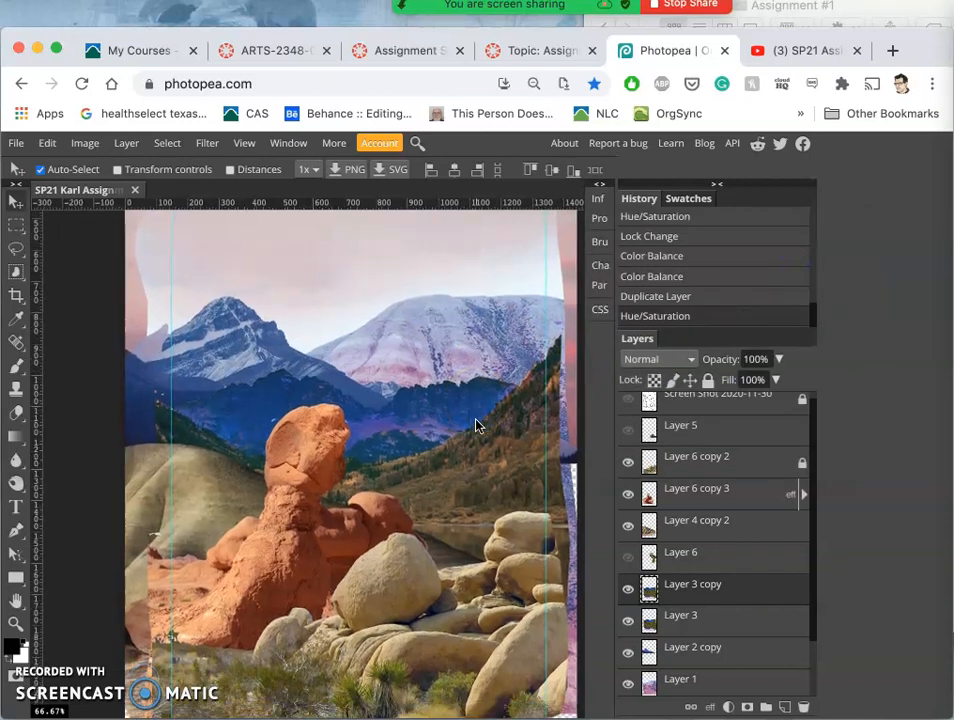
# Select Layer 4 copy 2 and bring up the Color Balance adjustment for it
pyautogui.click(628, 588)
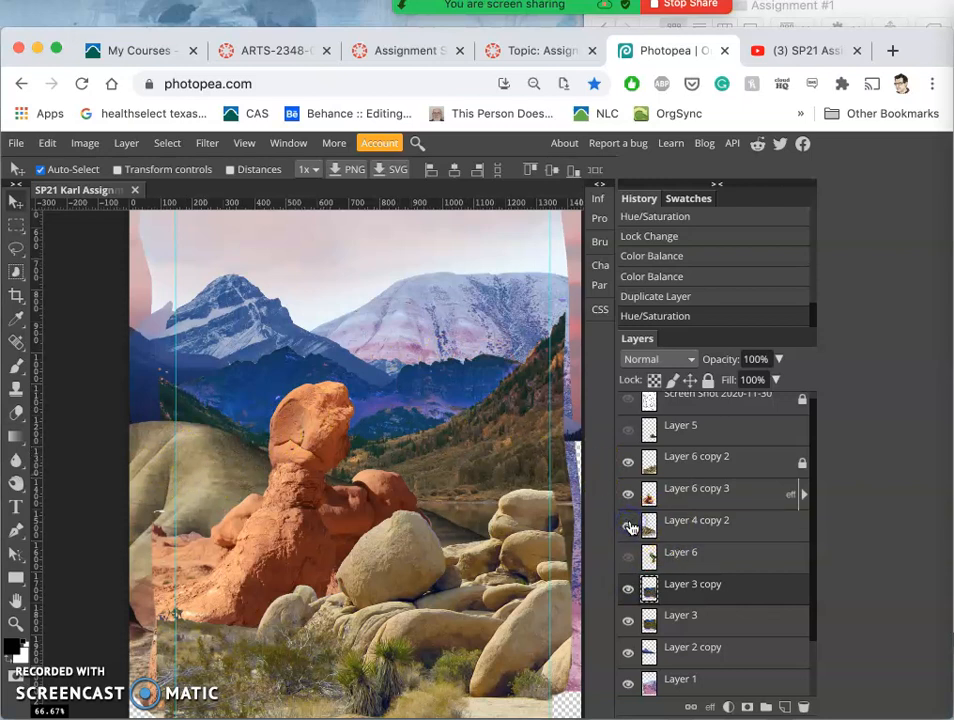
pyautogui.click(628, 528)
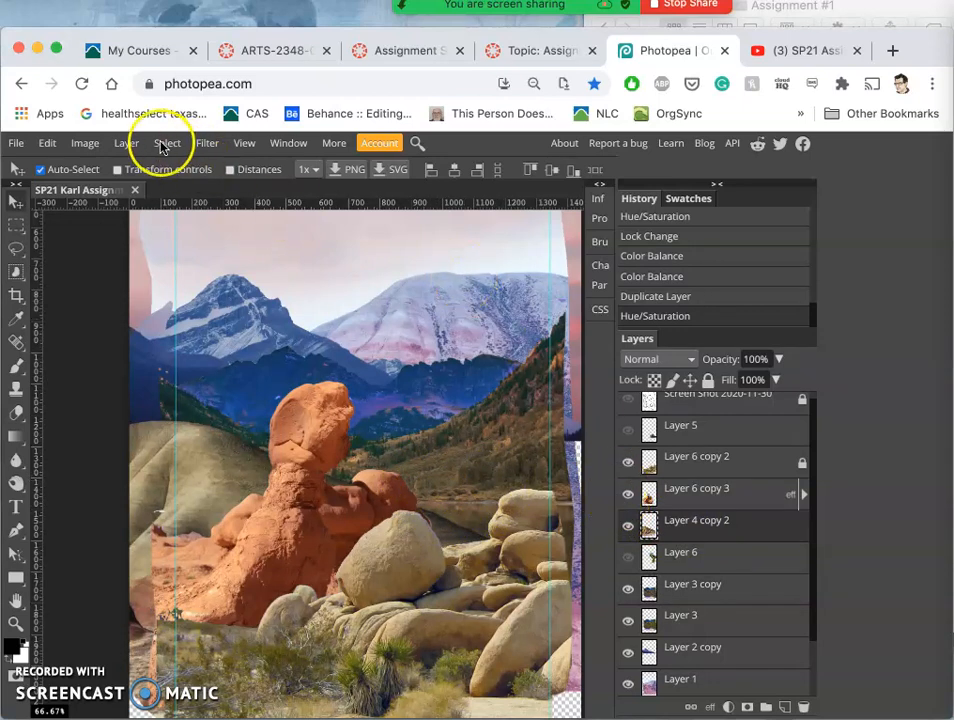
pyautogui.click(84, 142)
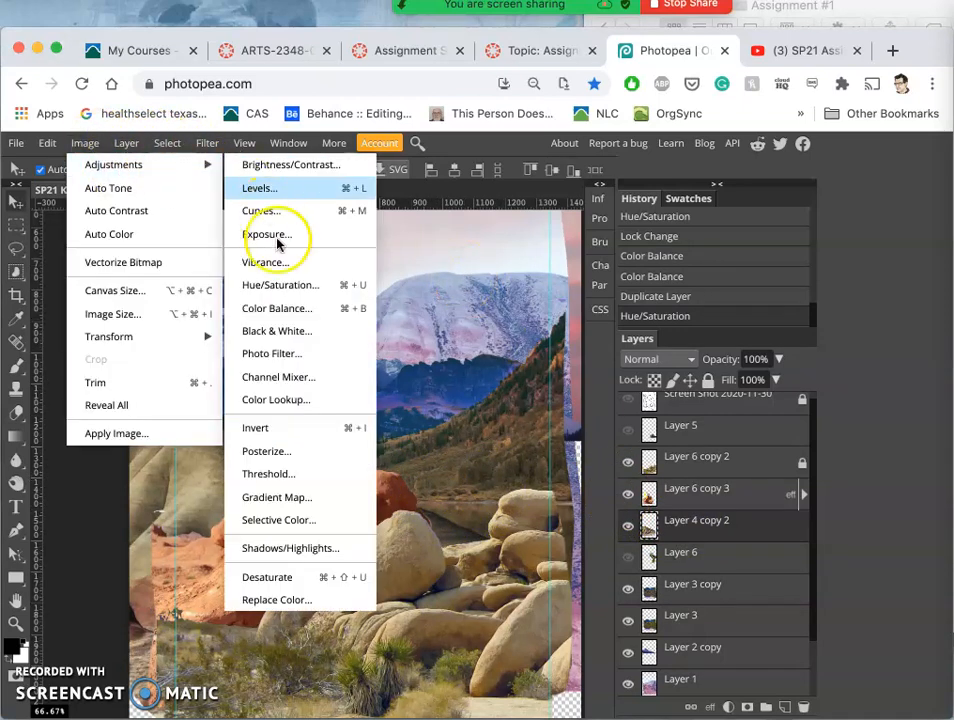
pyautogui.moveTo(276, 308)
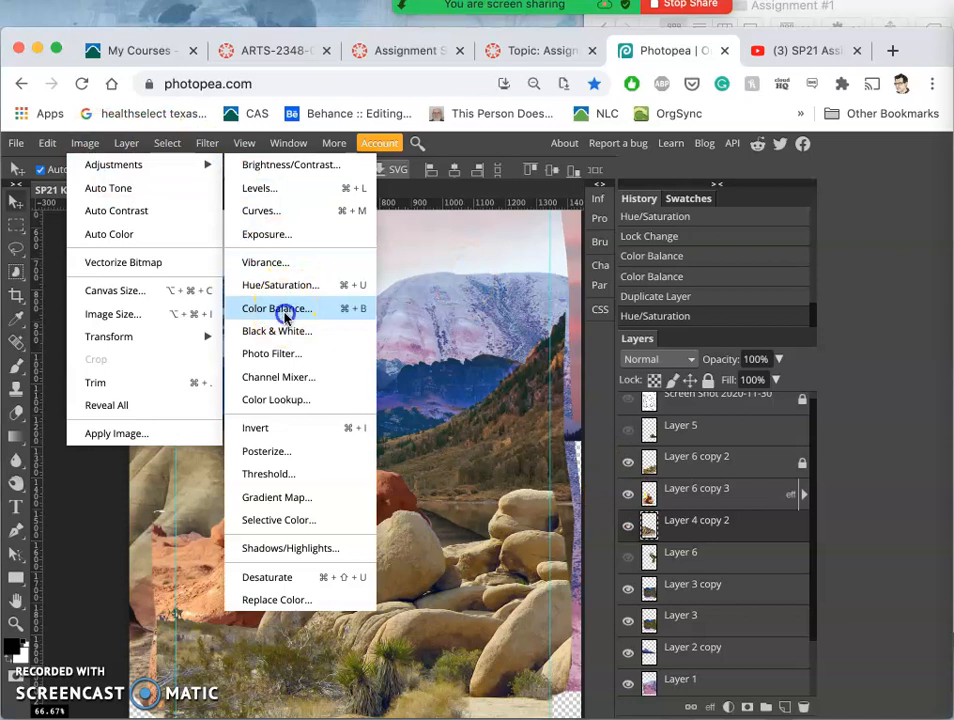
pyautogui.click(272, 308)
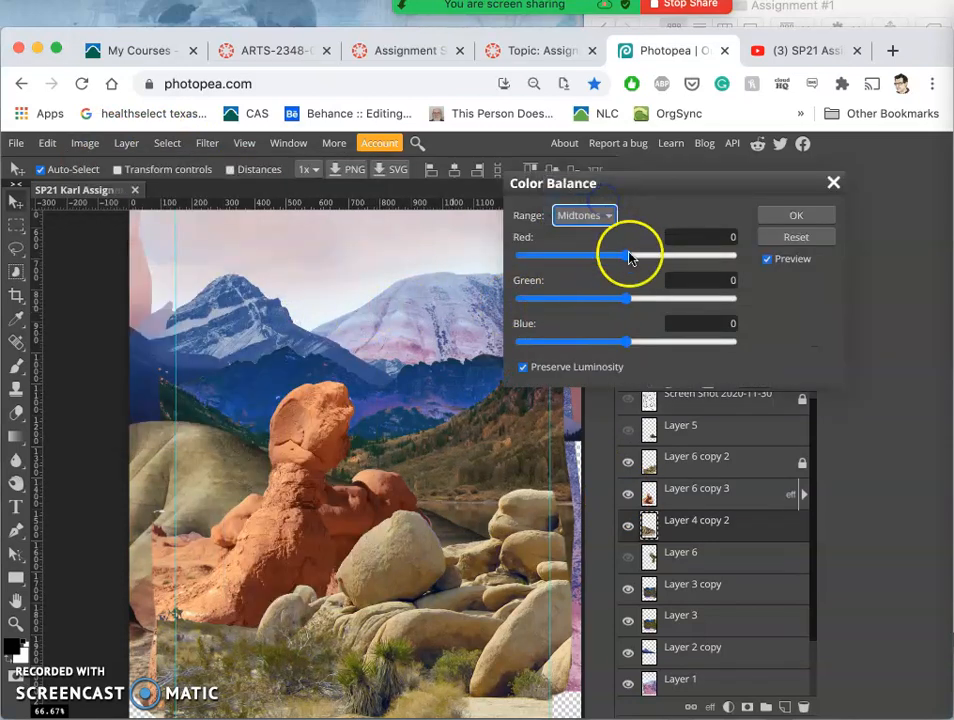
# Set the midtones to Red +61, Green +6, Blue +2
pyautogui.moveTo(624, 256); pyautogui.dragTo(658, 256)
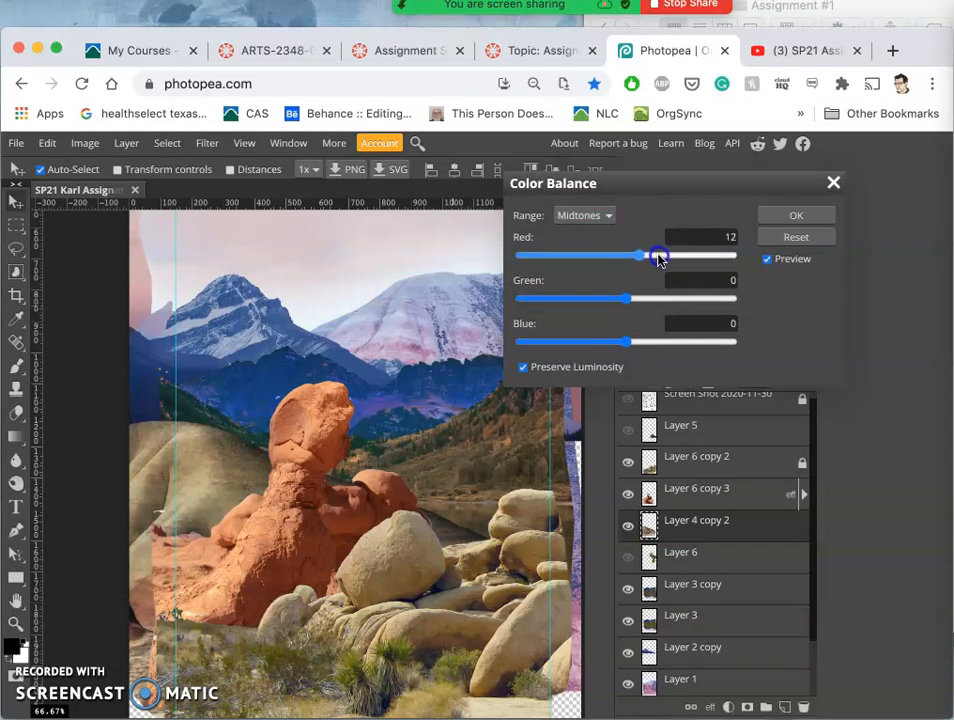
pyautogui.moveTo(660, 256); pyautogui.dragTo(688, 256)
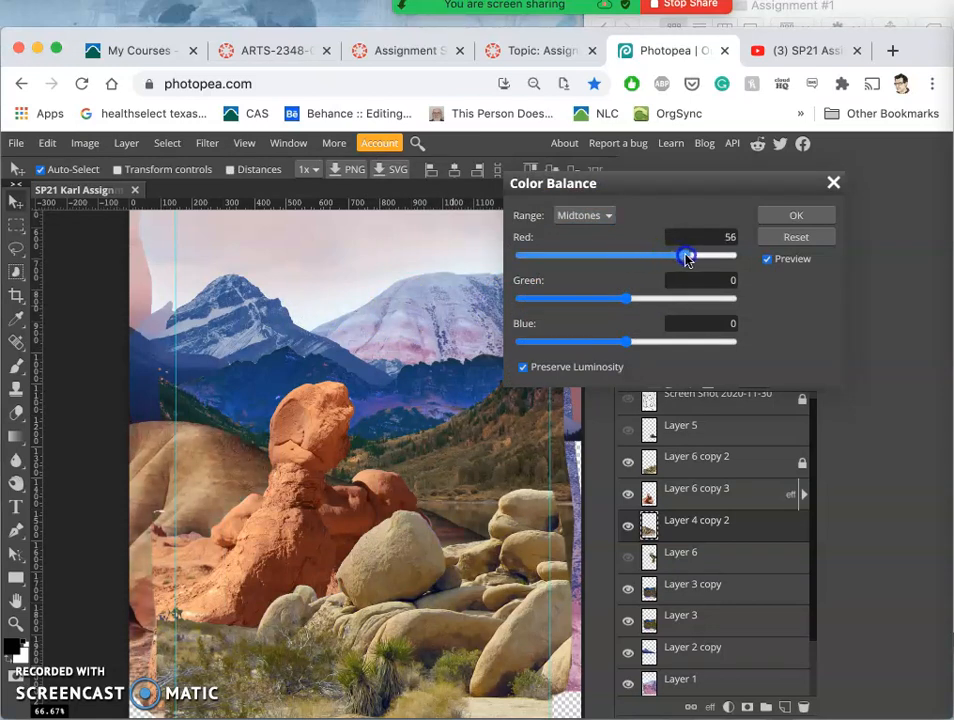
pyautogui.moveTo(684, 256); pyautogui.dragTo(692, 256)
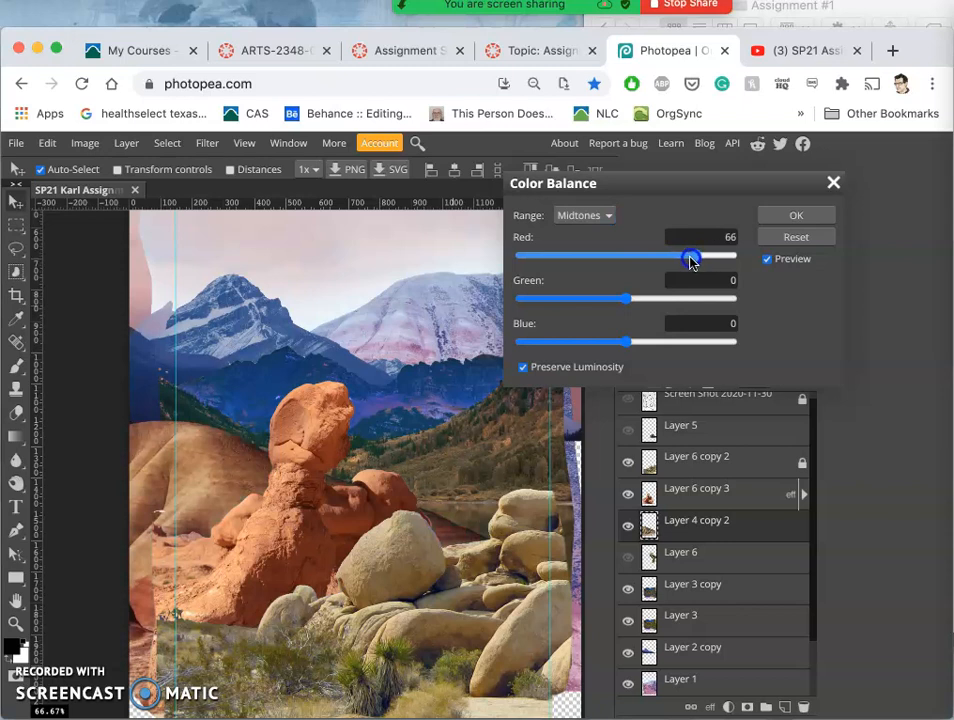
pyautogui.moveTo(628, 298); pyautogui.dragTo(612, 298)
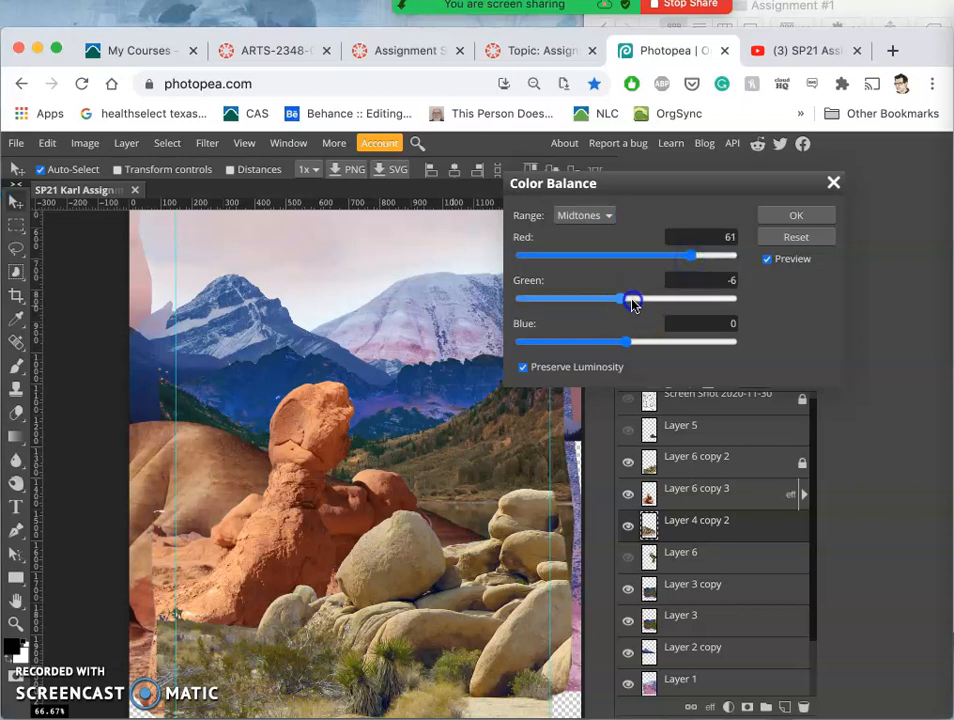
pyautogui.moveTo(632, 300); pyautogui.dragTo(636, 300)
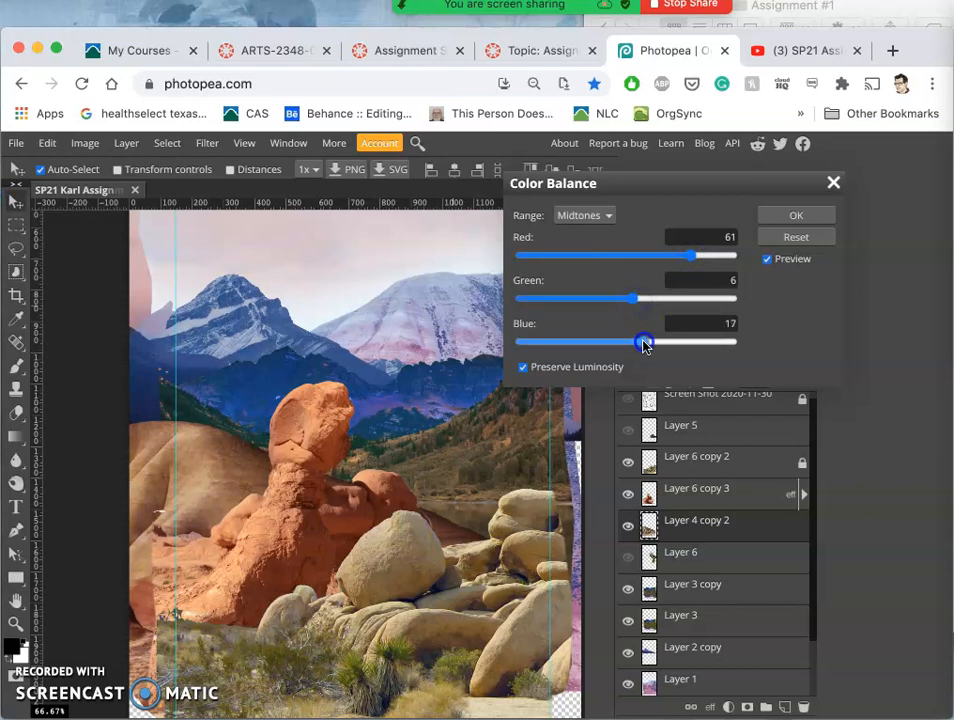
pyautogui.moveTo(644, 342); pyautogui.dragTo(596, 342)
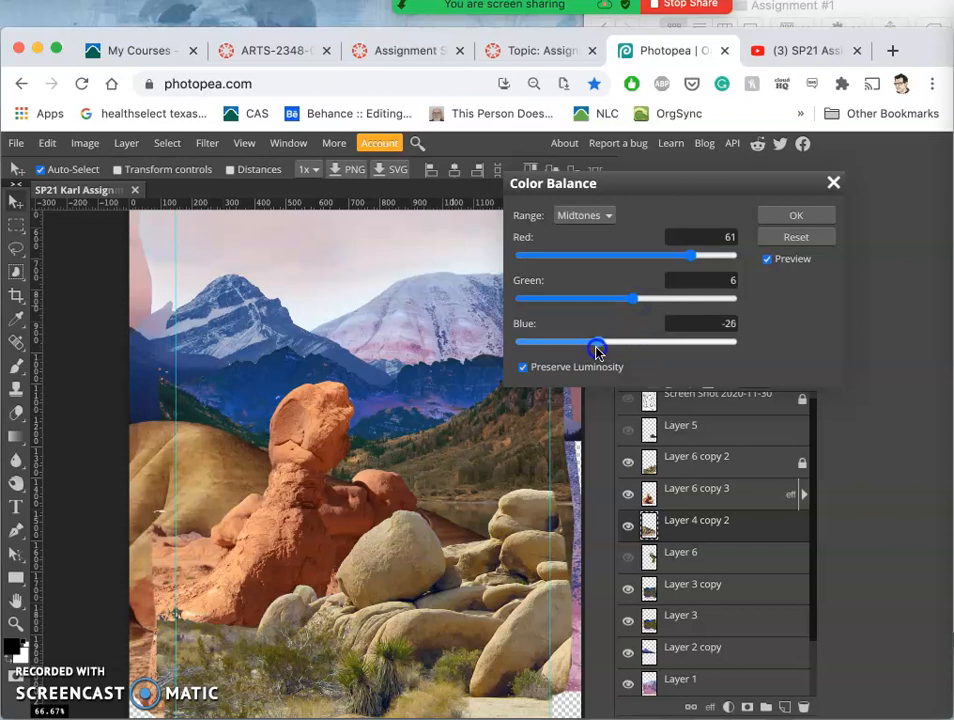
pyautogui.moveTo(596, 342); pyautogui.dragTo(628, 342)
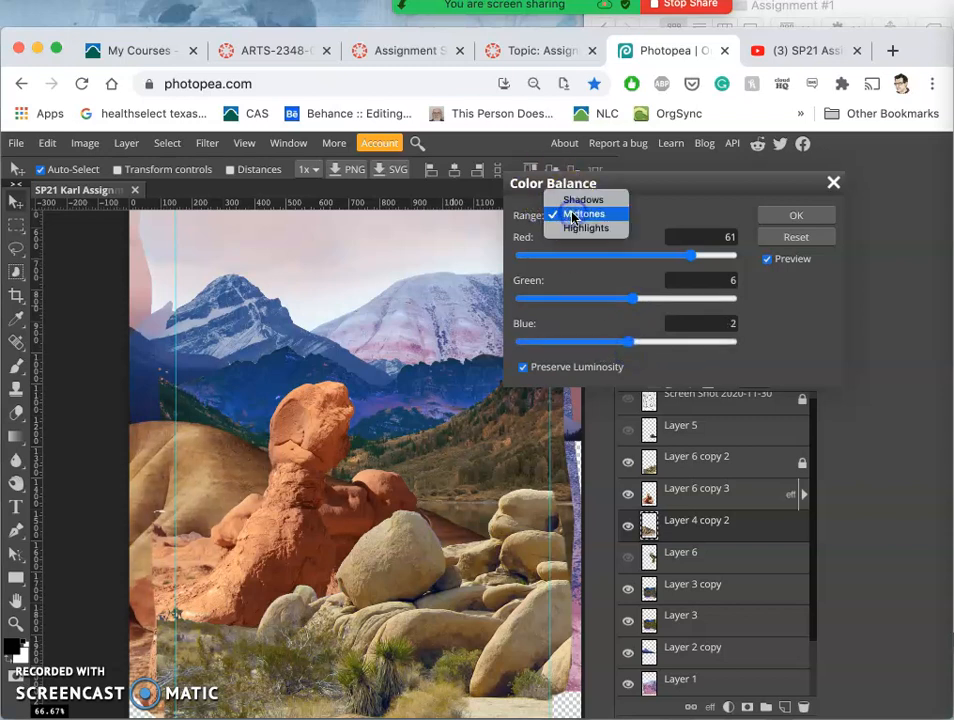
# Warm the highlights with red around +13 and apply the Color Balance
pyautogui.click(584, 228)
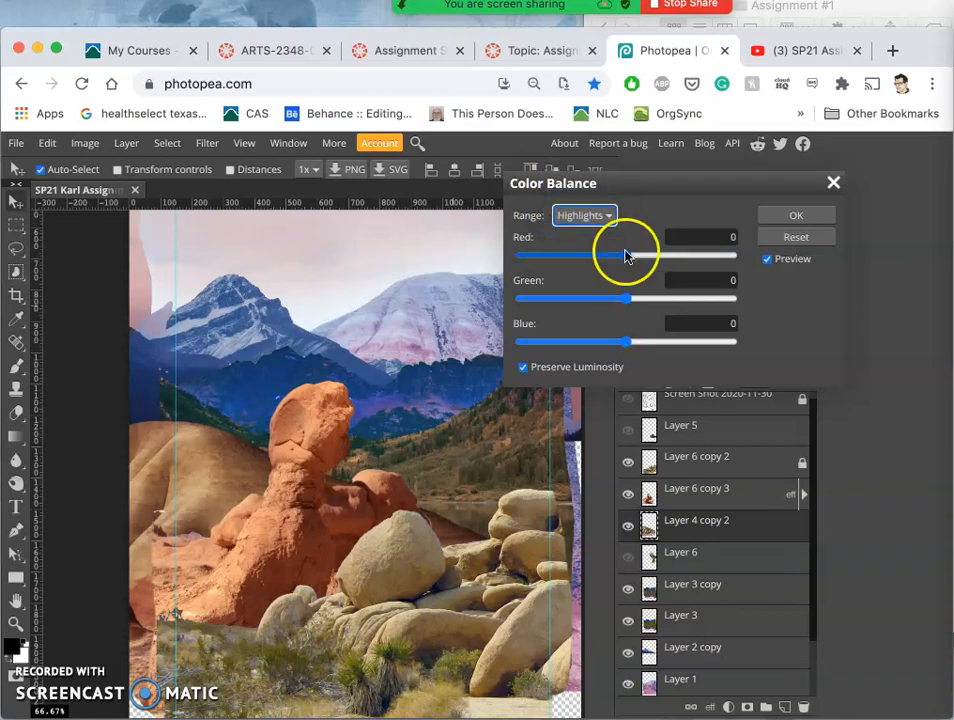
pyautogui.moveTo(600, 256); pyautogui.dragTo(668, 256)
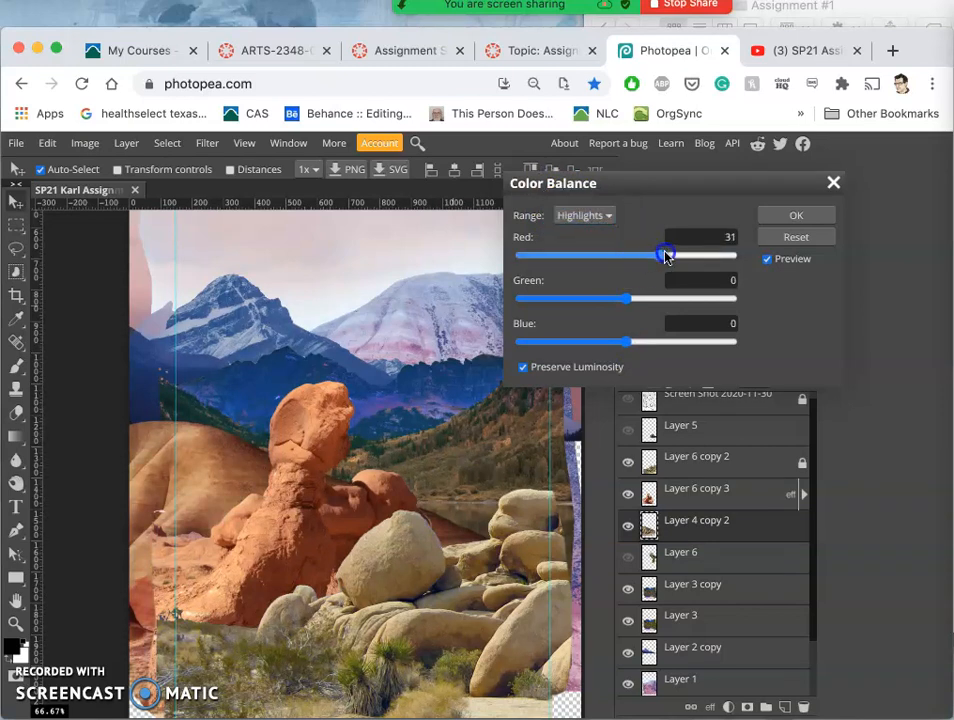
pyautogui.moveTo(664, 256); pyautogui.dragTo(638, 256)
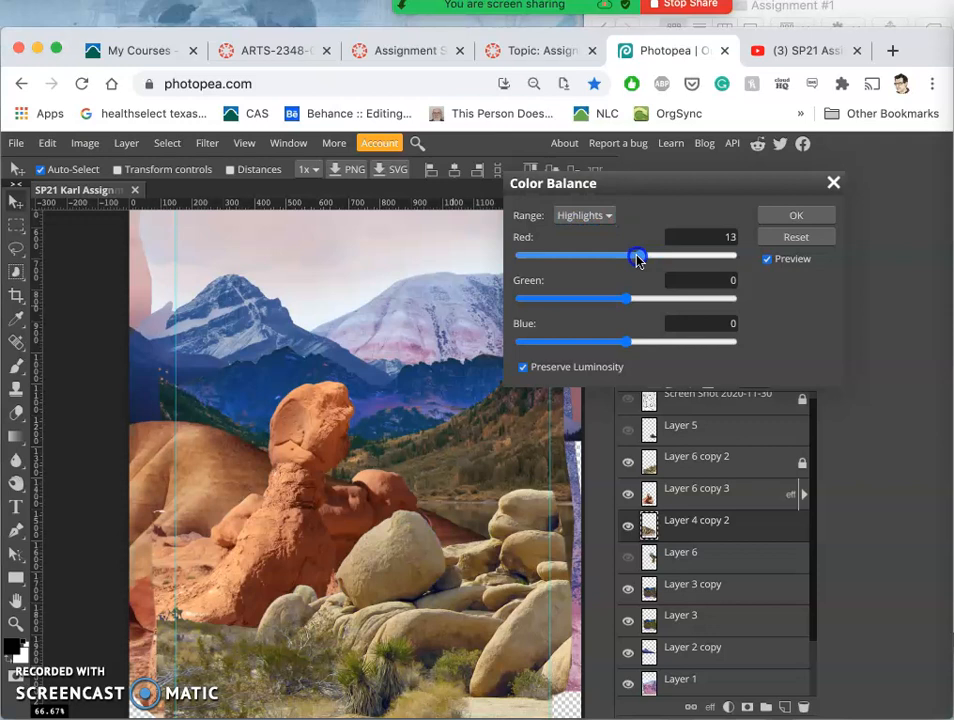
pyautogui.moveTo(638, 256); pyautogui.dragTo(630, 256)
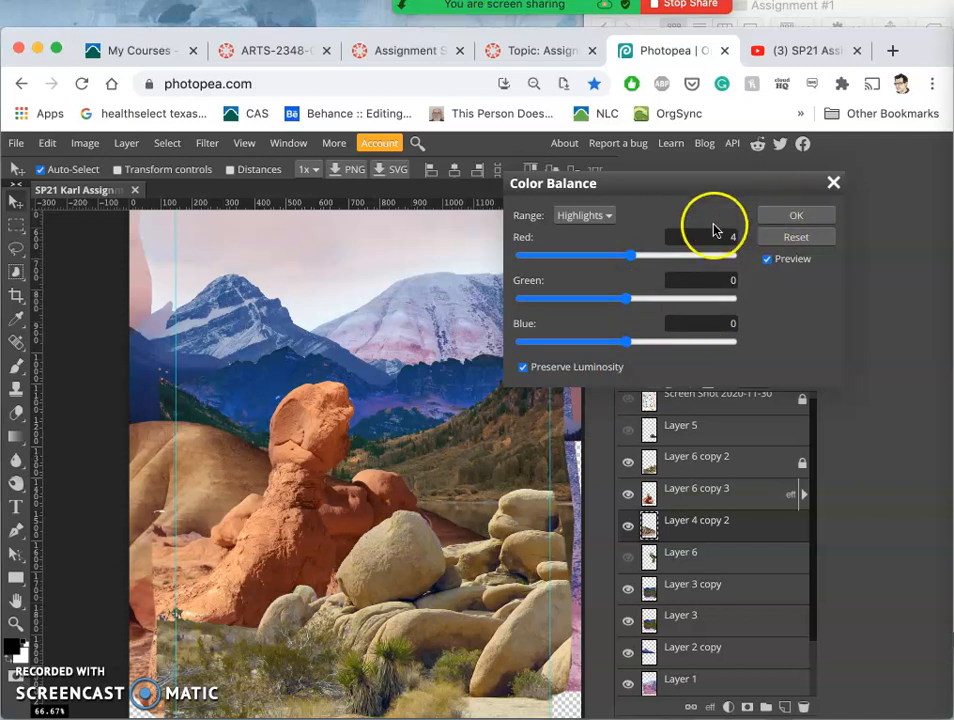
pyautogui.click(796, 216)
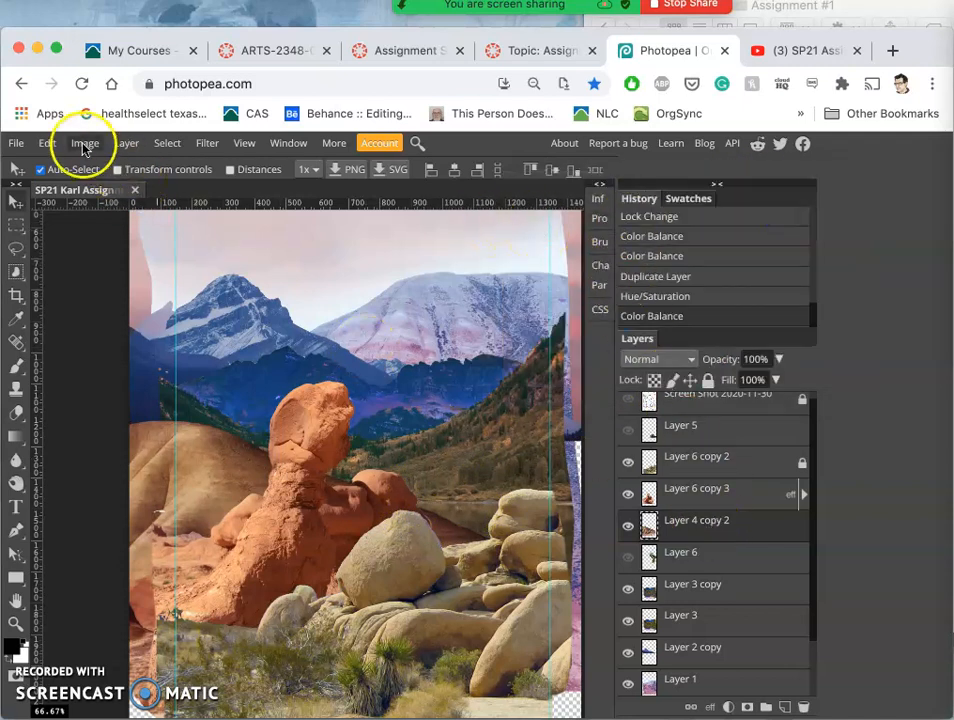
# Start a Master-range Hue/Saturation adjustment, leaving hue at 0 after trials
pyautogui.click(84, 142)
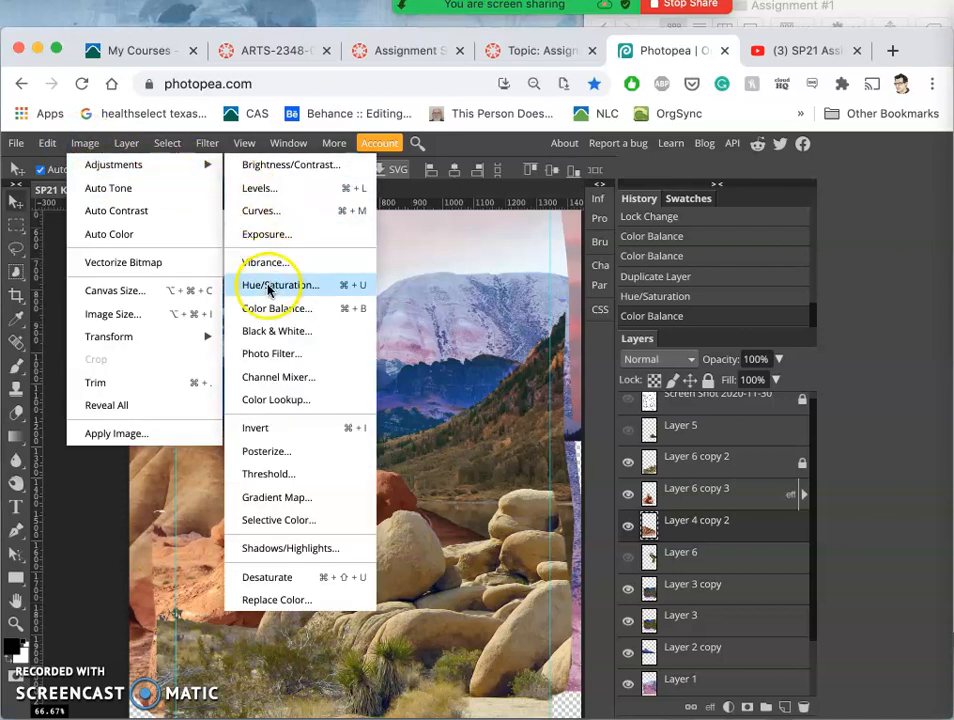
pyautogui.click(278, 284)
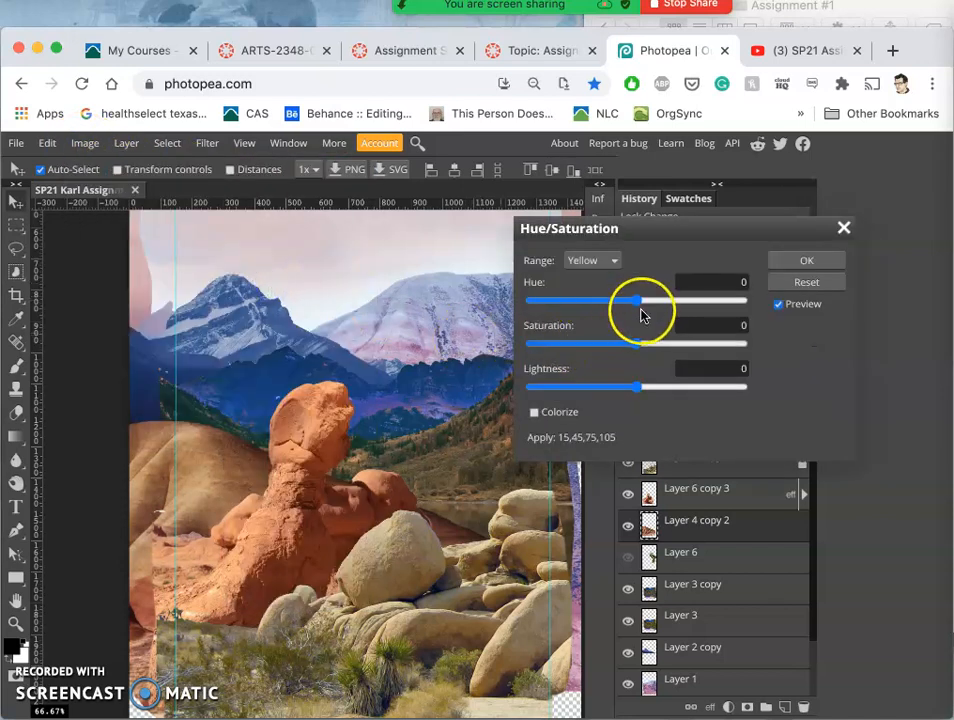
pyautogui.click(590, 260)
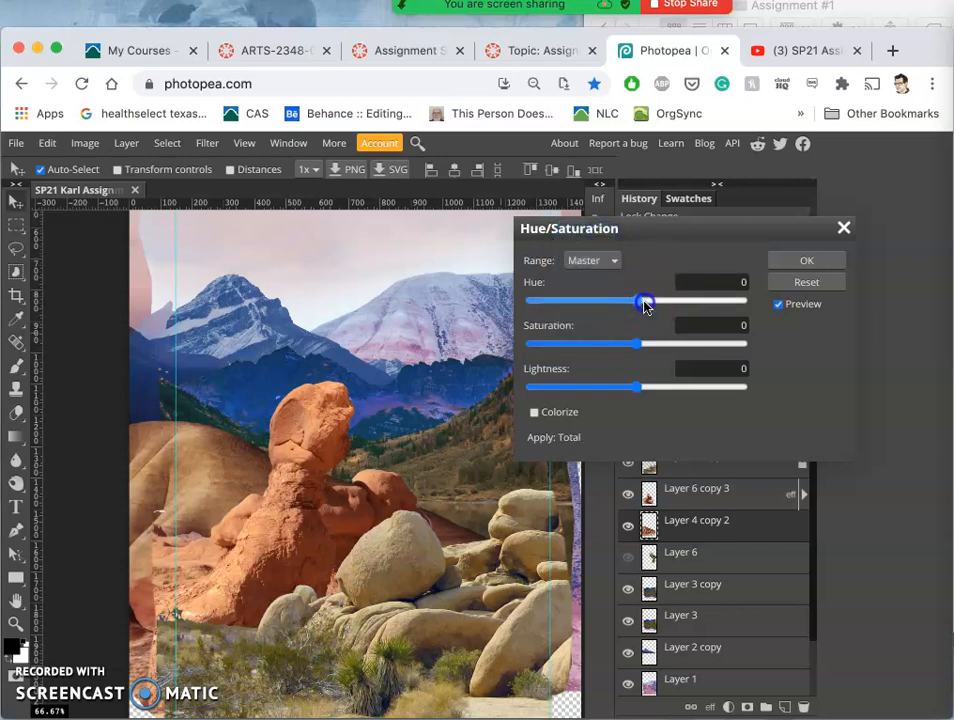
pyautogui.moveTo(644, 300); pyautogui.dragTo(636, 300)
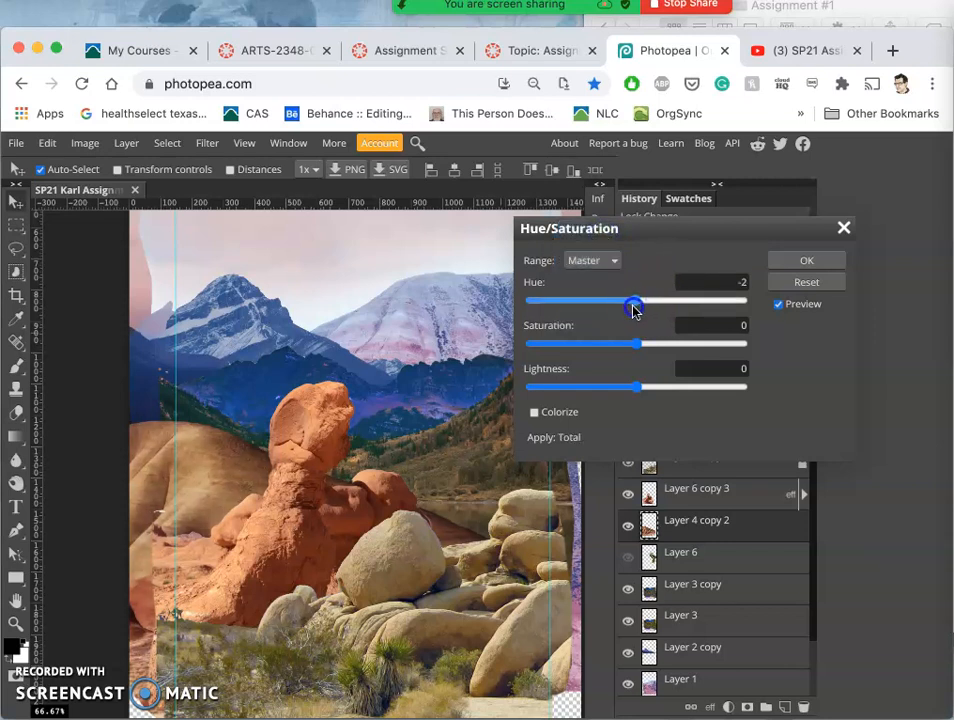
pyautogui.moveTo(632, 302); pyautogui.dragTo(640, 302)
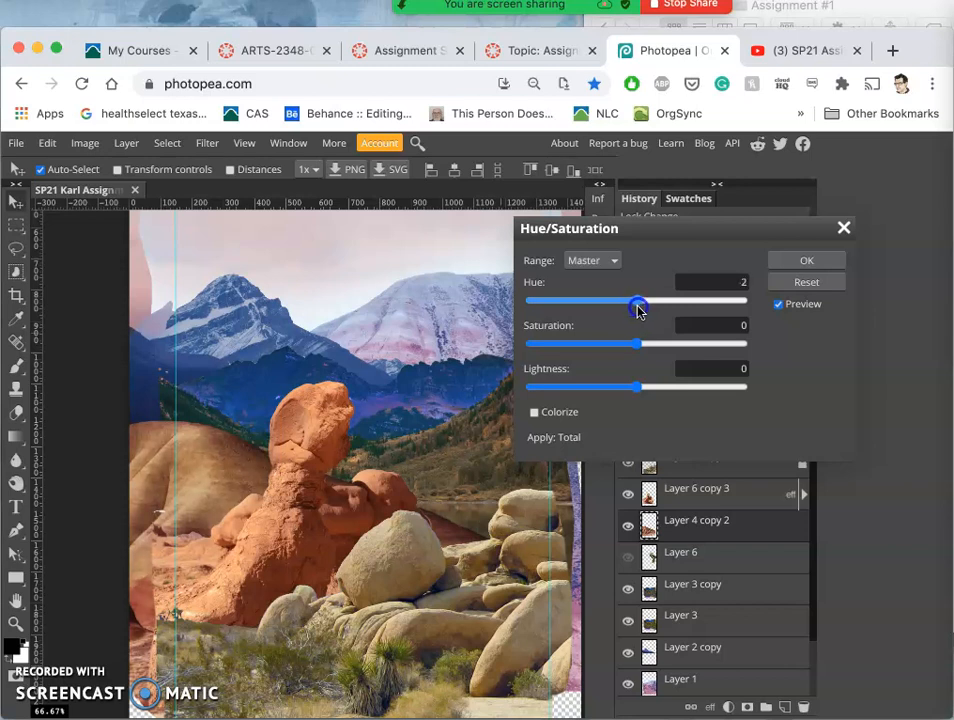
pyautogui.moveTo(638, 300); pyautogui.dragTo(640, 300)
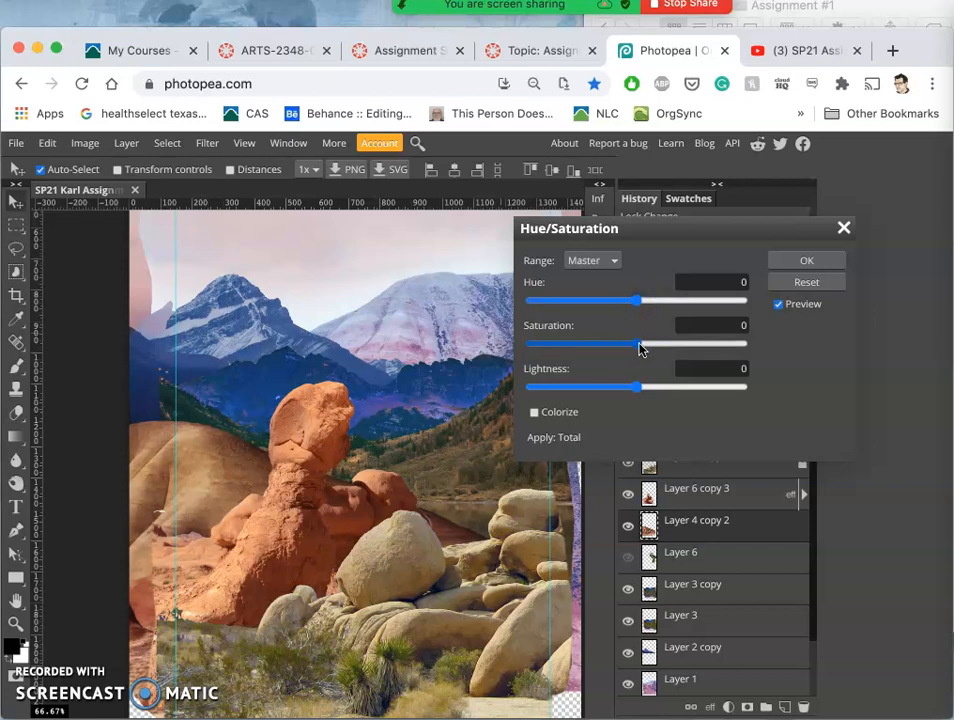
# Apply saturation +11 and lightness −4 to the layer
pyautogui.moveTo(636, 344); pyautogui.dragTo(658, 344)
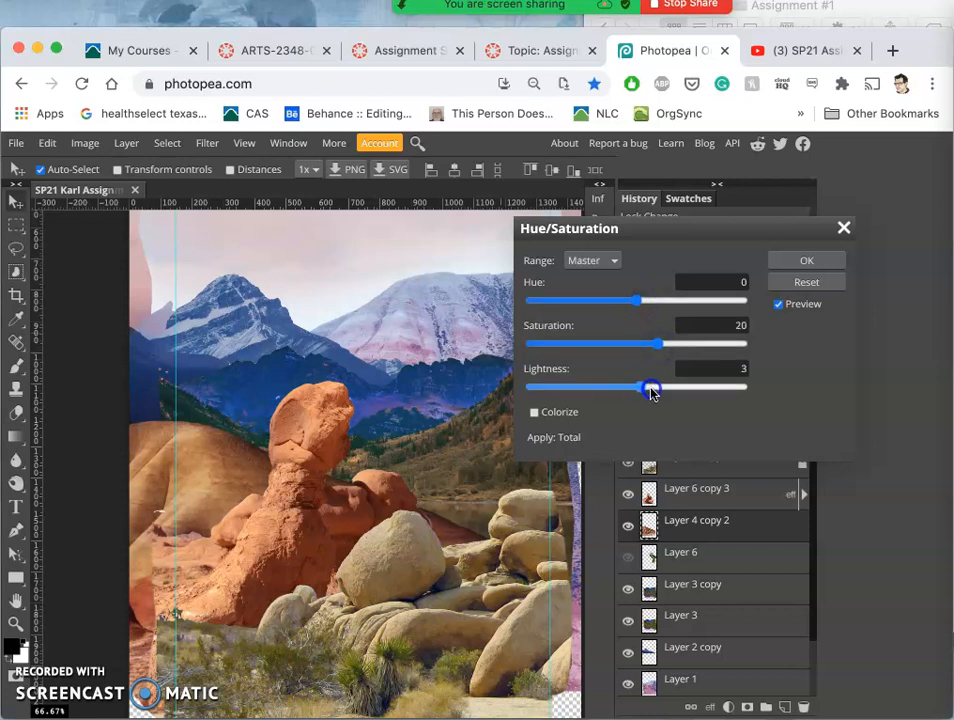
pyautogui.moveTo(650, 388); pyautogui.dragTo(648, 388)
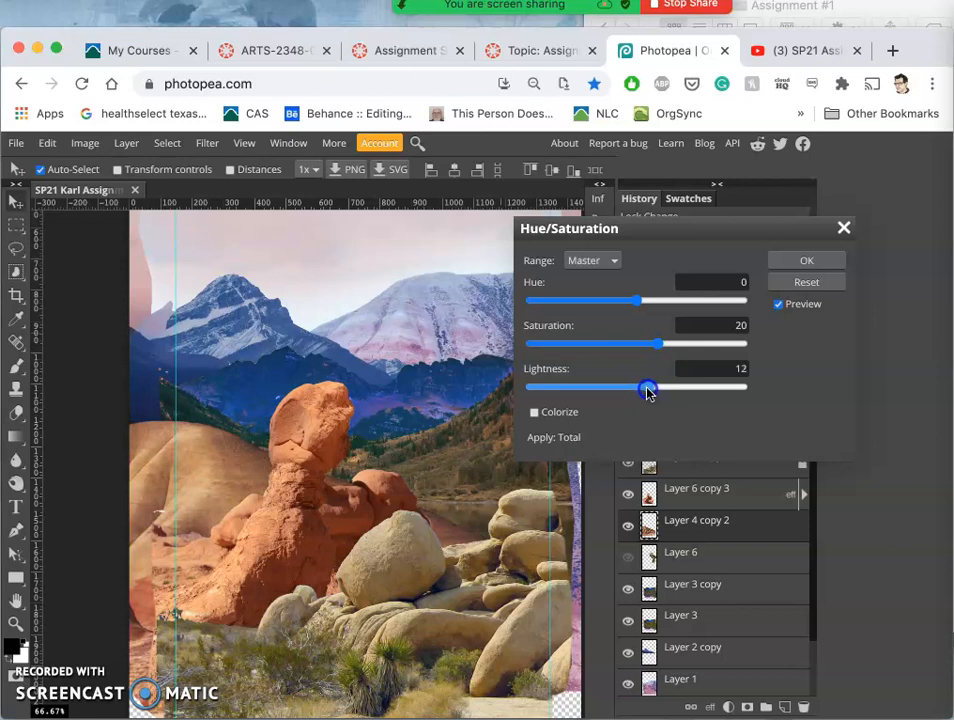
pyautogui.moveTo(648, 388); pyautogui.dragTo(636, 388)
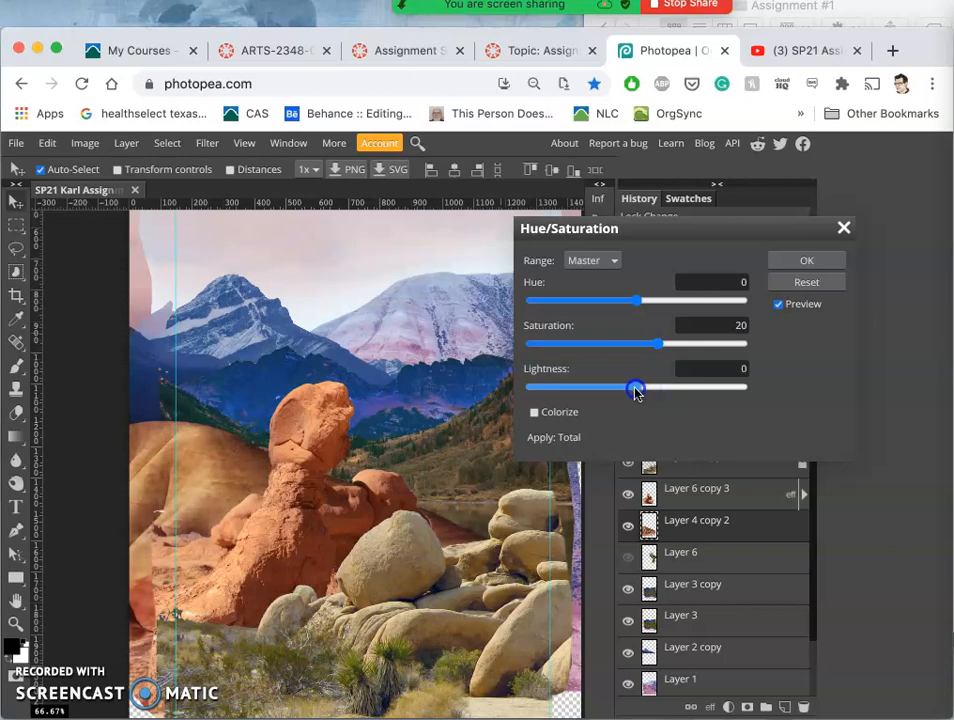
pyautogui.moveTo(636, 388); pyautogui.dragTo(628, 388)
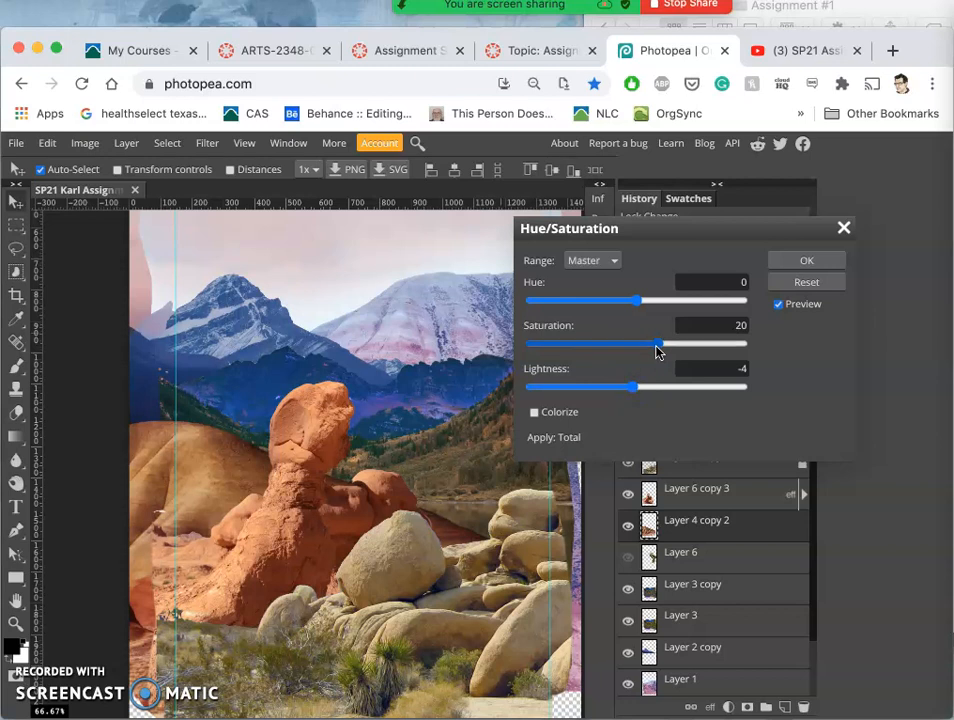
pyautogui.moveTo(658, 344); pyautogui.dragTo(648, 344)
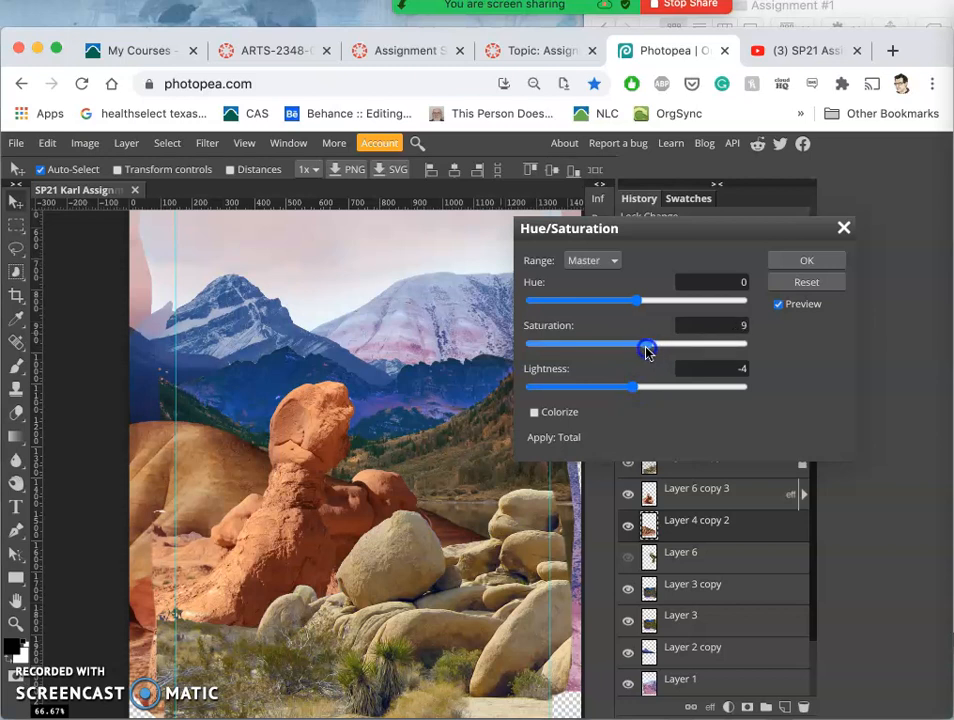
pyautogui.moveTo(640, 344); pyautogui.dragTo(650, 344)
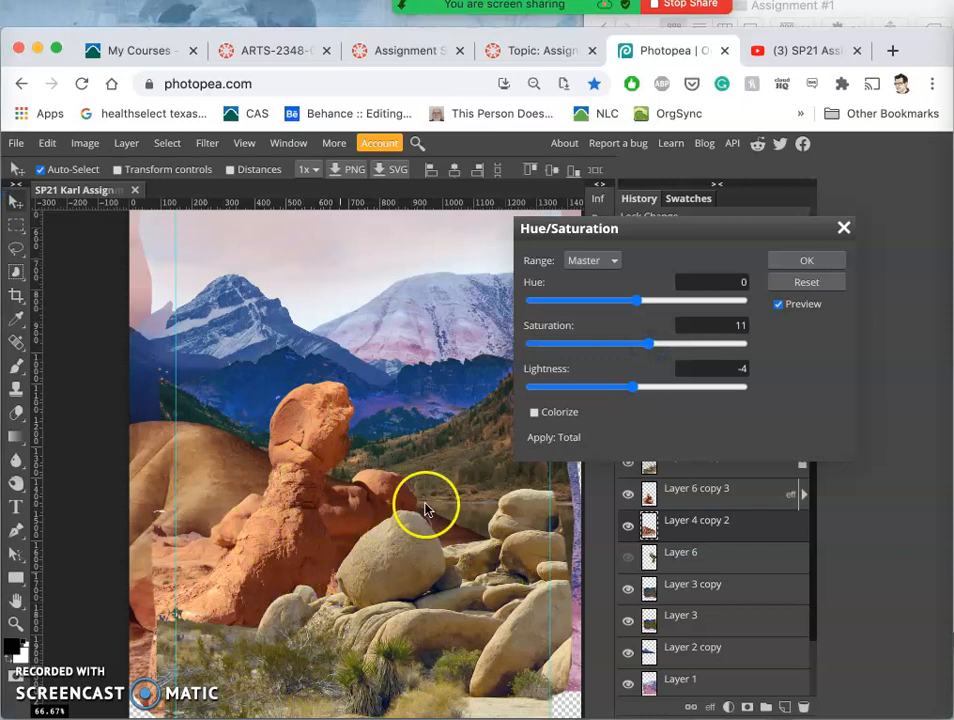
pyautogui.click(806, 260)
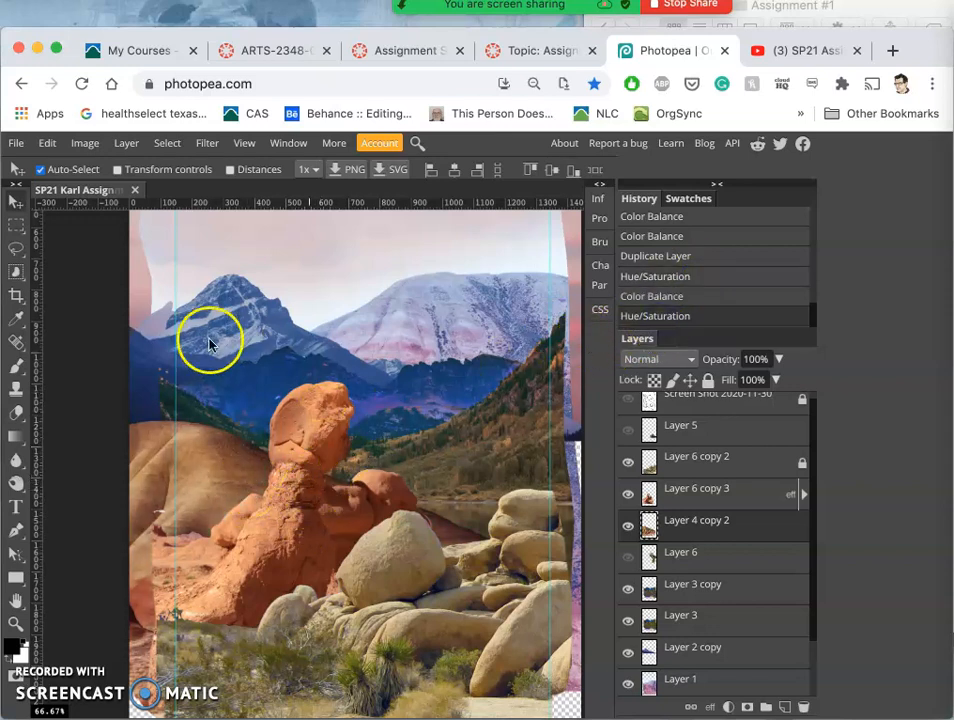
pyautogui.moveTo(280, 444)
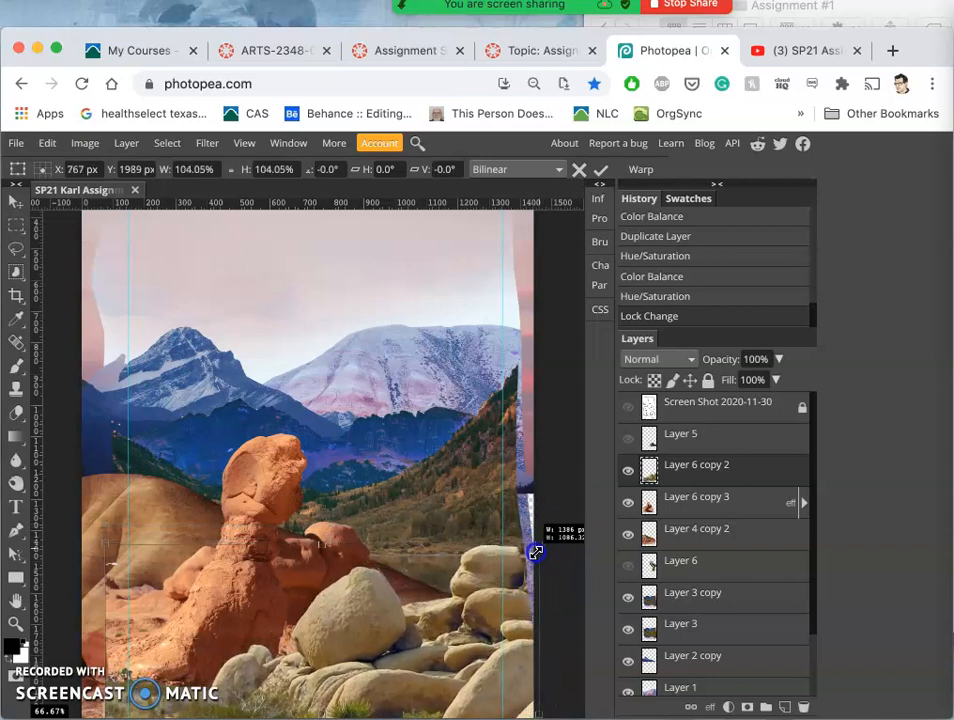
# Free Transform the rock layer: enlarge it slightly and move it up in the collage
pyautogui.moveTo(540, 550); pyautogui.dragTo(538, 548)
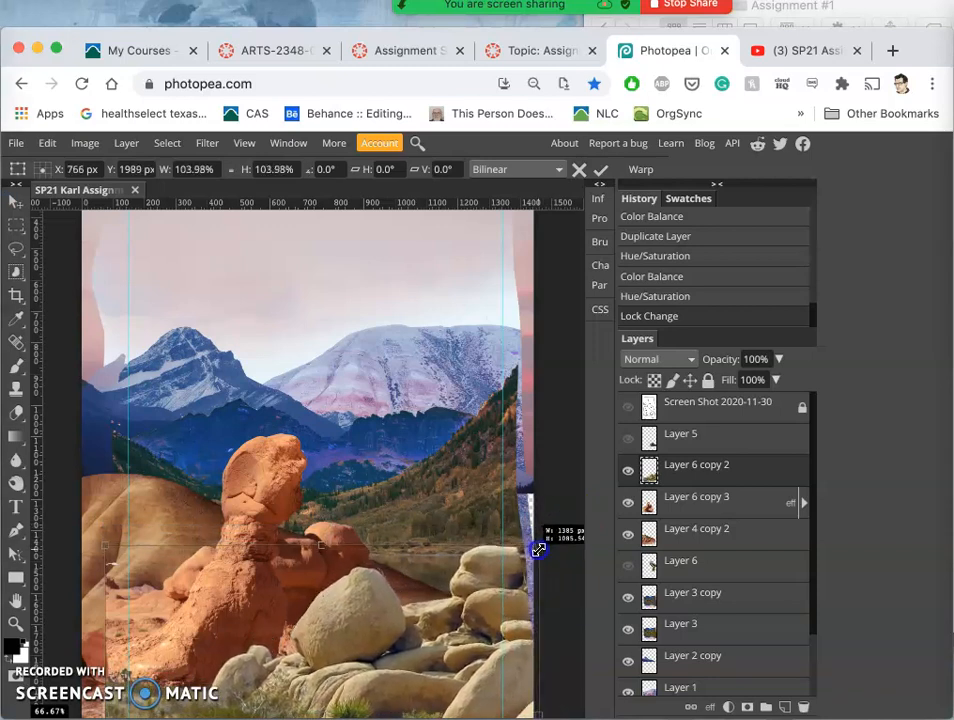
pyautogui.moveTo(538, 550); pyautogui.dragTo(530, 560)
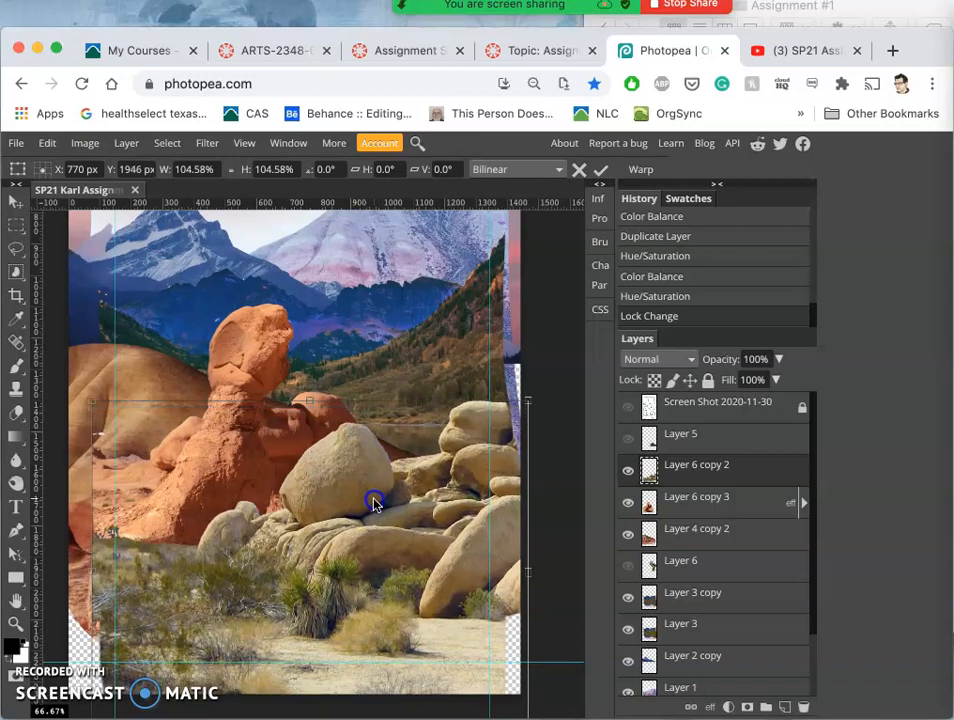
pyautogui.moveTo(372, 500); pyautogui.dragTo(378, 530)
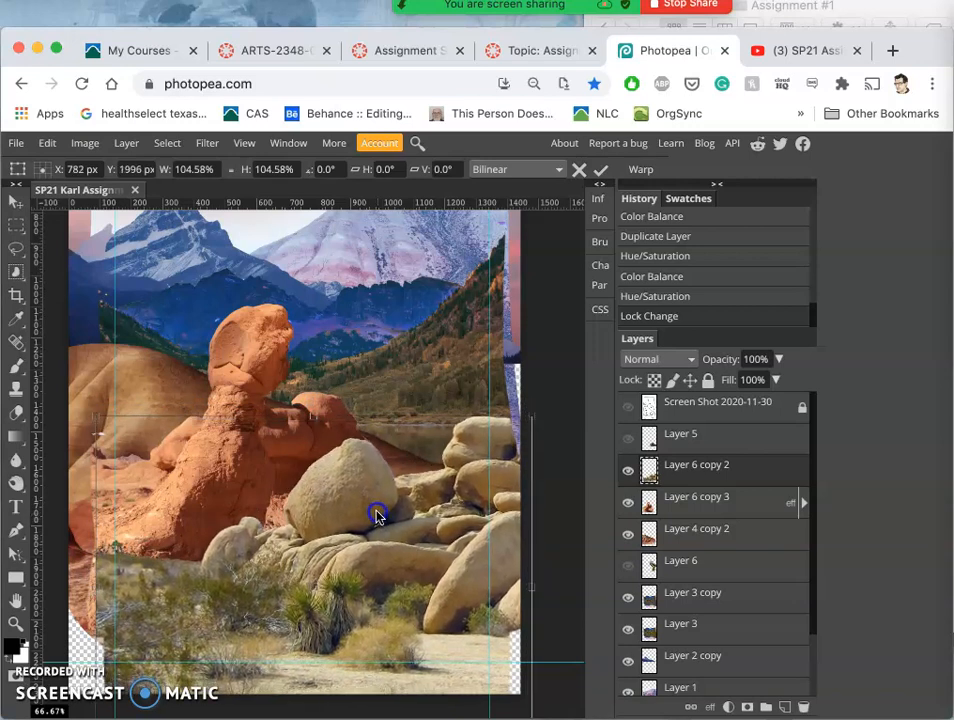
pyautogui.moveTo(378, 516); pyautogui.dragTo(376, 508)
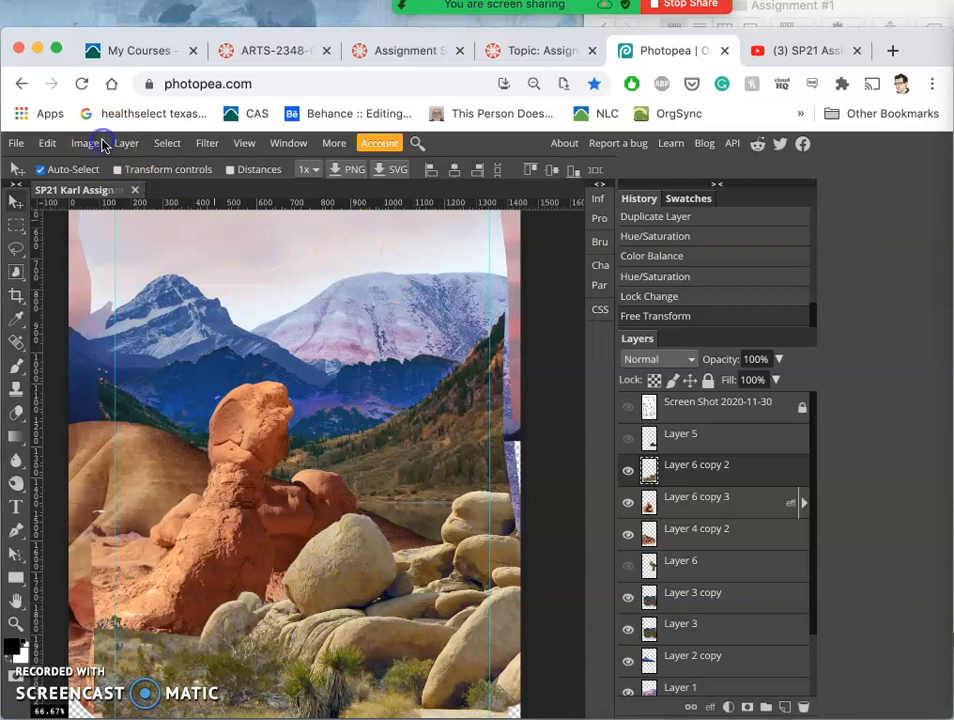
# Start a Color Balance on the rock layer with midtones at red 12, green -30, blue -13
pyautogui.click(84, 144)
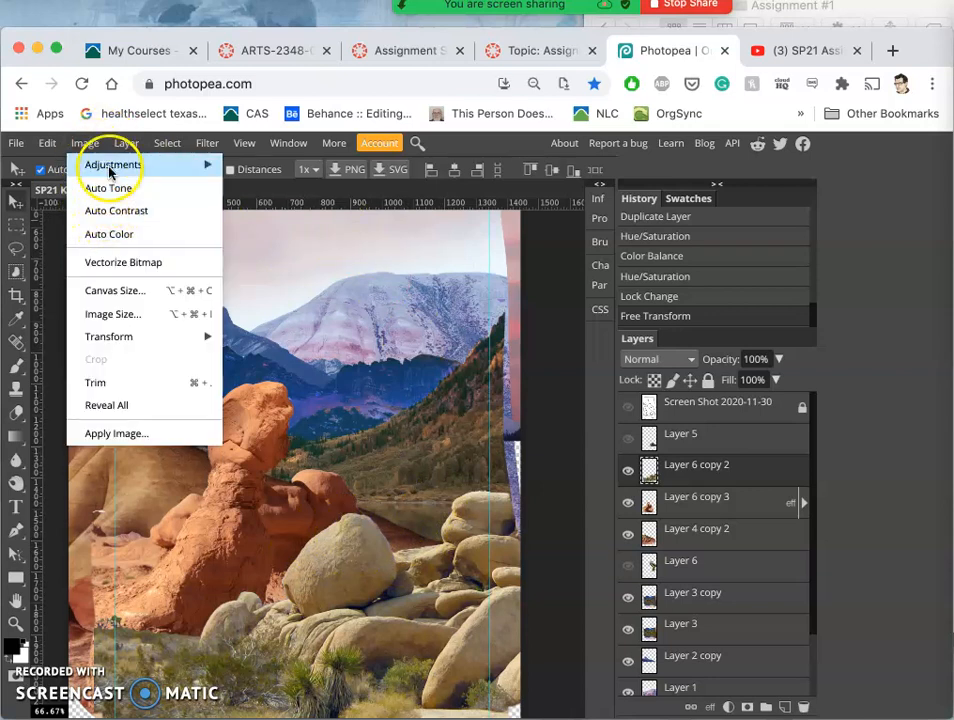
pyautogui.click(112, 164)
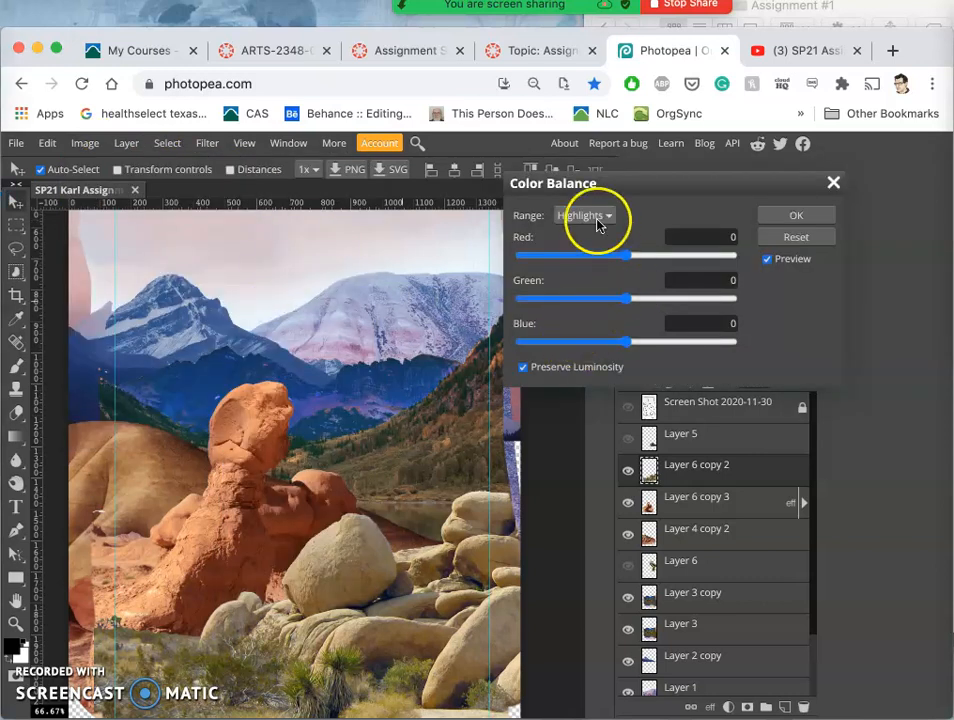
pyautogui.click(584, 216)
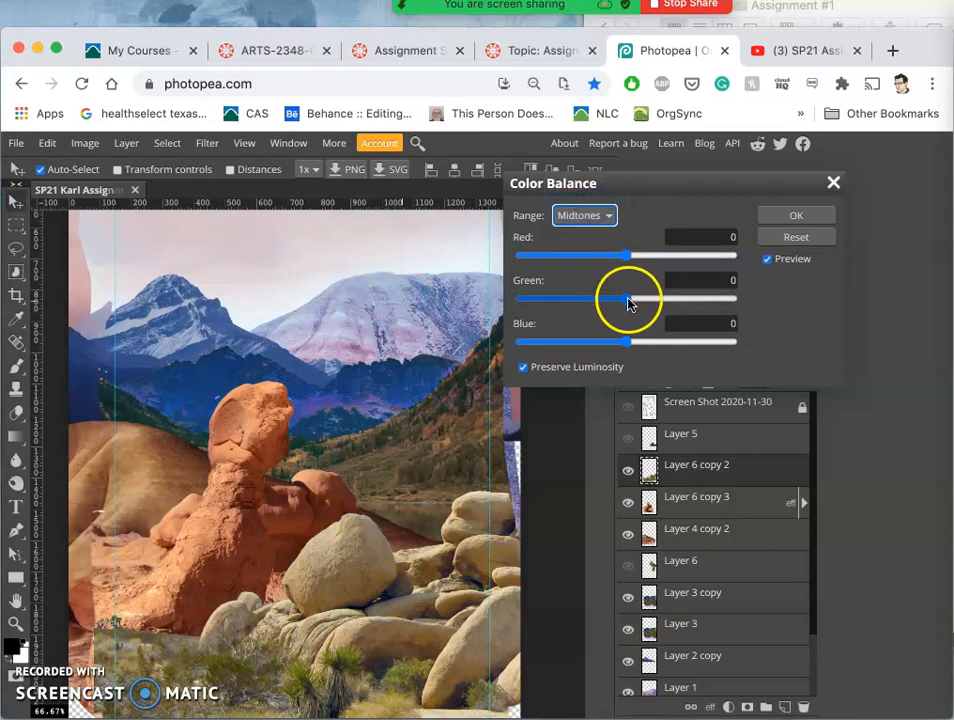
pyautogui.moveTo(628, 296); pyautogui.dragTo(596, 296)
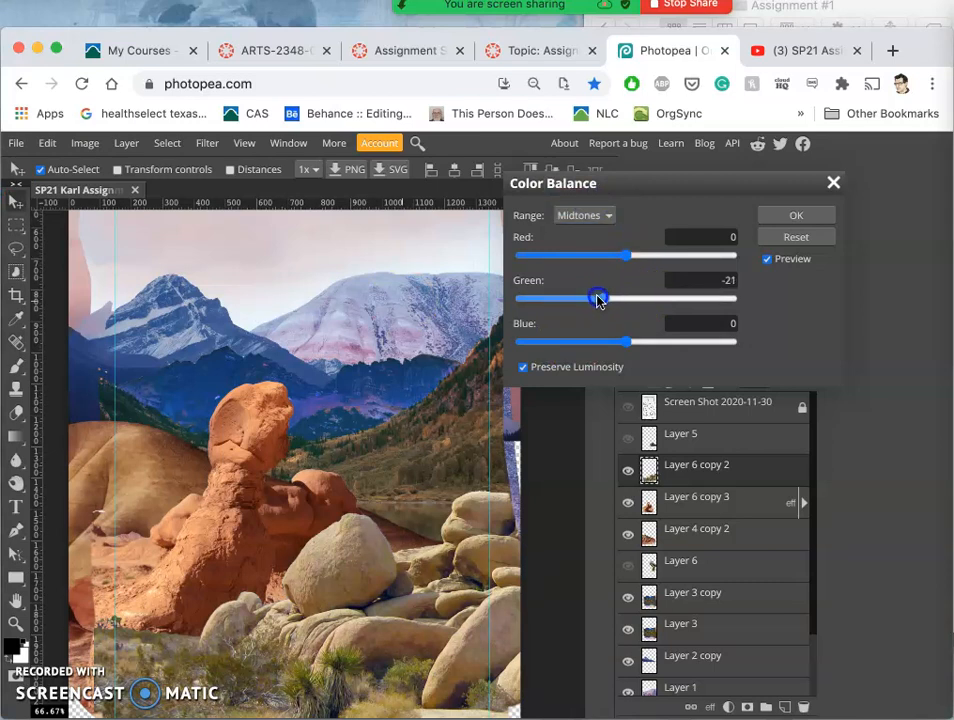
pyautogui.moveTo(598, 298); pyautogui.dragTo(596, 298)
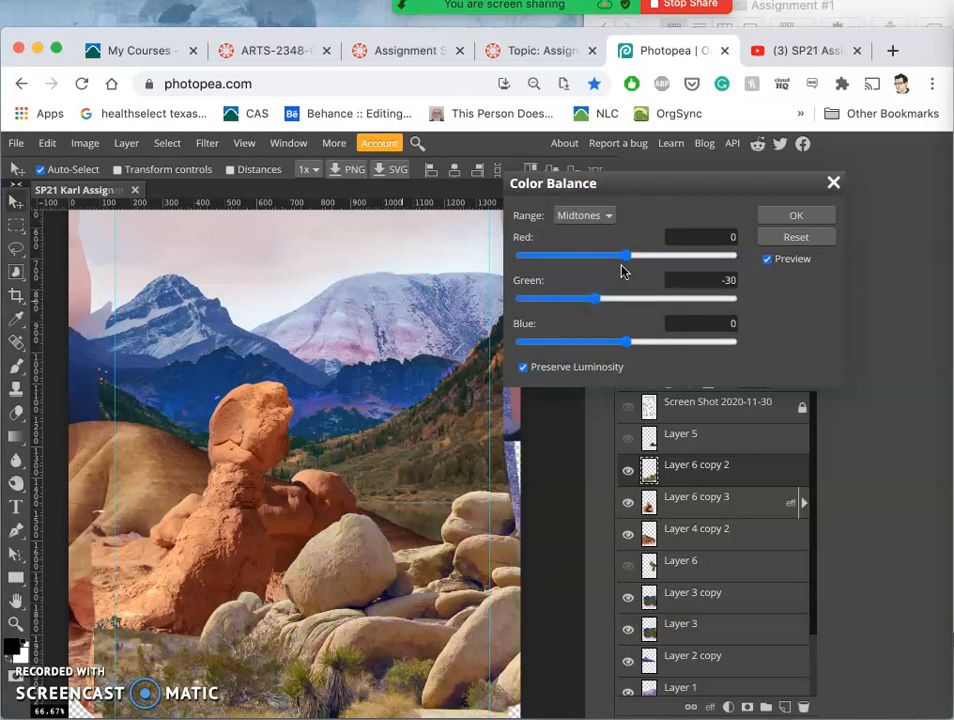
pyautogui.moveTo(598, 256); pyautogui.dragTo(636, 256)
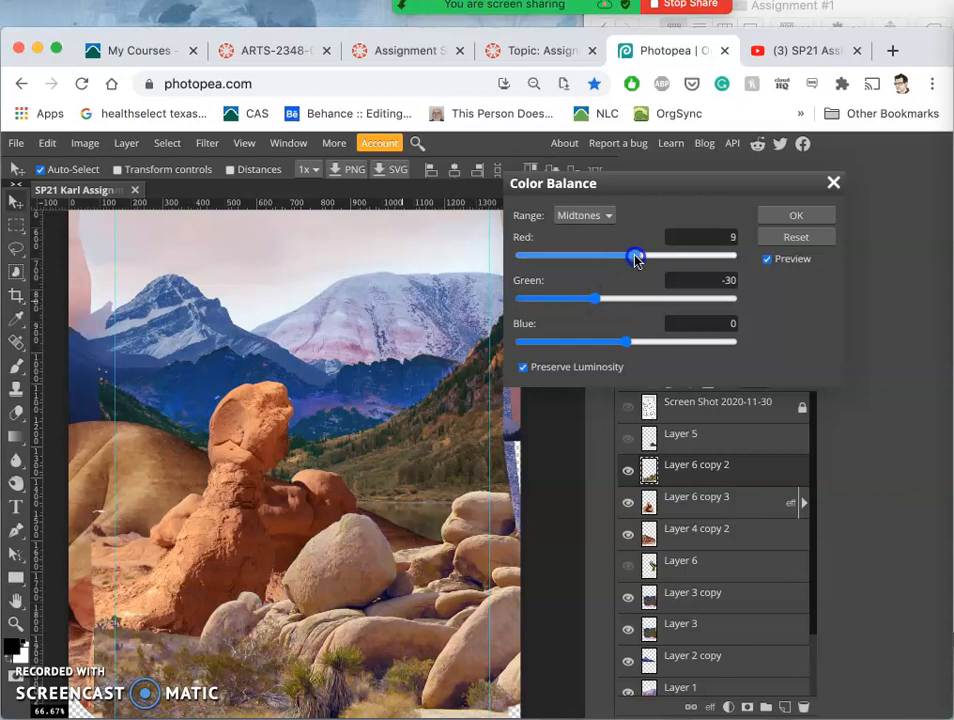
pyautogui.moveTo(632, 256); pyautogui.dragTo(640, 256)
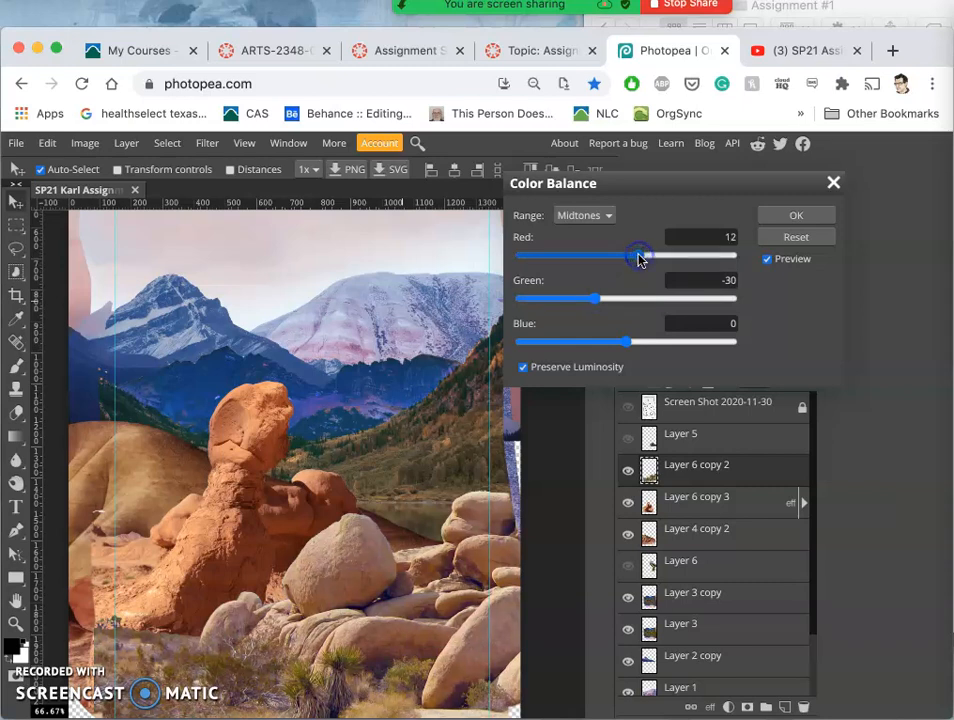
pyautogui.moveTo(640, 340); pyautogui.dragTo(612, 340)
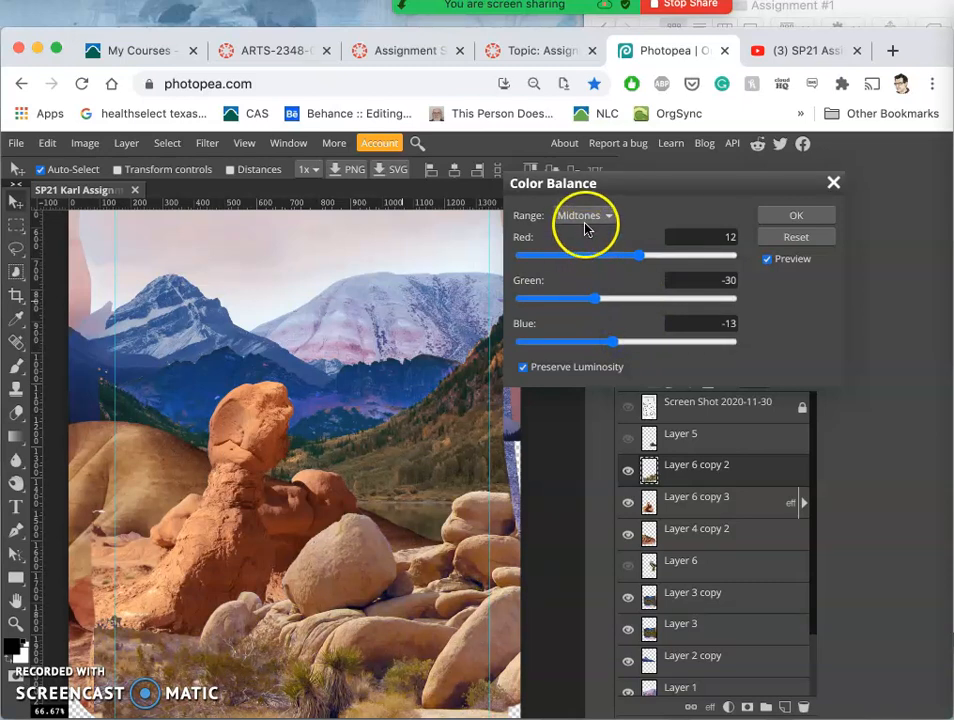
# Set the highlights range to red 15, green 10, blue -7
pyautogui.click(584, 216)
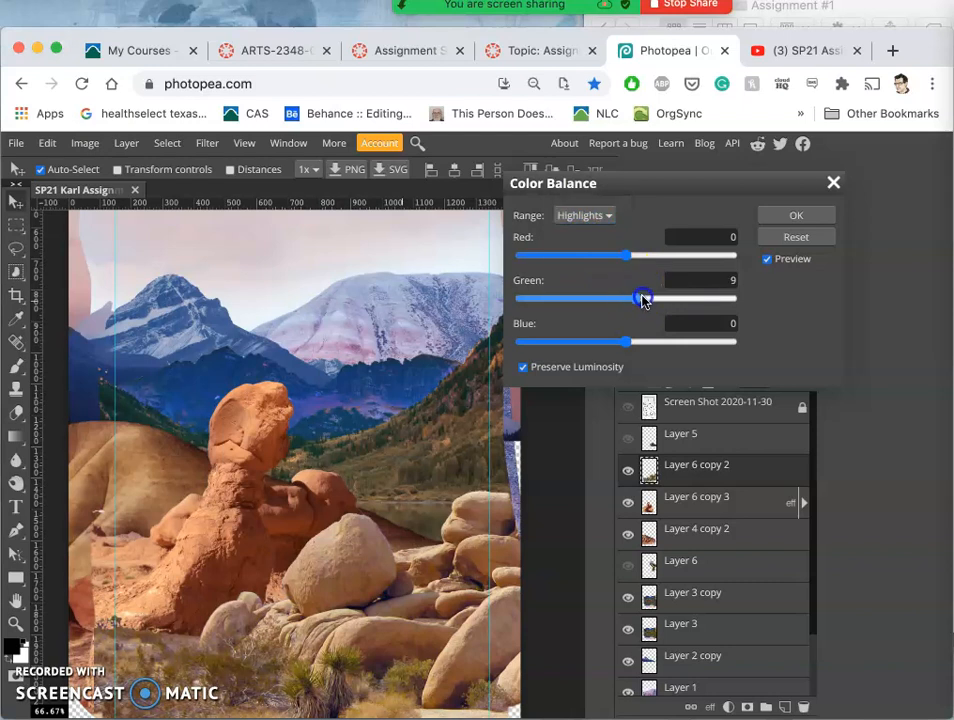
pyautogui.moveTo(644, 298); pyautogui.dragTo(636, 298)
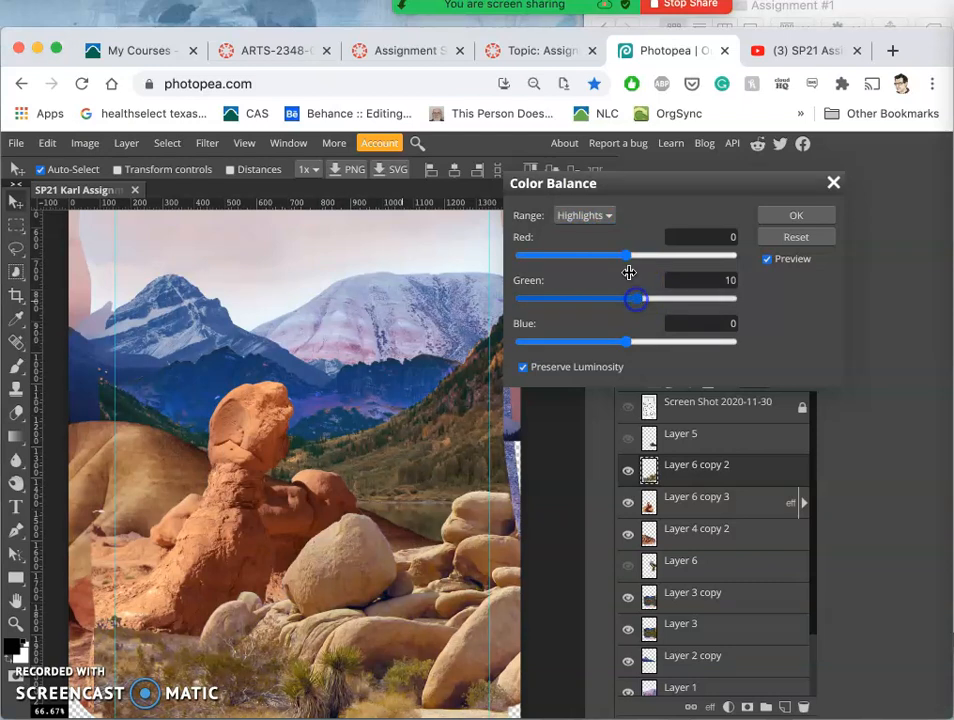
pyautogui.moveTo(628, 256); pyautogui.dragTo(644, 256)
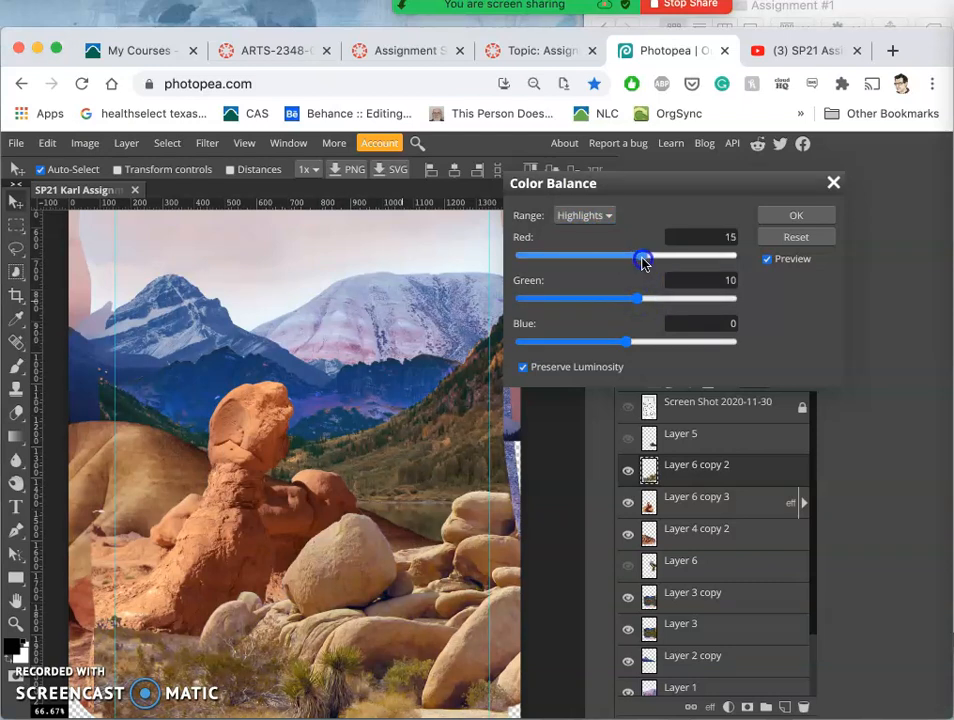
pyautogui.moveTo(628, 340); pyautogui.dragTo(608, 340)
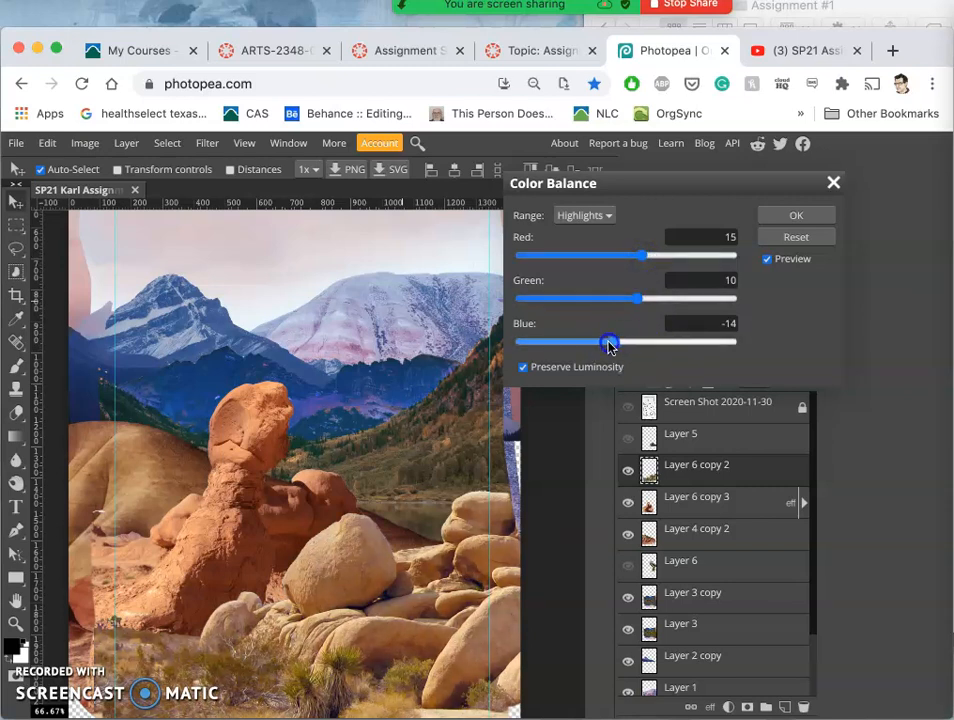
pyautogui.moveTo(608, 342); pyautogui.dragTo(612, 342)
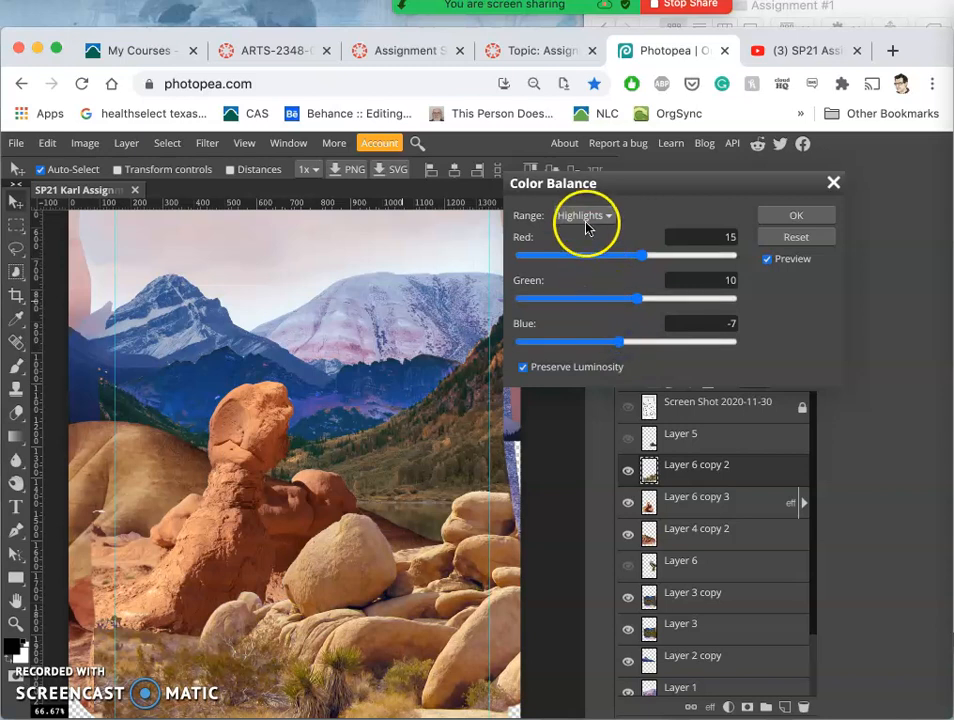
# Set the shadows to red -9, green -10, blue 26 and apply the Color Balance to the rocks
pyautogui.click(584, 216)
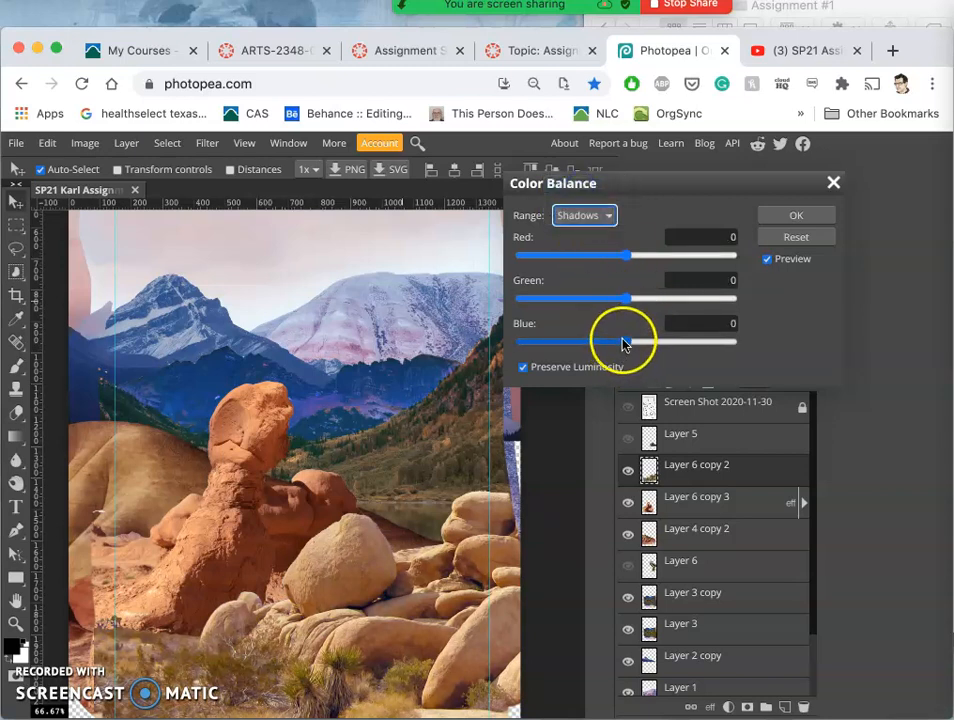
pyautogui.moveTo(624, 342); pyautogui.dragTo(656, 342)
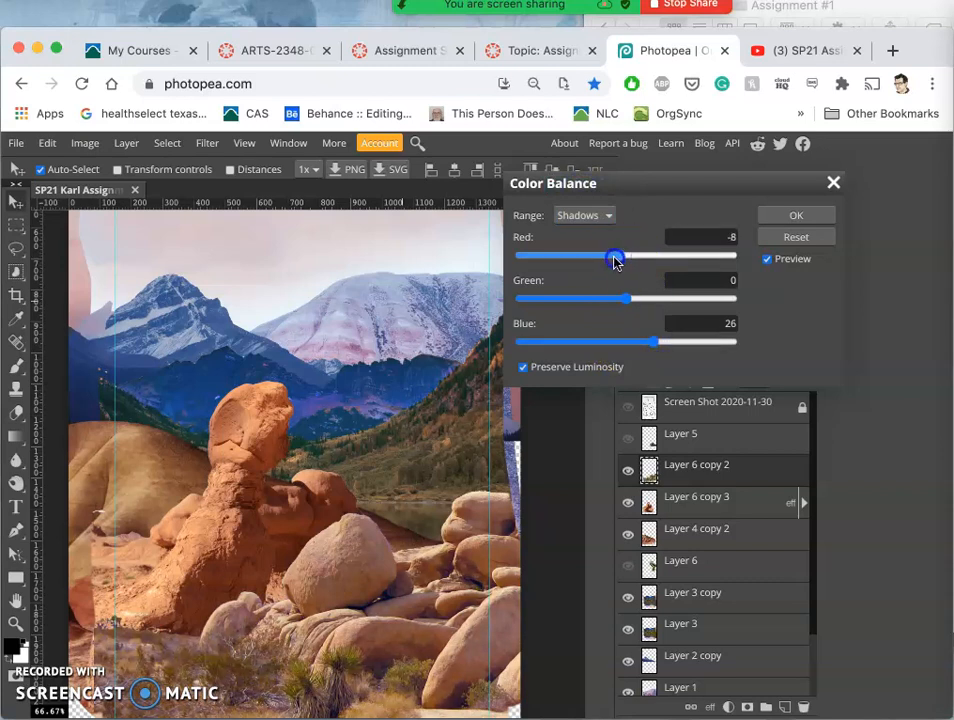
pyautogui.moveTo(616, 256); pyautogui.dragTo(604, 256)
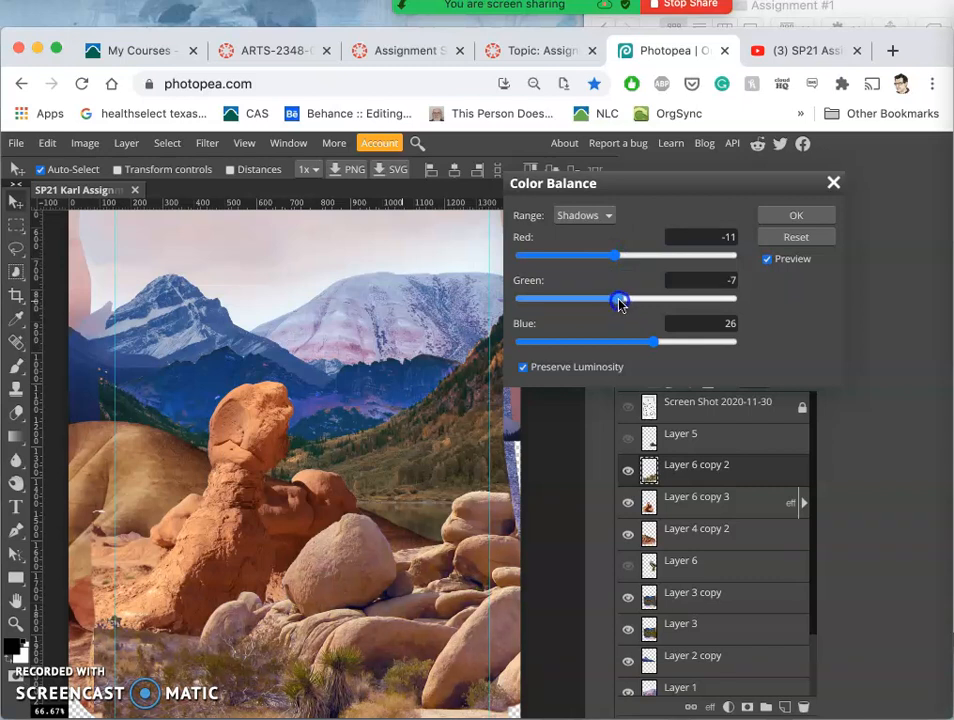
pyautogui.moveTo(620, 300); pyautogui.dragTo(624, 300)
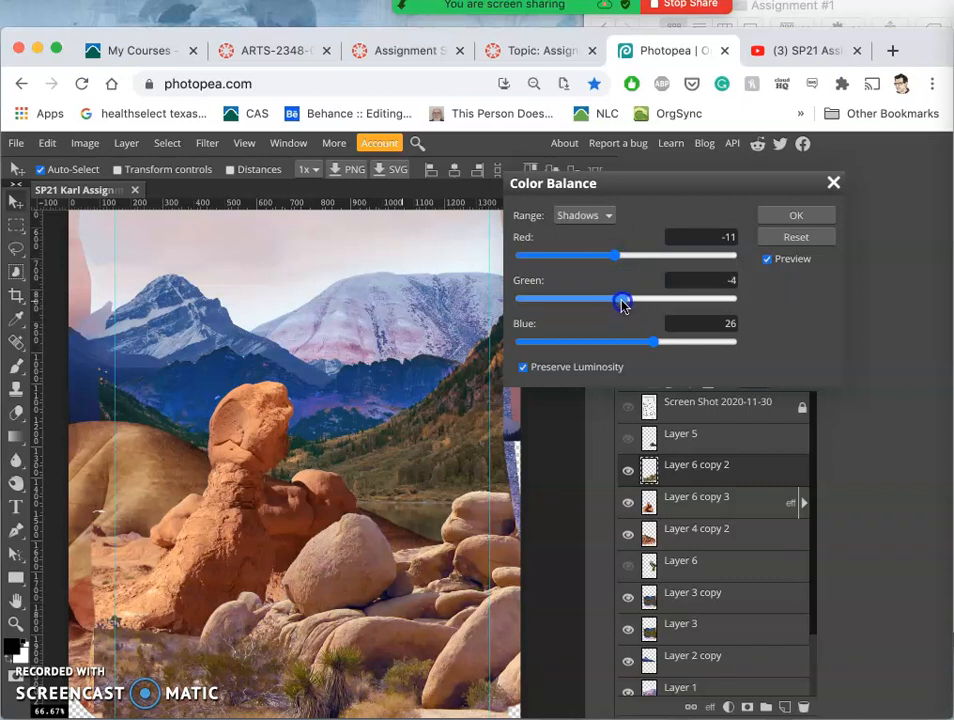
pyautogui.moveTo(622, 298); pyautogui.dragTo(616, 298)
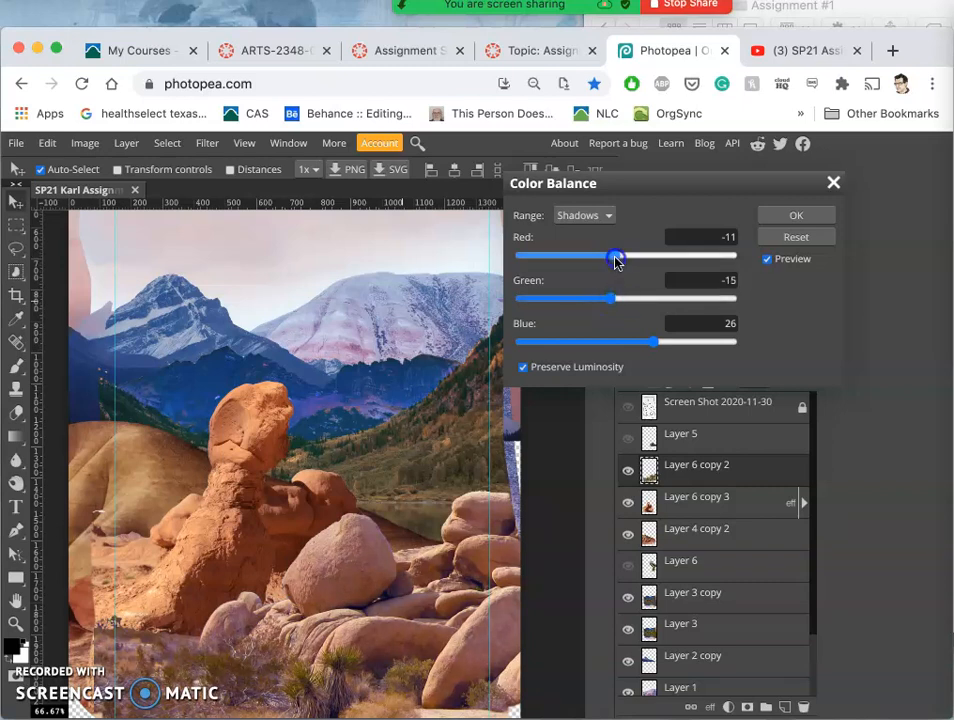
pyautogui.moveTo(616, 256); pyautogui.dragTo(620, 256)
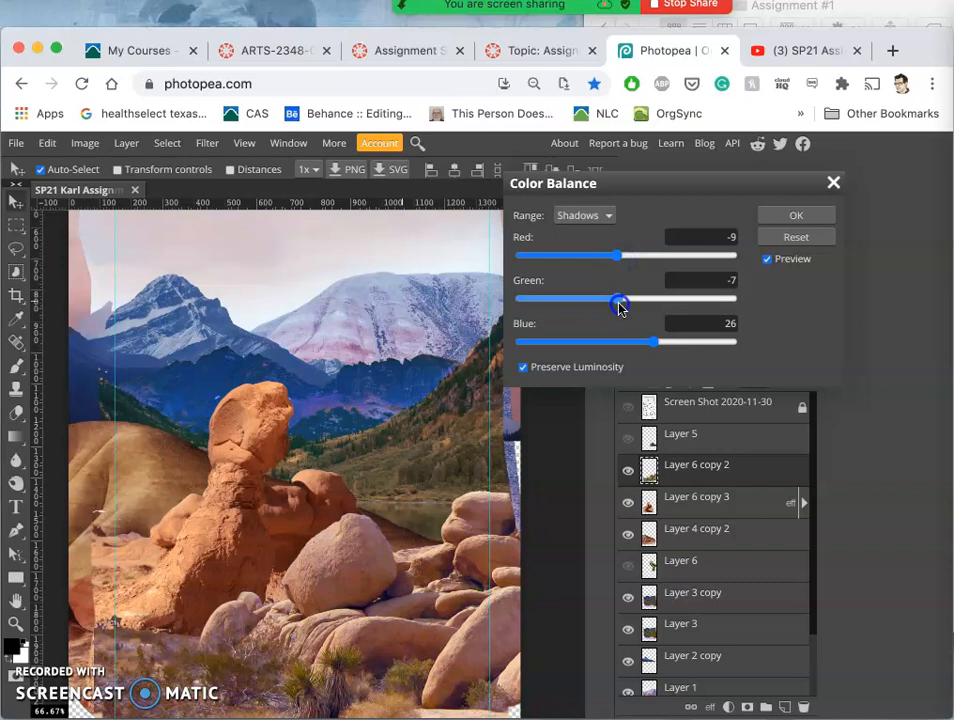
pyautogui.moveTo(620, 298); pyautogui.dragTo(616, 298)
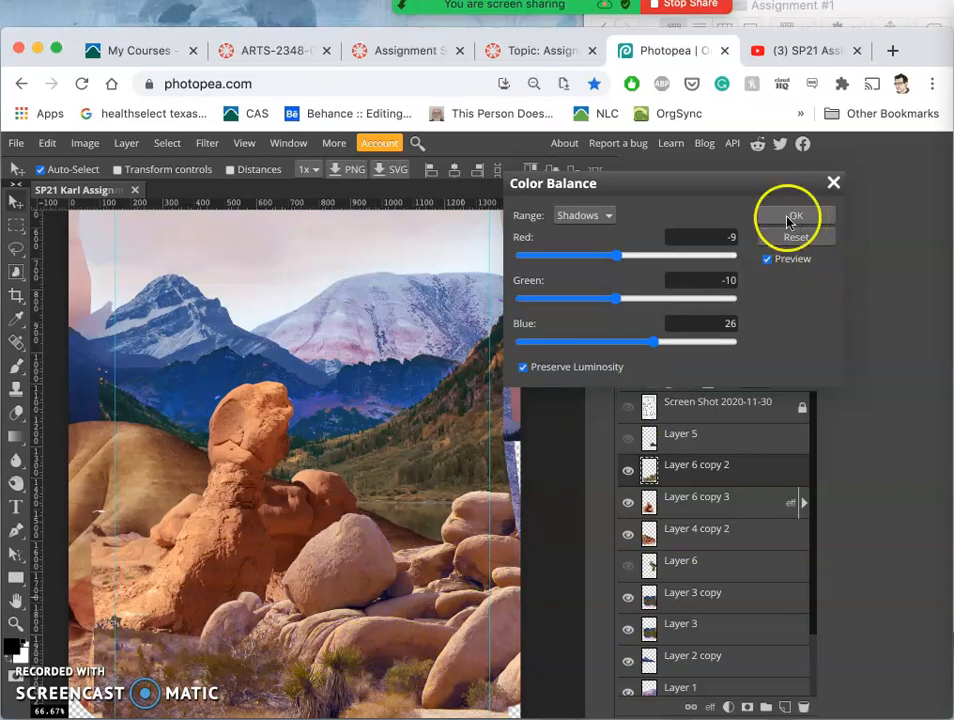
pyautogui.click(796, 216)
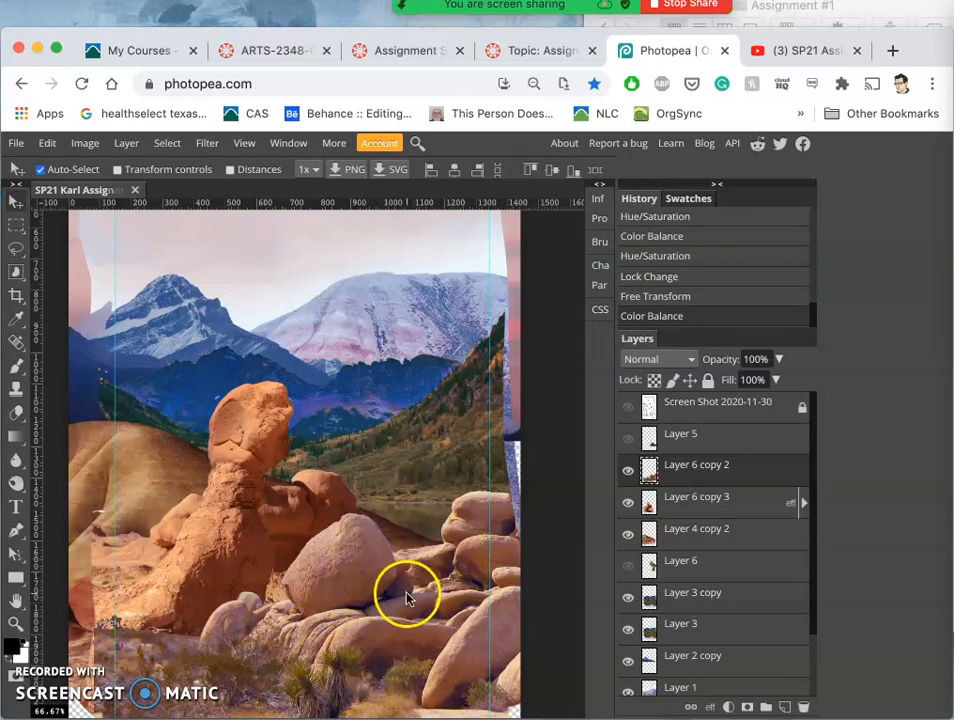
# Start a Hue/Saturation on the rock layer with Master saturation 23, hue 0, lightness -4
pyautogui.click(84, 144)
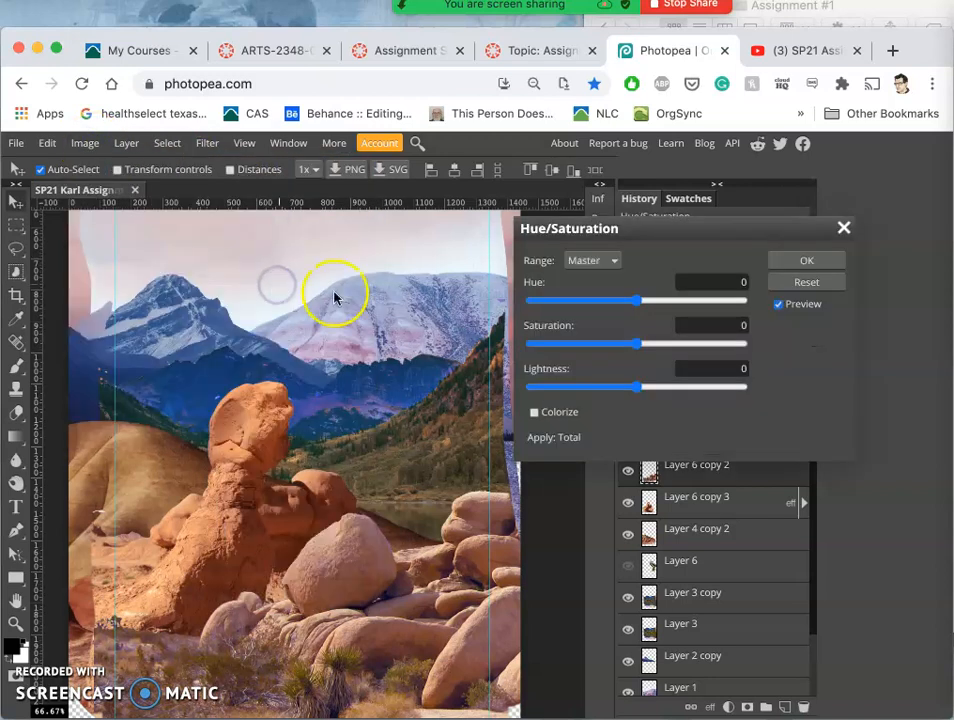
pyautogui.moveTo(636, 344); pyautogui.dragTo(638, 344)
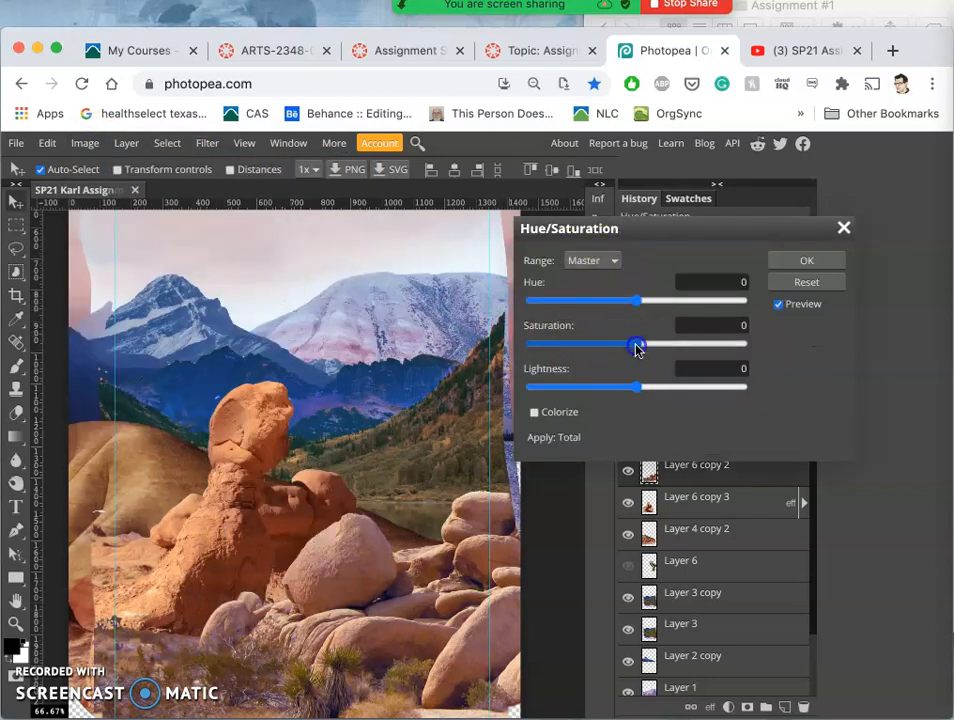
pyautogui.moveTo(636, 344); pyautogui.dragTo(656, 344)
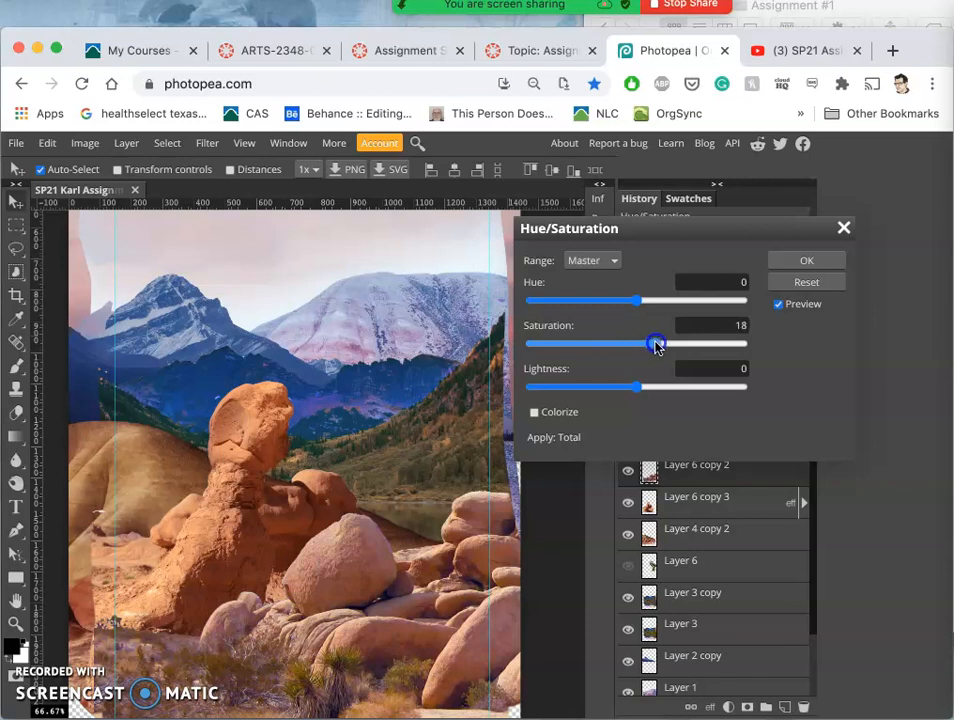
pyautogui.moveTo(656, 344); pyautogui.dragTo(660, 344)
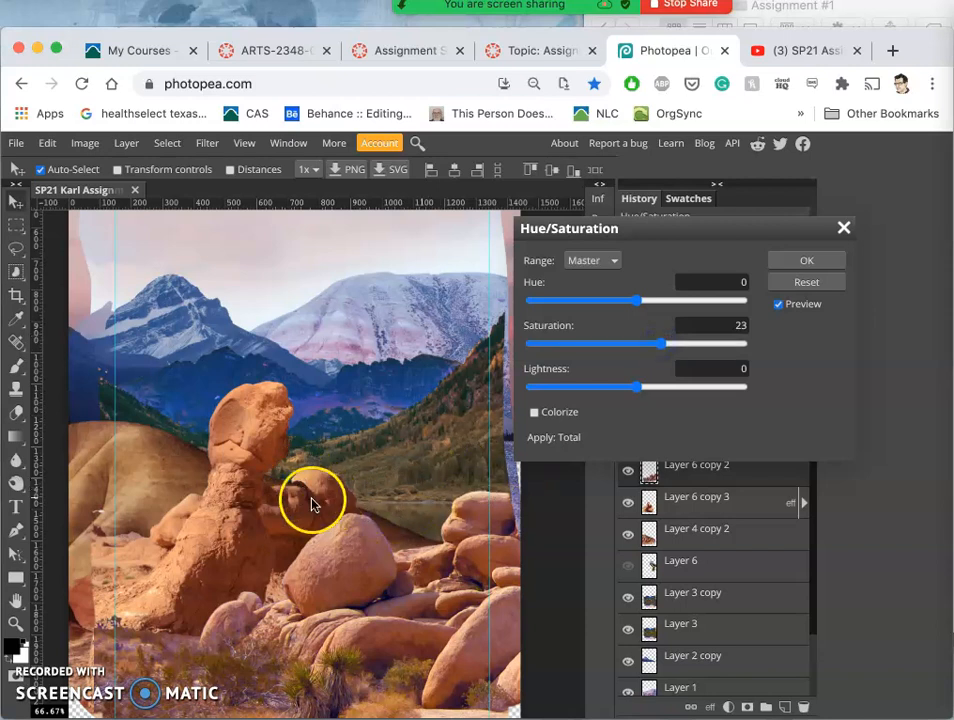
pyautogui.moveTo(612, 300); pyautogui.dragTo(640, 300)
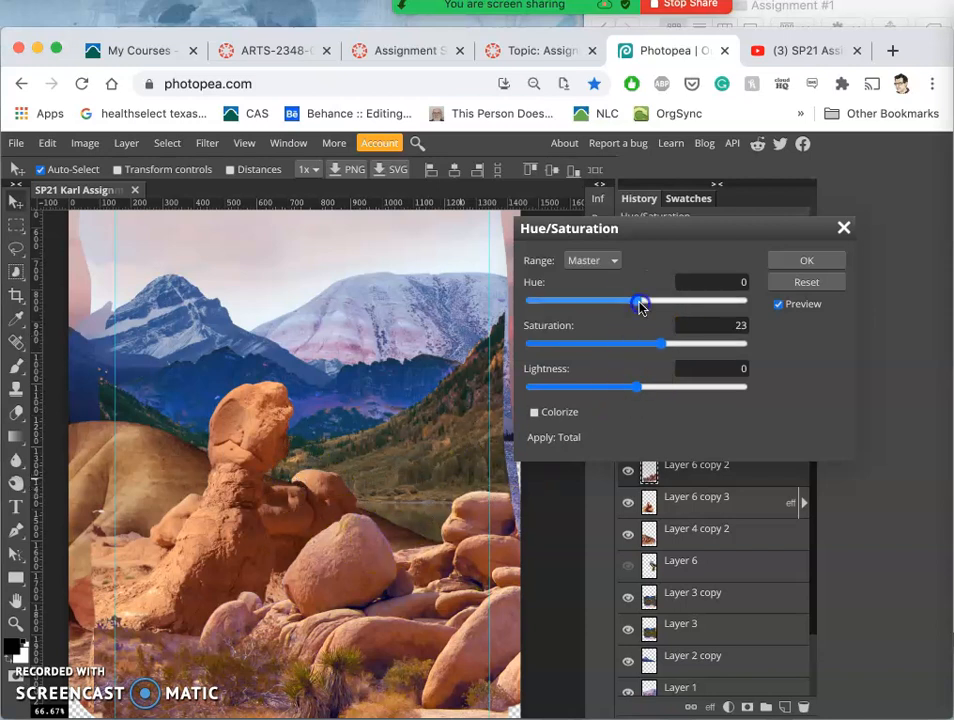
pyautogui.moveTo(640, 302); pyautogui.dragTo(636, 304)
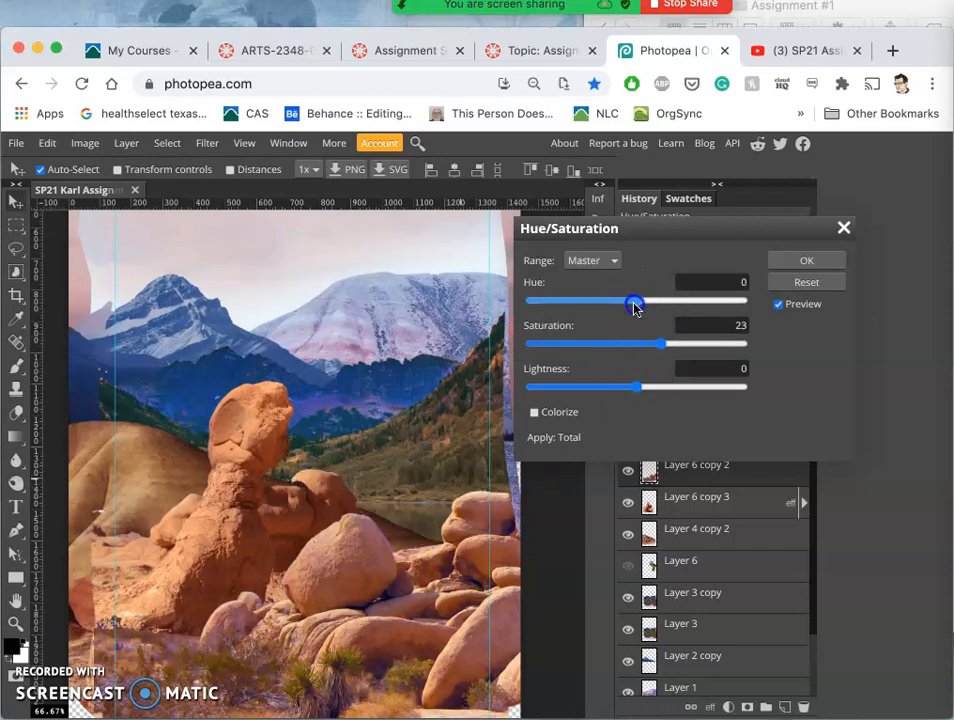
pyautogui.moveTo(636, 302); pyautogui.dragTo(636, 302)
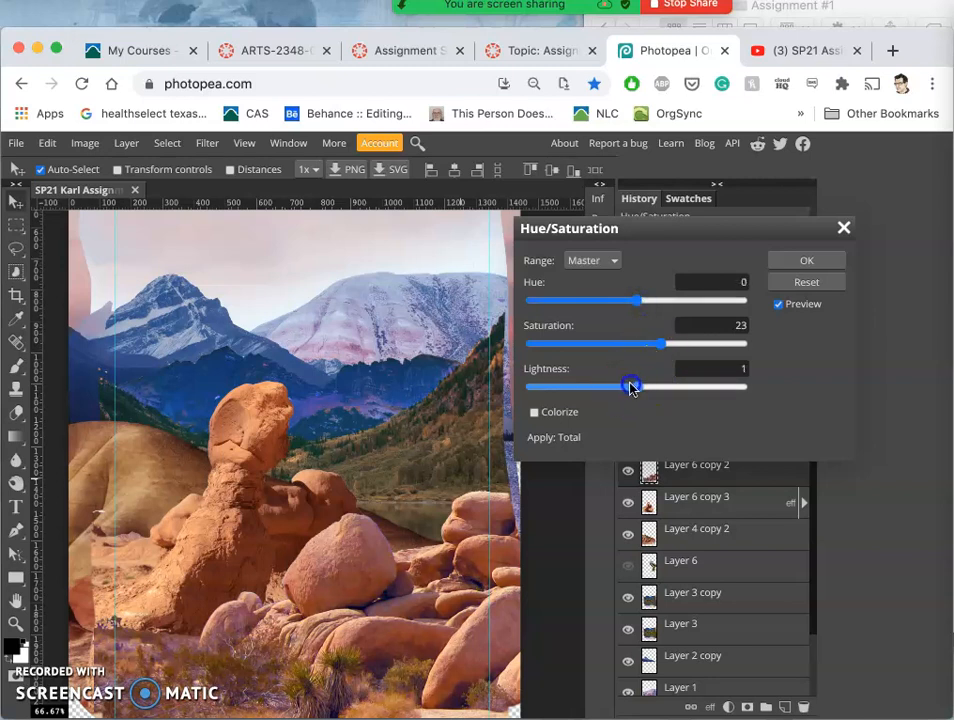
pyautogui.moveTo(632, 386); pyautogui.dragTo(628, 386)
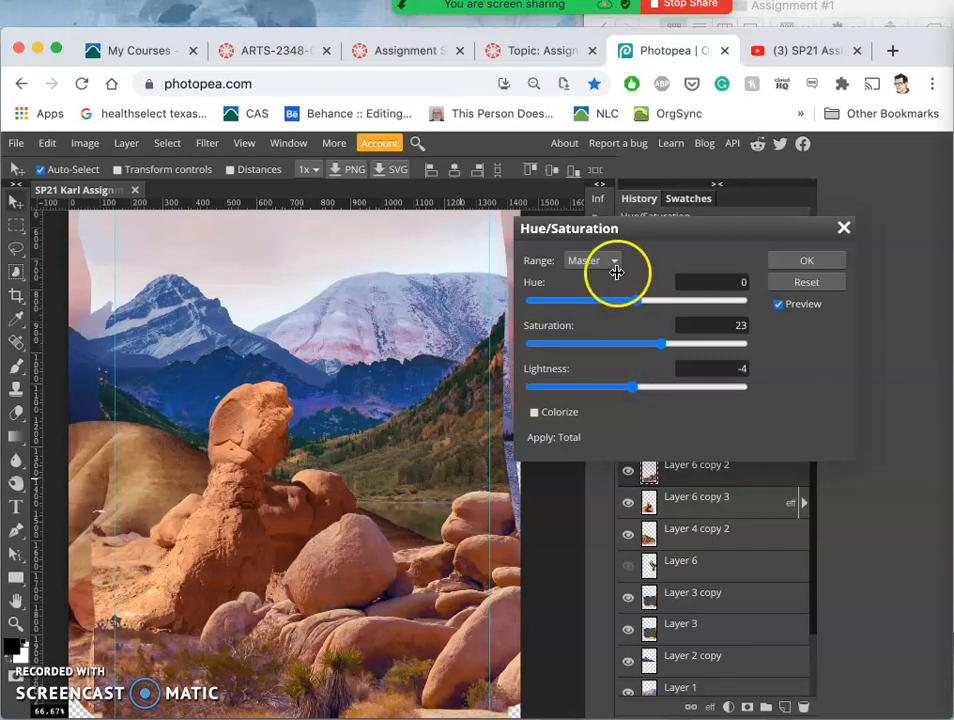
# Raise the Yellow range's lightness to 57 and apply the Hue/Saturation change
pyautogui.click(590, 260)
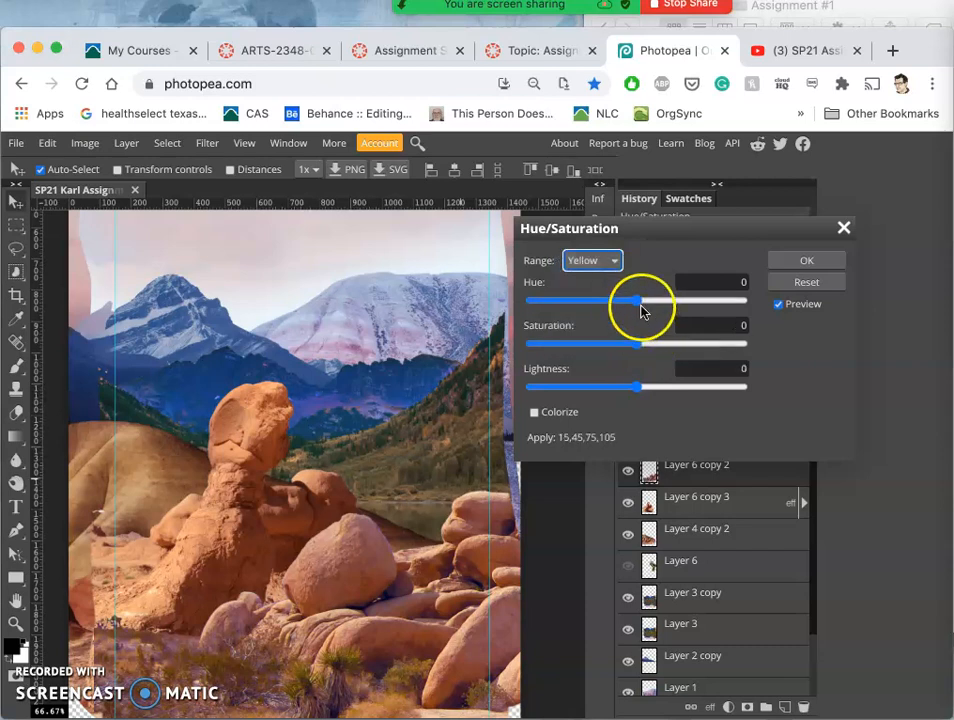
pyautogui.moveTo(640, 388); pyautogui.dragTo(664, 388)
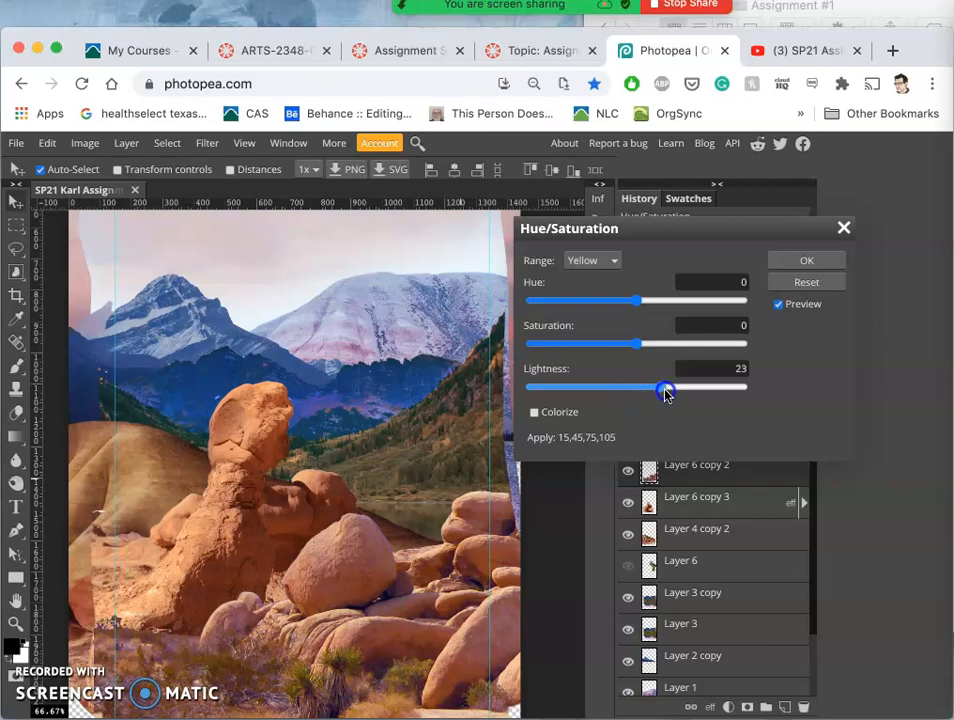
pyautogui.moveTo(668, 388); pyautogui.dragTo(702, 388)
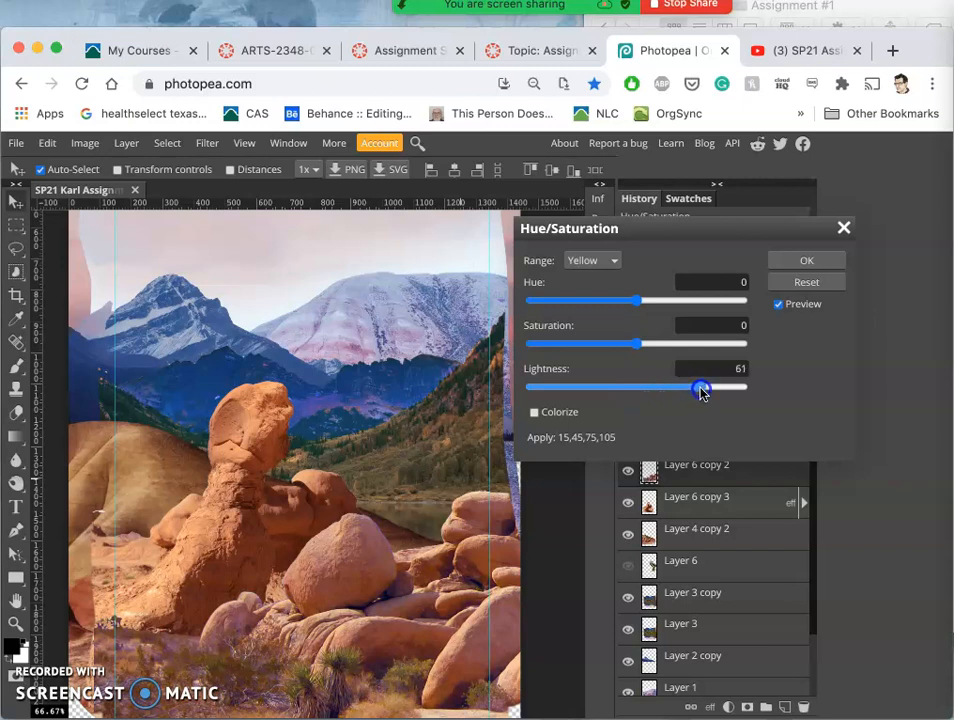
pyautogui.moveTo(704, 388); pyautogui.dragTo(700, 388)
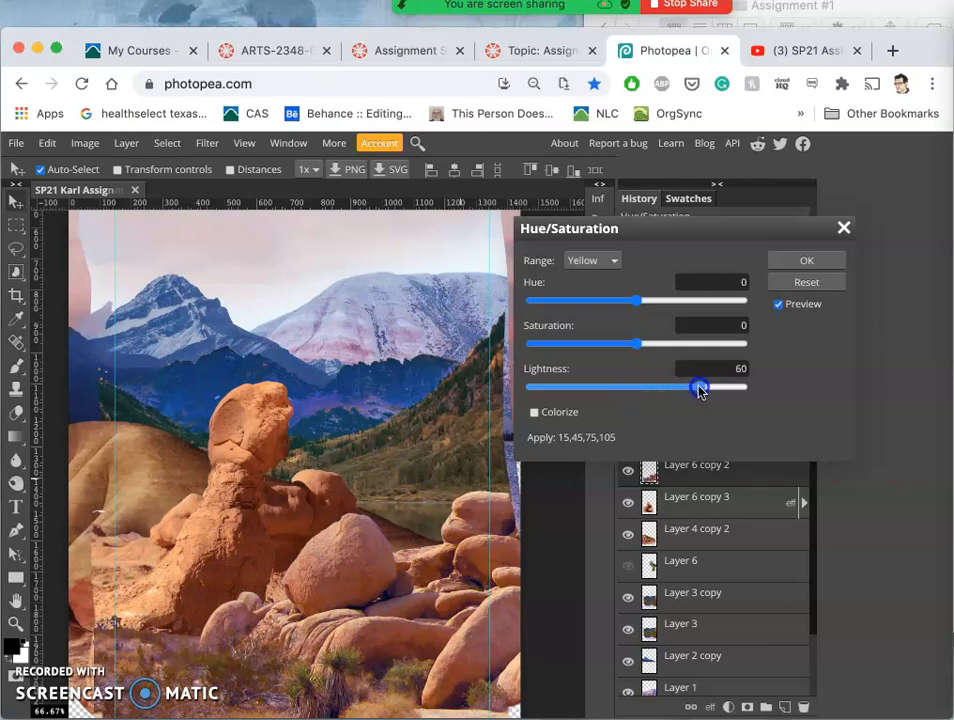
pyautogui.moveTo(700, 388); pyautogui.dragTo(696, 388)
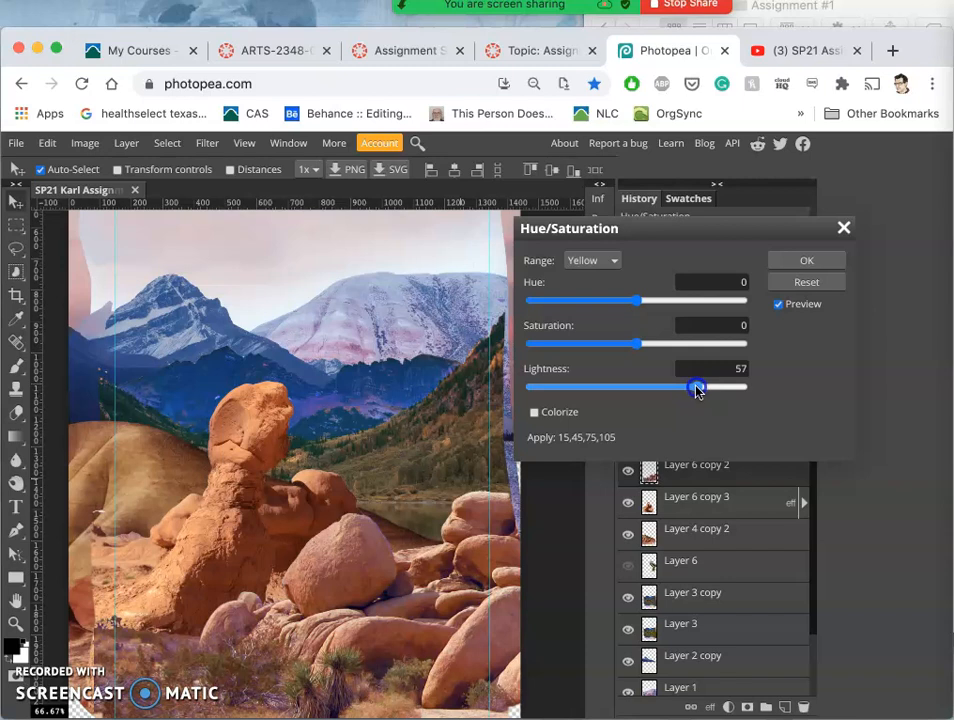
pyautogui.click(808, 260)
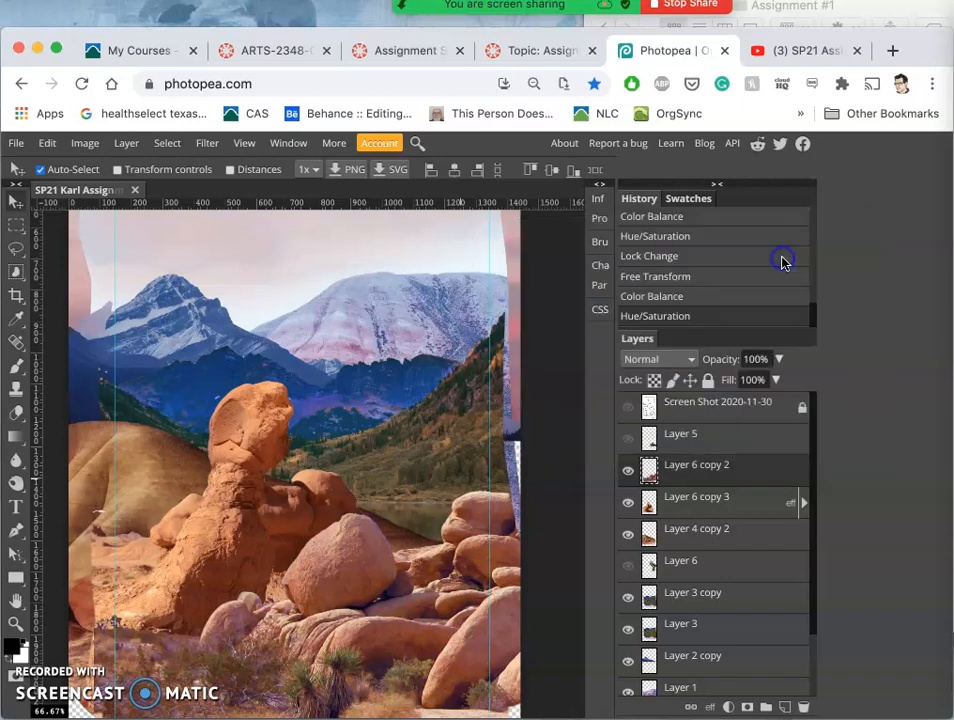